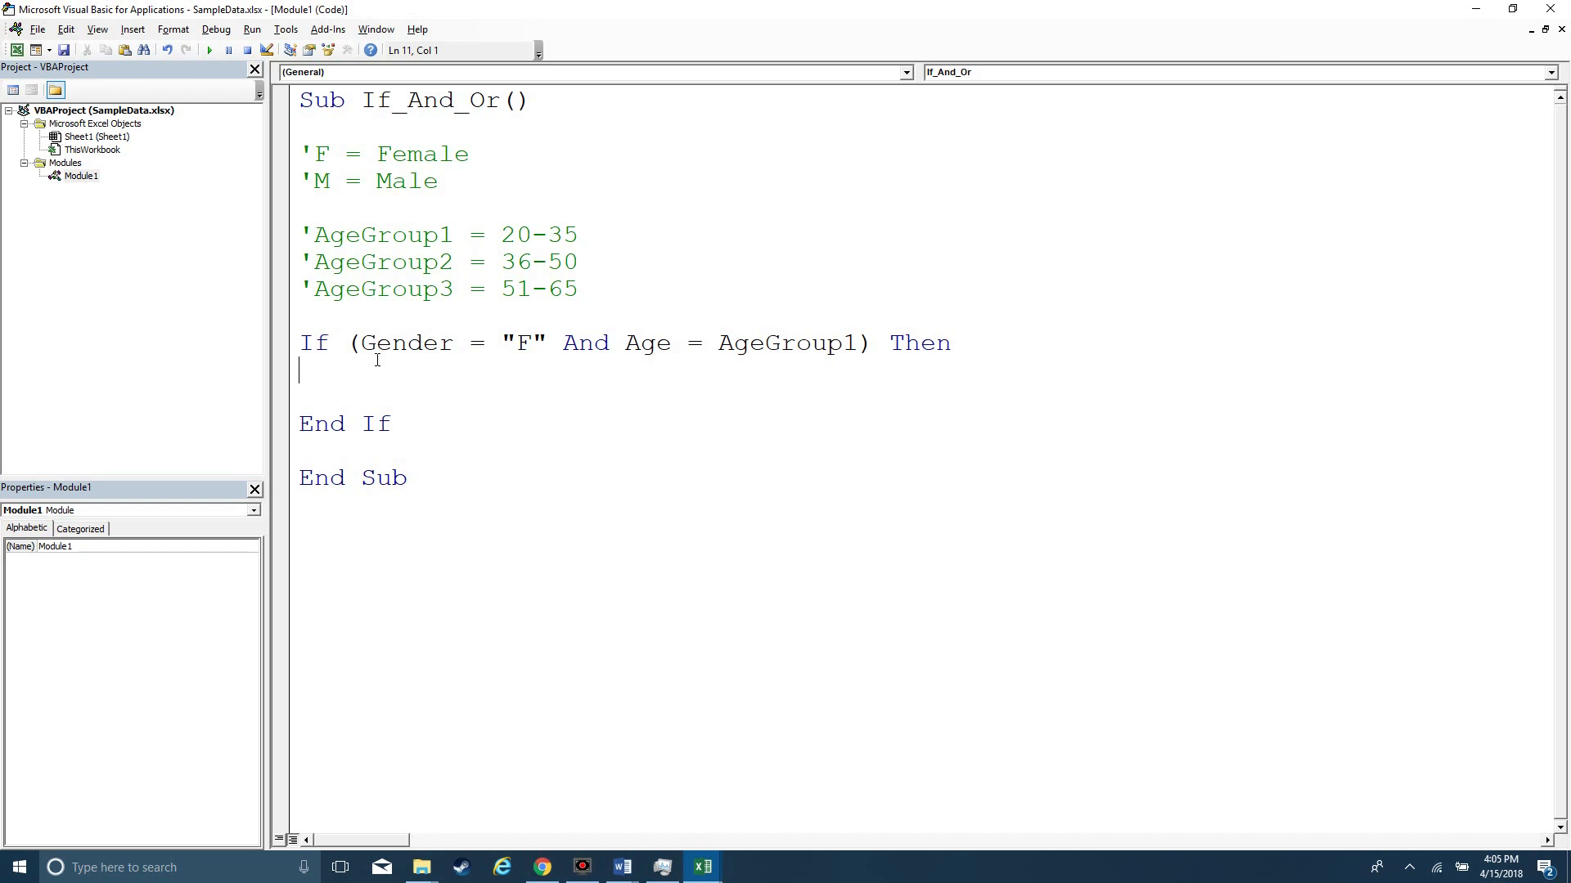
Step: Enter the label Gender in cell A1 and the value F in B1 on Sheet1
{"action": "double_click", "coordinate": [409, 343]}
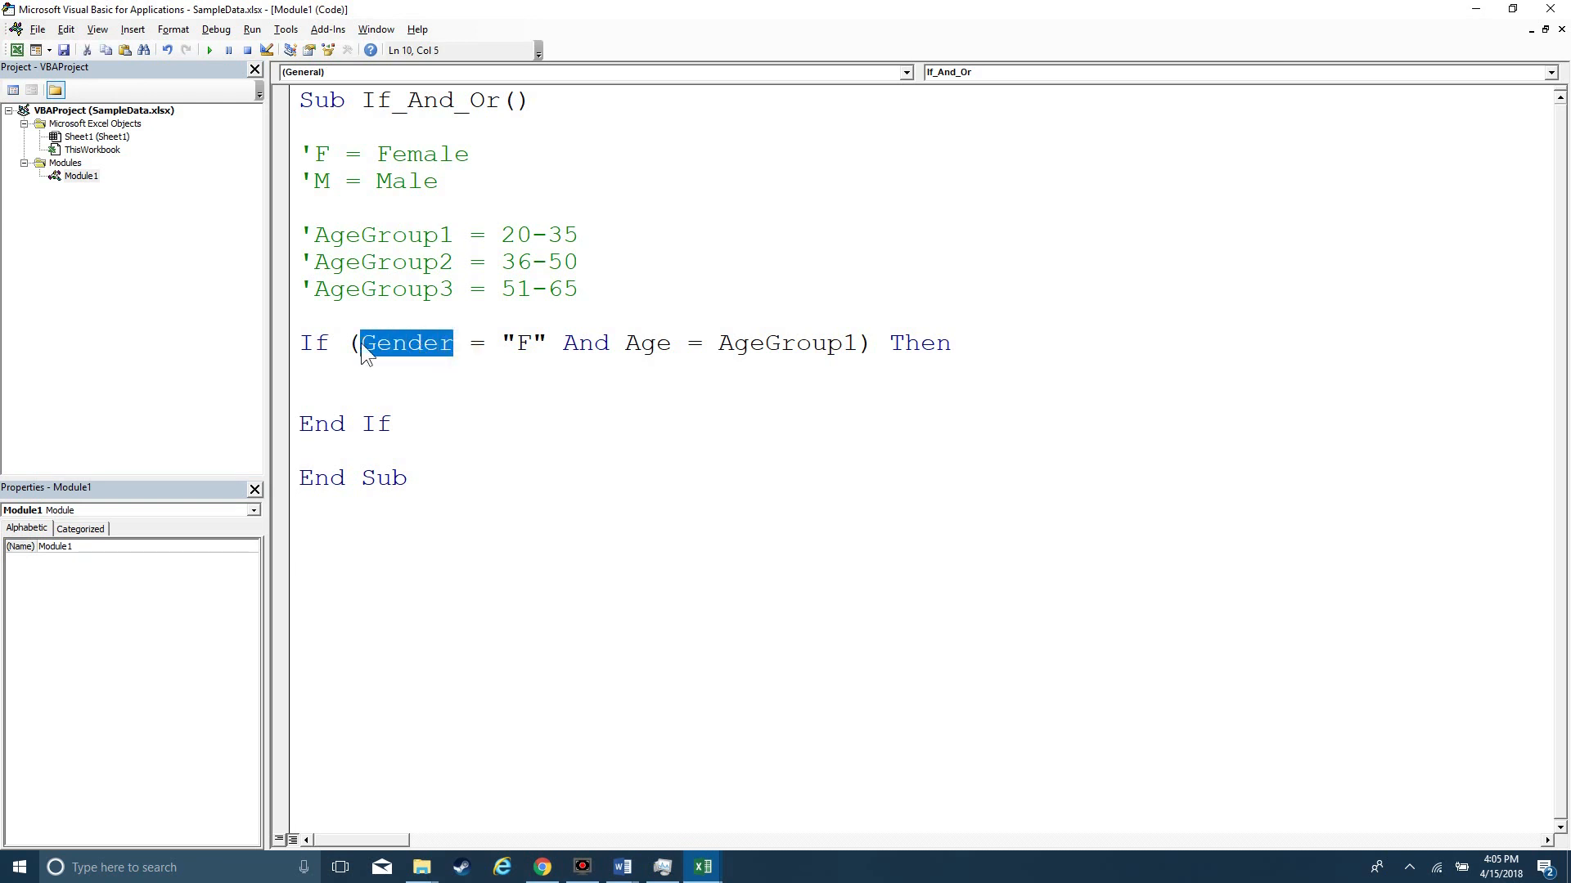
{"action": "left_click", "coordinate": [704, 865]}
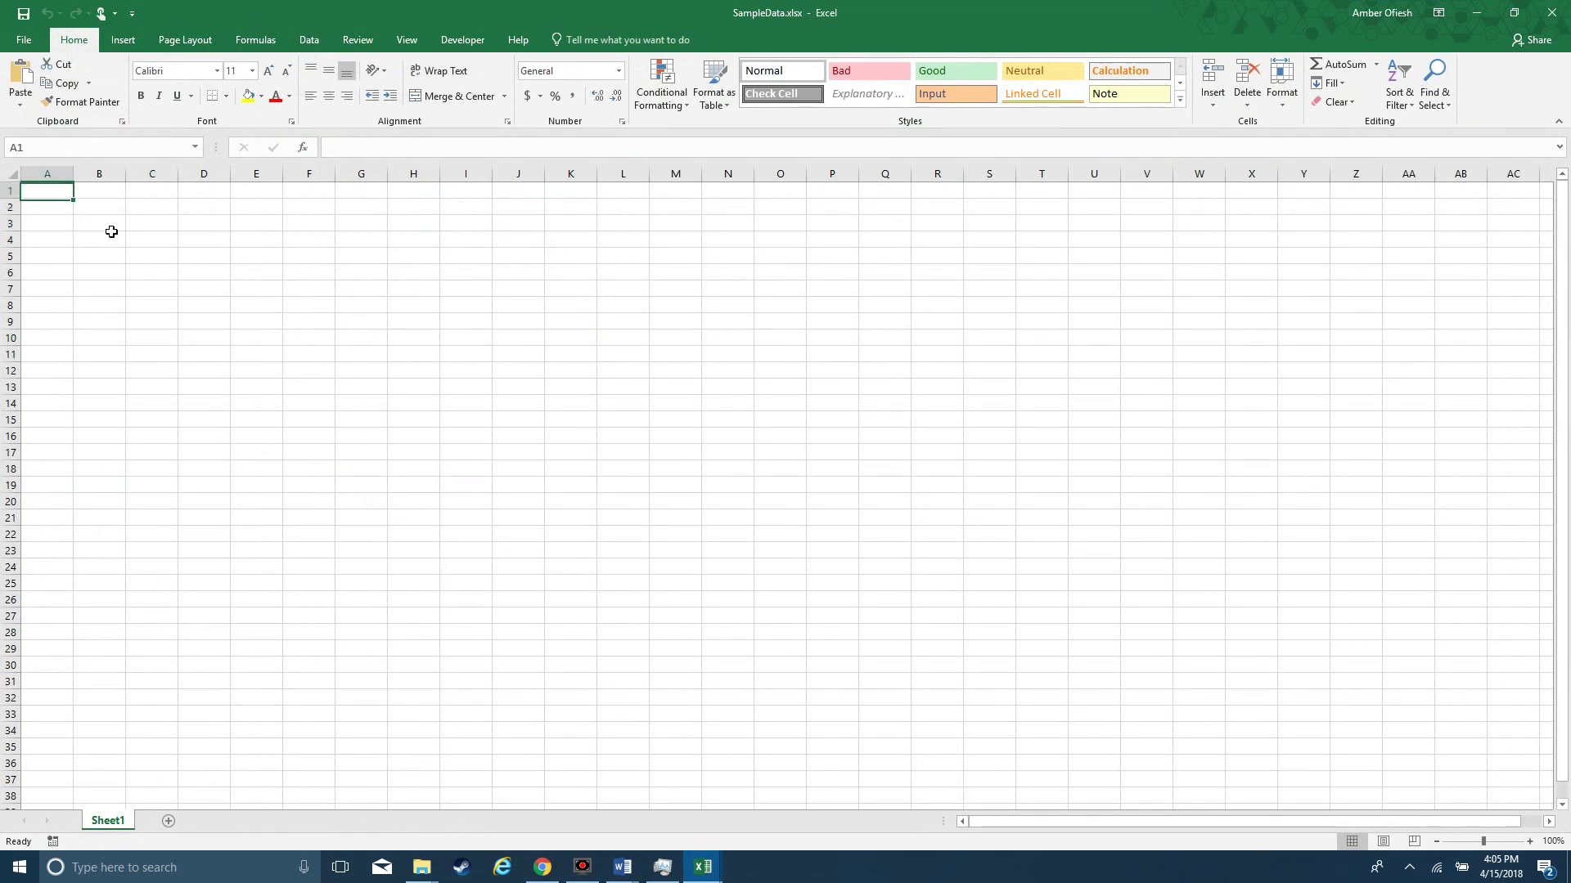
{"action": "type", "text": "Gender"}
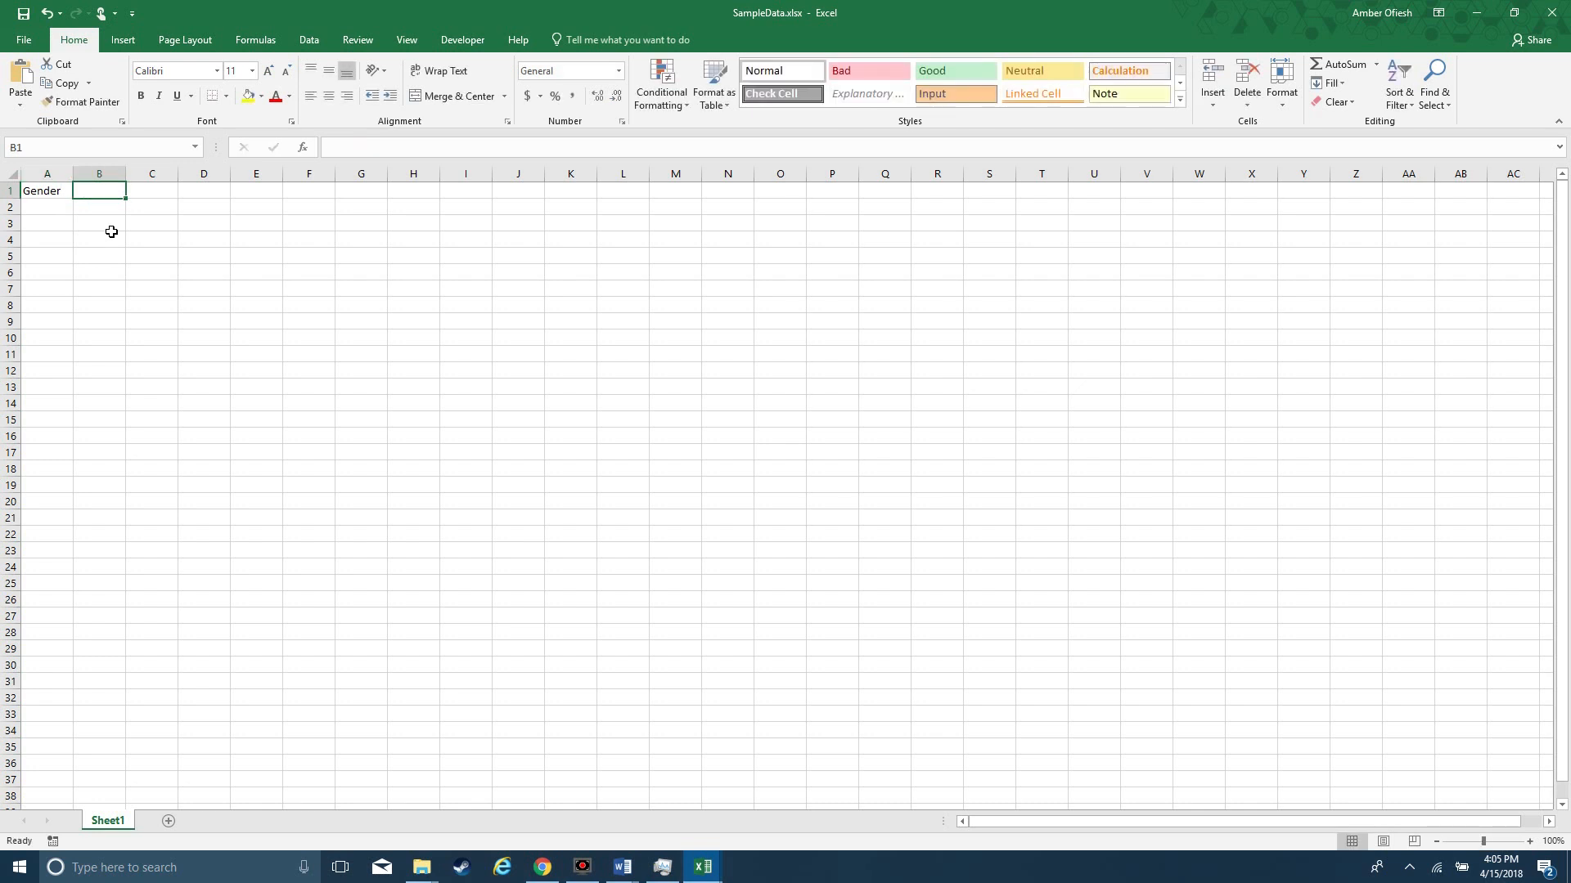
{"action": "type", "text": "F\" And Age = AgeGroup1) Then"}
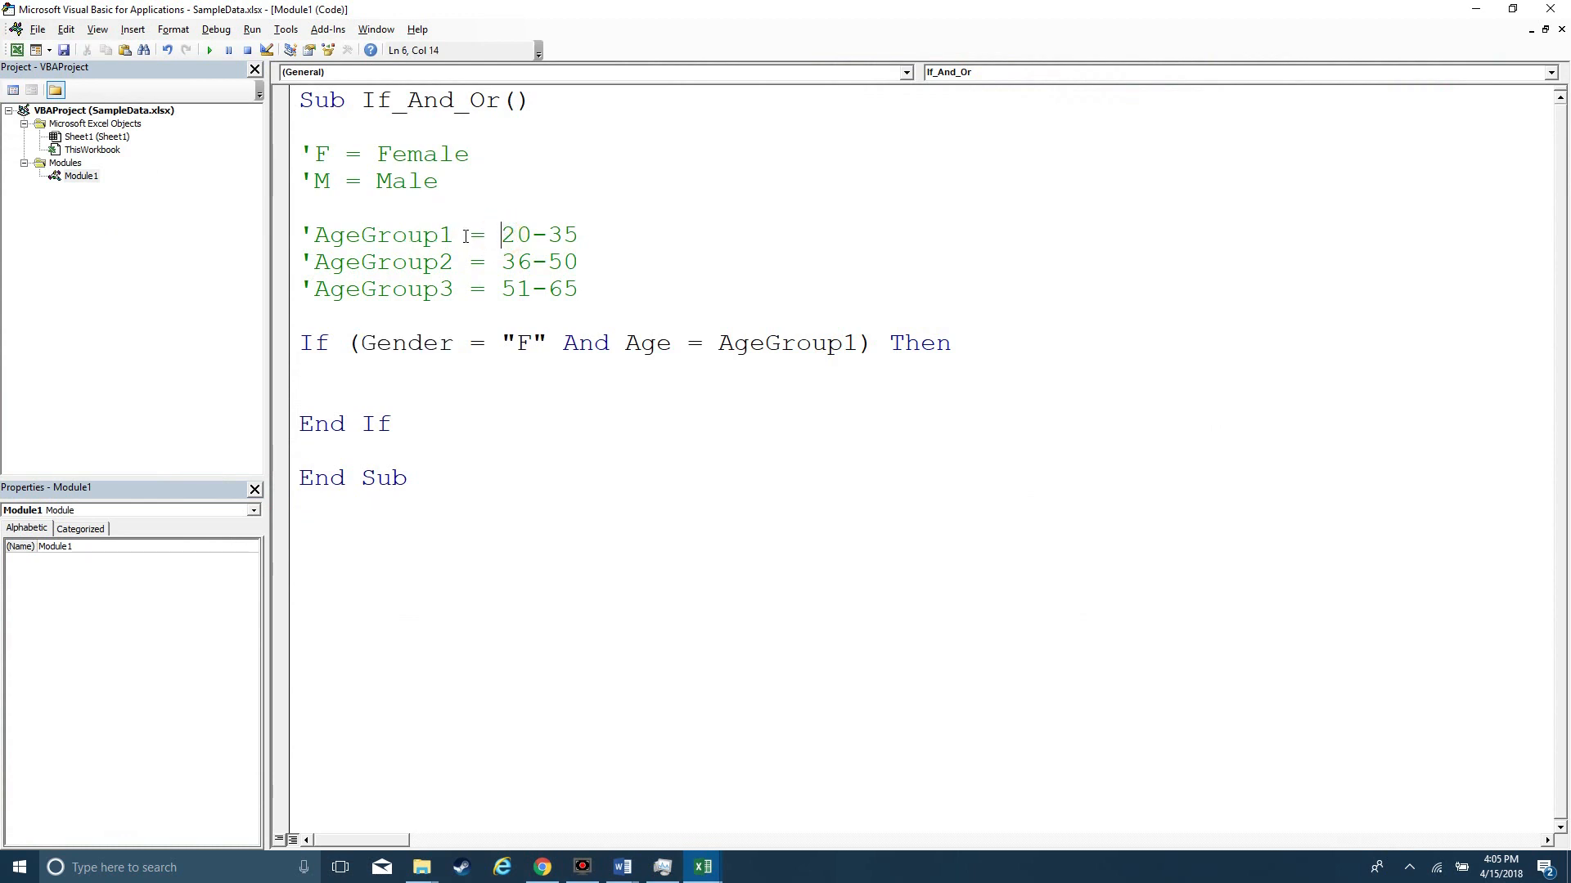
Step: Add lines Gender = Range("b1") and Age = Range("b2") to the macro
{"action": "double_click", "coordinate": [380, 235]}
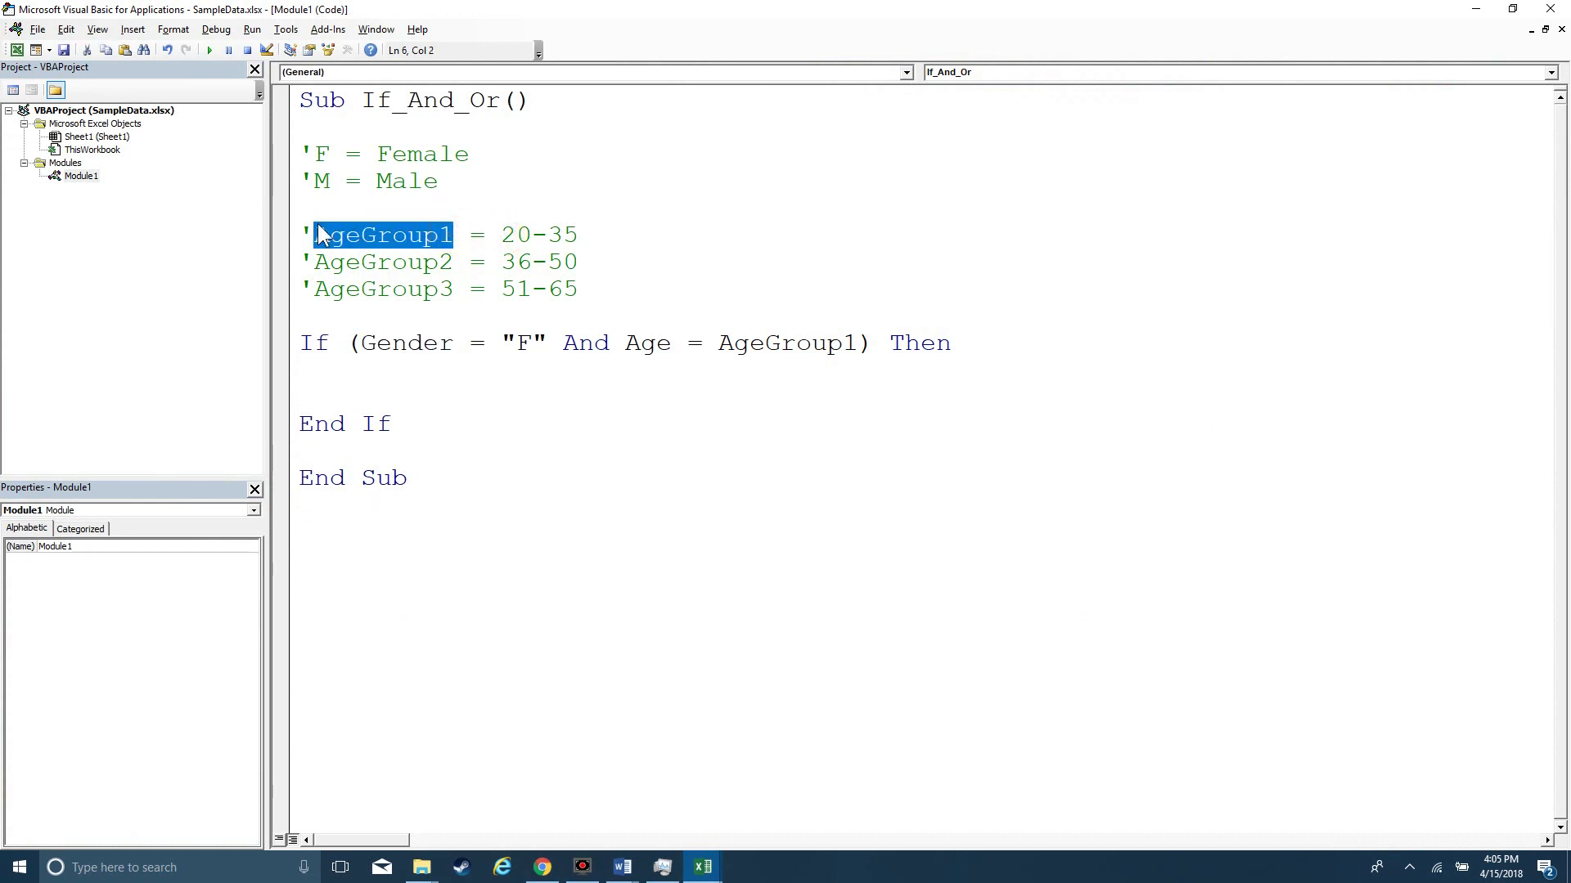
{"action": "left_click", "coordinate": [702, 867]}
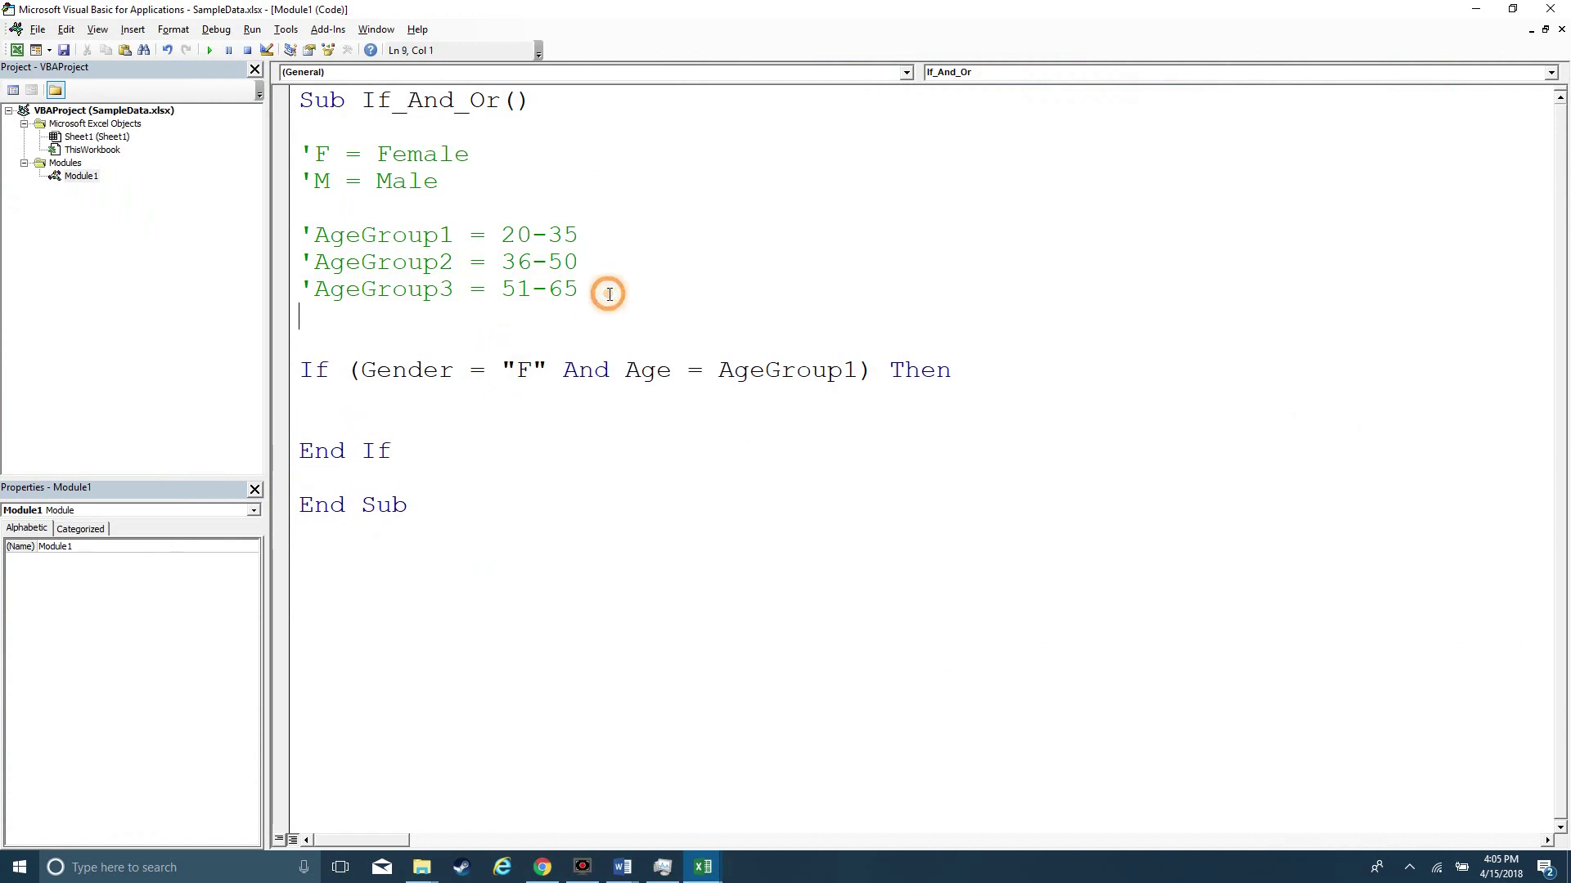
{"action": "type", "text": "Gender = \""}
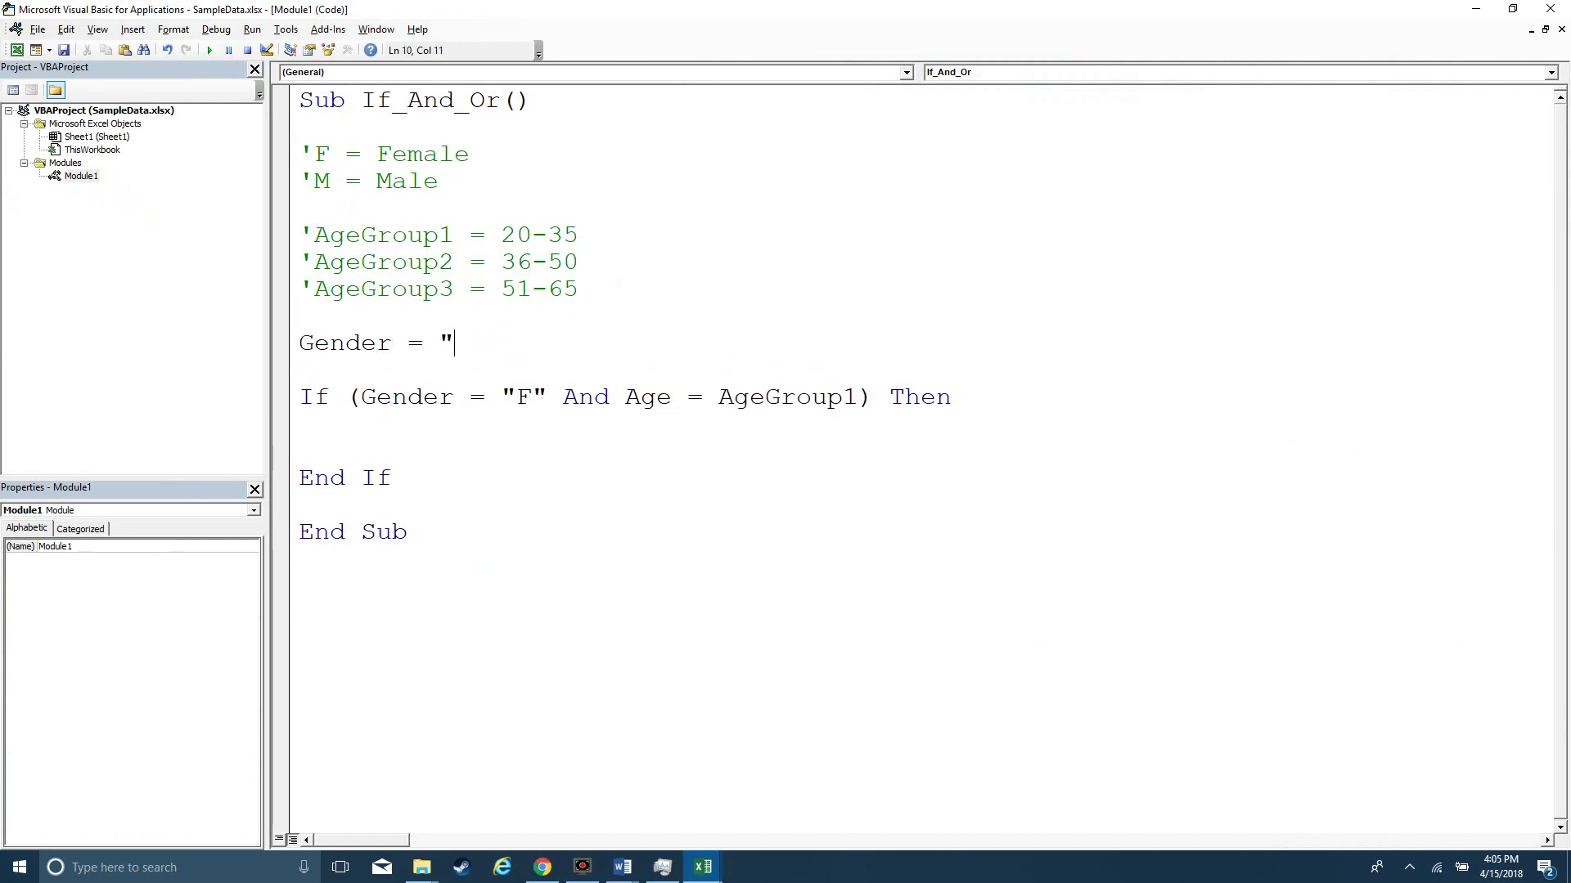
{"action": "left_click", "coordinate": [703, 867]}
{"action": "type", "text": "range"}
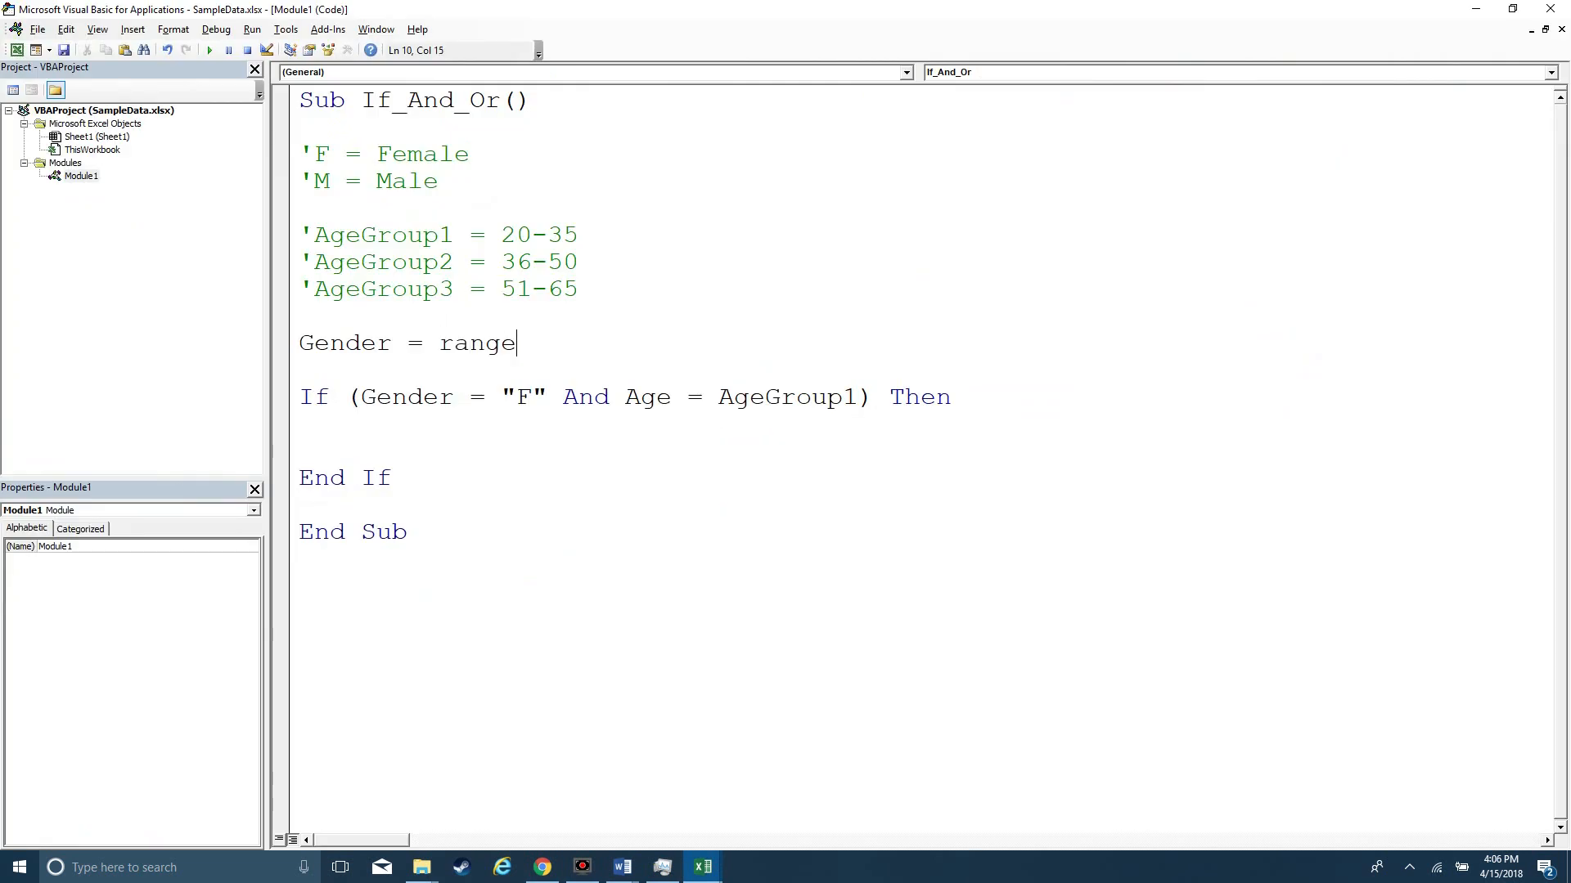
{"action": "type", "text": "(\"b1\")"}
{"action": "left_click", "coordinate": [924, 370]}
{"action": "type", "text": "Age ="}
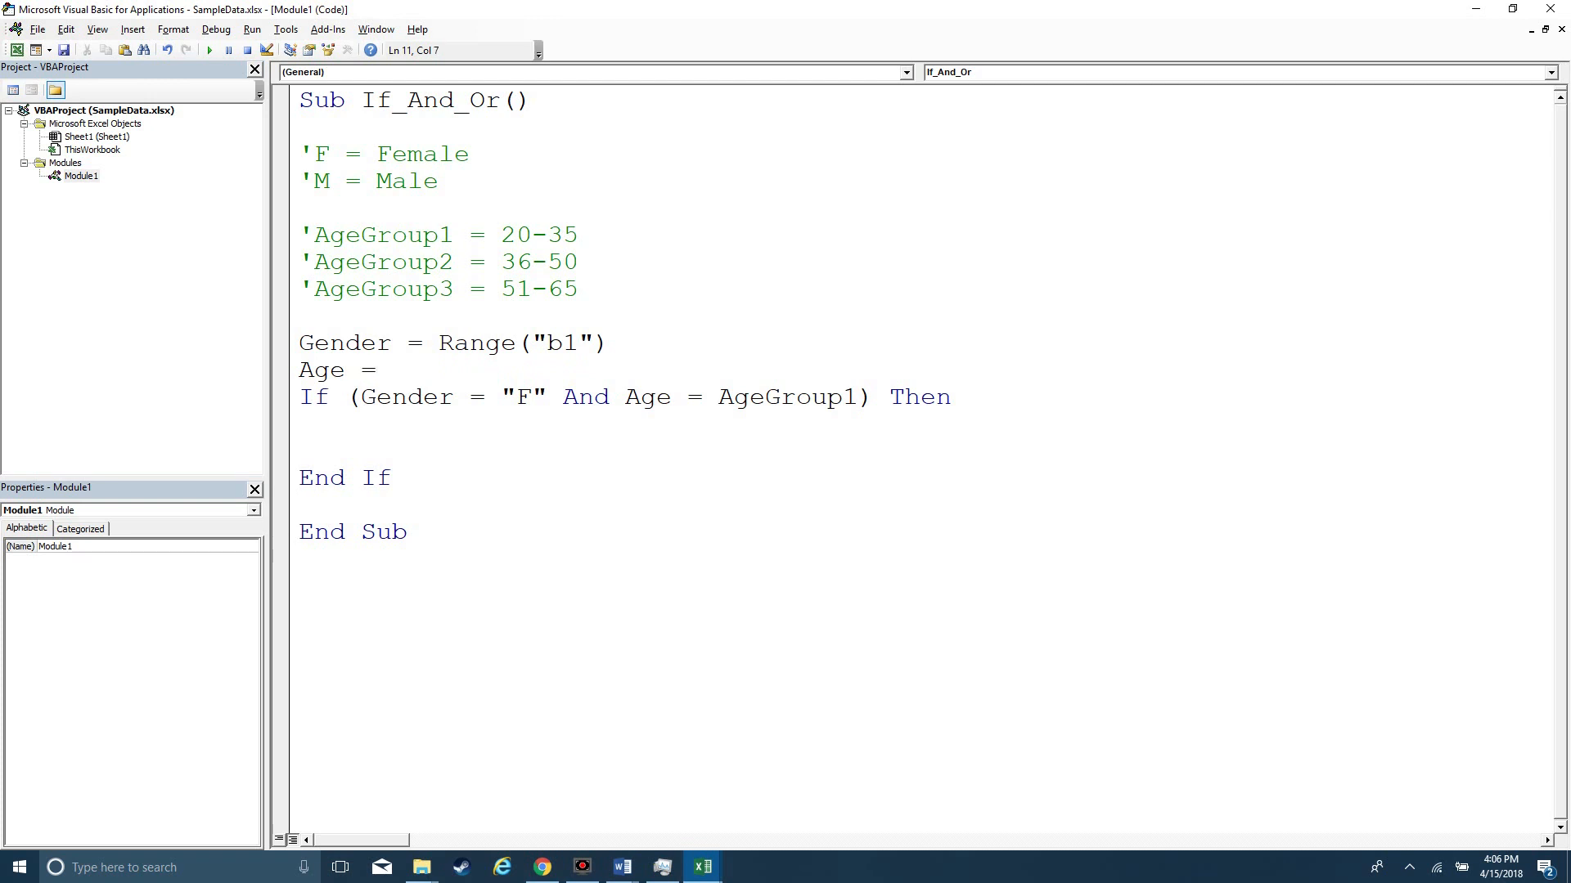
{"action": "left_click", "coordinate": [702, 867]}
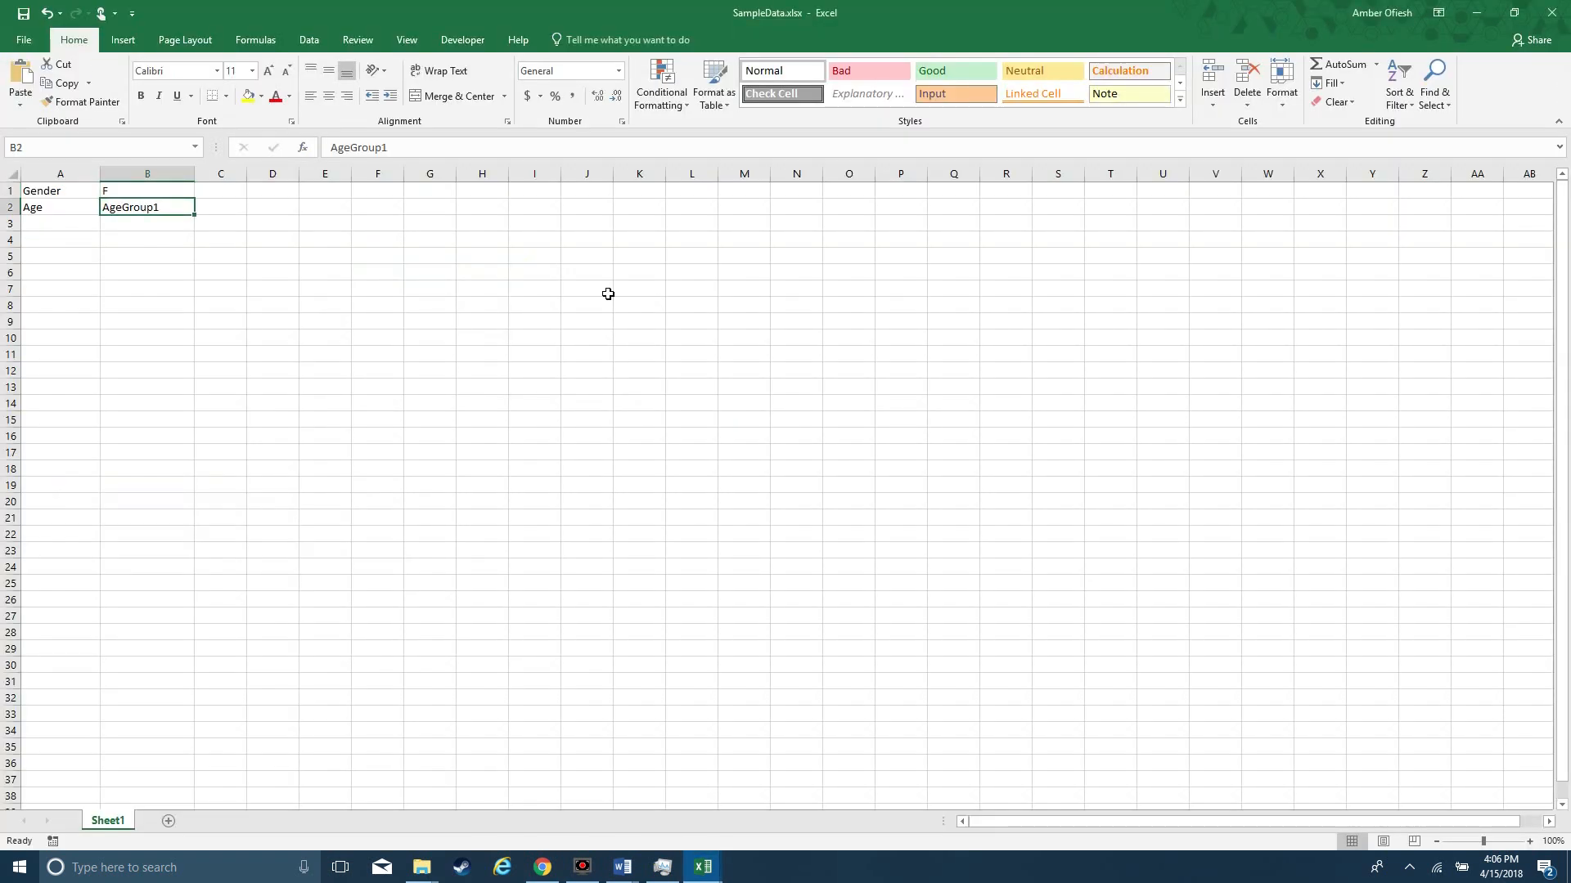
{"action": "key", "text": "Alt+F11"}
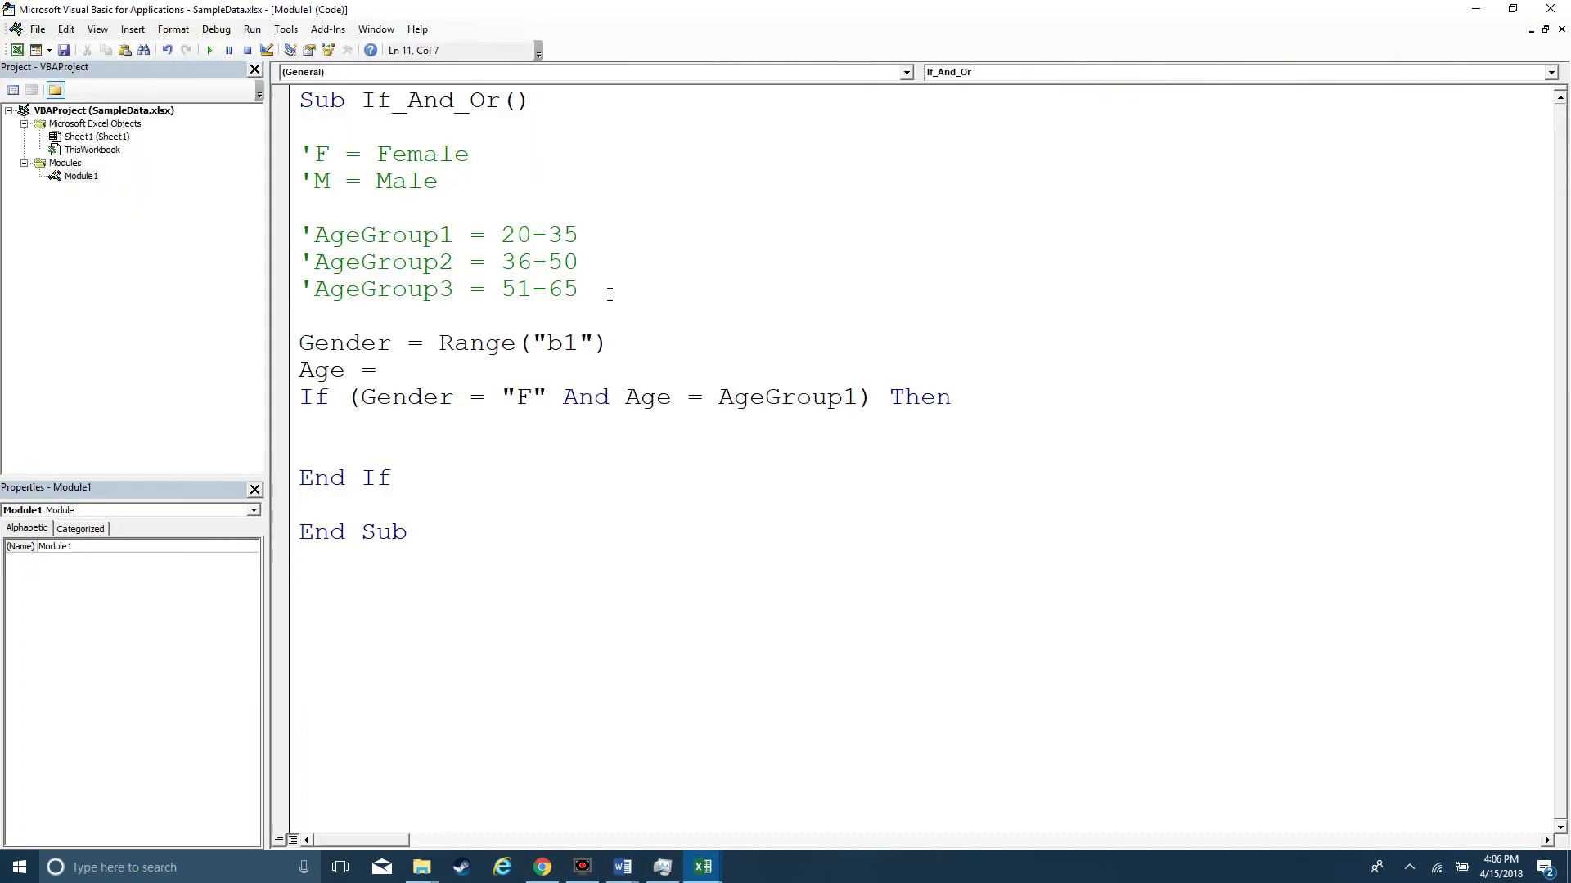
{"action": "type", "text": "range(\"b"}
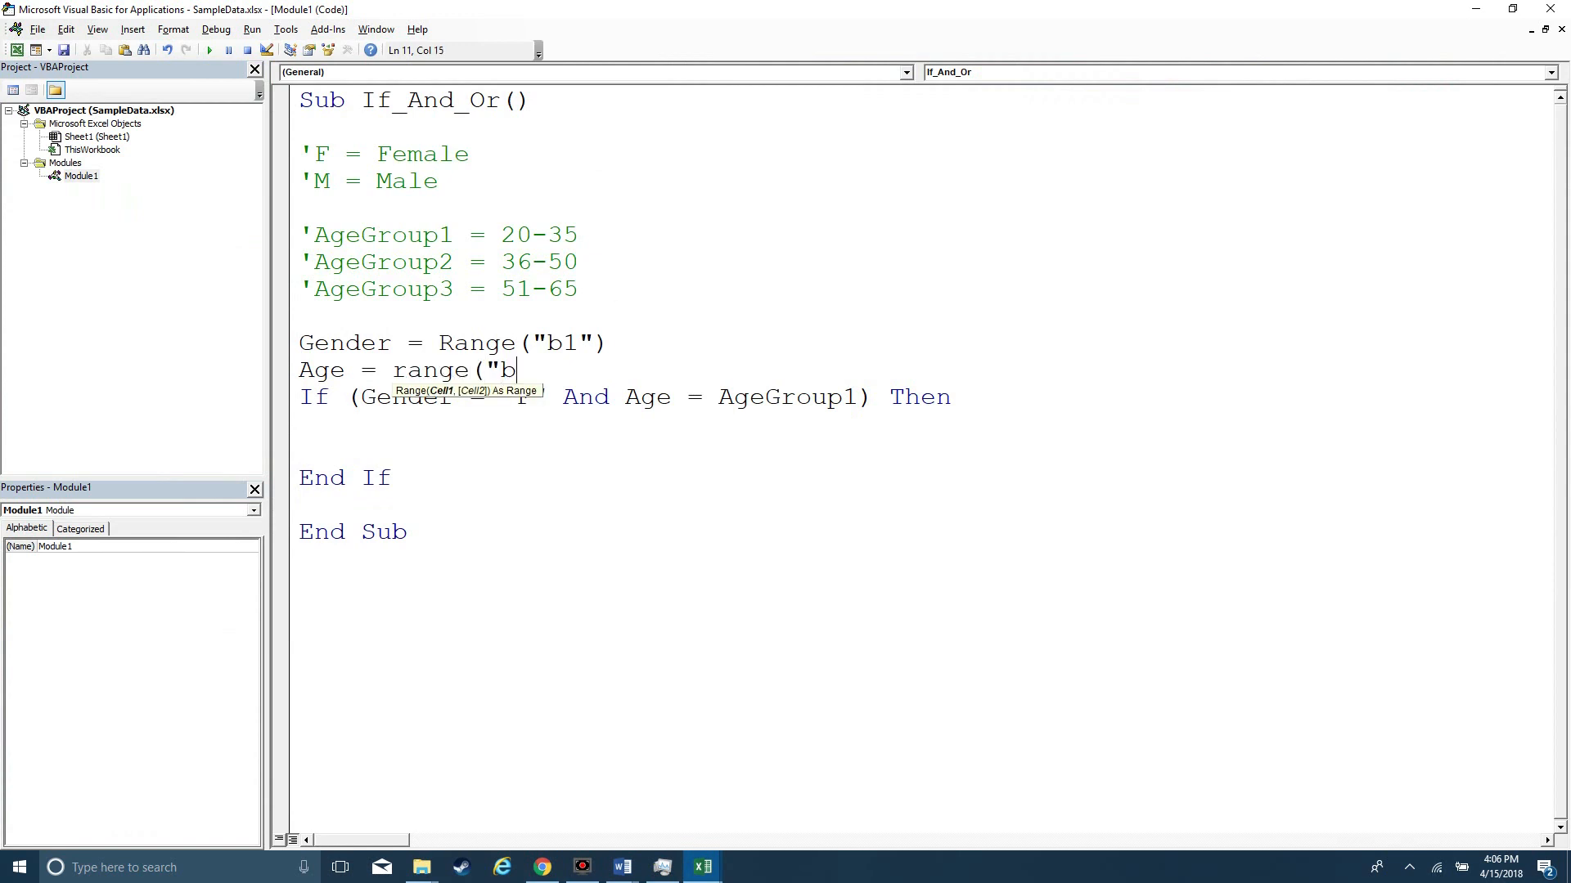
{"action": "type", "text": "2\")"}
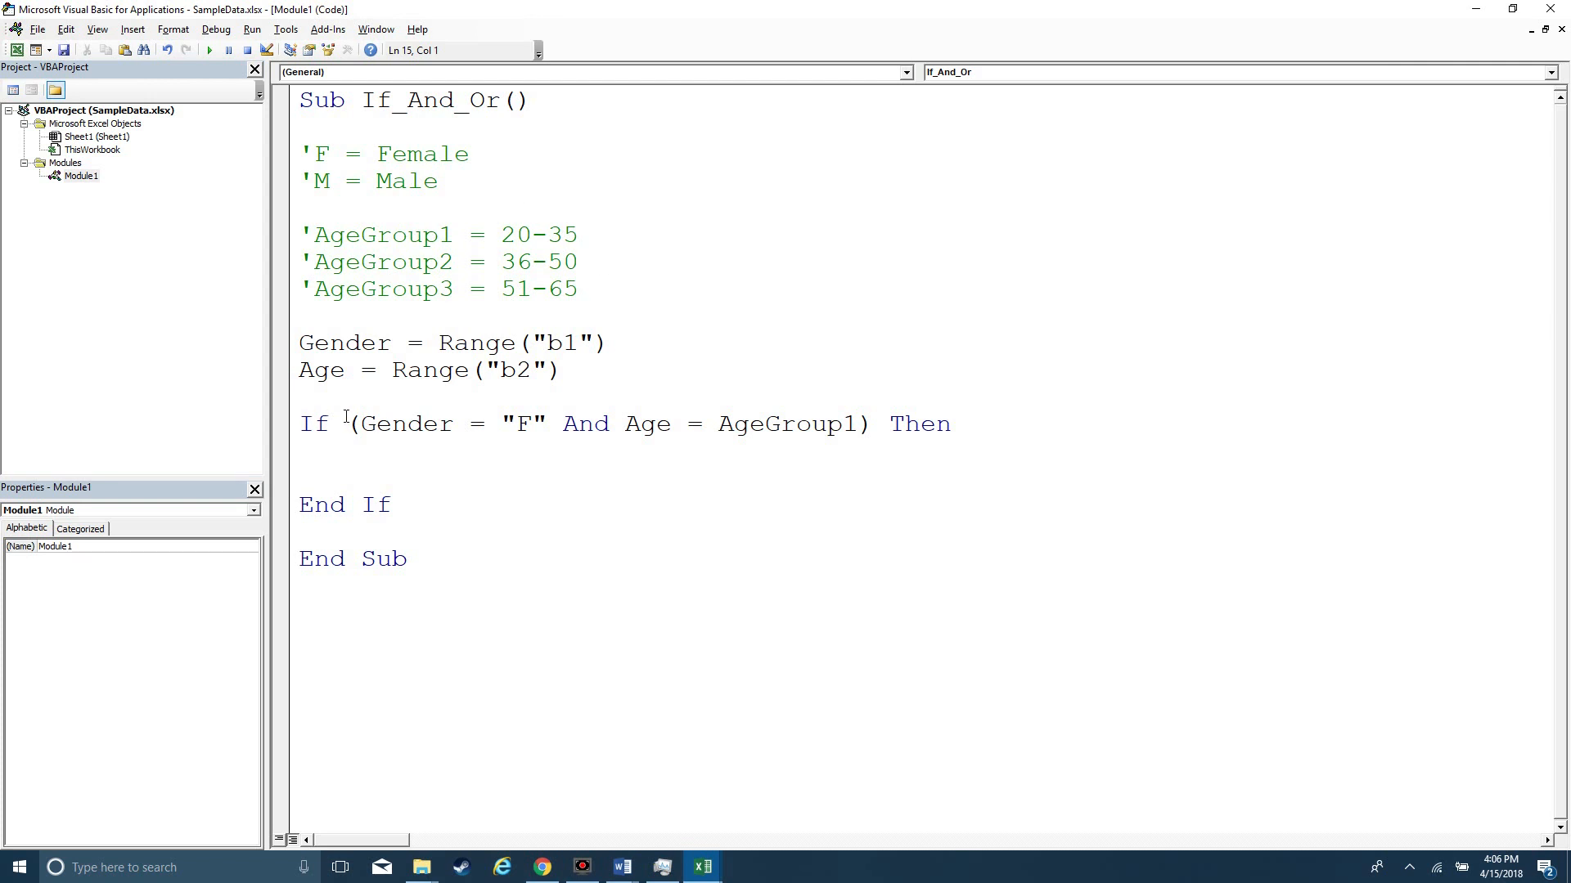
Step: Replace the If condition with Gender = "F" Then and indent the next line
{"action": "left_click_drag", "start_coordinate": [363, 424], "coordinate": [869, 424]}
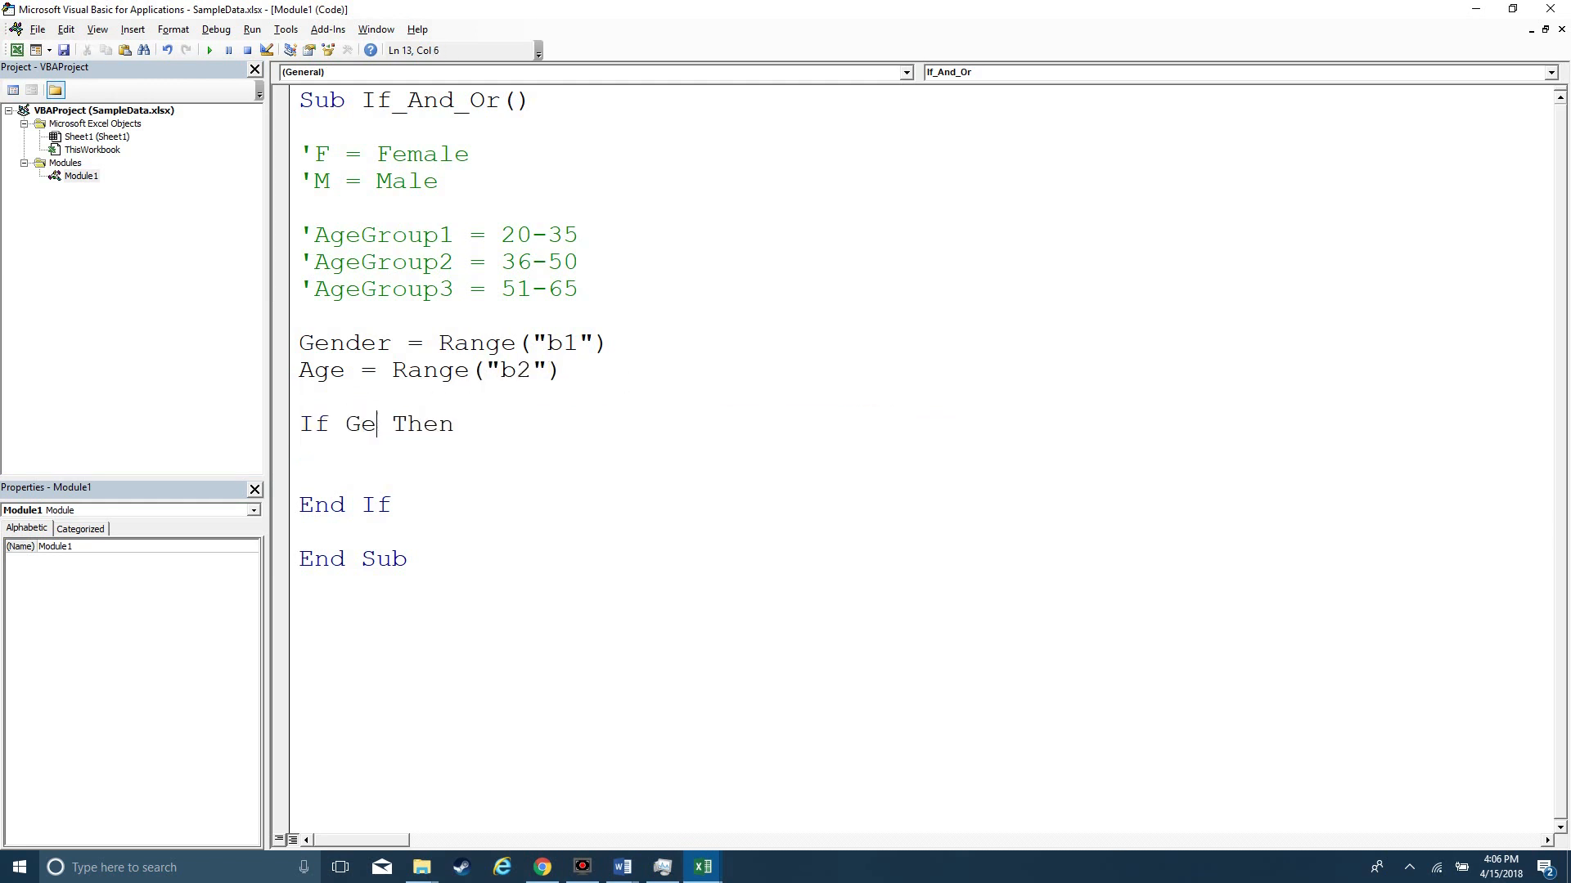
{"action": "type", "text": "nder ="}
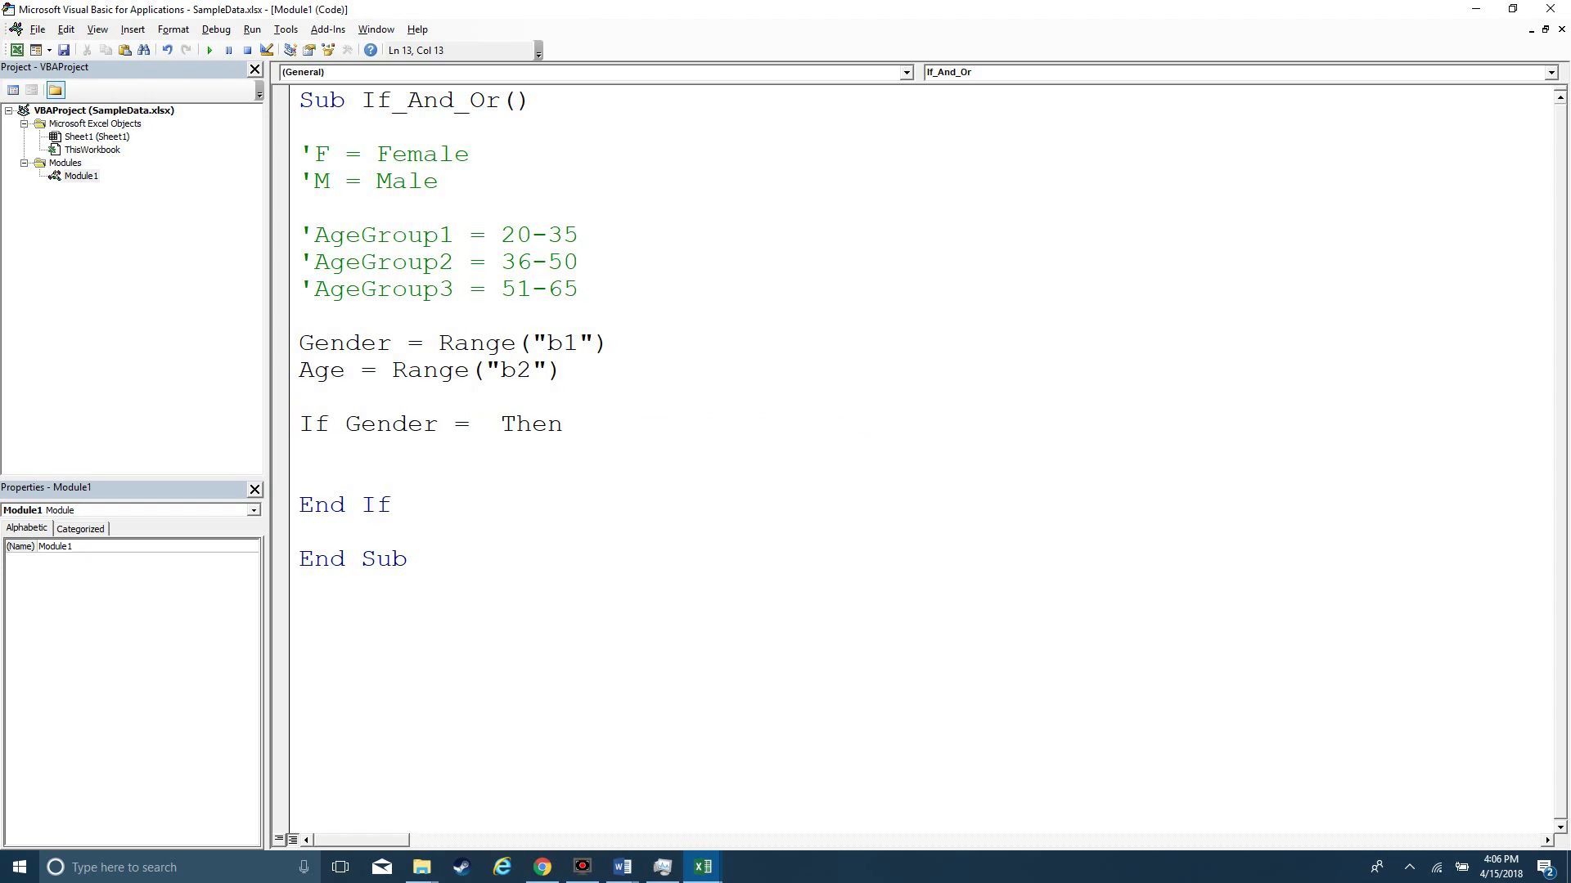
{"action": "type", "text": "\"F\""}
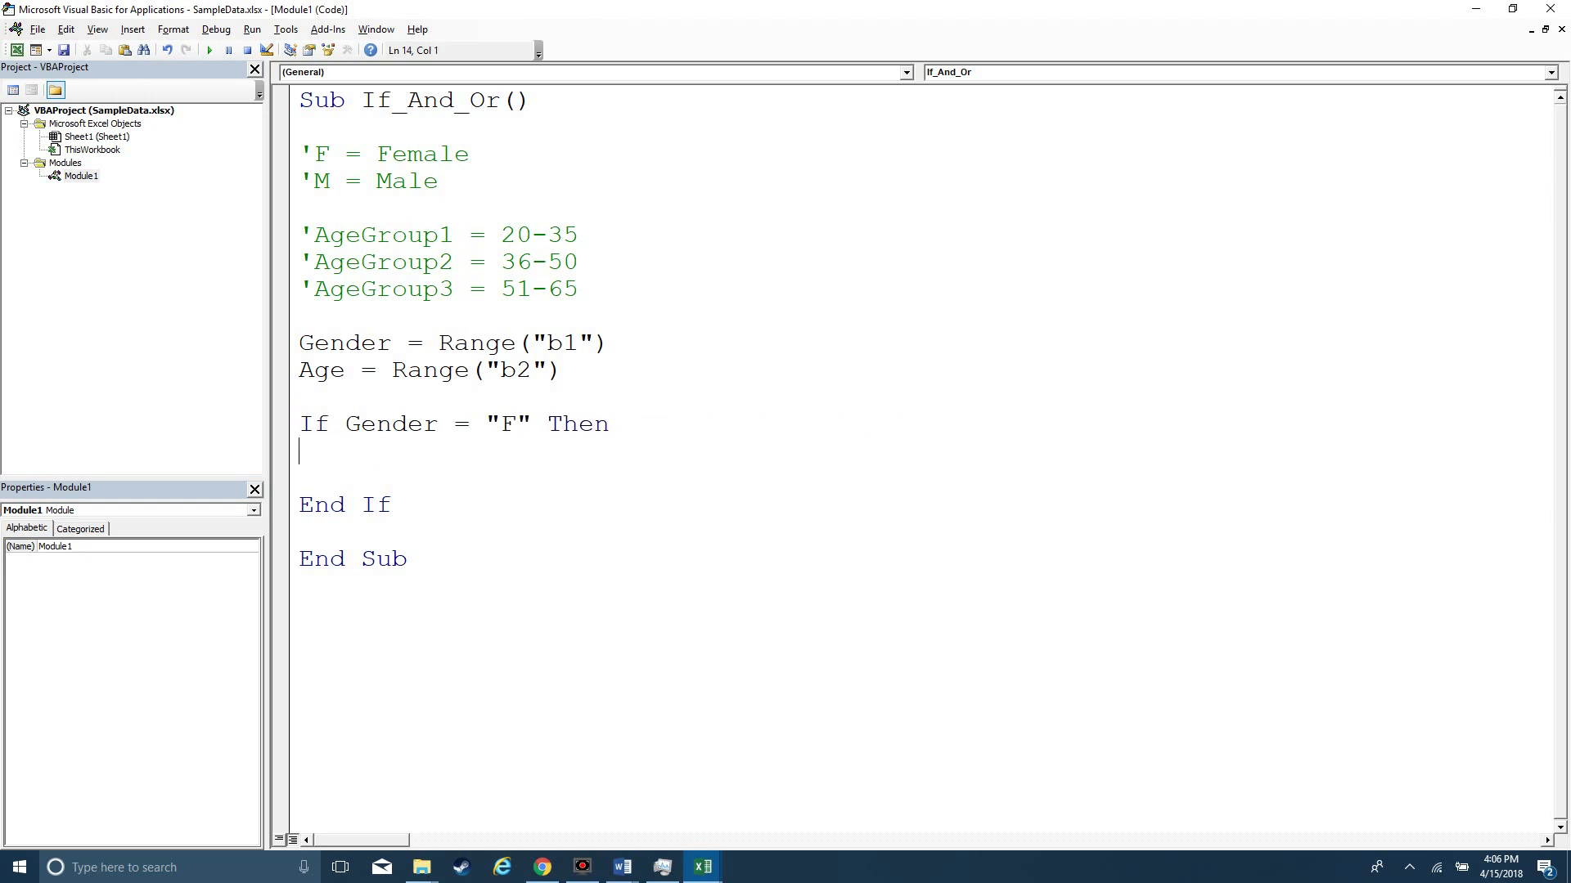
{"action": "key", "text": "Tab"}
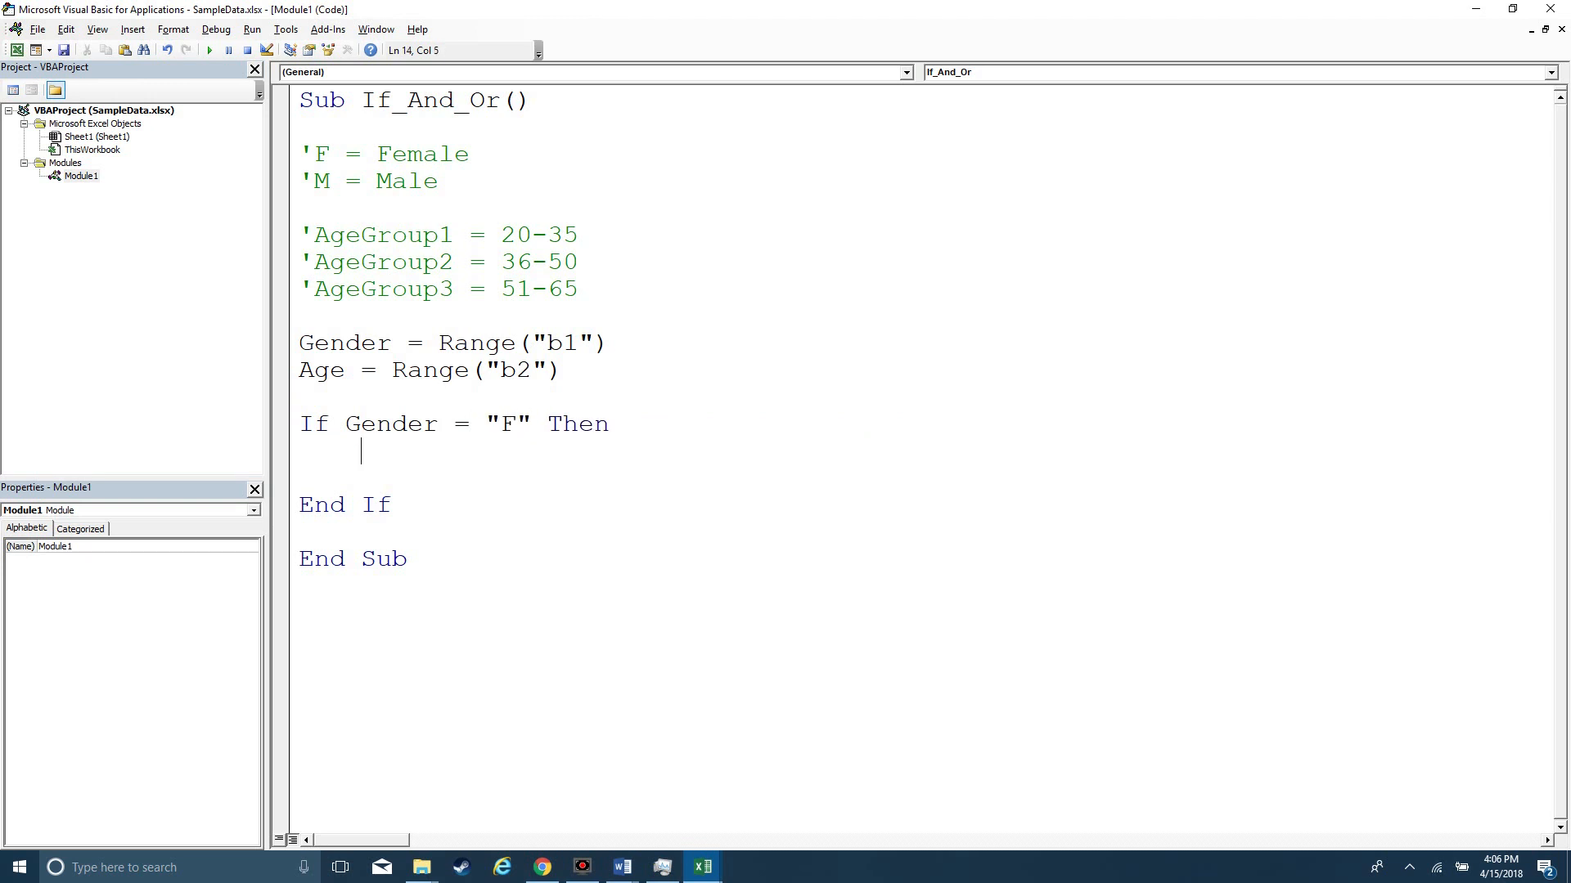
Step: Add MsgBox "true" inside the If and step through to see the true message
{"action": "type", "text": "msgbox"}
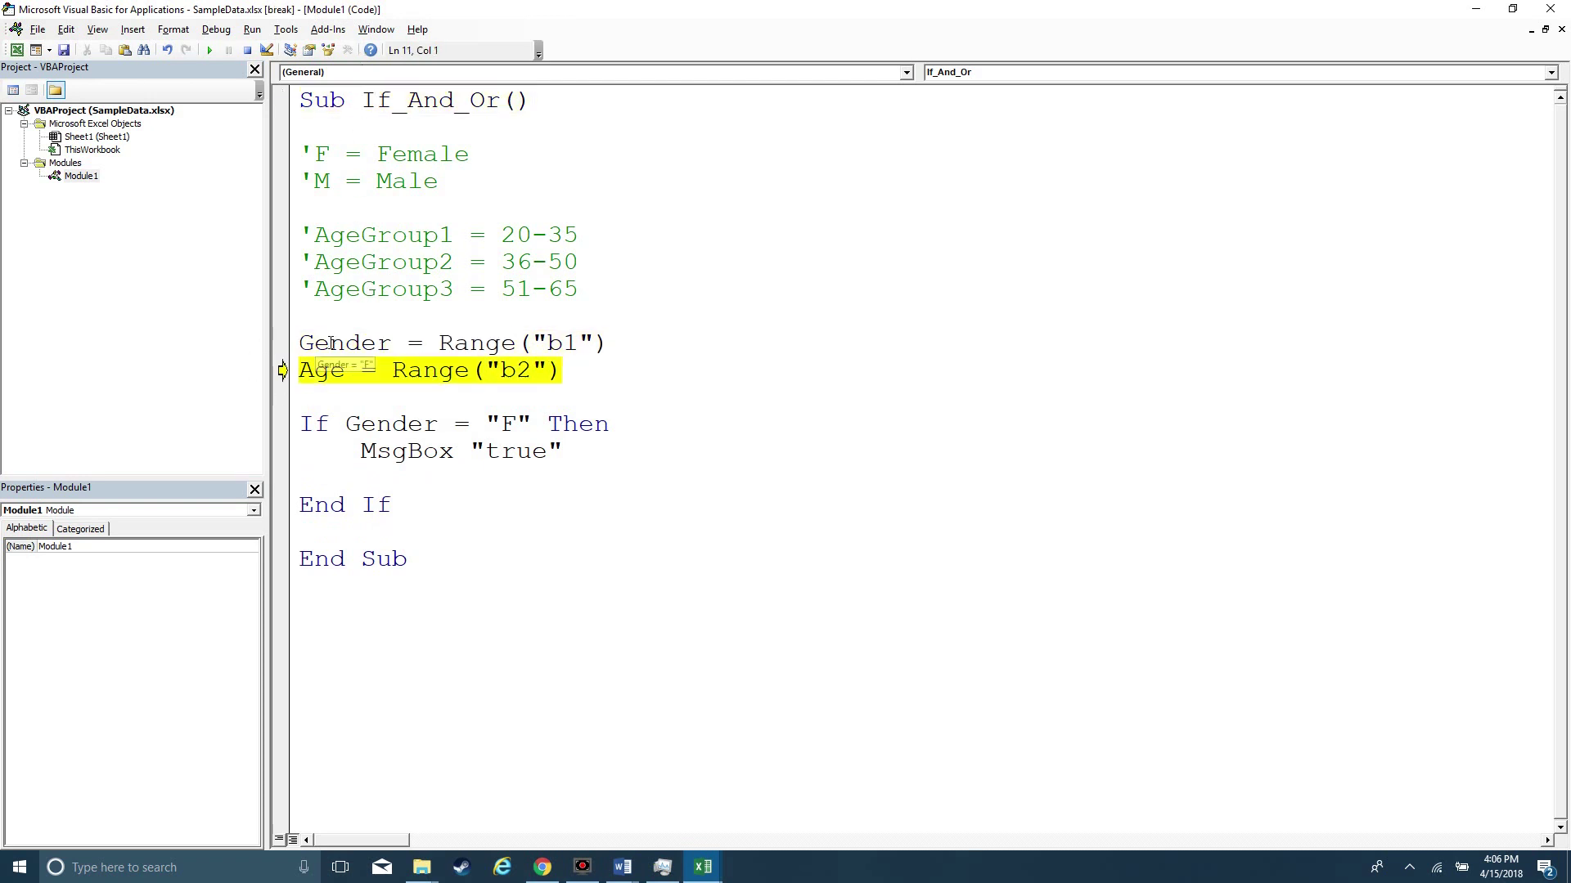
{"action": "key", "text": "F8"}
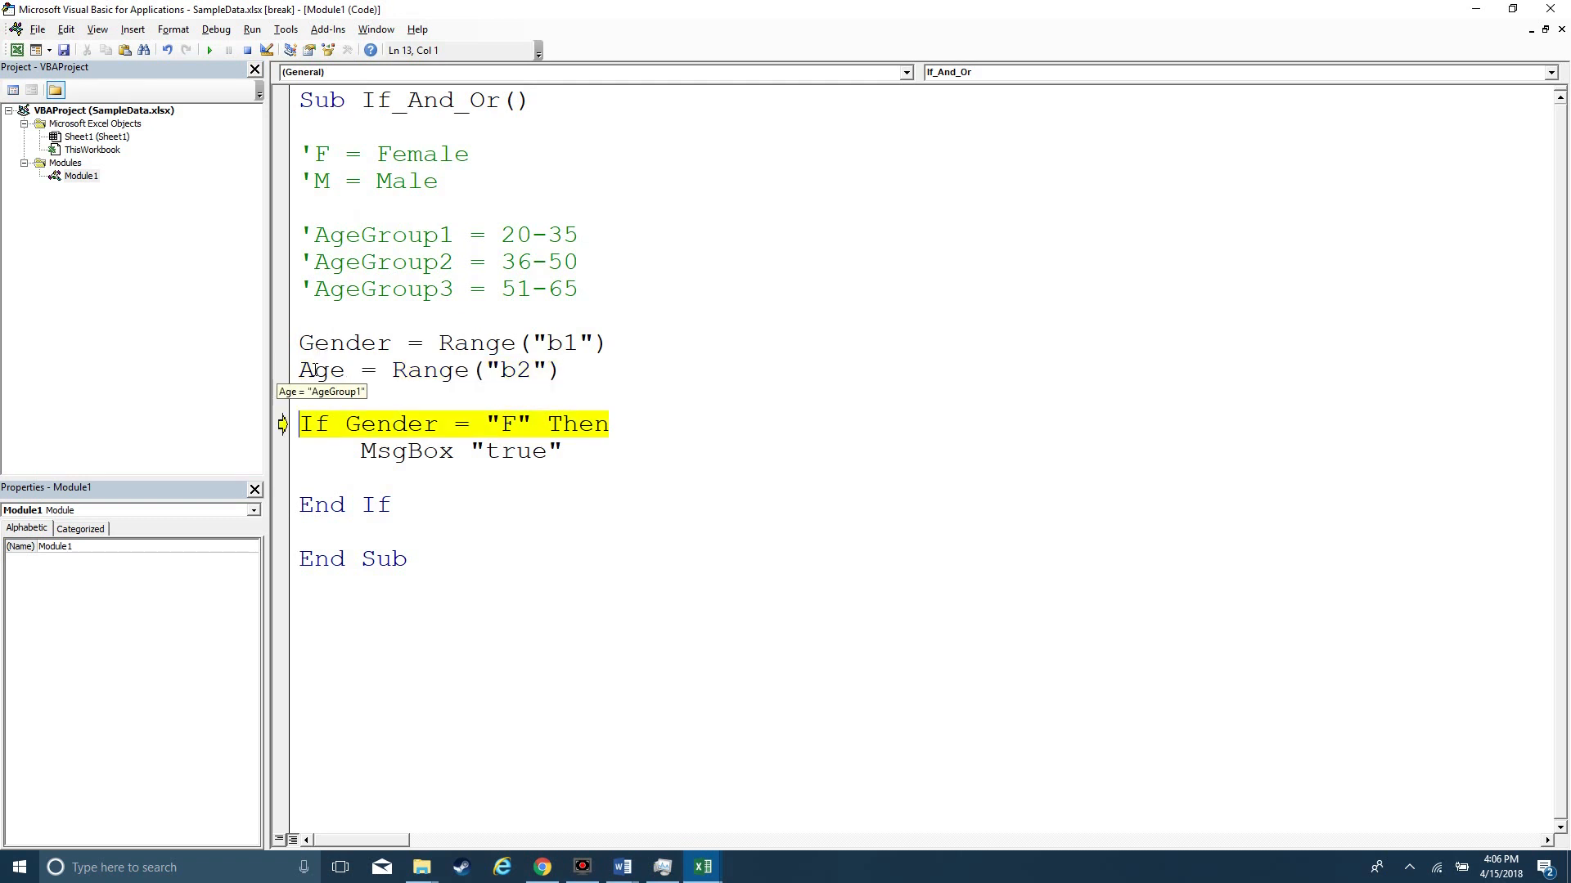
{"action": "mouse_move", "coordinate": [442, 429]}
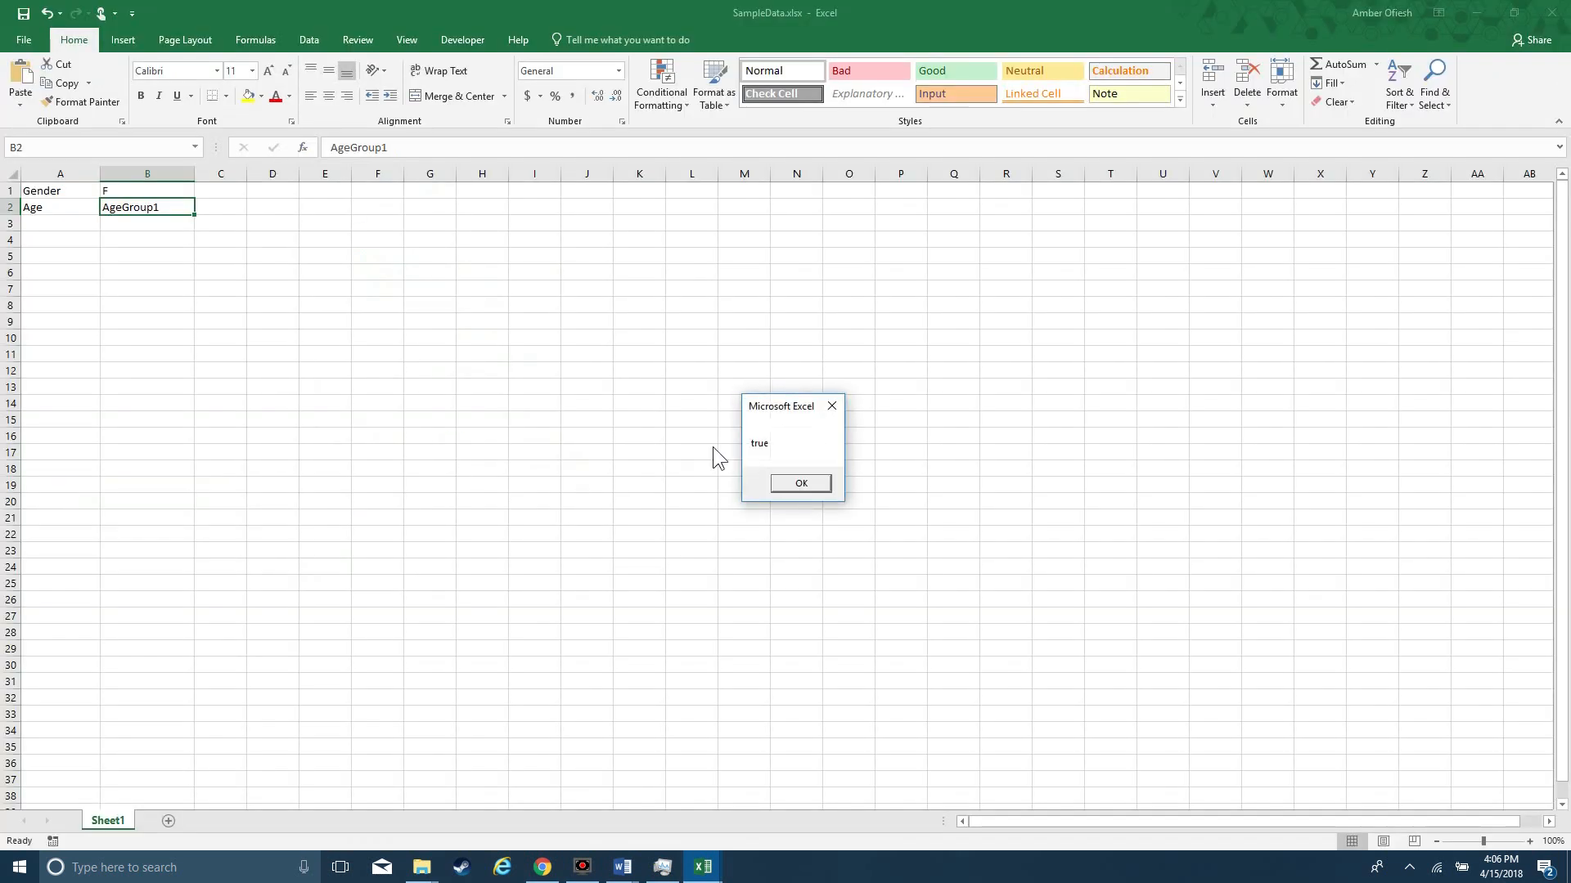
{"action": "left_click", "coordinate": [800, 483]}
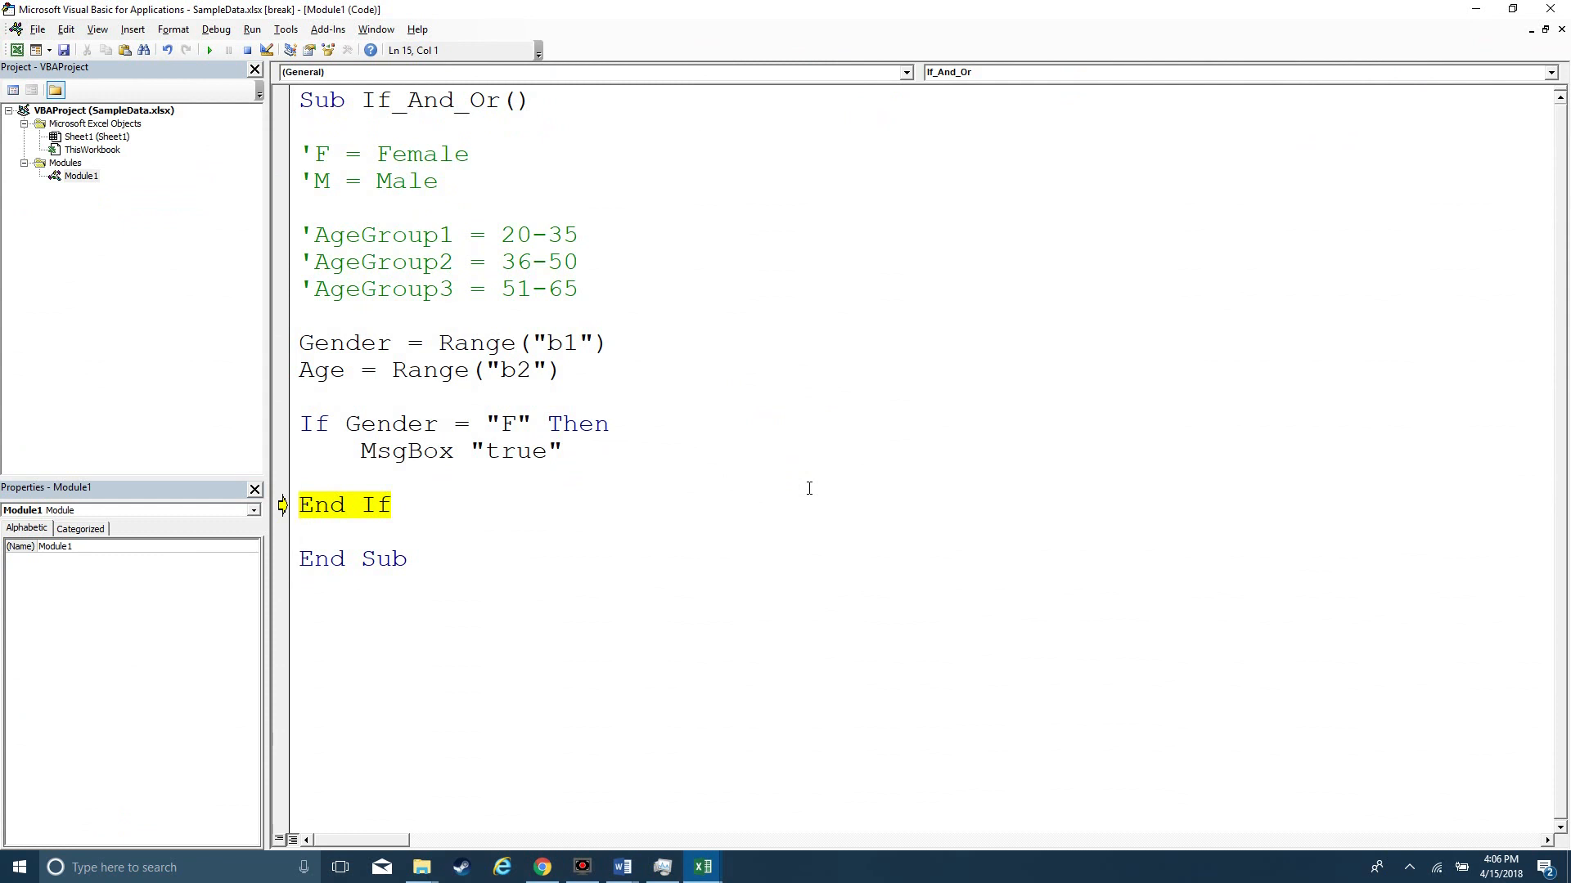
Step: Start an Else line, set B1 to M on Sheet1, and return to the paused macro
{"action": "type", "text": "else"}
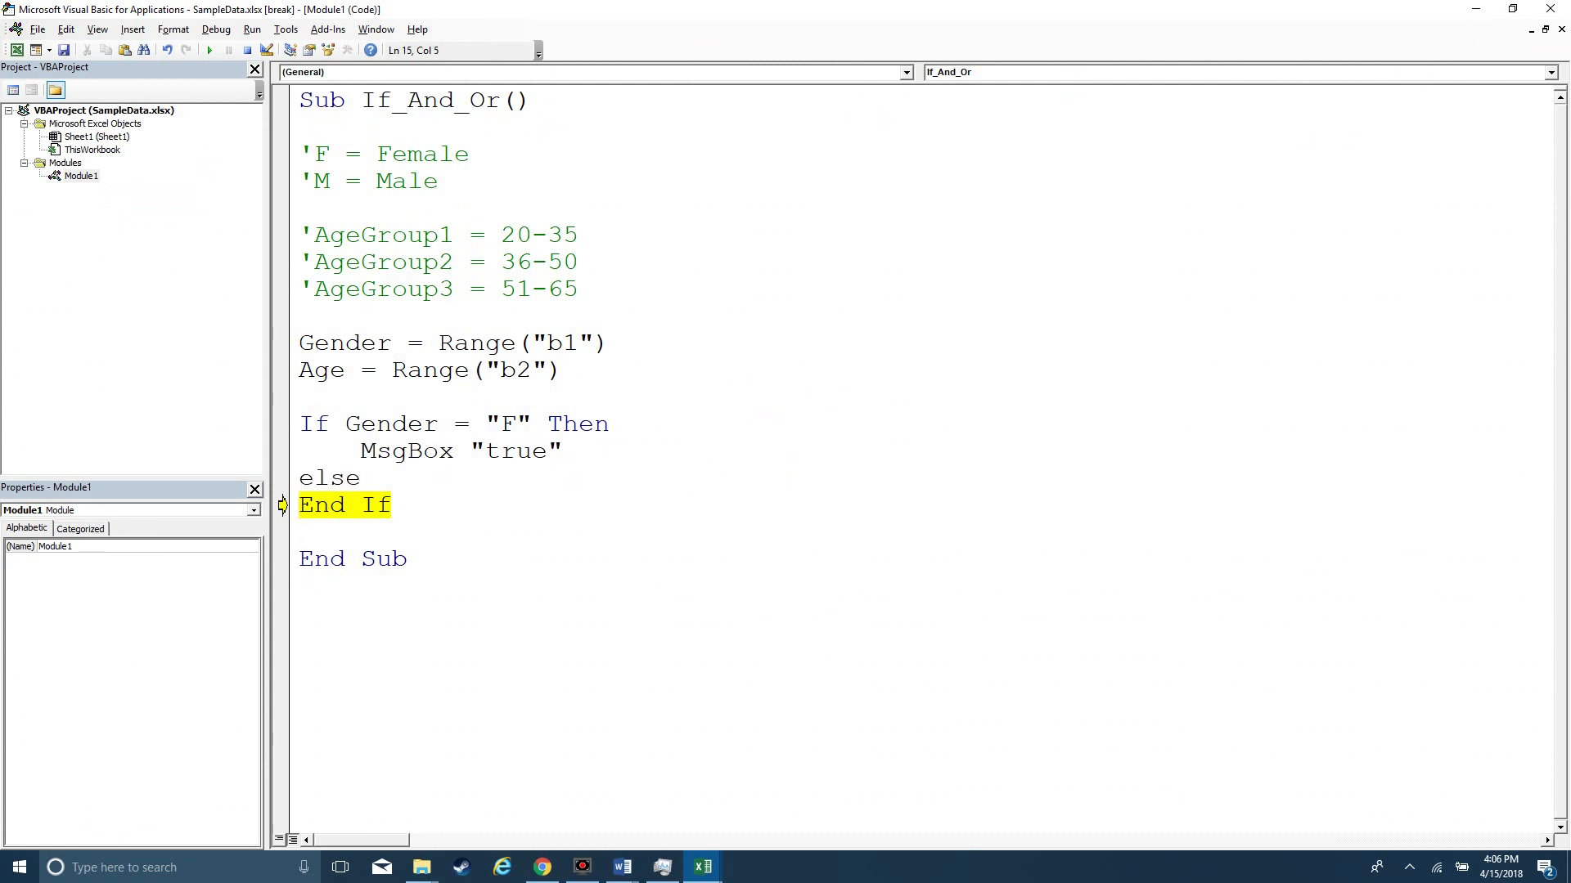
{"action": "key", "text": "Enter"}
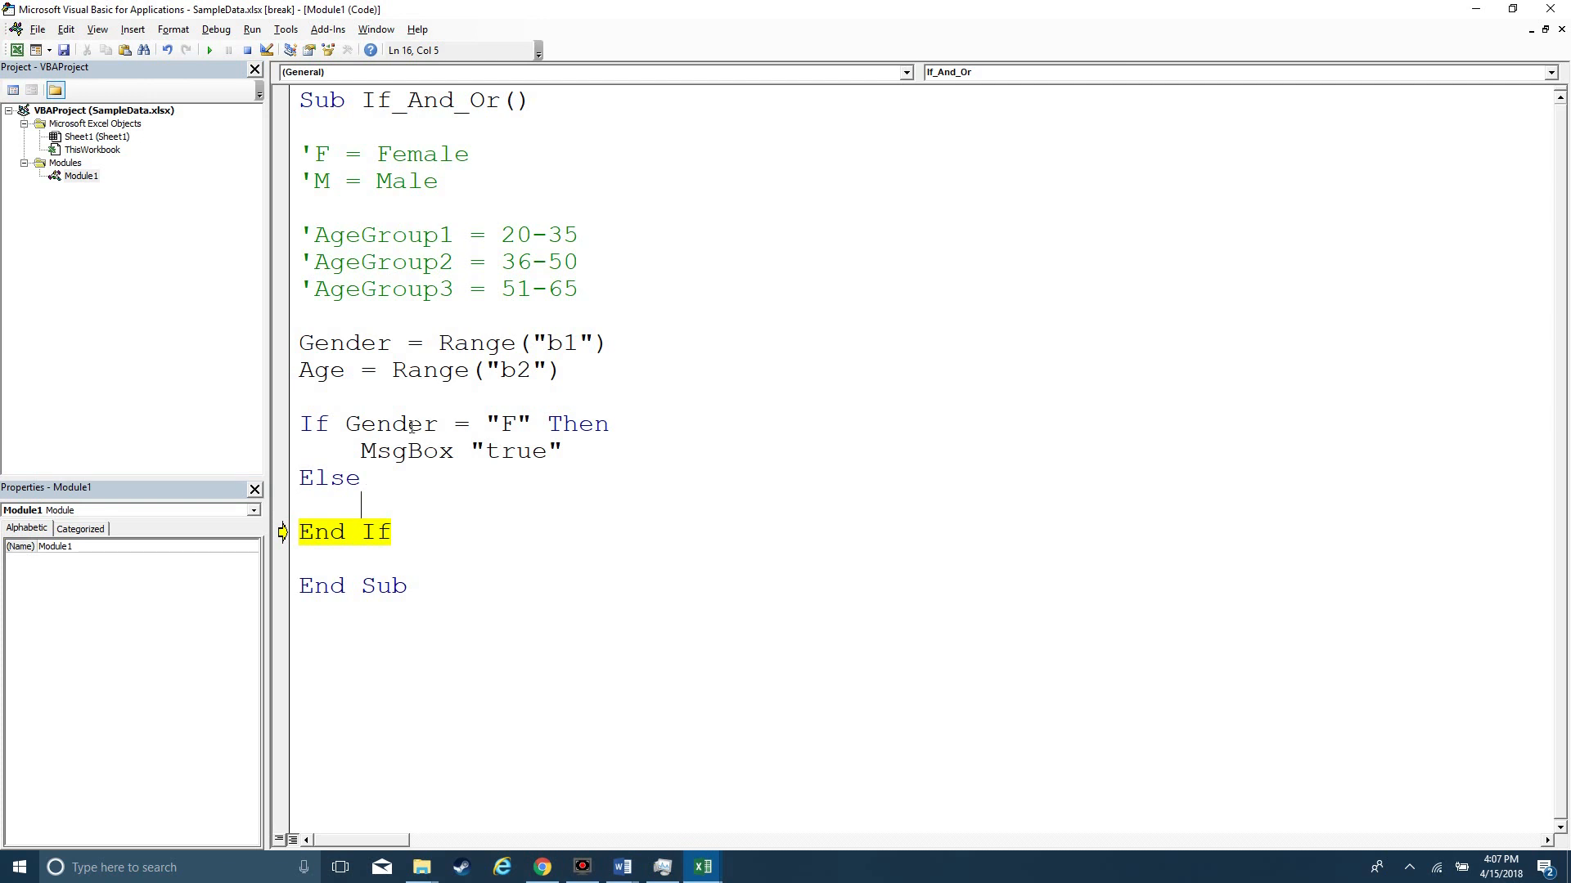
{"action": "left_click", "coordinate": [704, 867]}
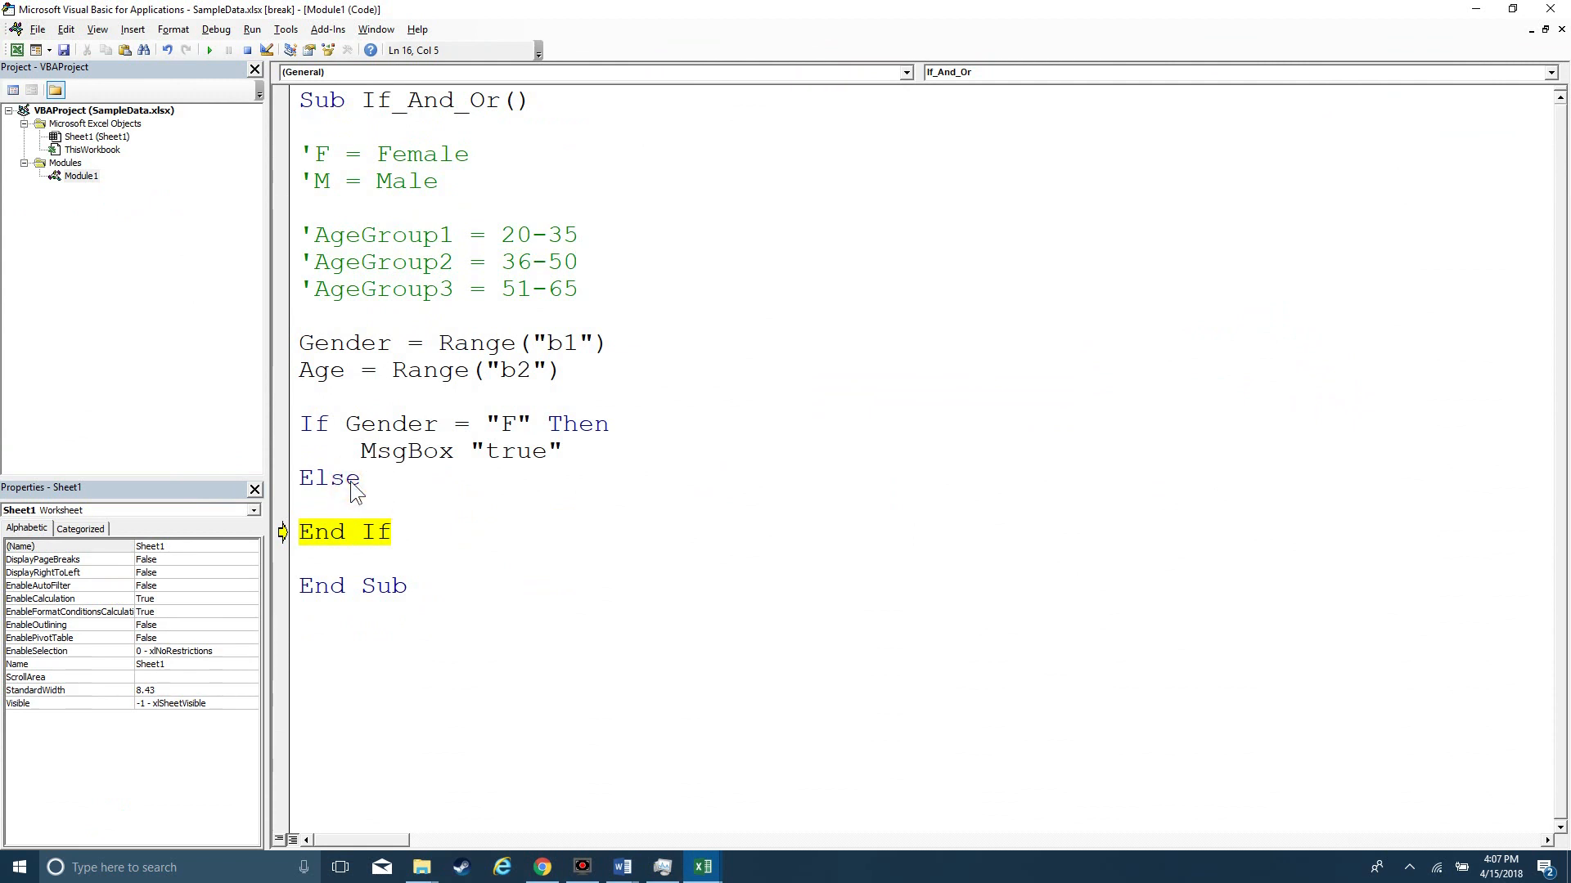
{"action": "left_click", "coordinate": [700, 867]}
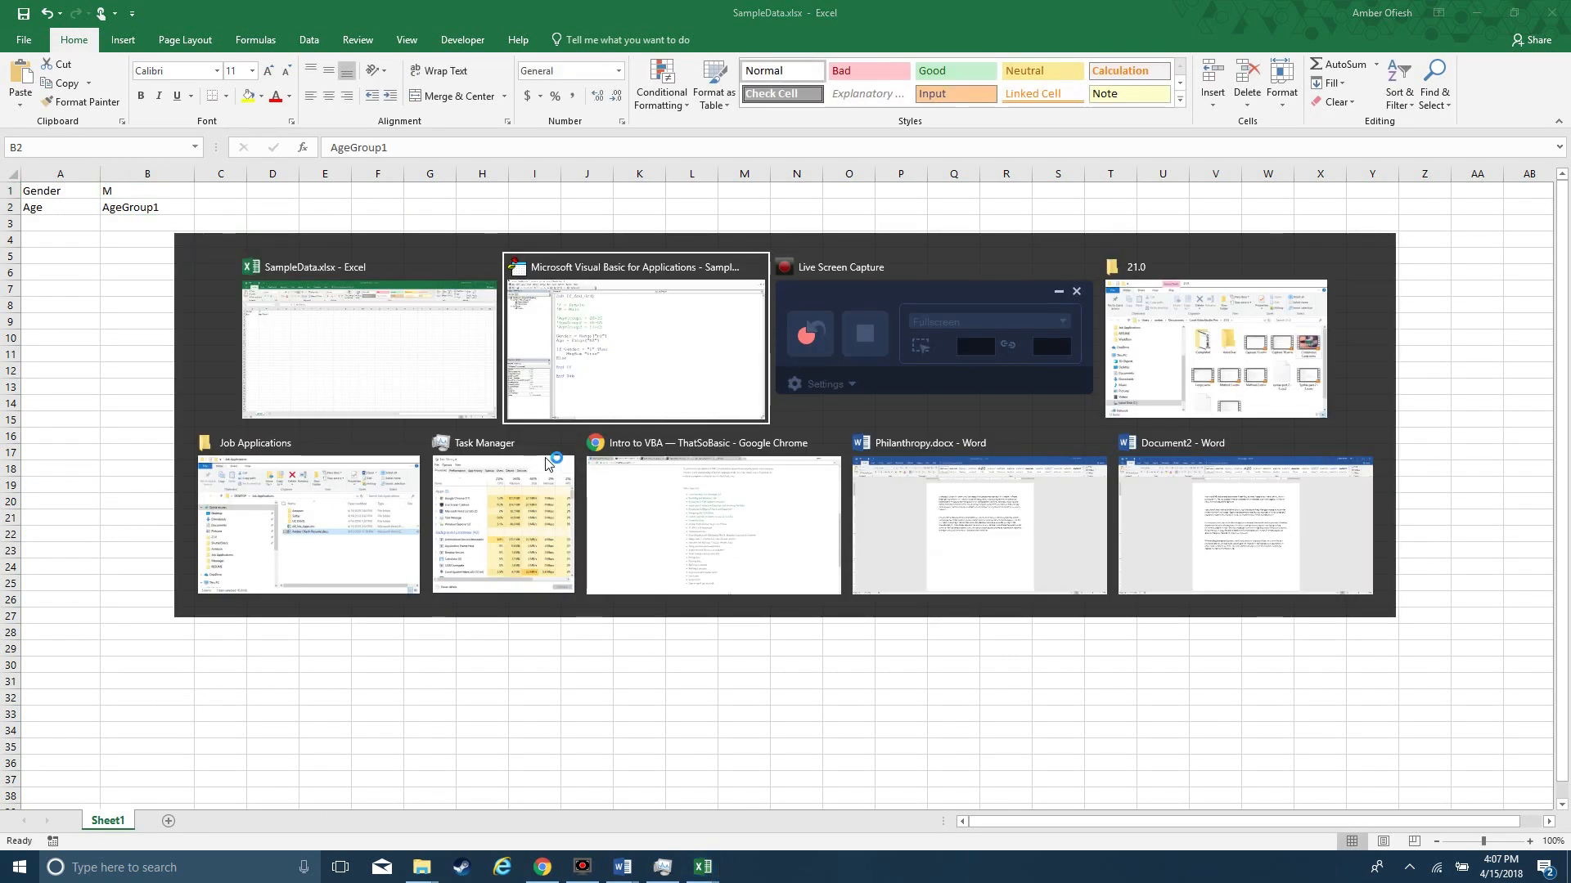
{"action": "left_click", "coordinate": [635, 342]}
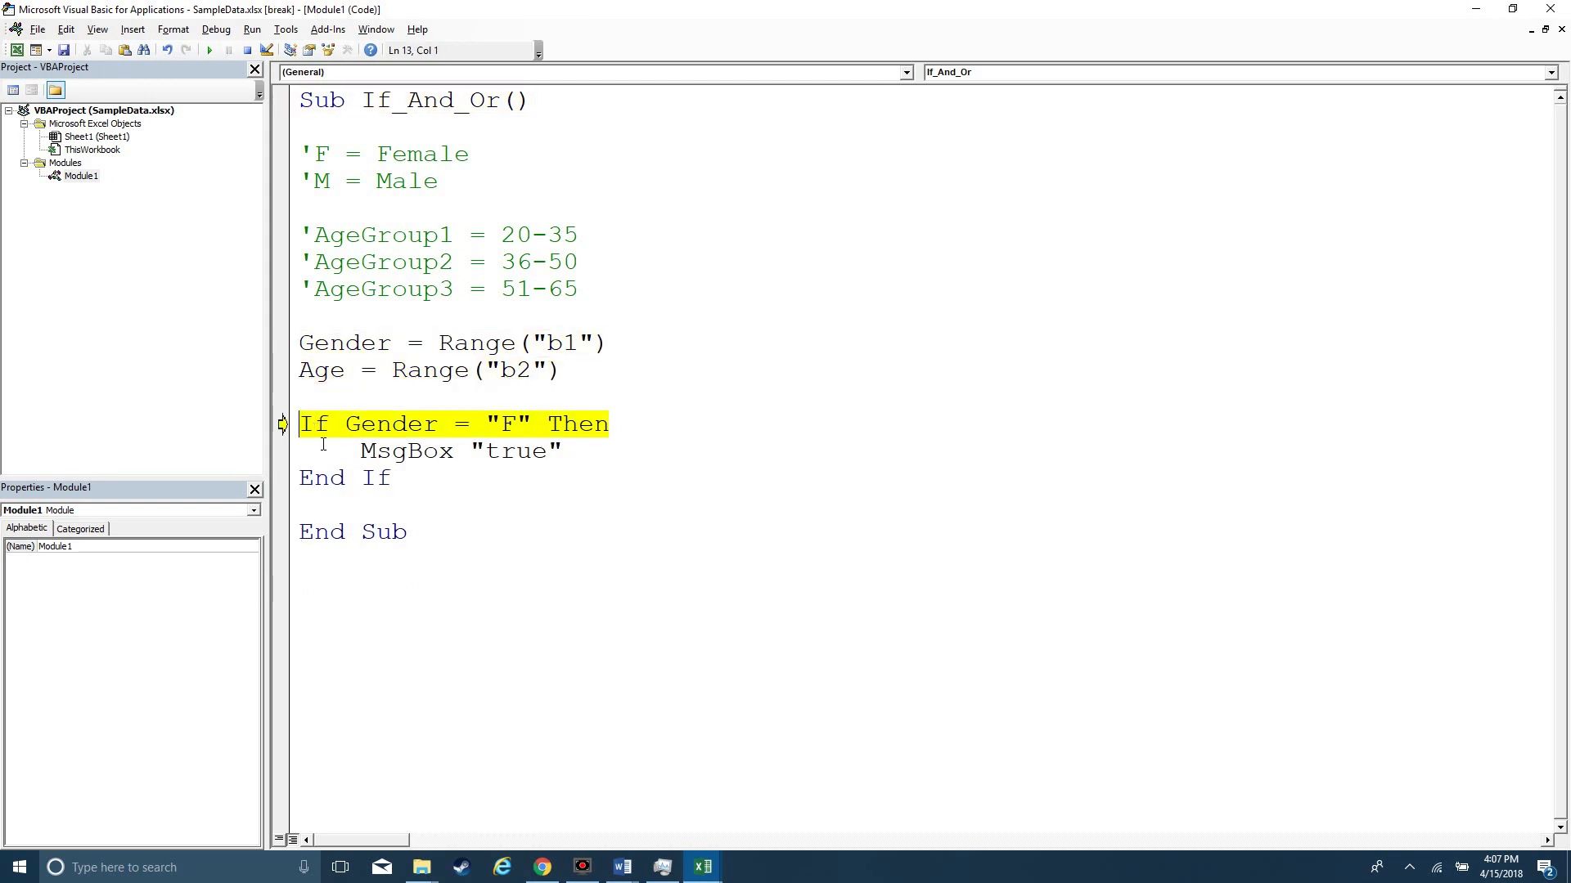
Step: Add Else with MsgBox "Male" and change the true message to "Female"
{"action": "key", "text": "F8"}
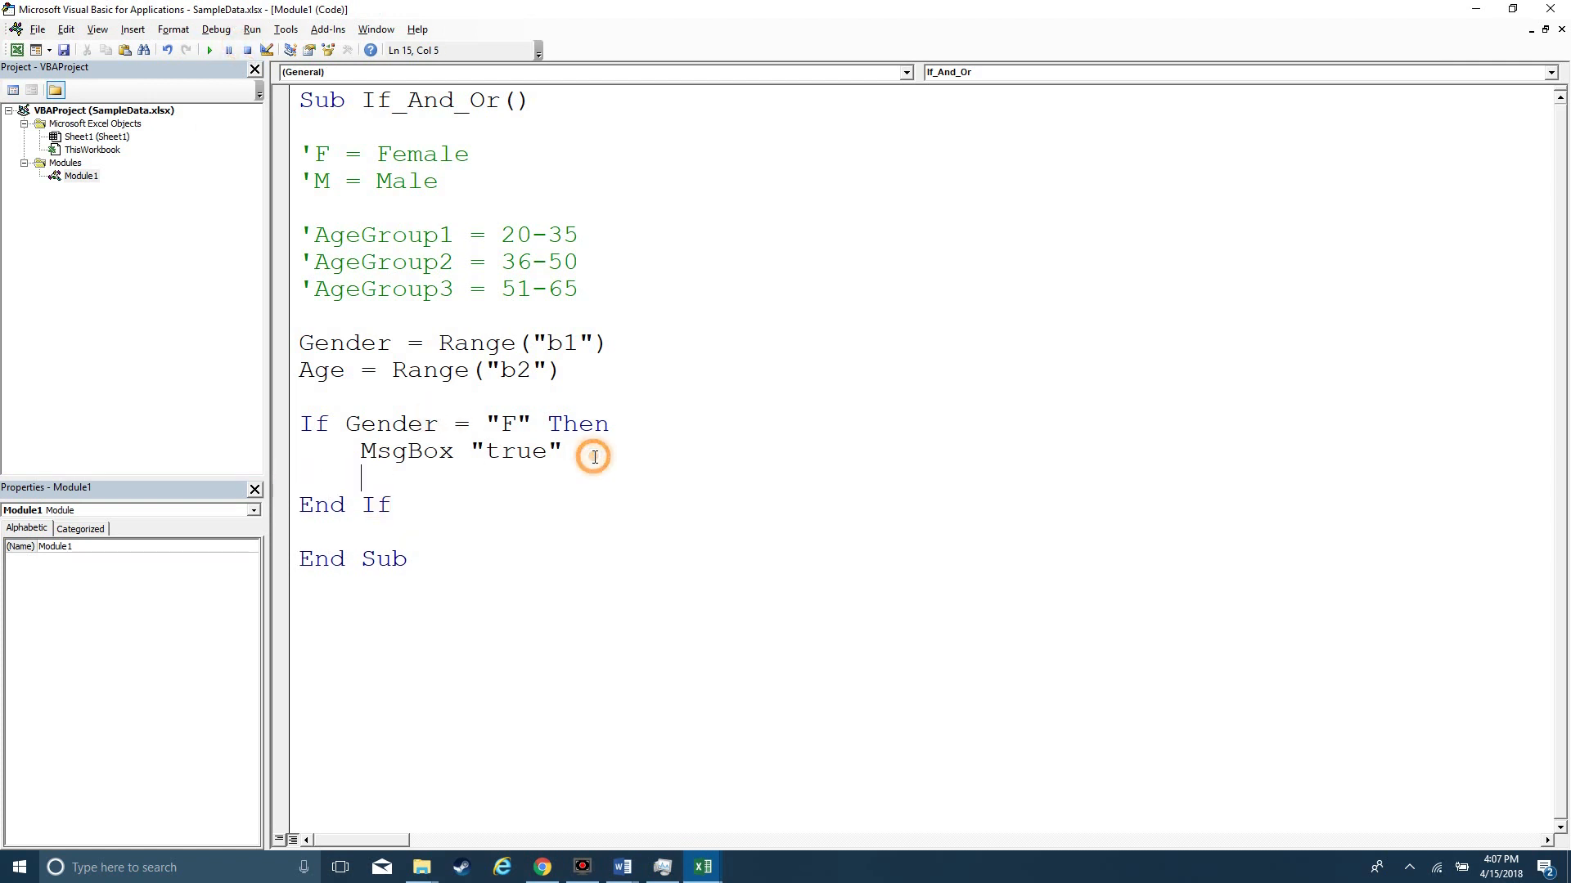
{"action": "type", "text": "Else"}
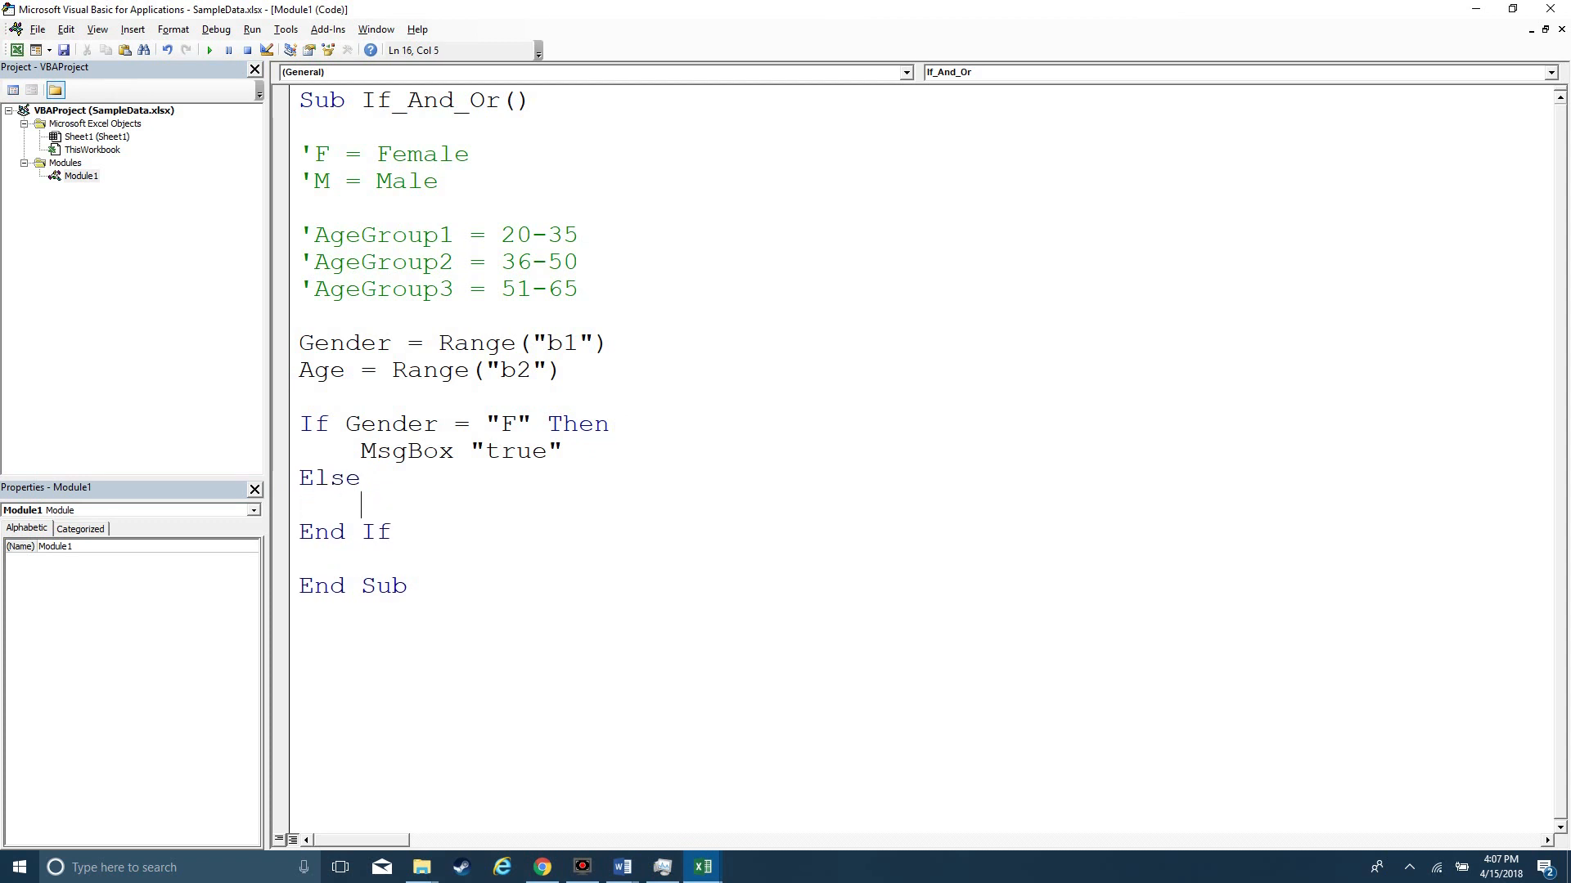
{"action": "type", "text": "Msg"}
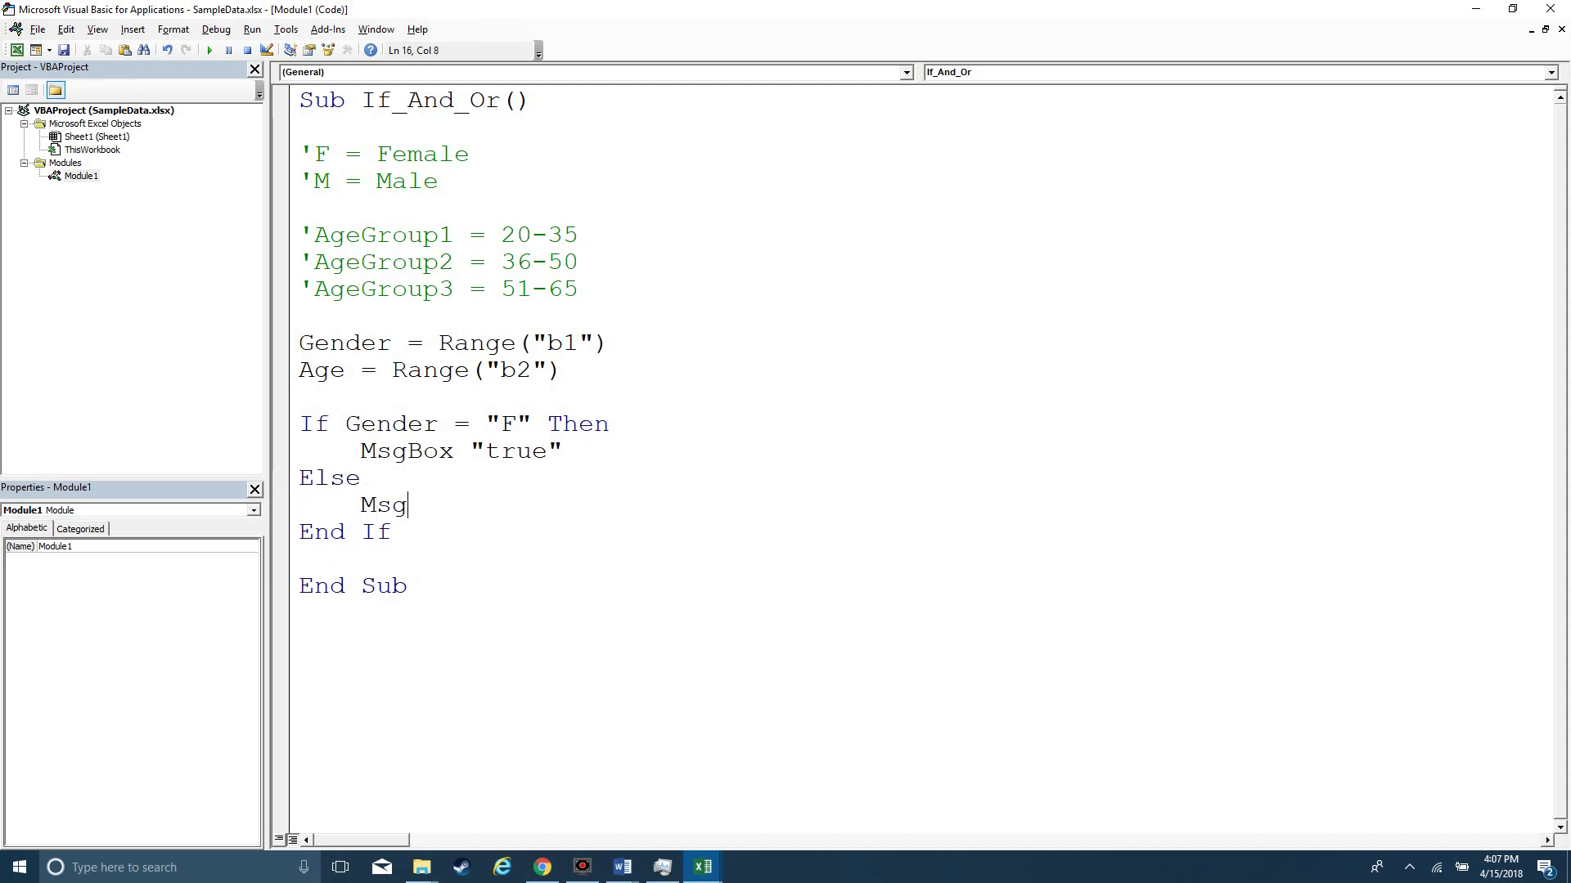
{"action": "type", "text": "Box \""}
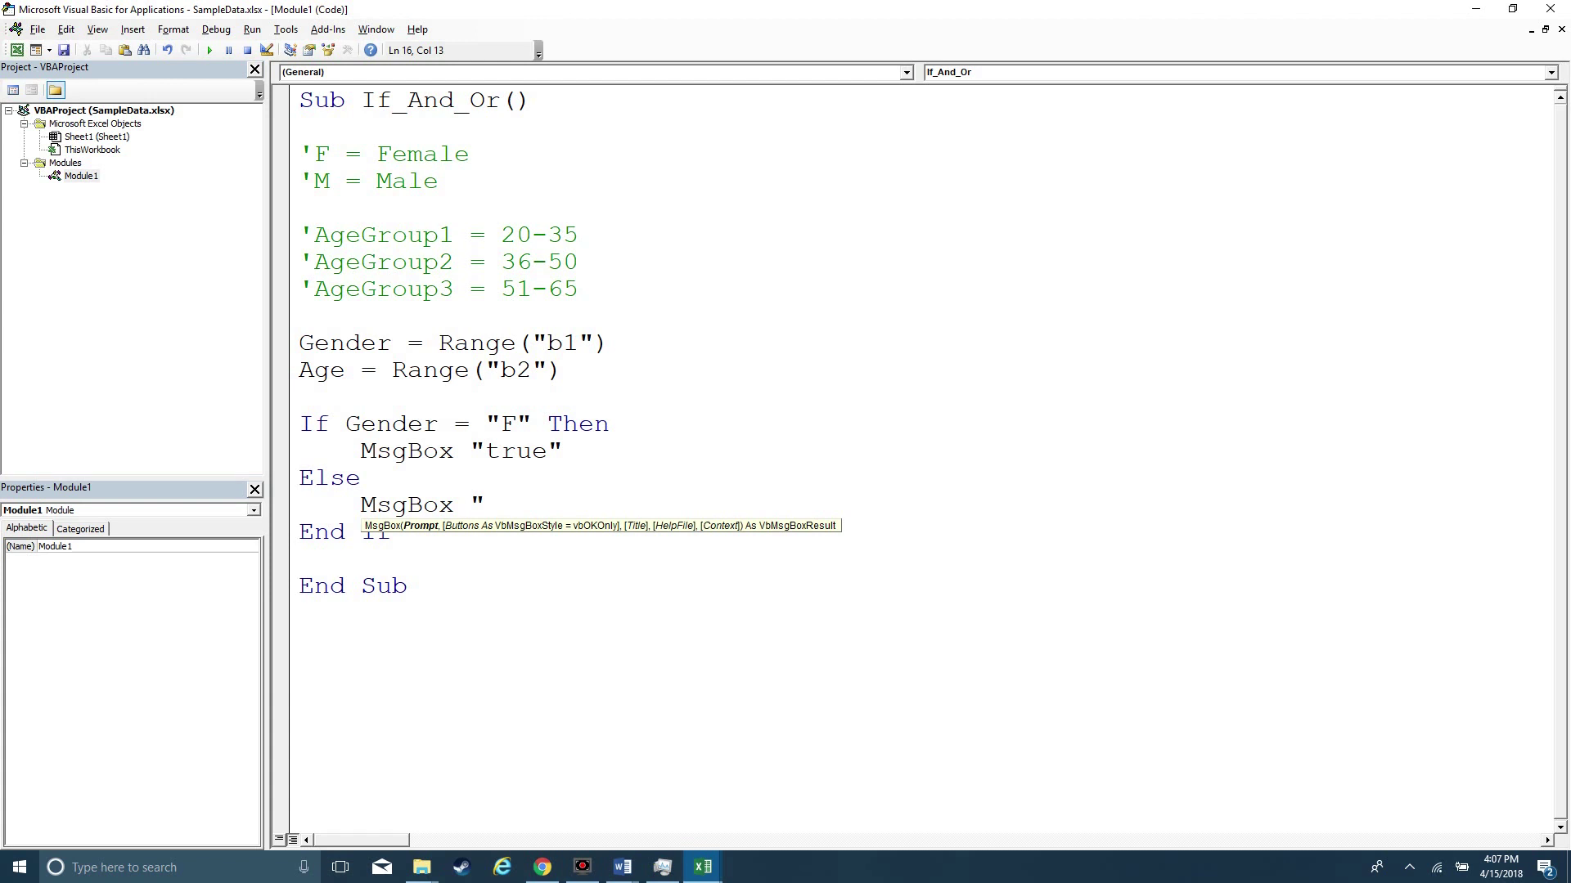
{"action": "type", "text": "Ma"}
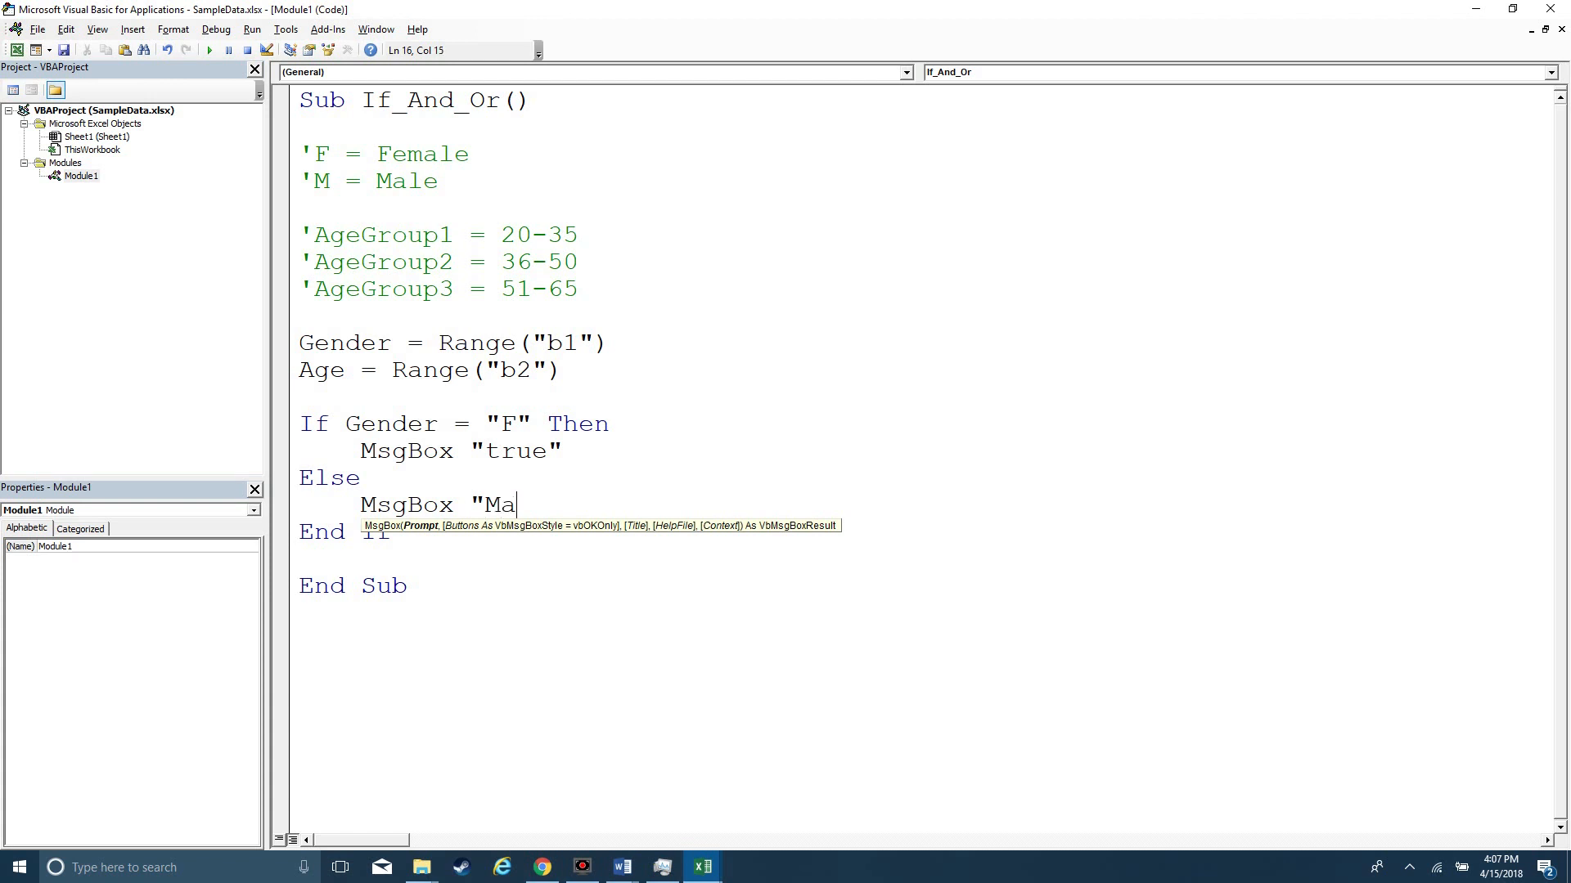
{"action": "type", "text": "le"}
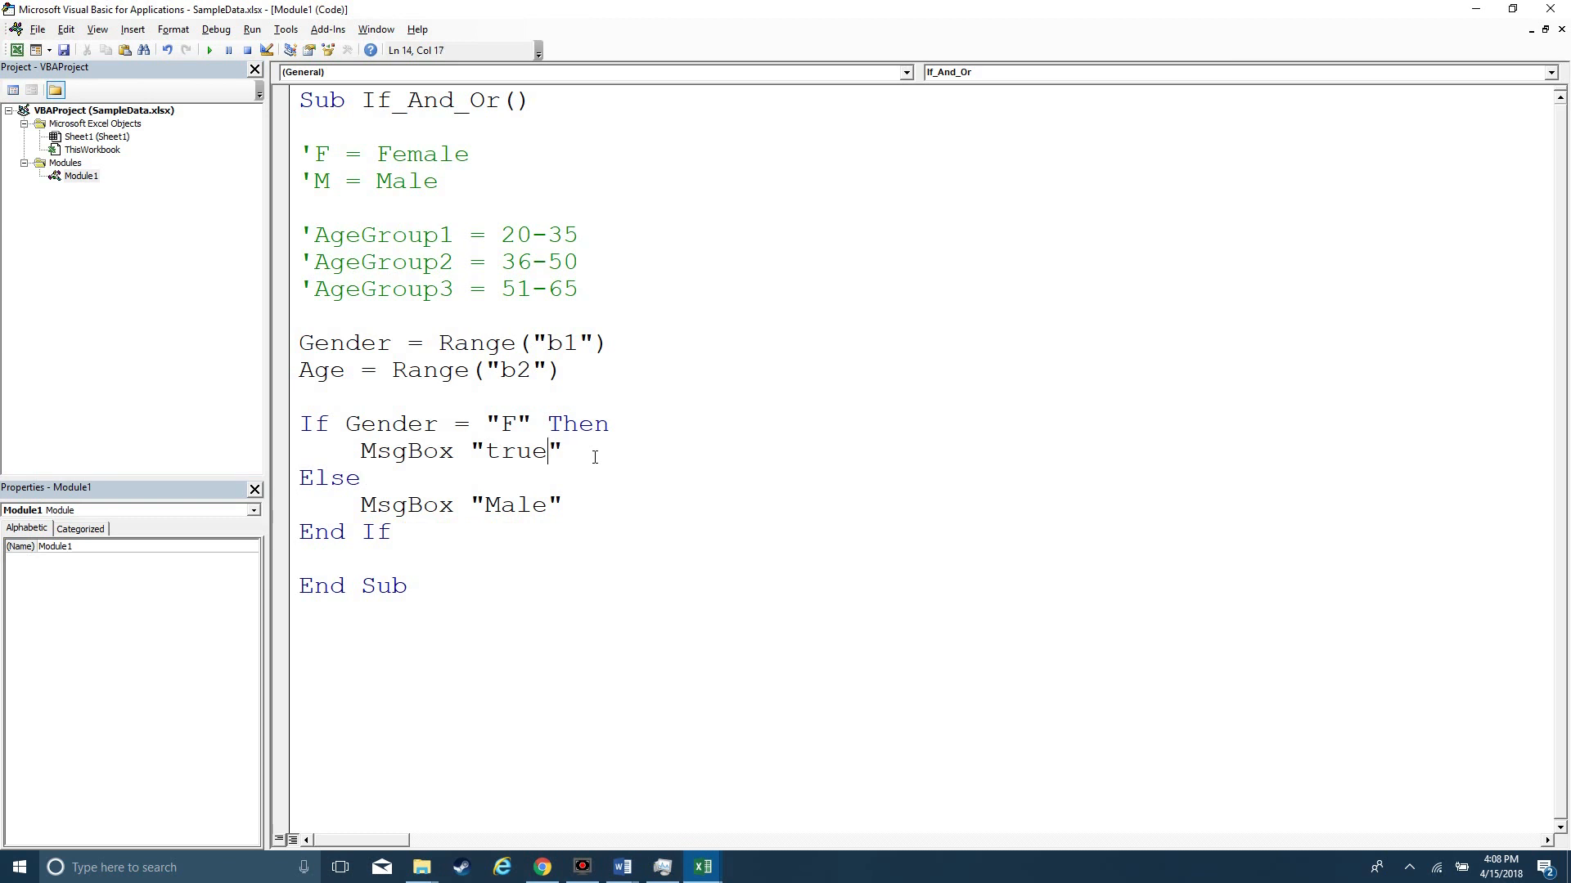
{"action": "type", "text": "Femail"}
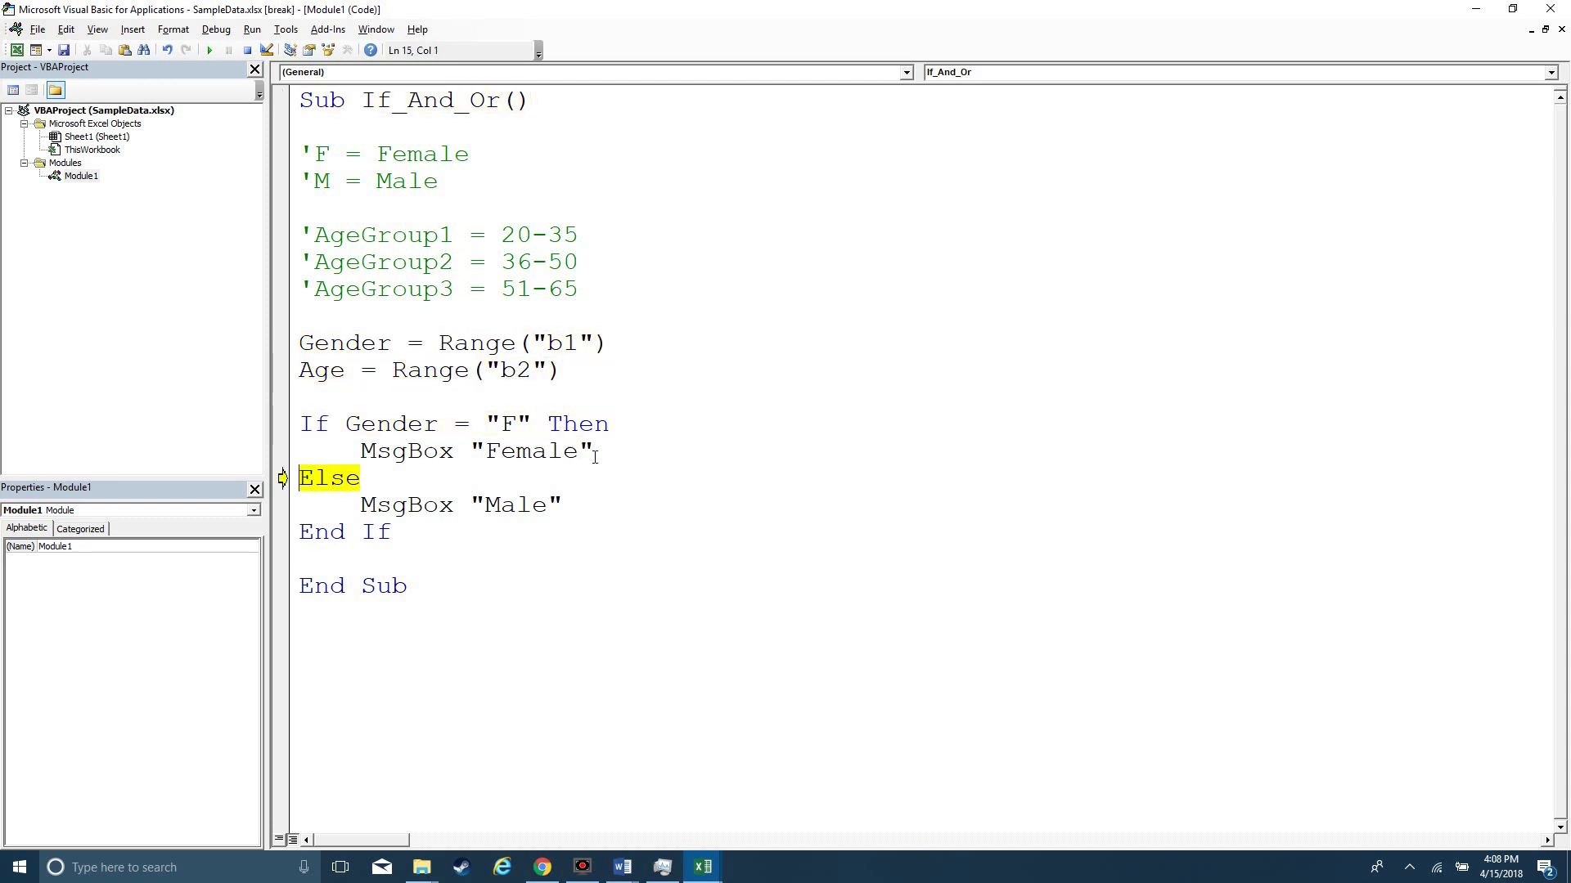
Step: Step through on the sheet, dismiss the Male message, clear B1 and rerun
{"action": "left_click", "coordinate": [704, 867]}
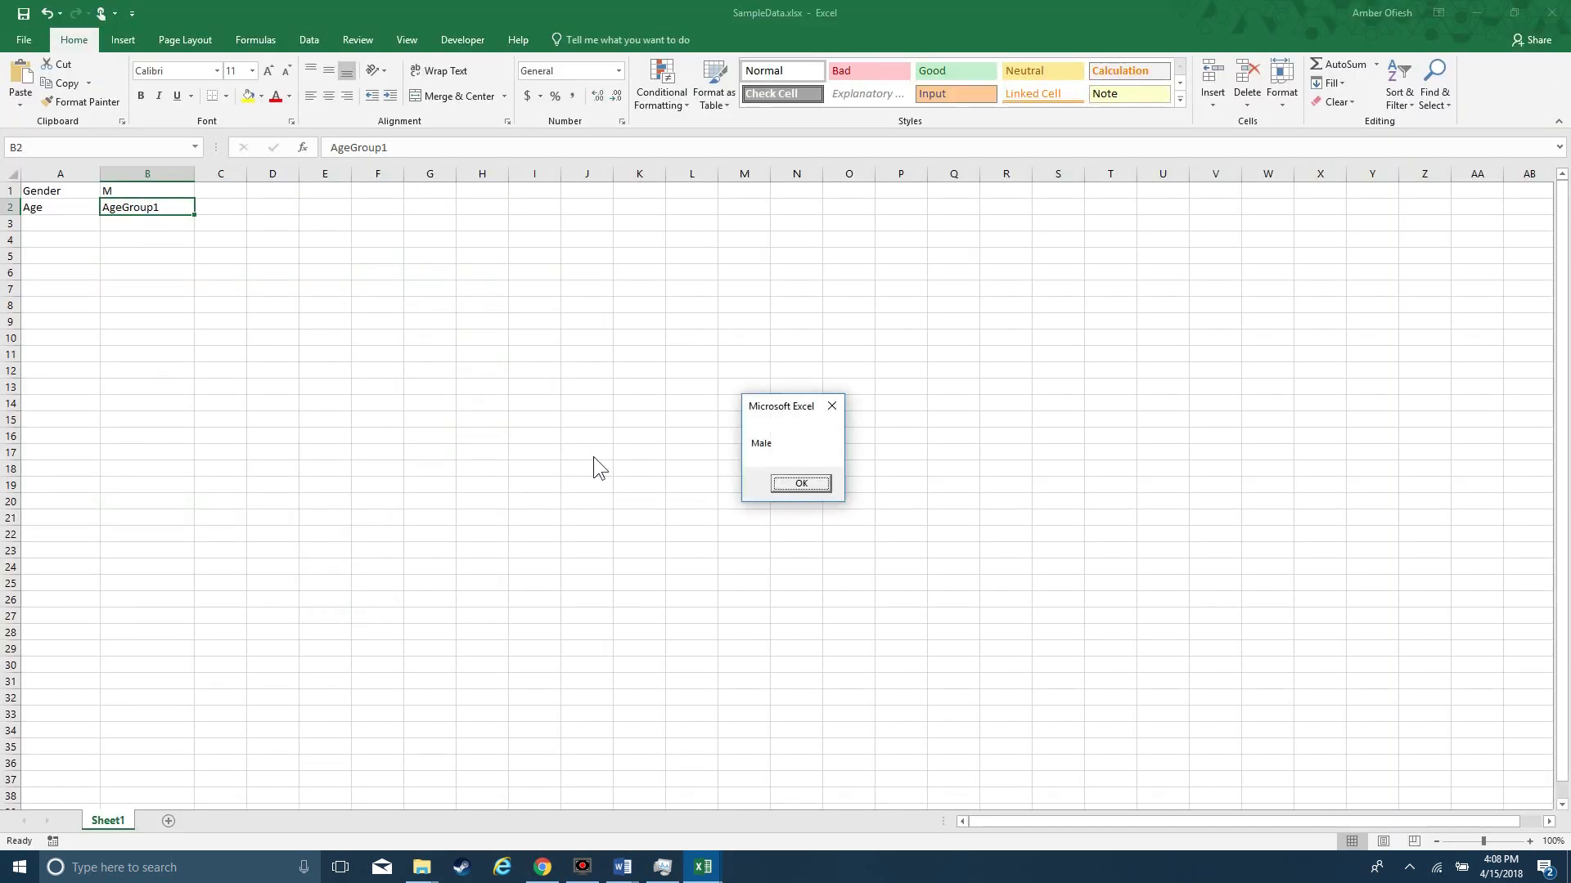
{"action": "left_click", "coordinate": [800, 483]}
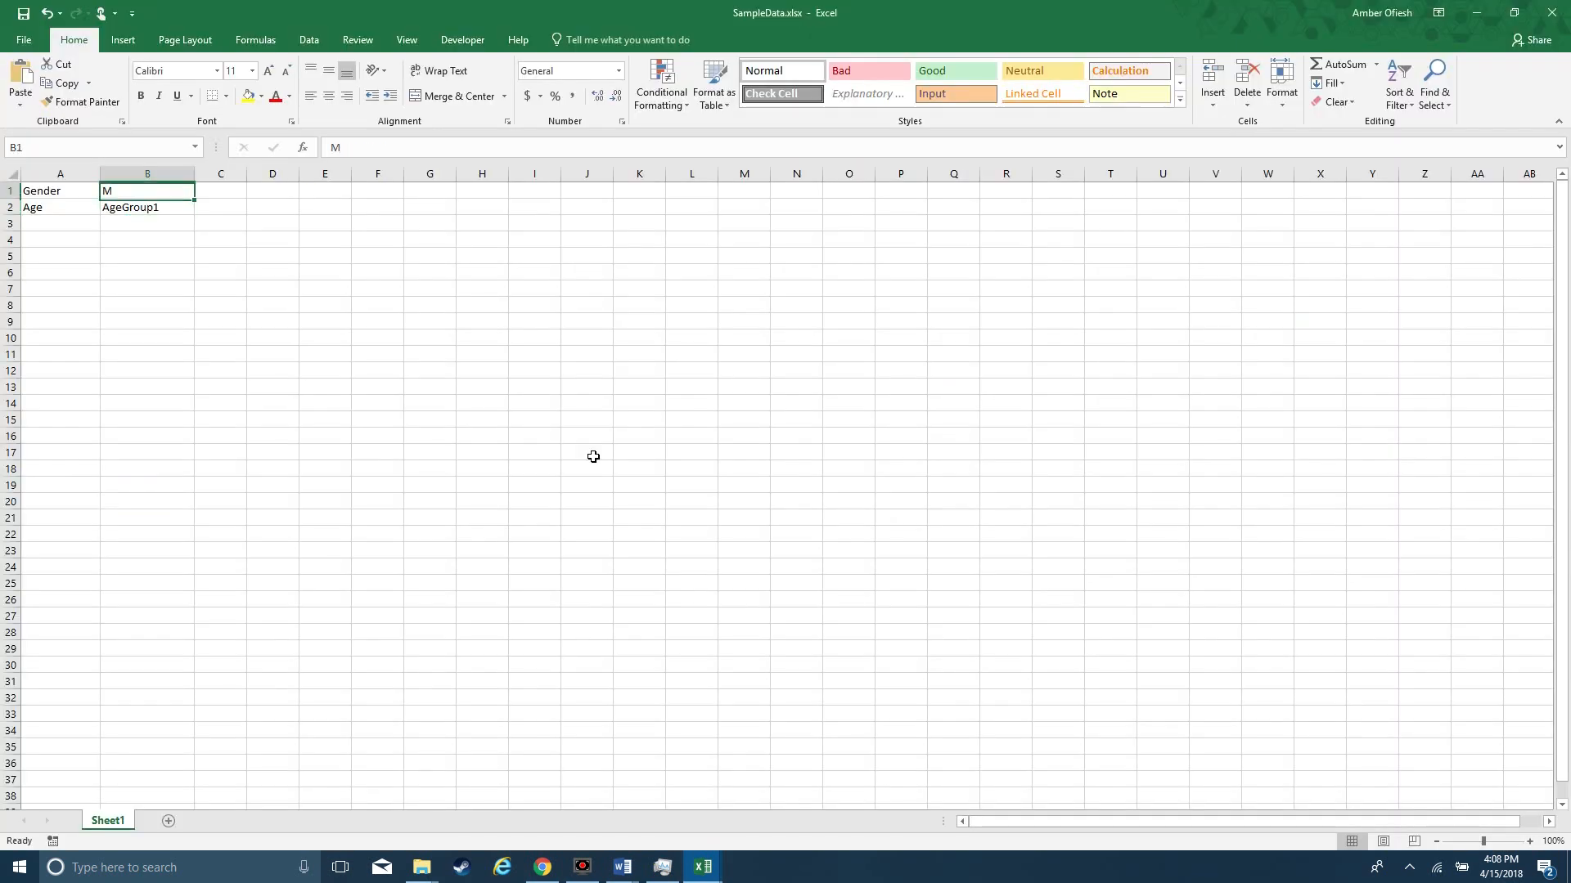
{"action": "key", "text": "Delete"}
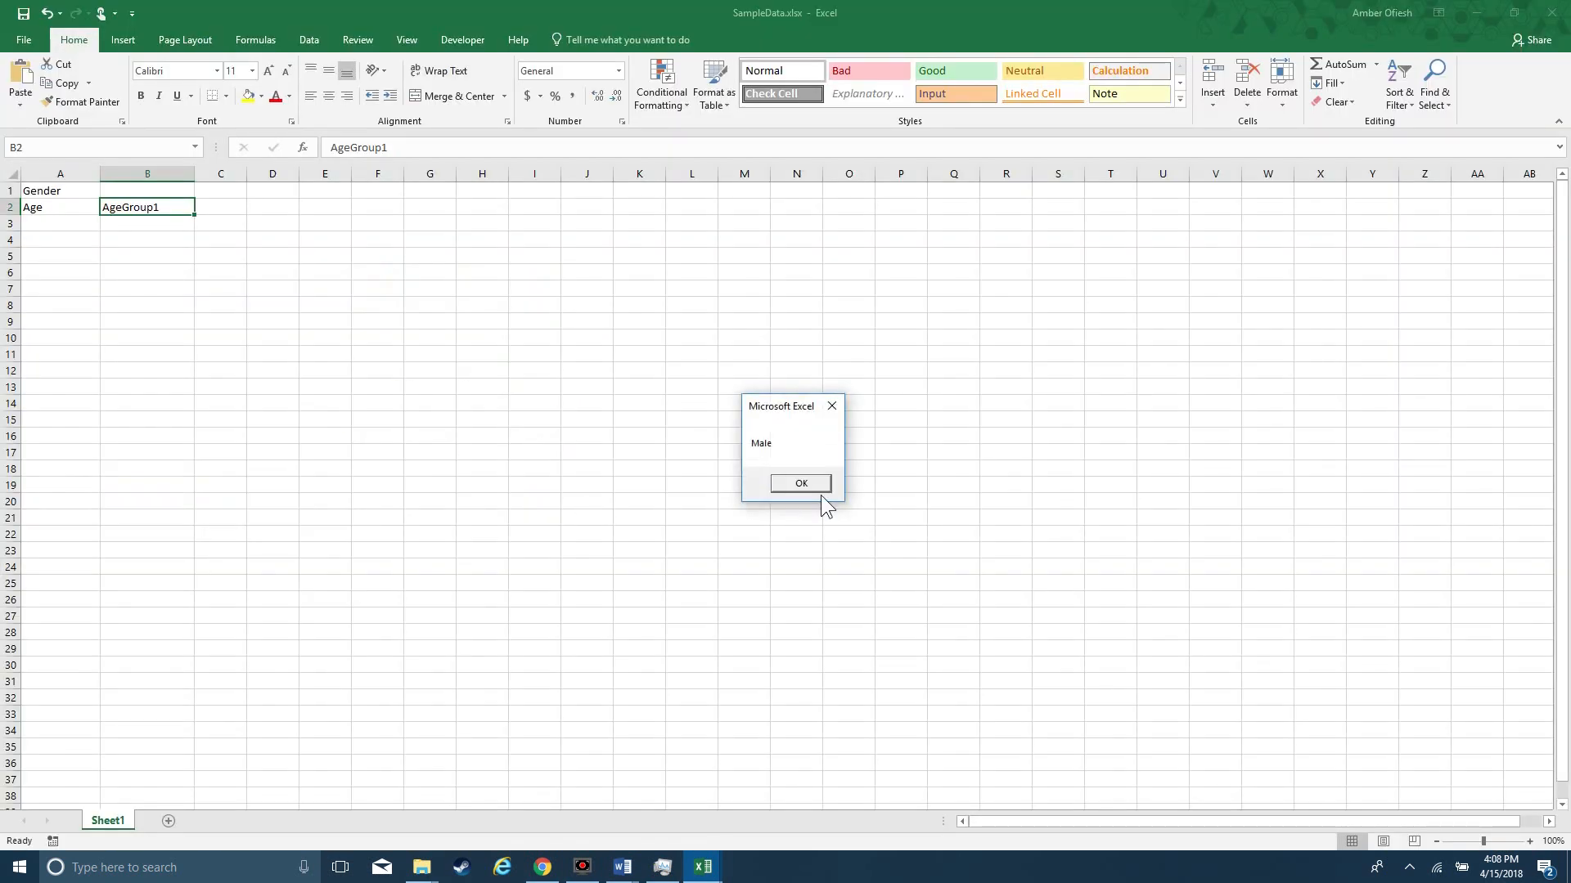
{"action": "left_click", "coordinate": [800, 482]}
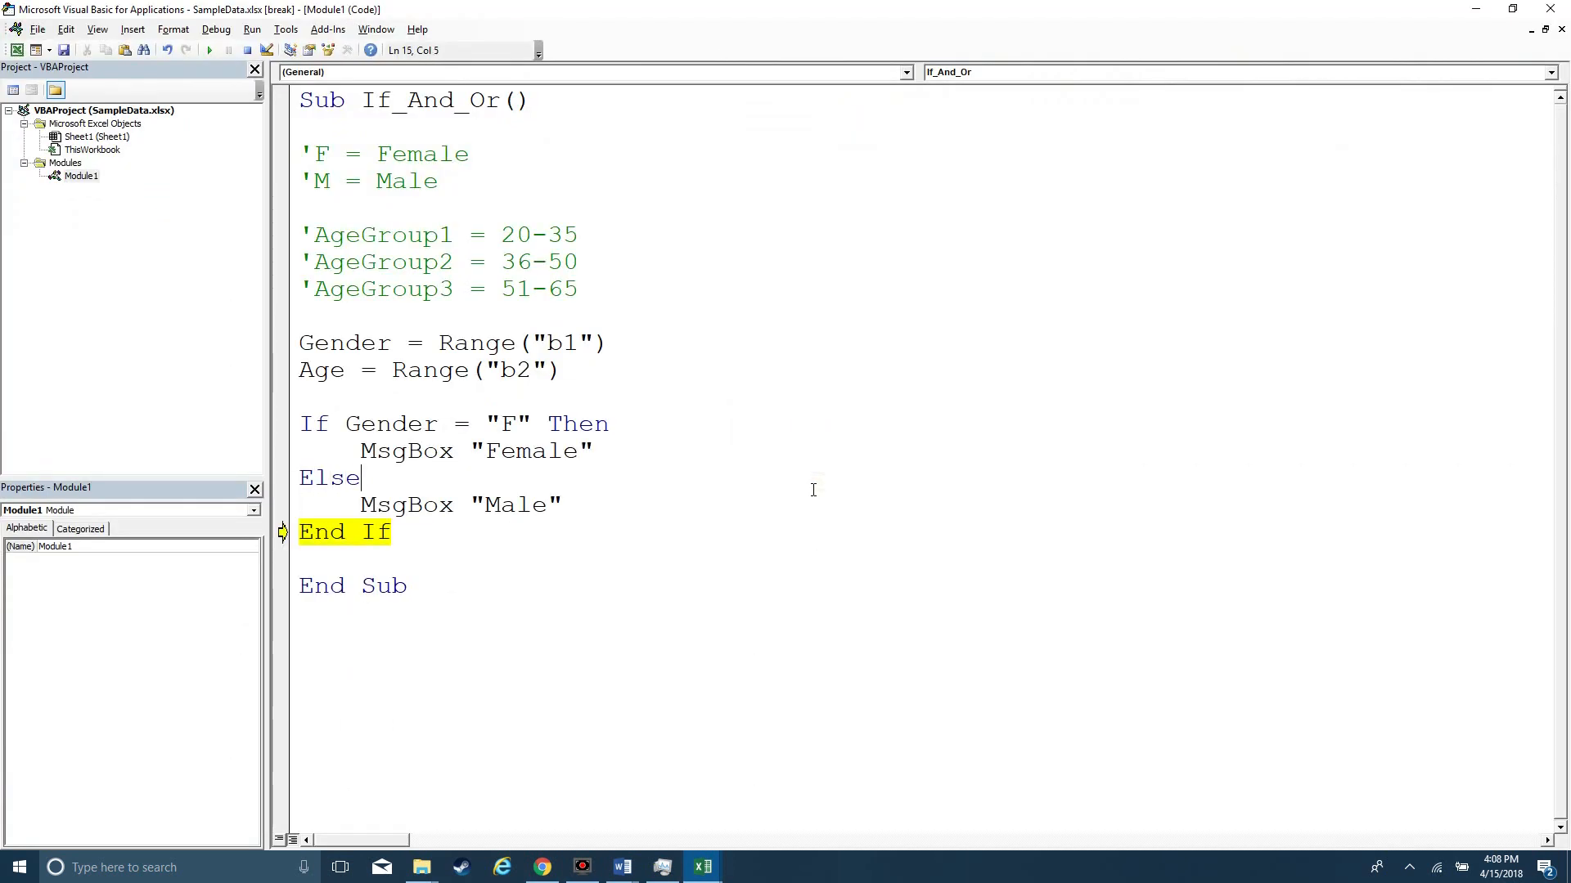
Step: Change the Else line to ElseIf Gender = "M" Then
{"action": "type", "text": "if"}
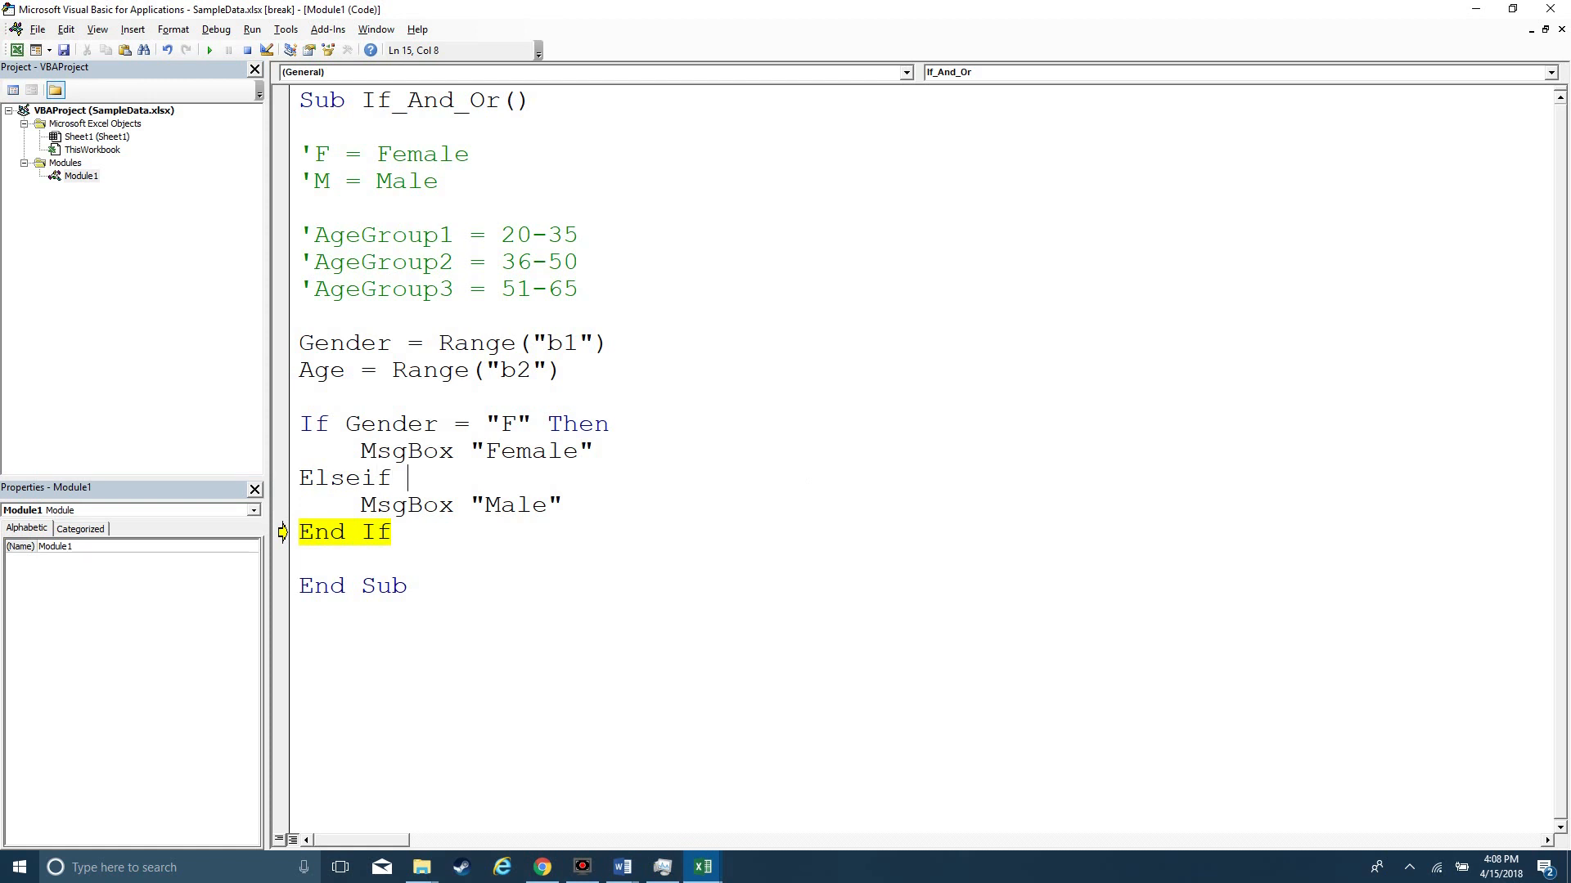
{"action": "left_click", "coordinate": [236, 49]}
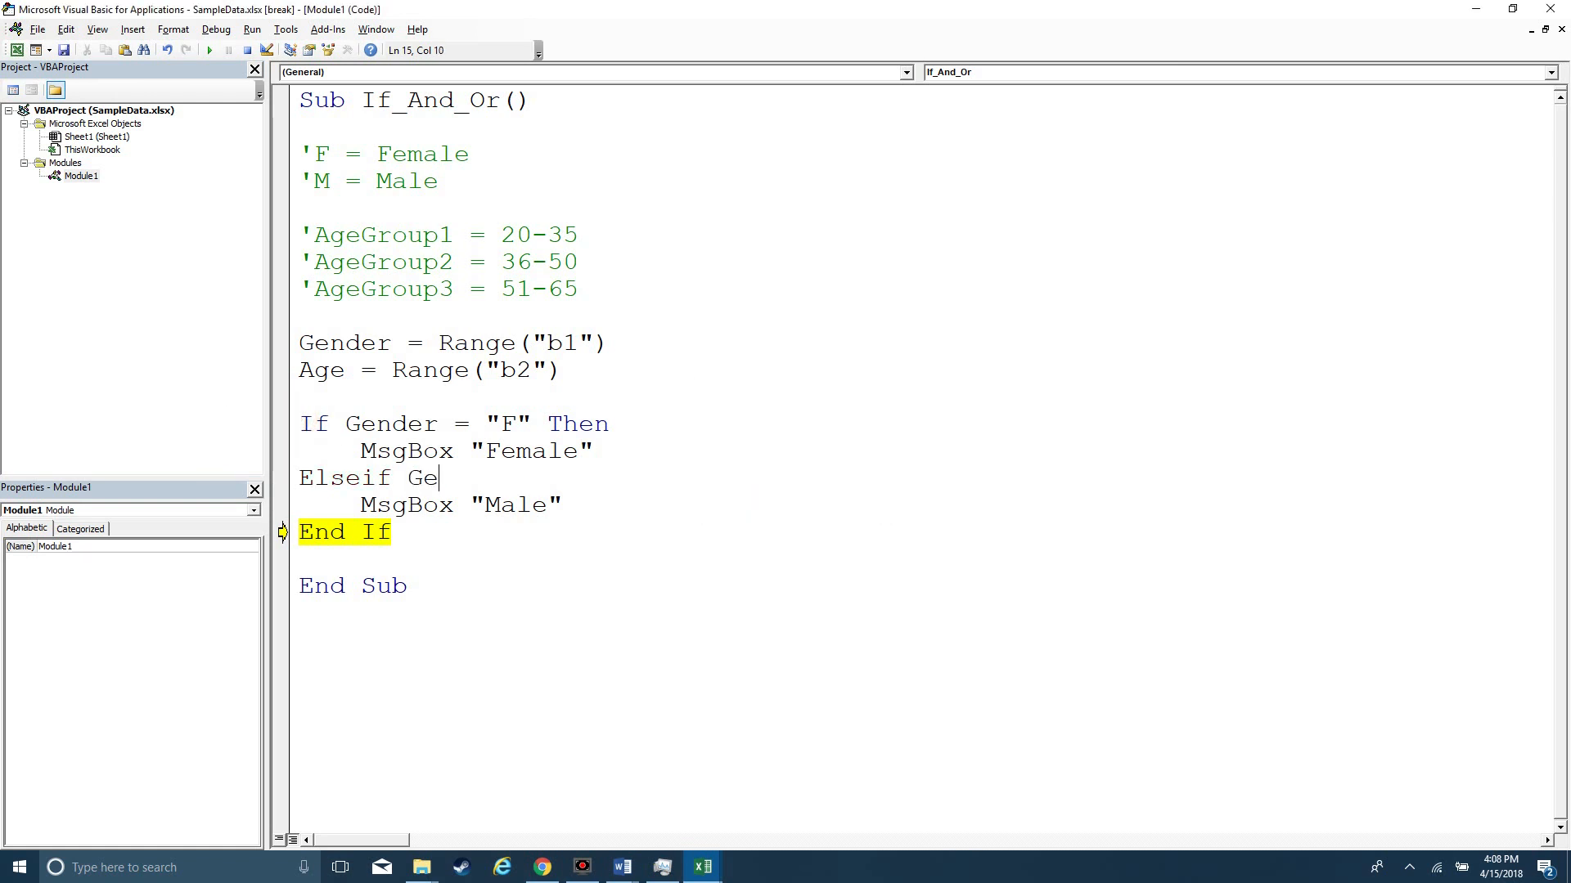
{"action": "type", "text": "nder = \""}
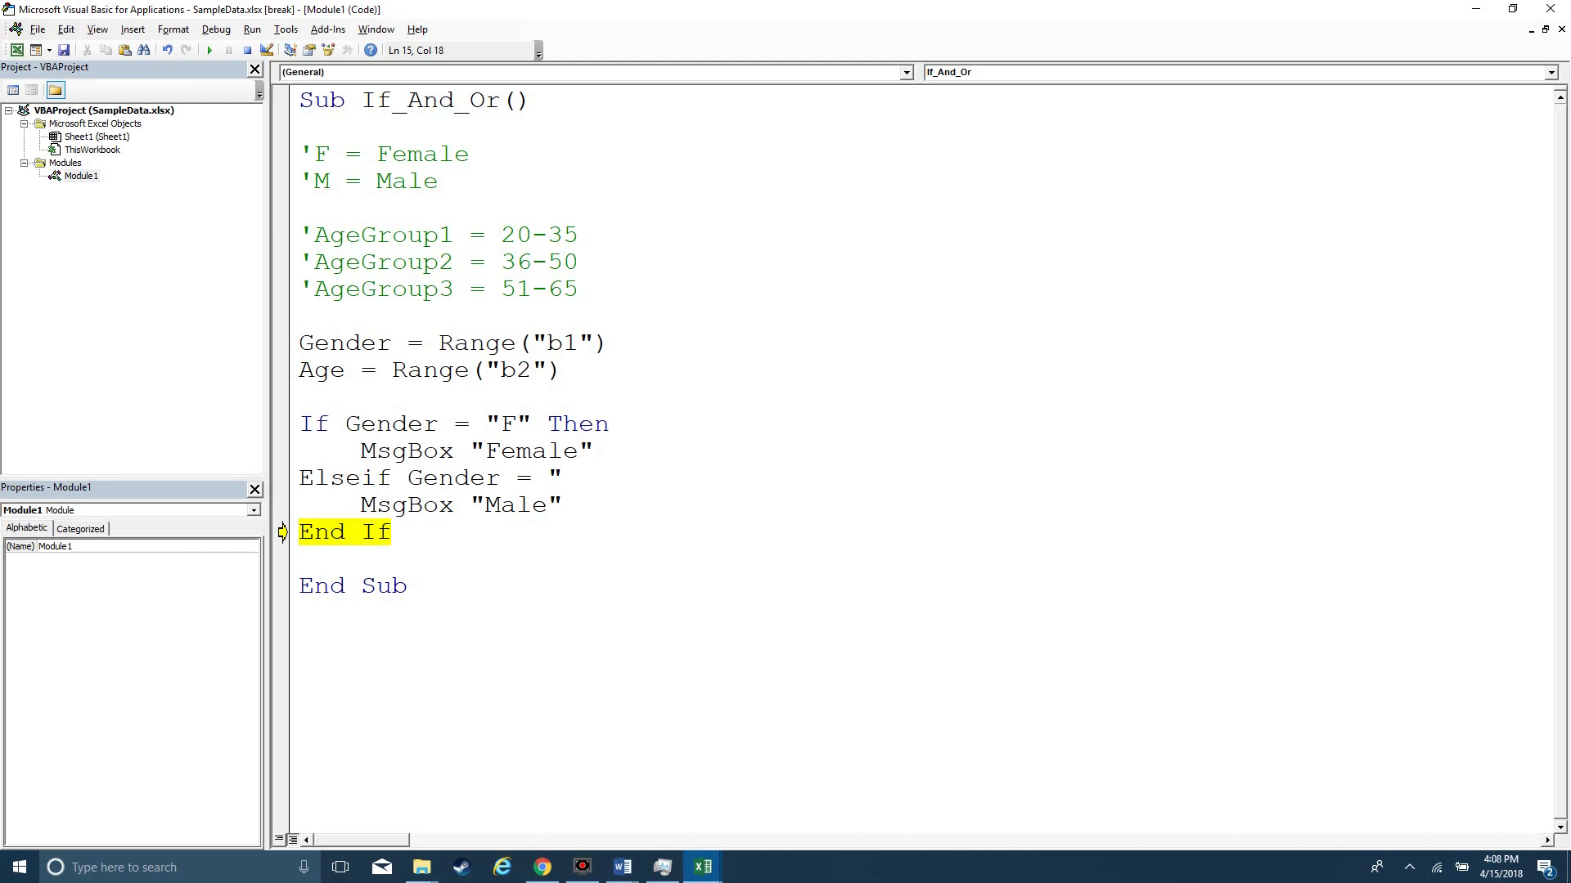
{"action": "type", "text": "M\" then"}
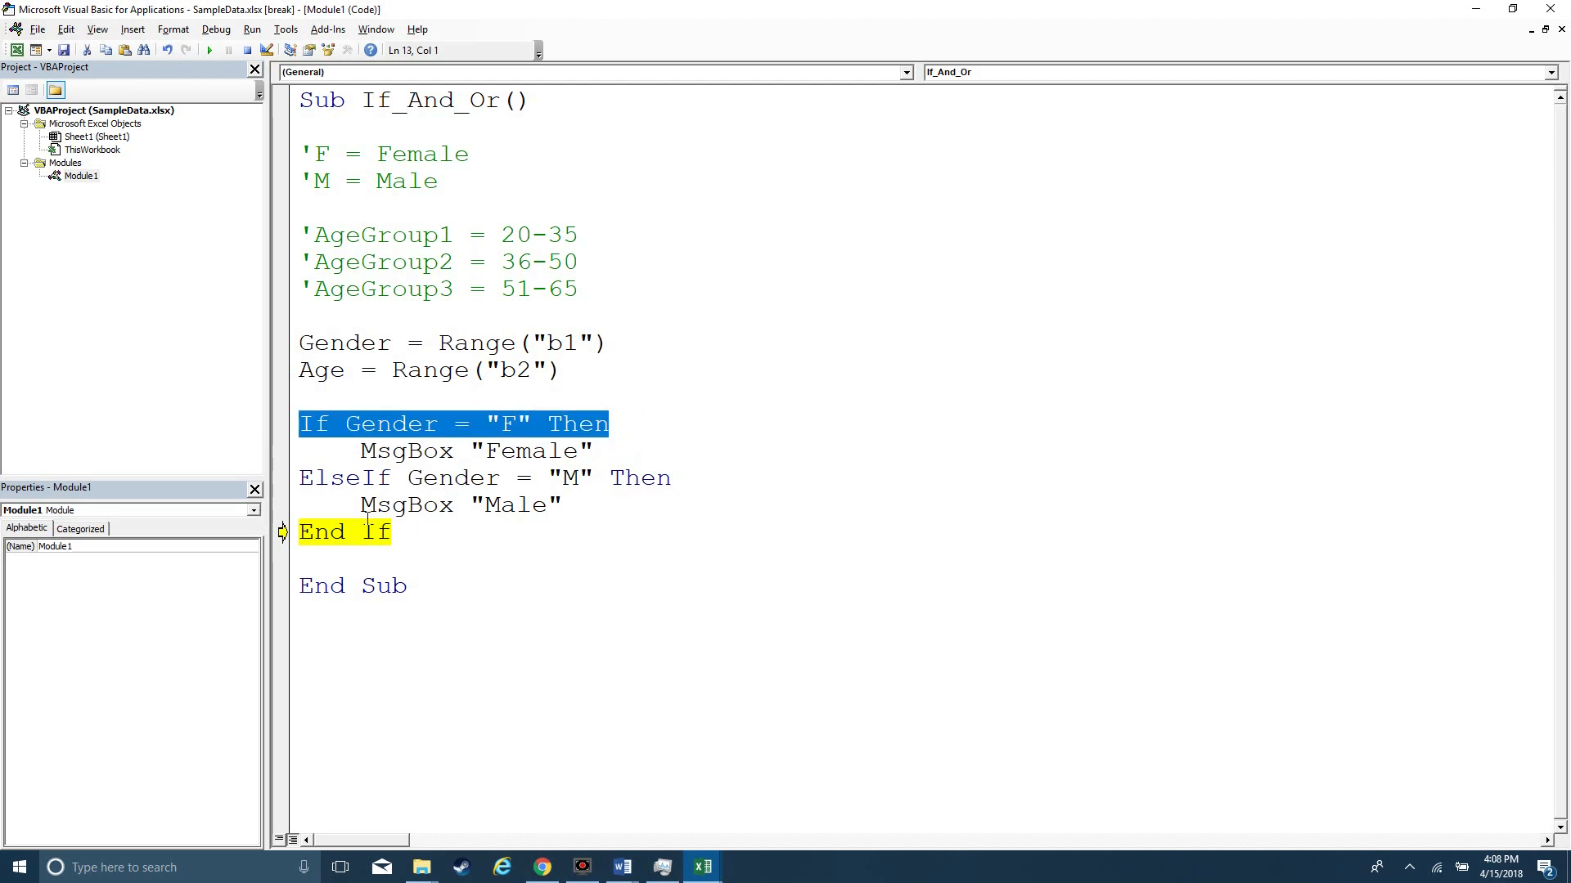
{"action": "mouse_move", "coordinate": [582, 393]}
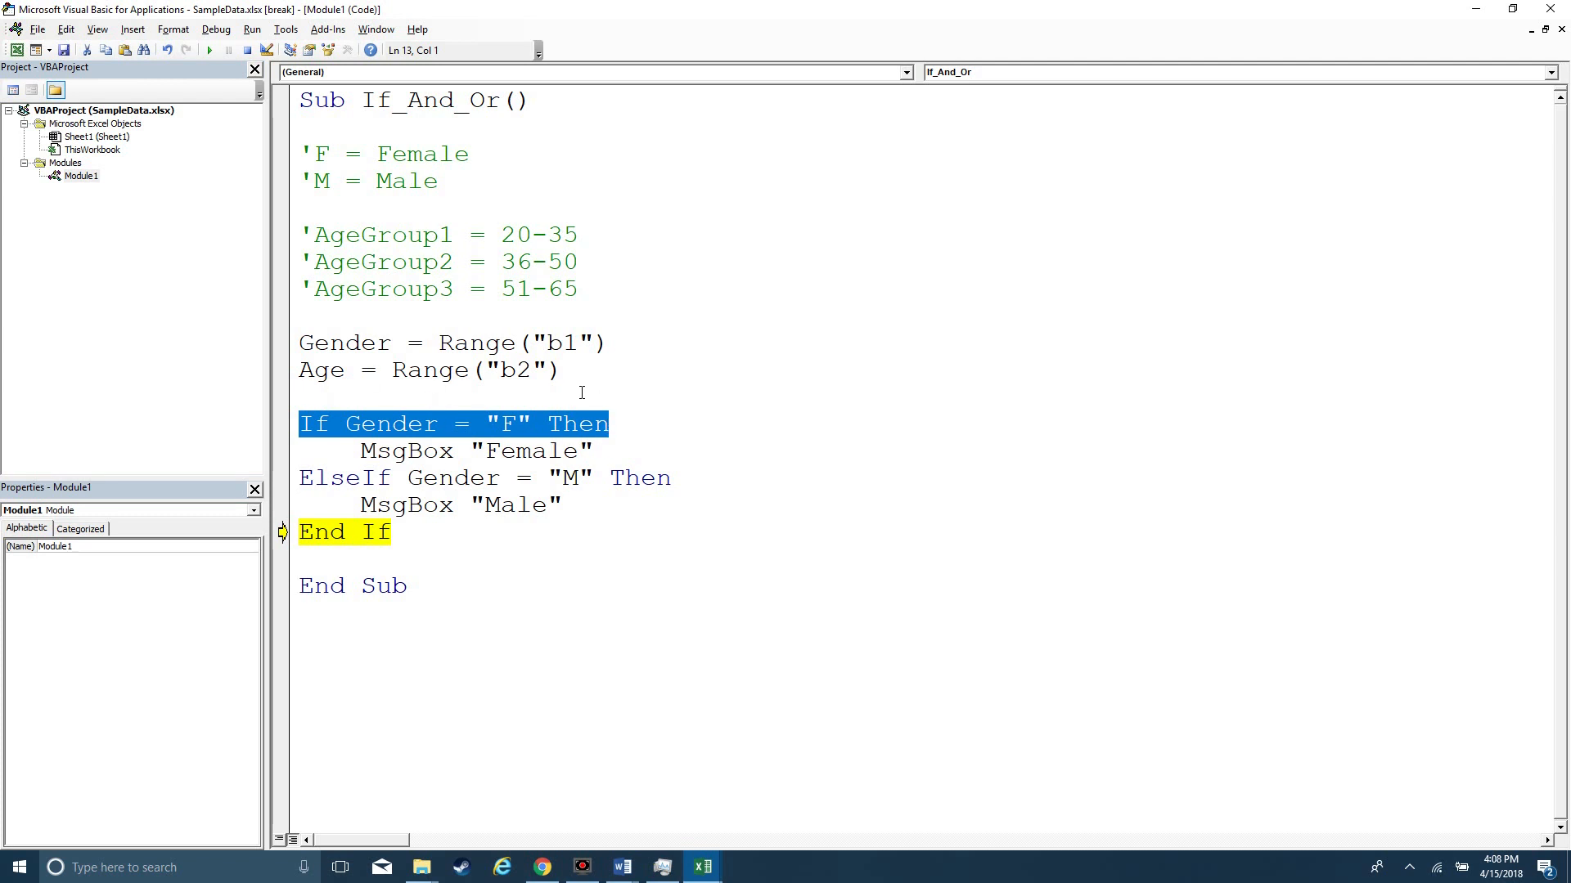
{"action": "mouse_move", "coordinate": [481, 533]}
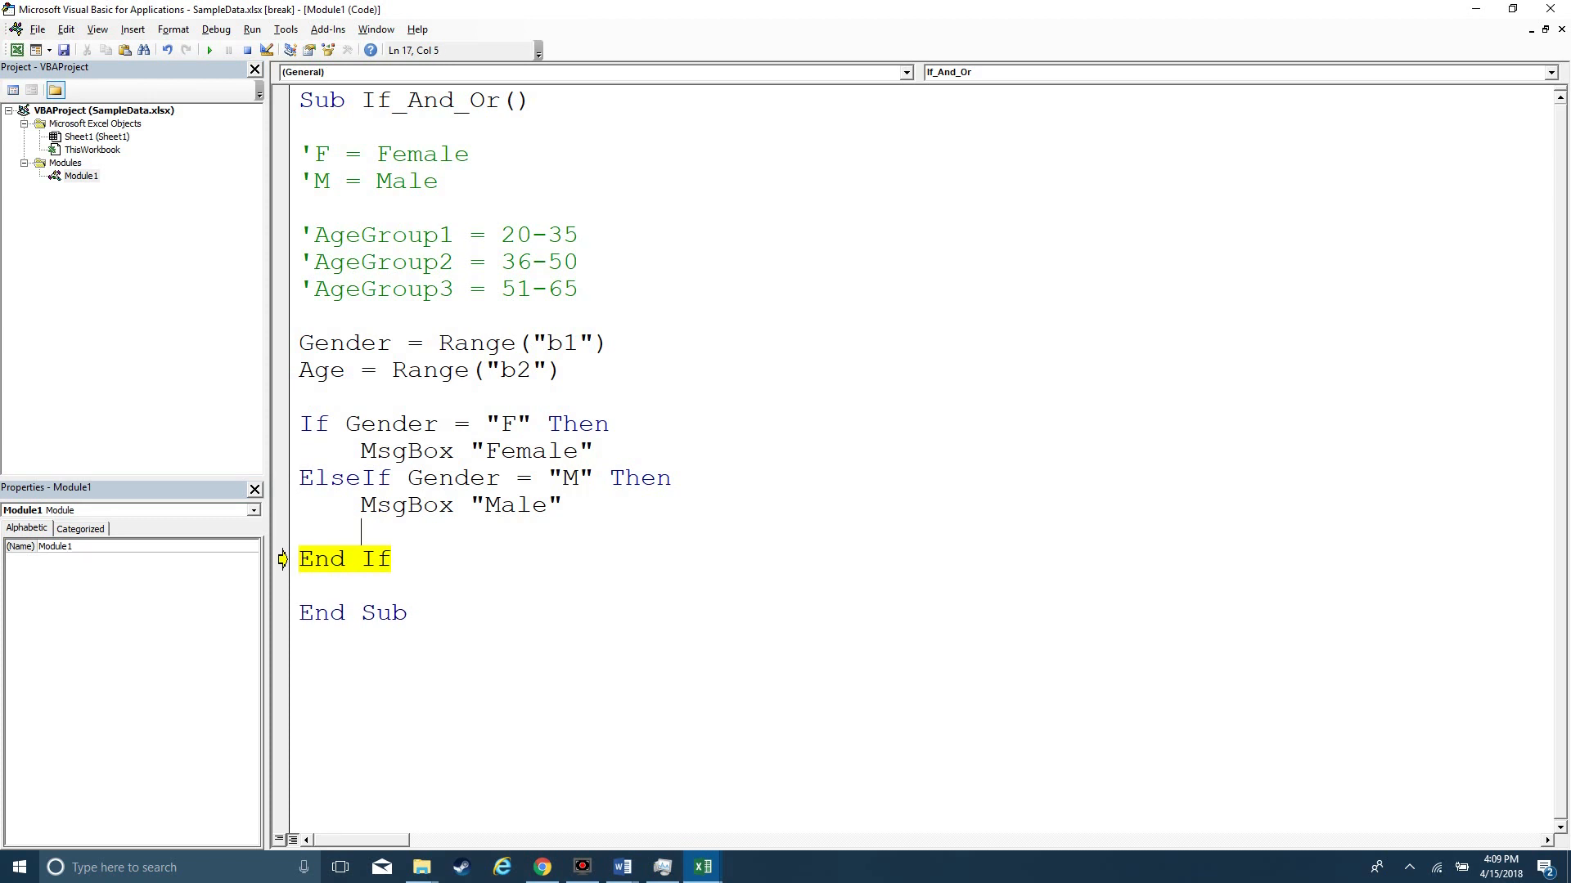
Step: Add a final Else with MsgBox "Gender not entered", then rerun and step through the macro
{"action": "type", "text": "Else"}
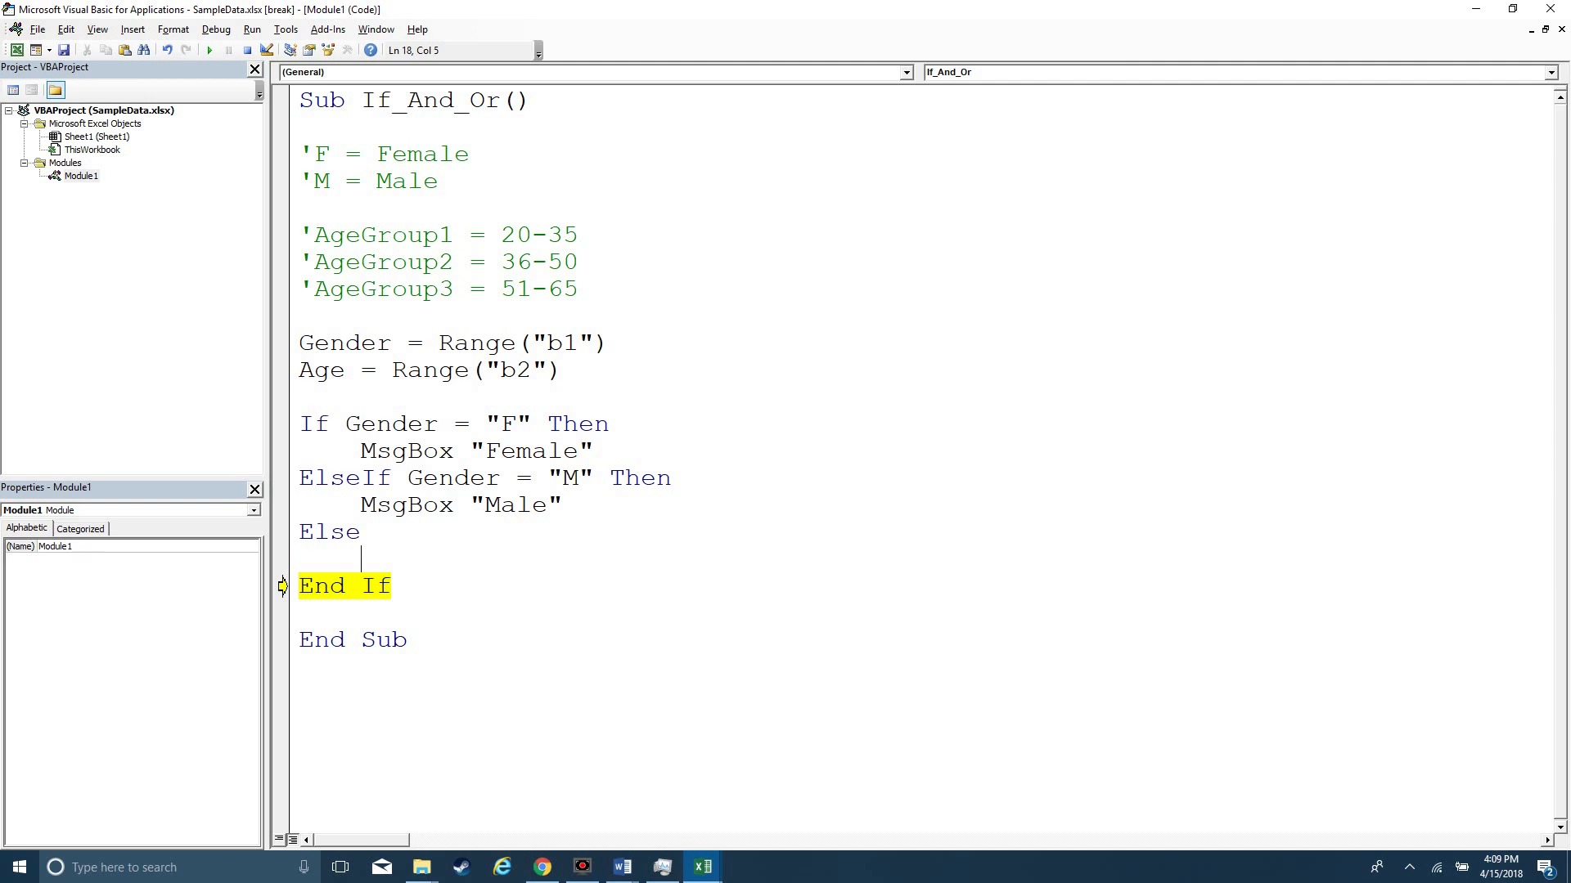
{"action": "type", "text": "M"}
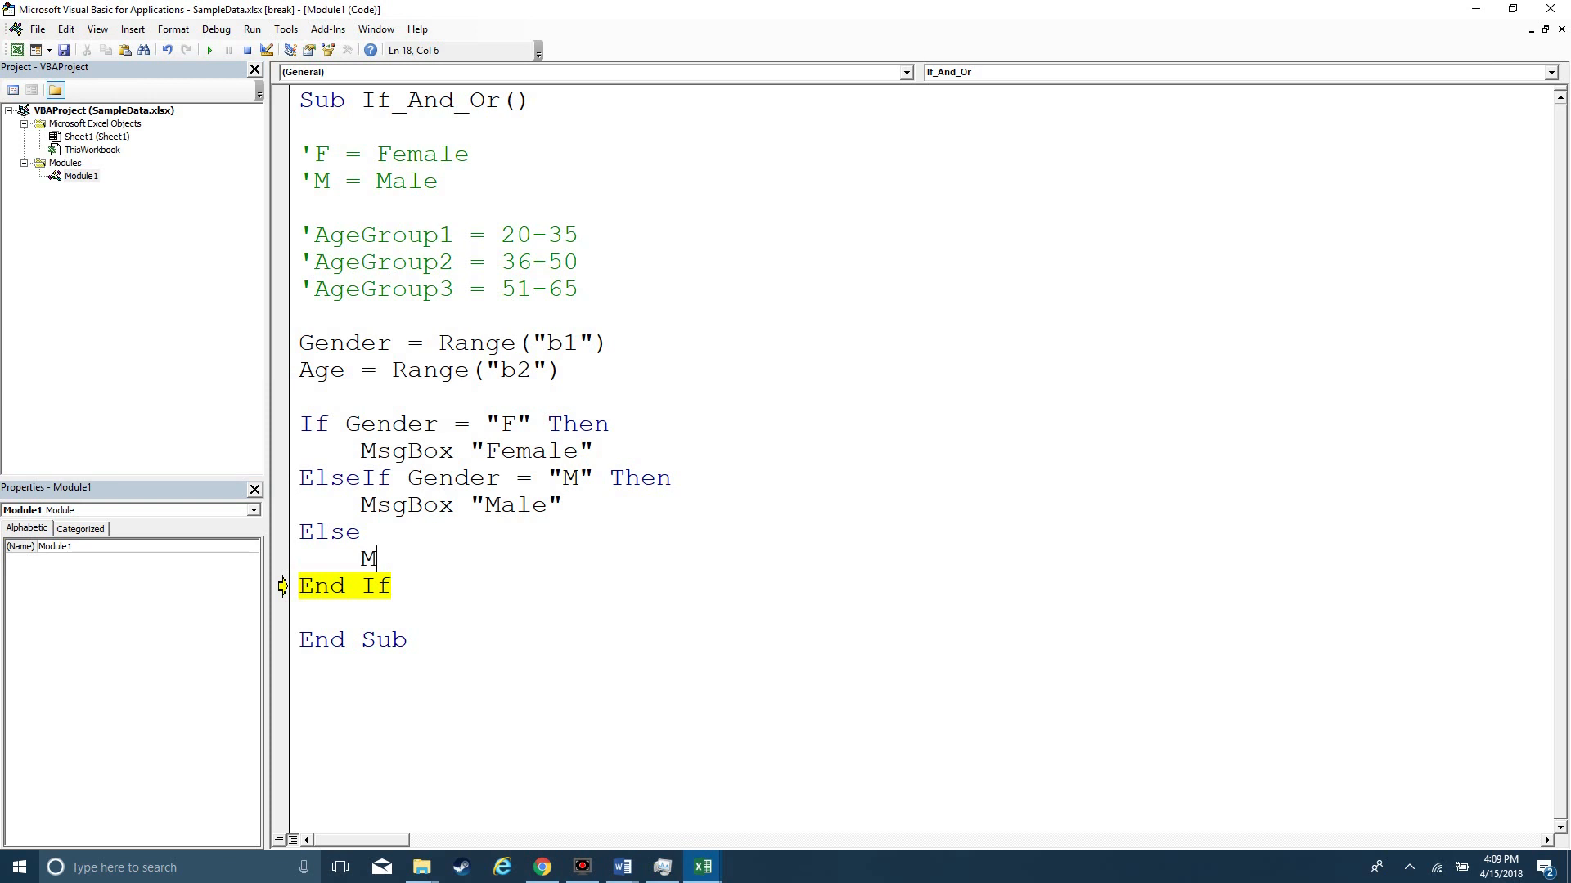
{"action": "type", "text": "sgBox \""}
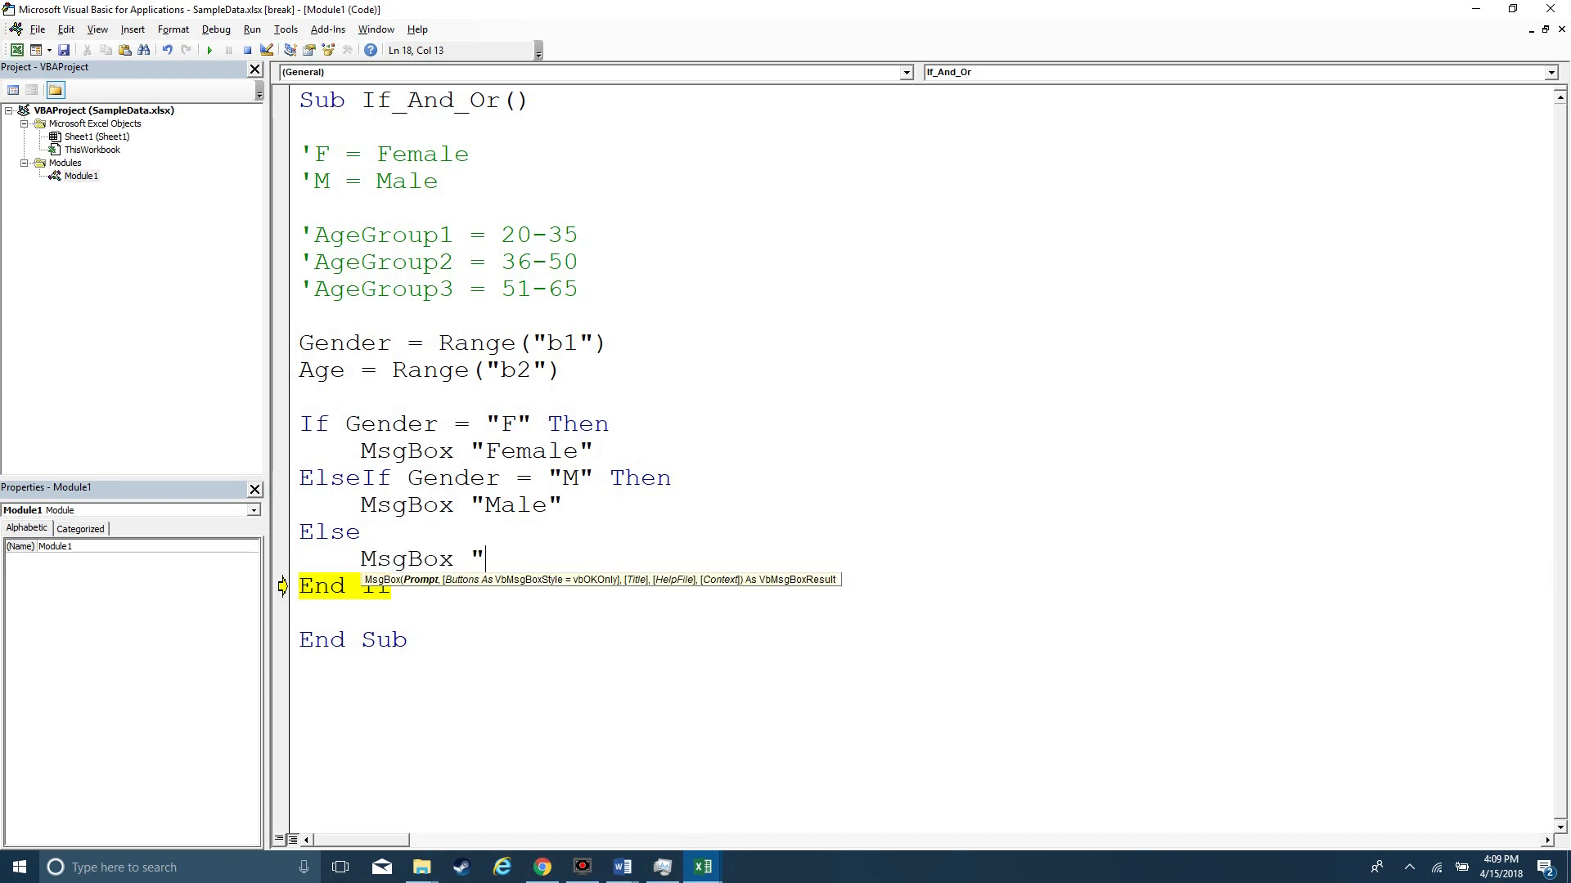
{"action": "type", "text": "Gender not entre"}
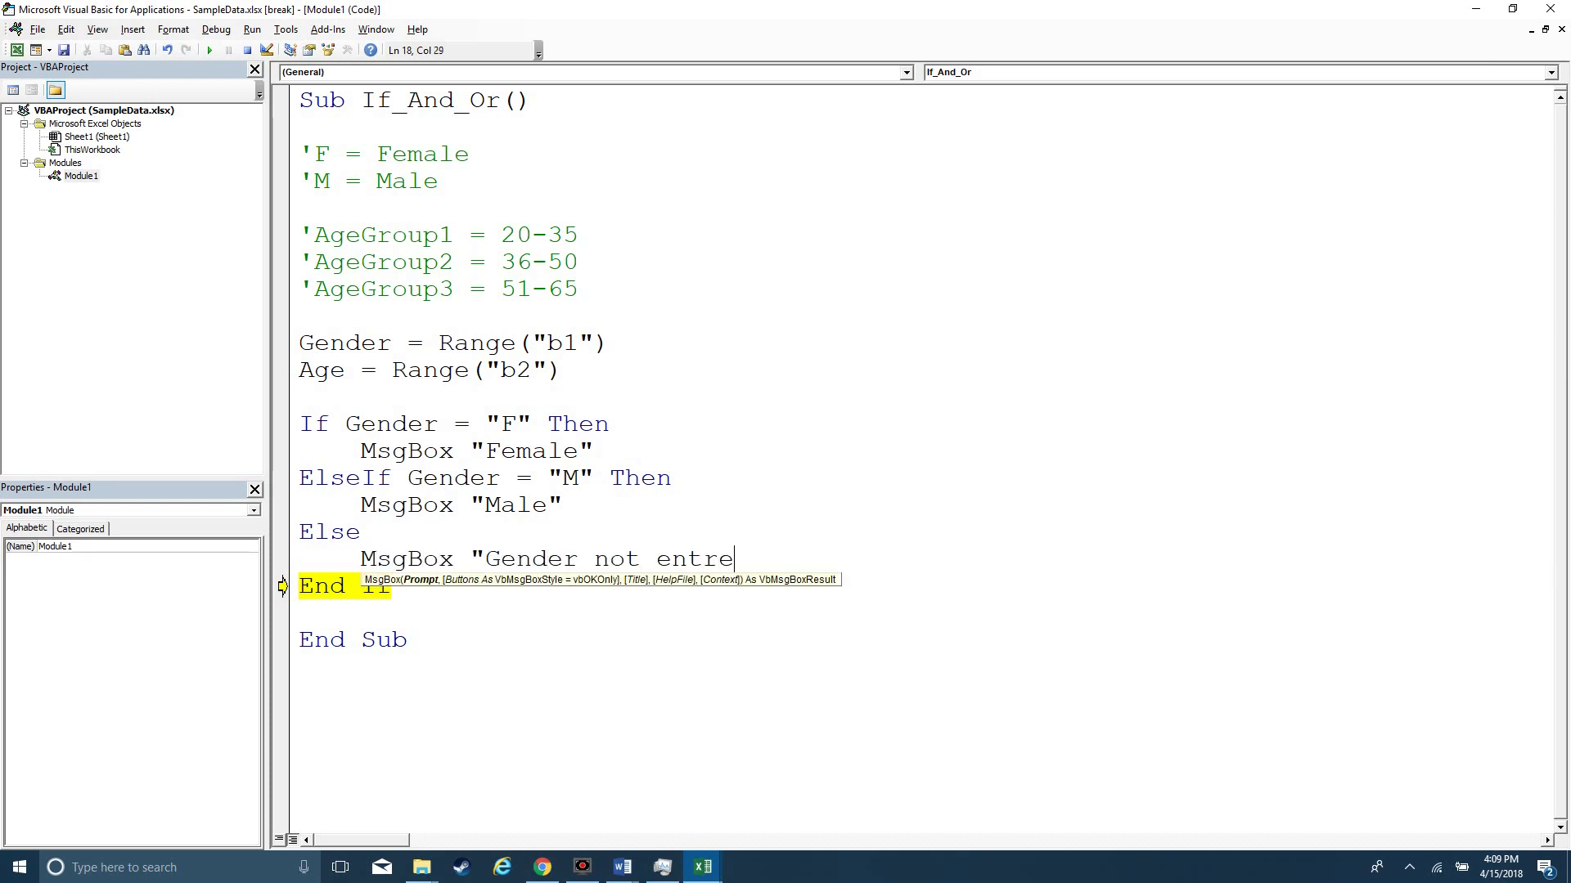
{"action": "type", "text": "red\""}
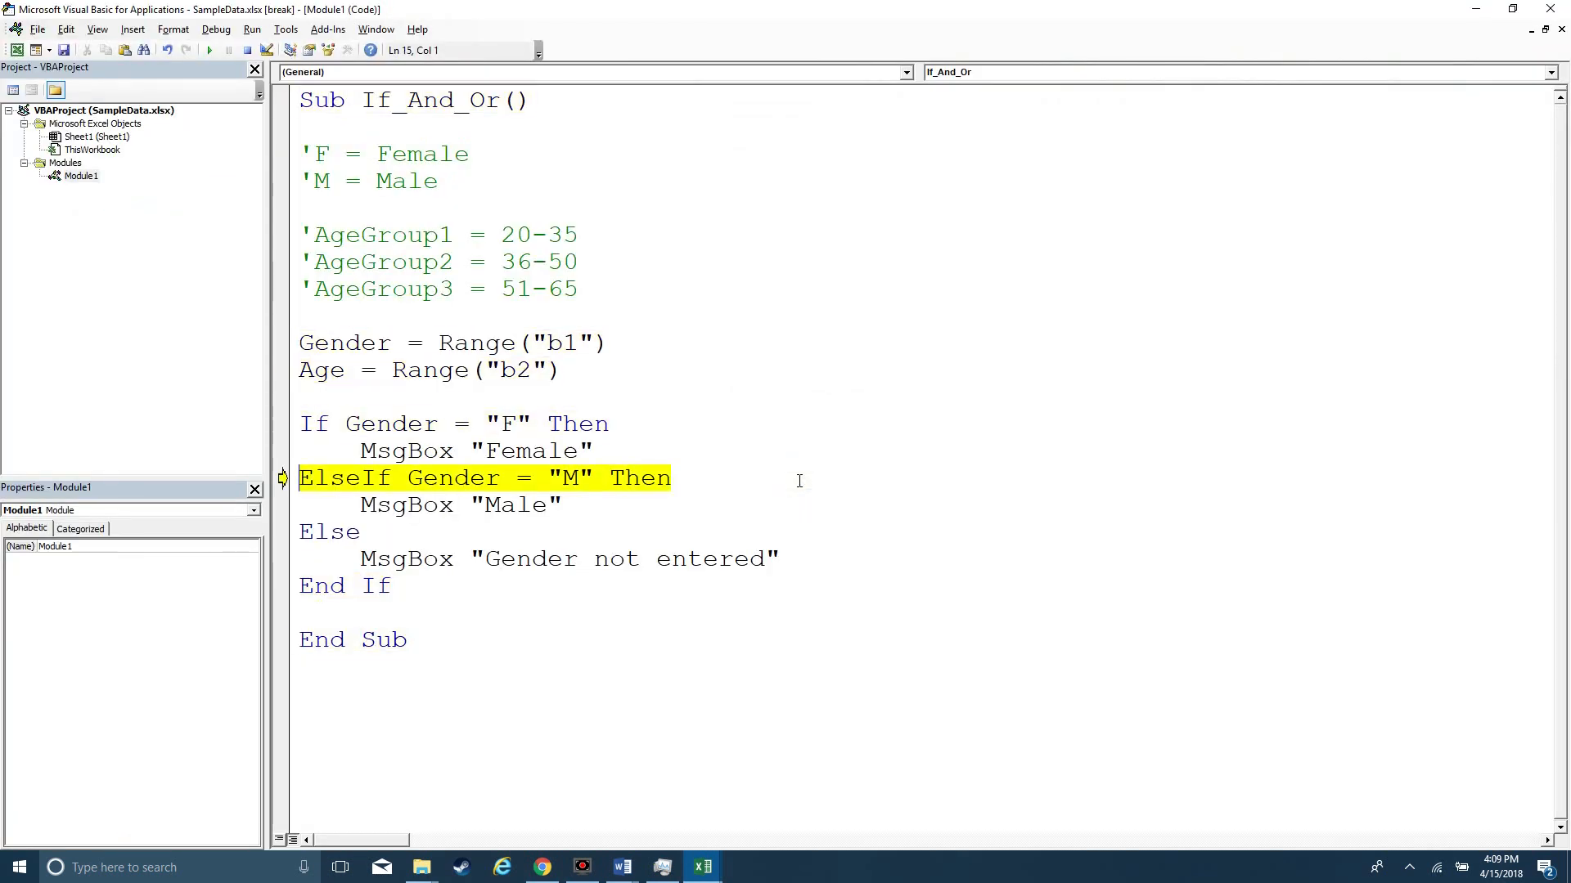
{"action": "left_click", "coordinate": [702, 867]}
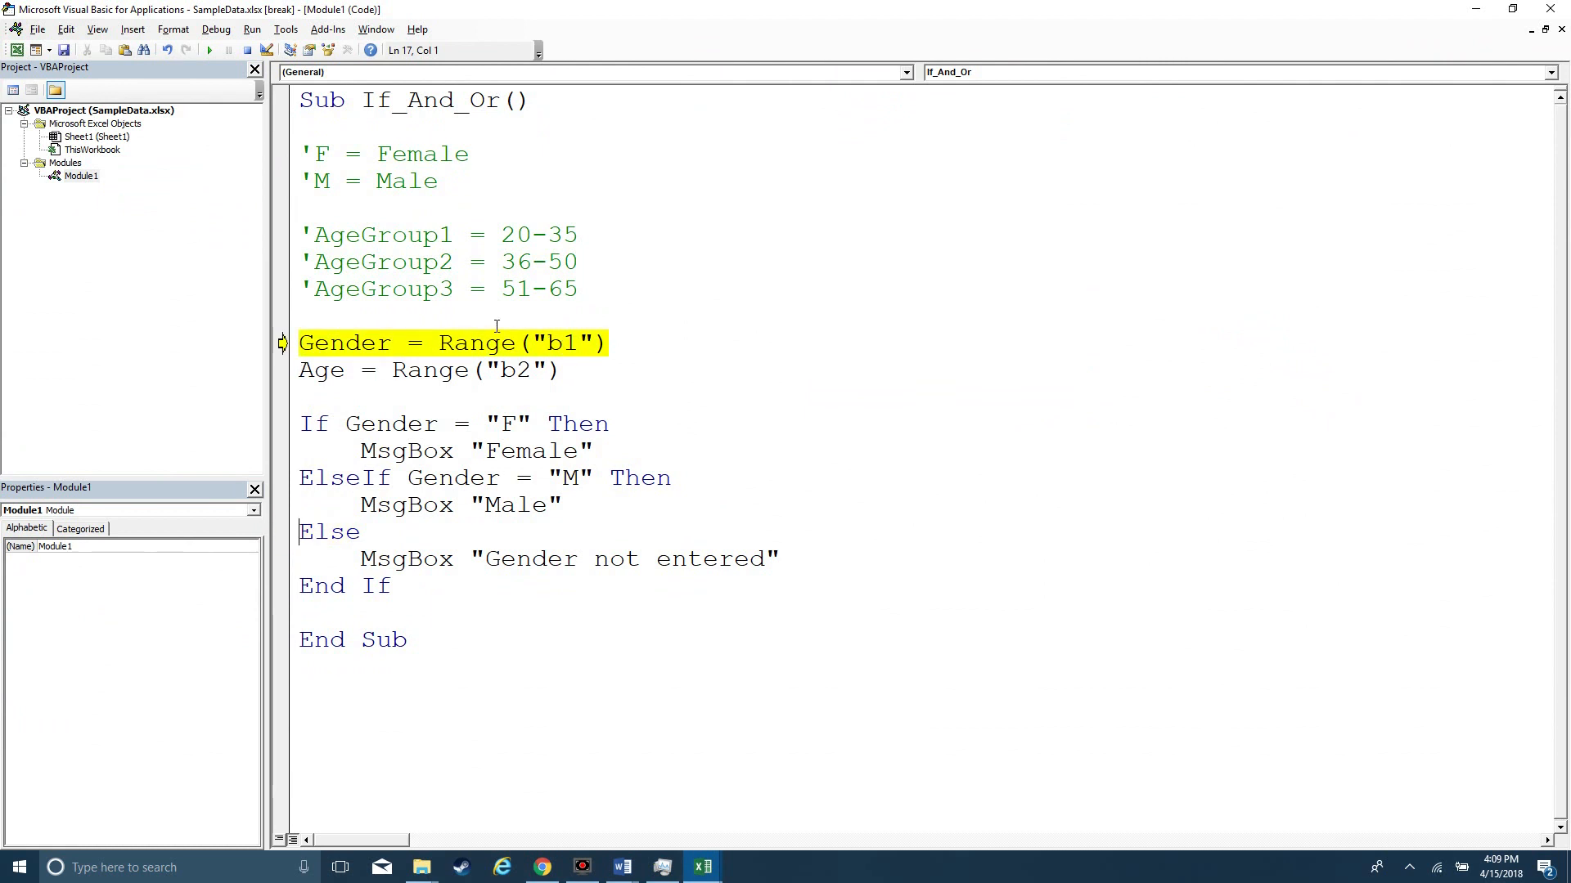
{"action": "key", "text": "F8"}
{"action": "type", "text": "and  "}
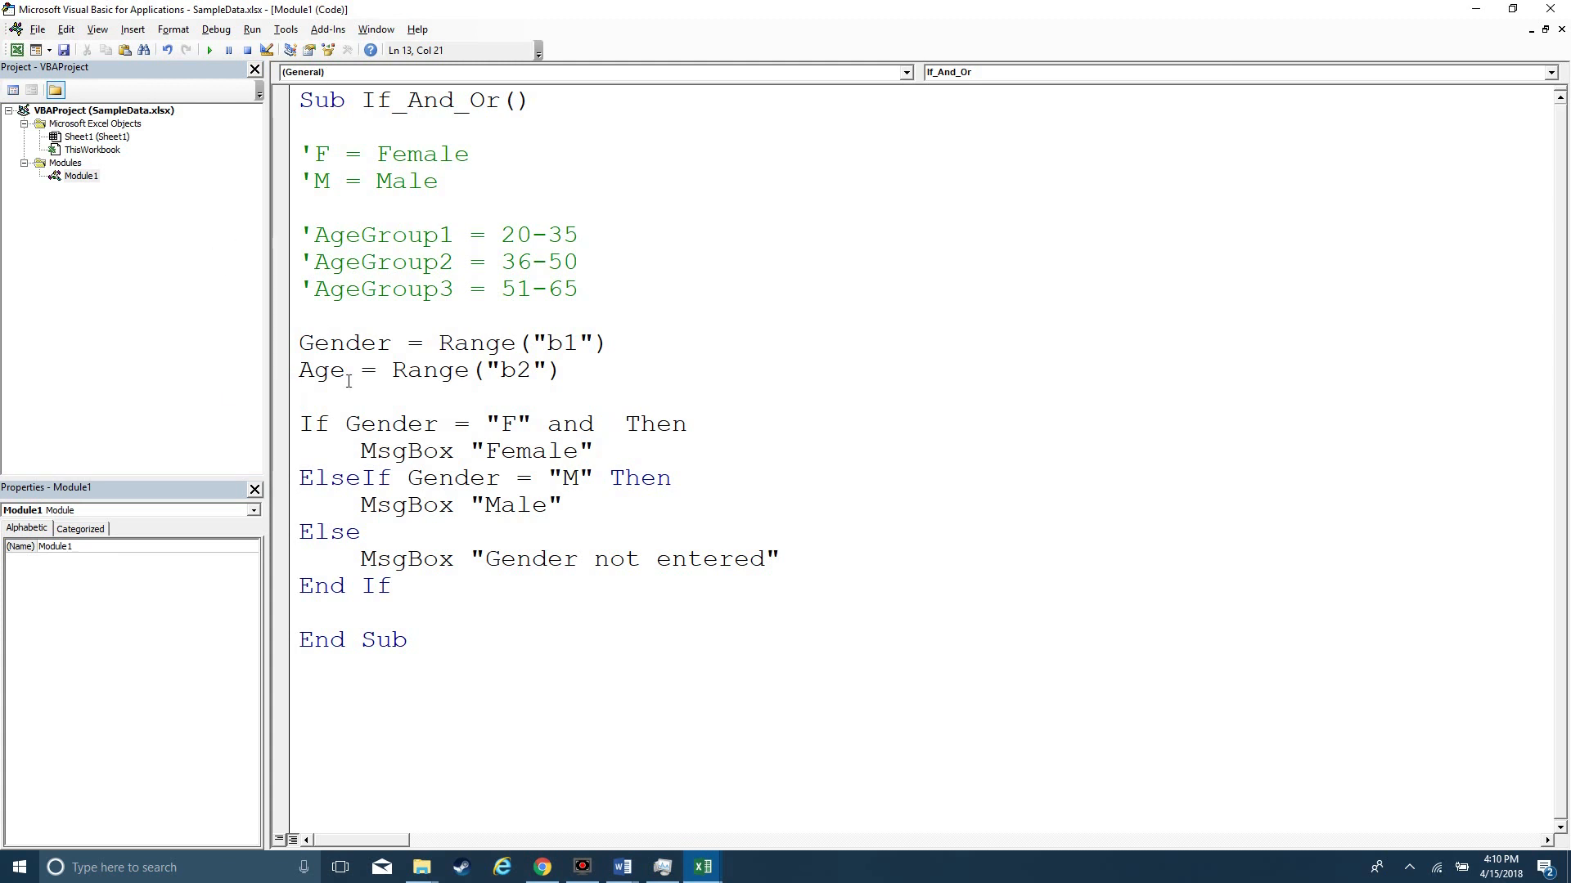
Step: Extend the If line with And Age = "AgeGroup1" and start stepping through the macro
{"action": "type", "text": "Age = \"Age"}
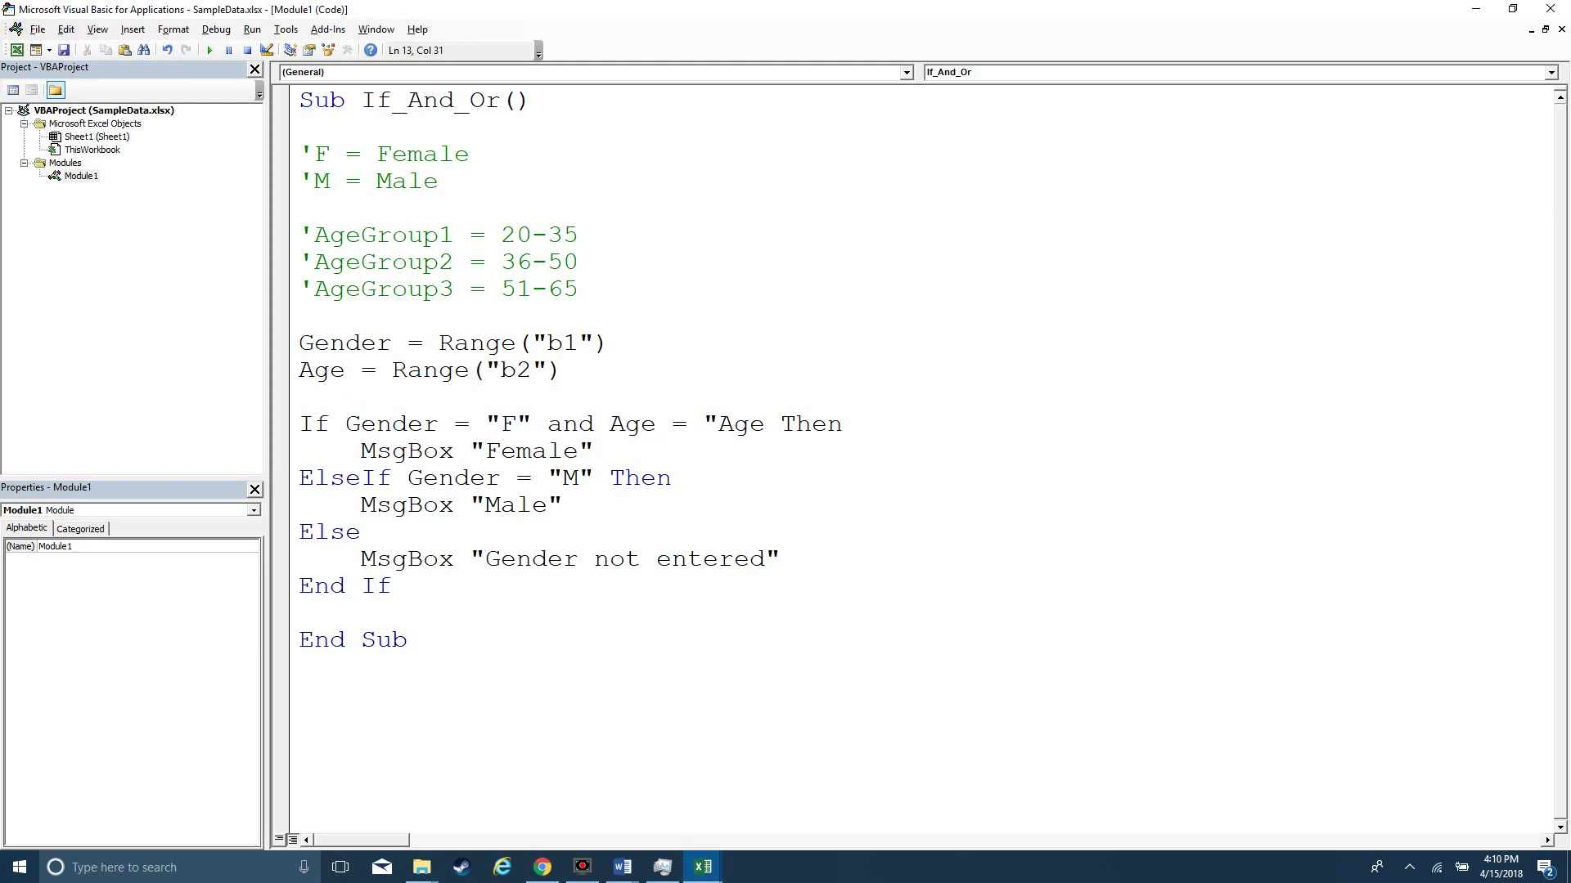
{"action": "left_click", "coordinate": [704, 867]}
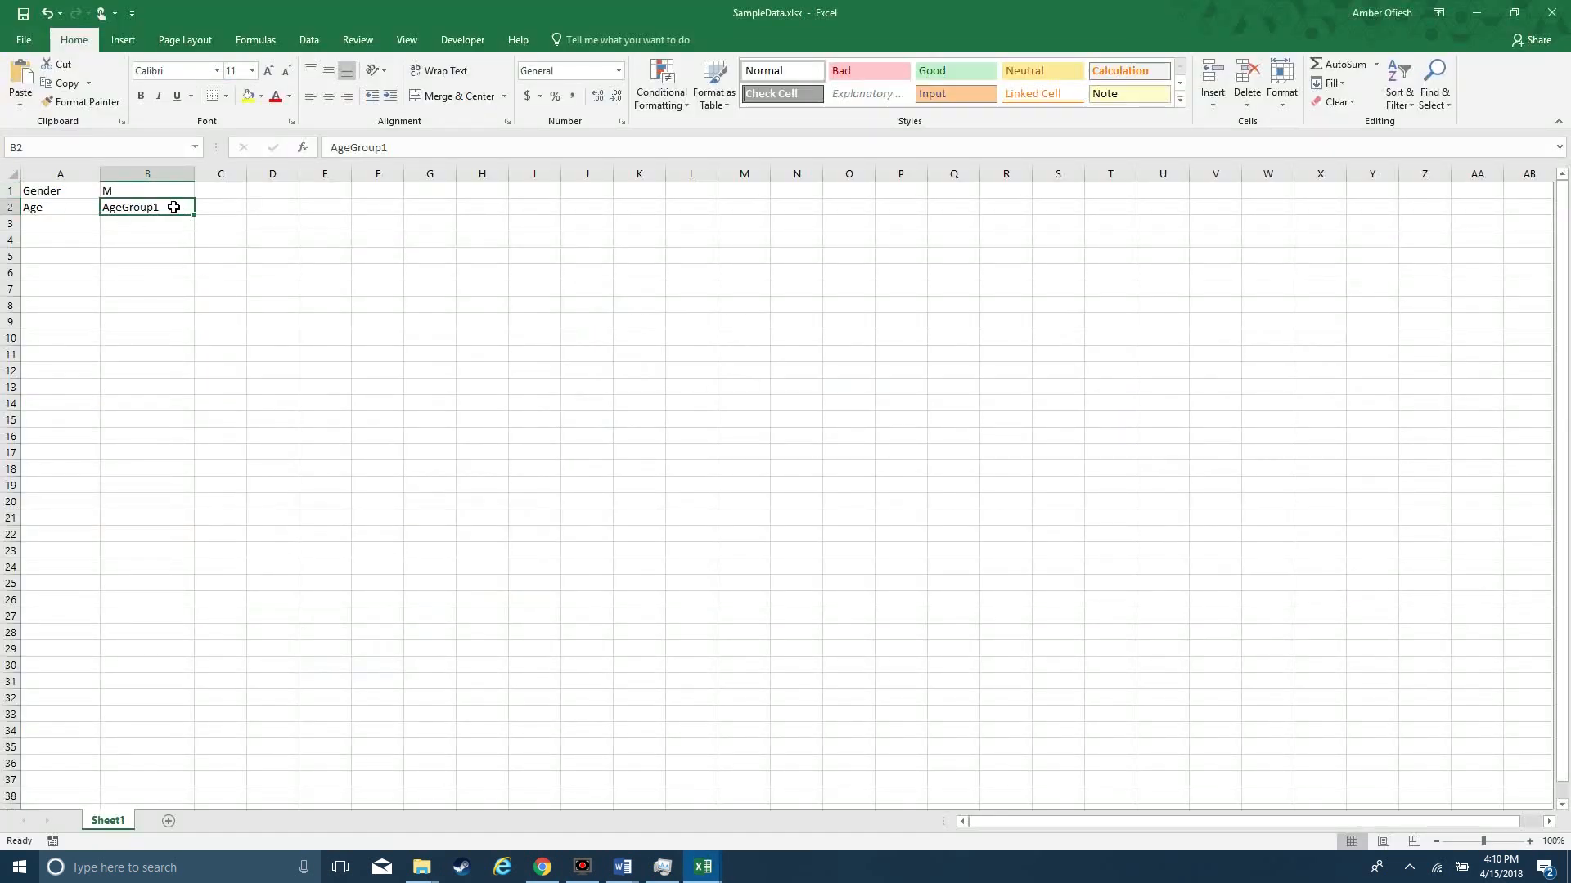
{"action": "double_click", "coordinate": [146, 207]}
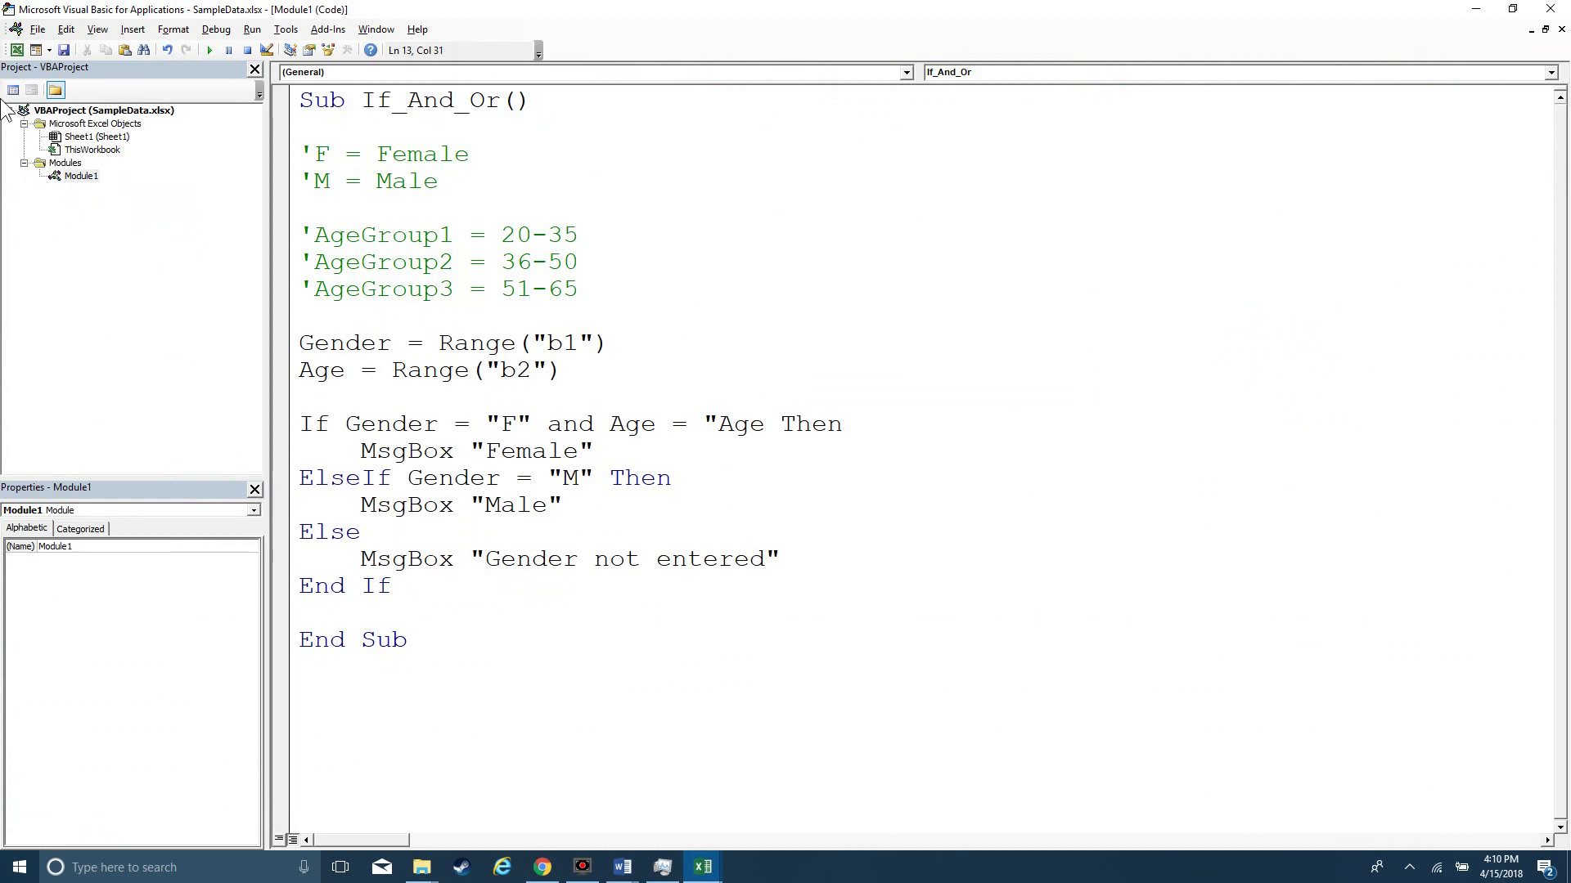
{"action": "key", "text": "Backspace"}
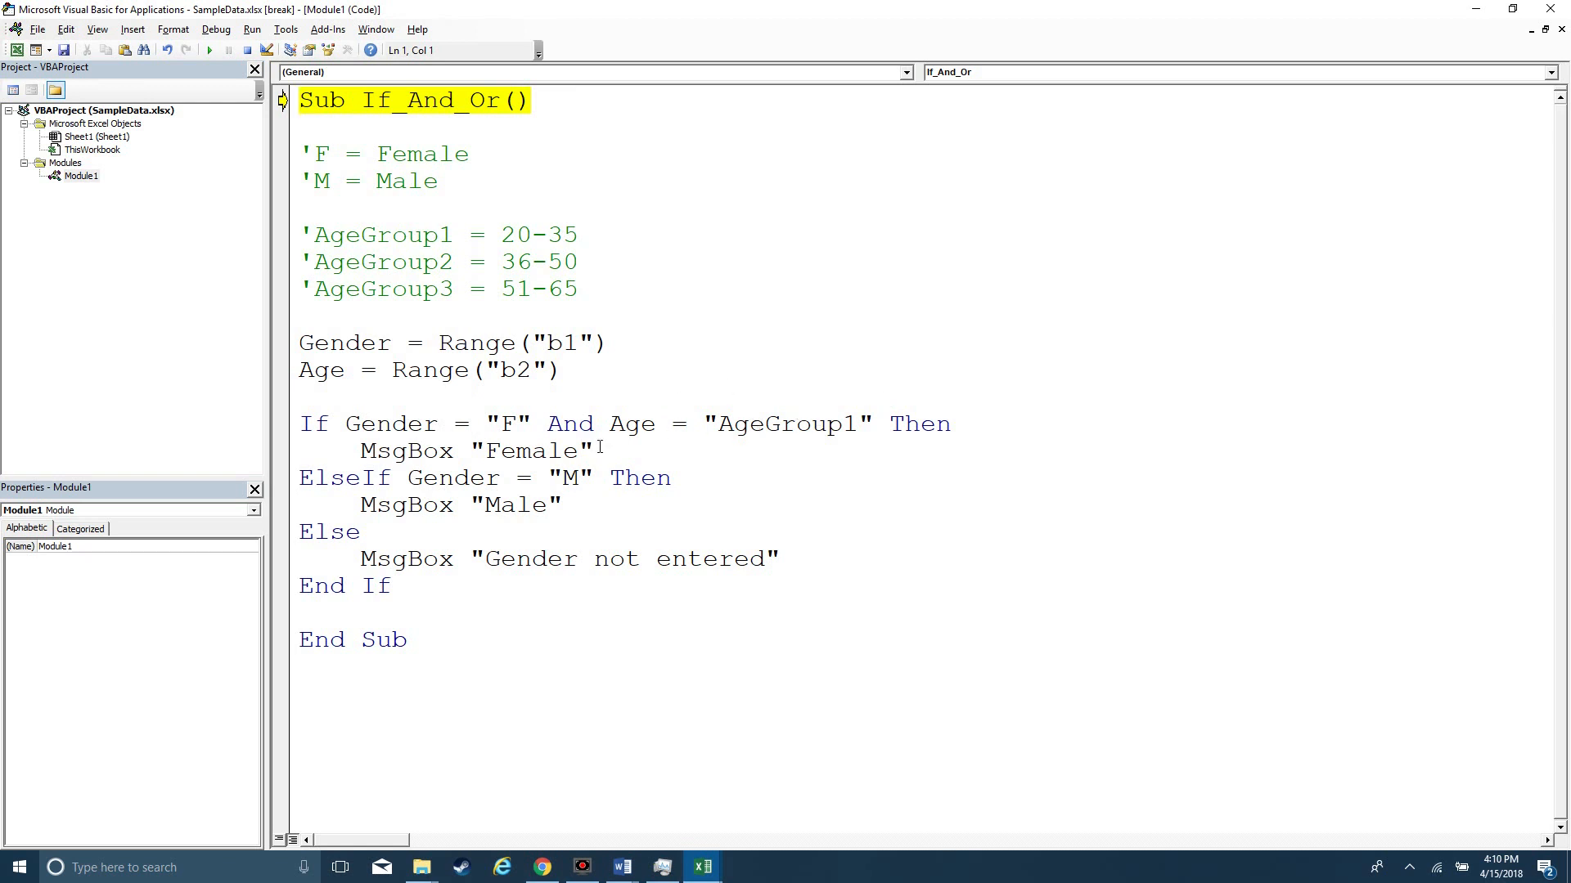
Step: Change the first message to "Female 20-35", step through and dismiss that message in Excel
{"action": "left_click", "coordinate": [580, 451]}
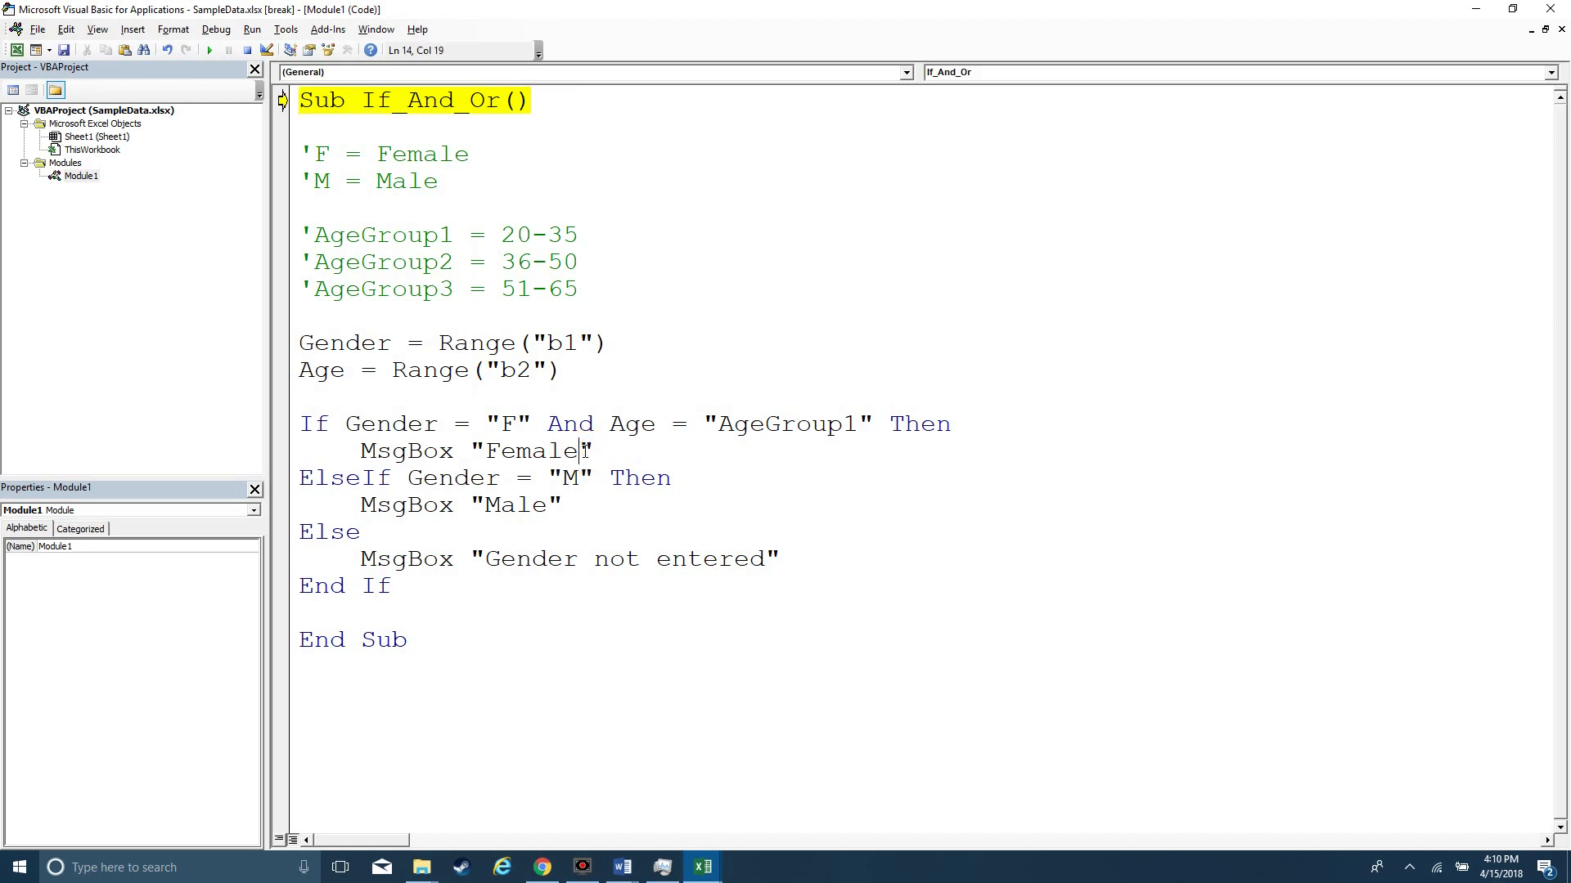
{"action": "type", "text": "25"}
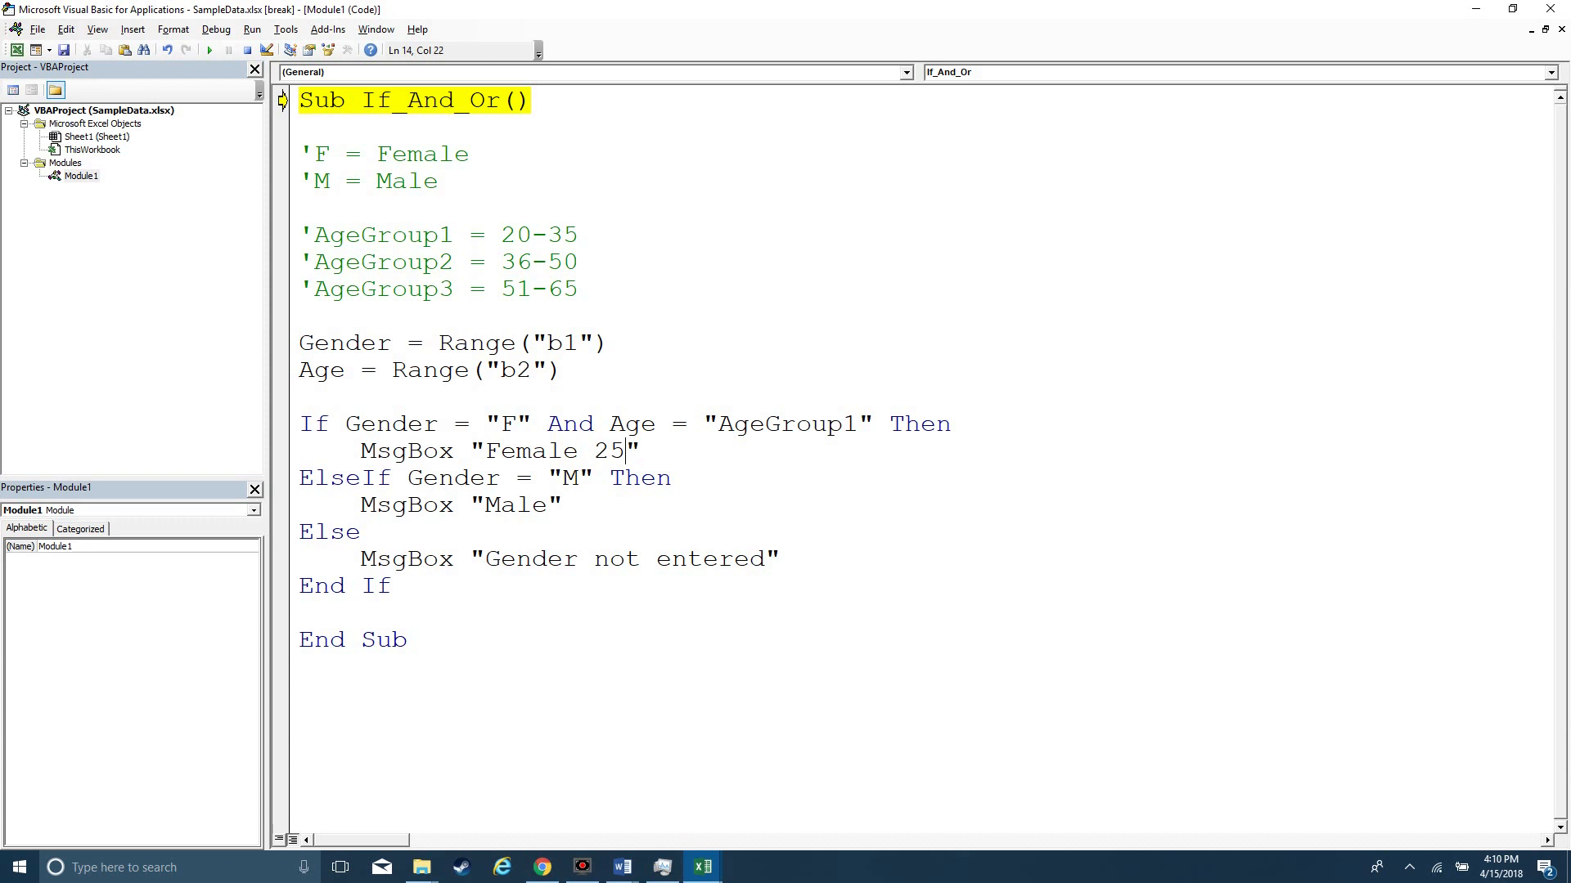
{"action": "type", "text": "20-"}
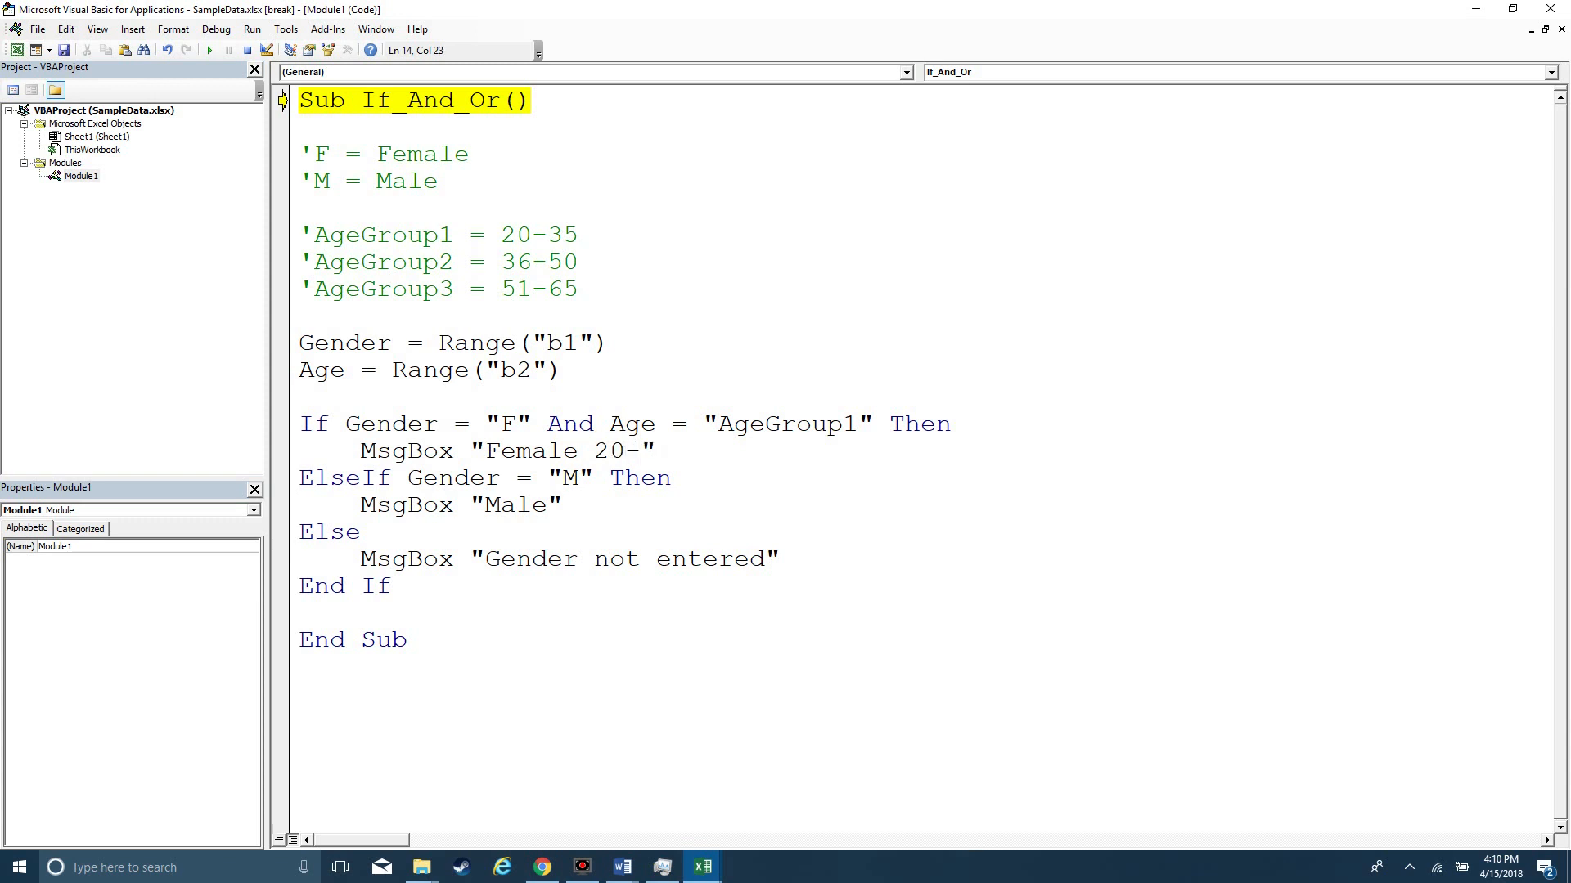
{"action": "type", "text": "35"}
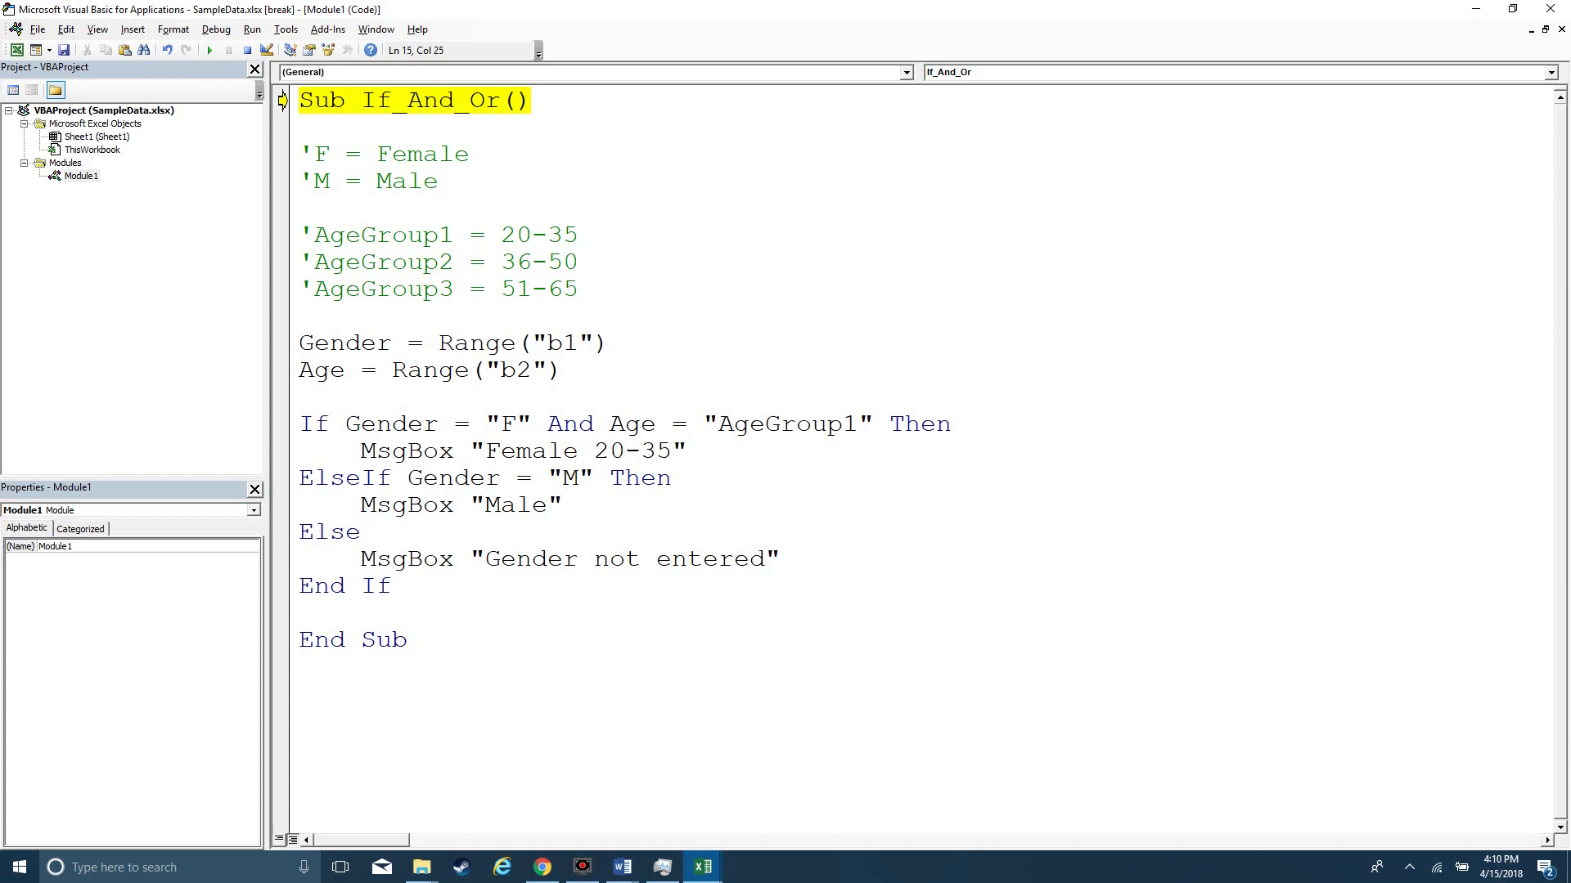
{"action": "key", "text": "F8"}
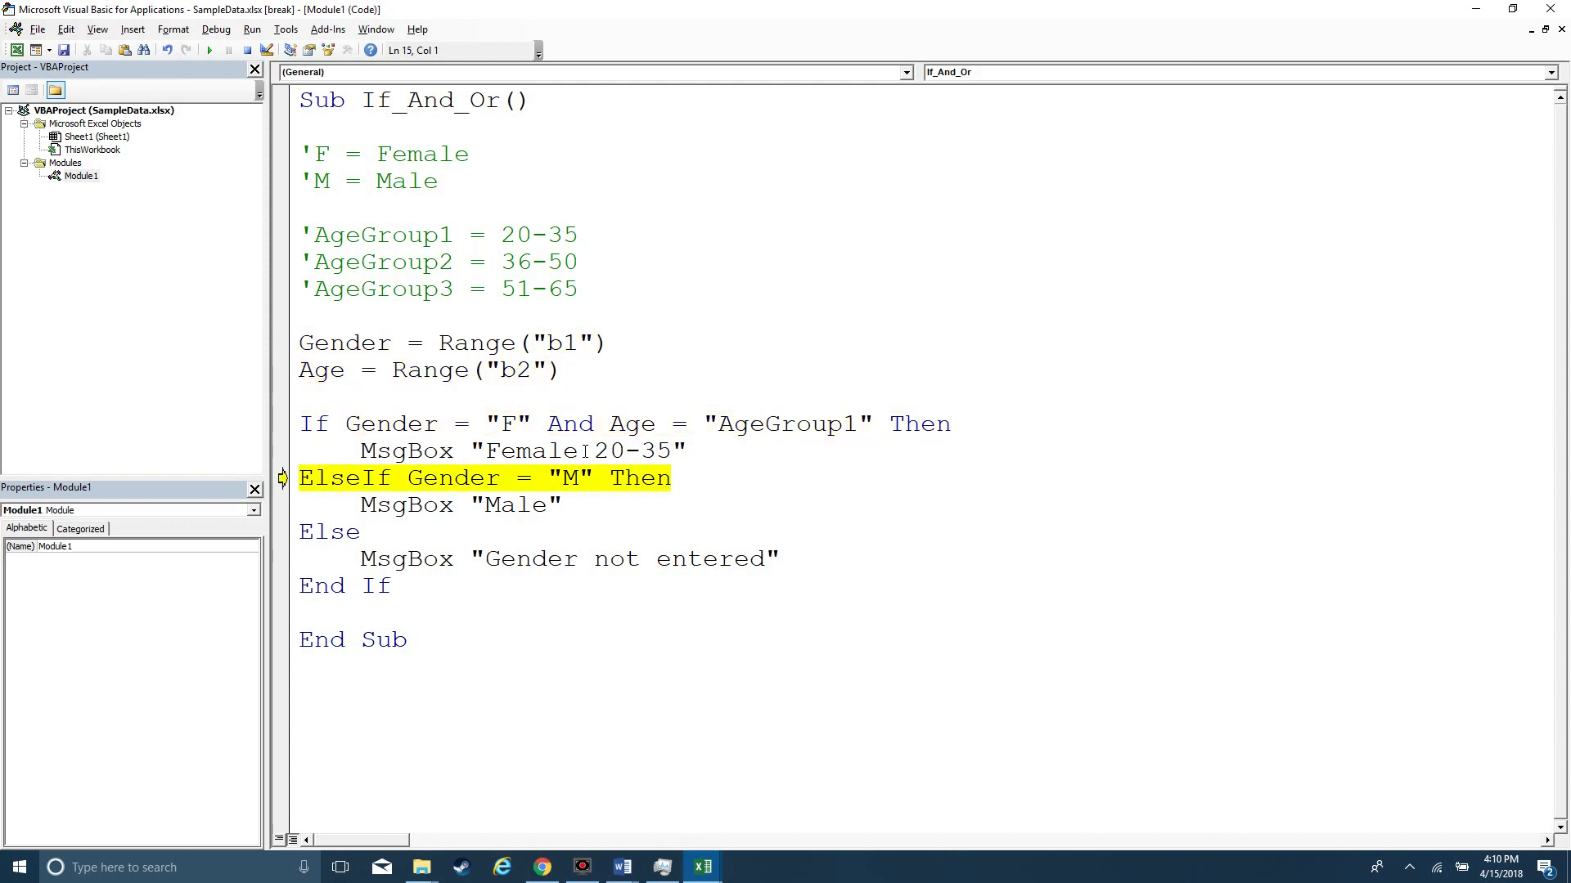
{"action": "mouse_move", "coordinate": [631, 422]}
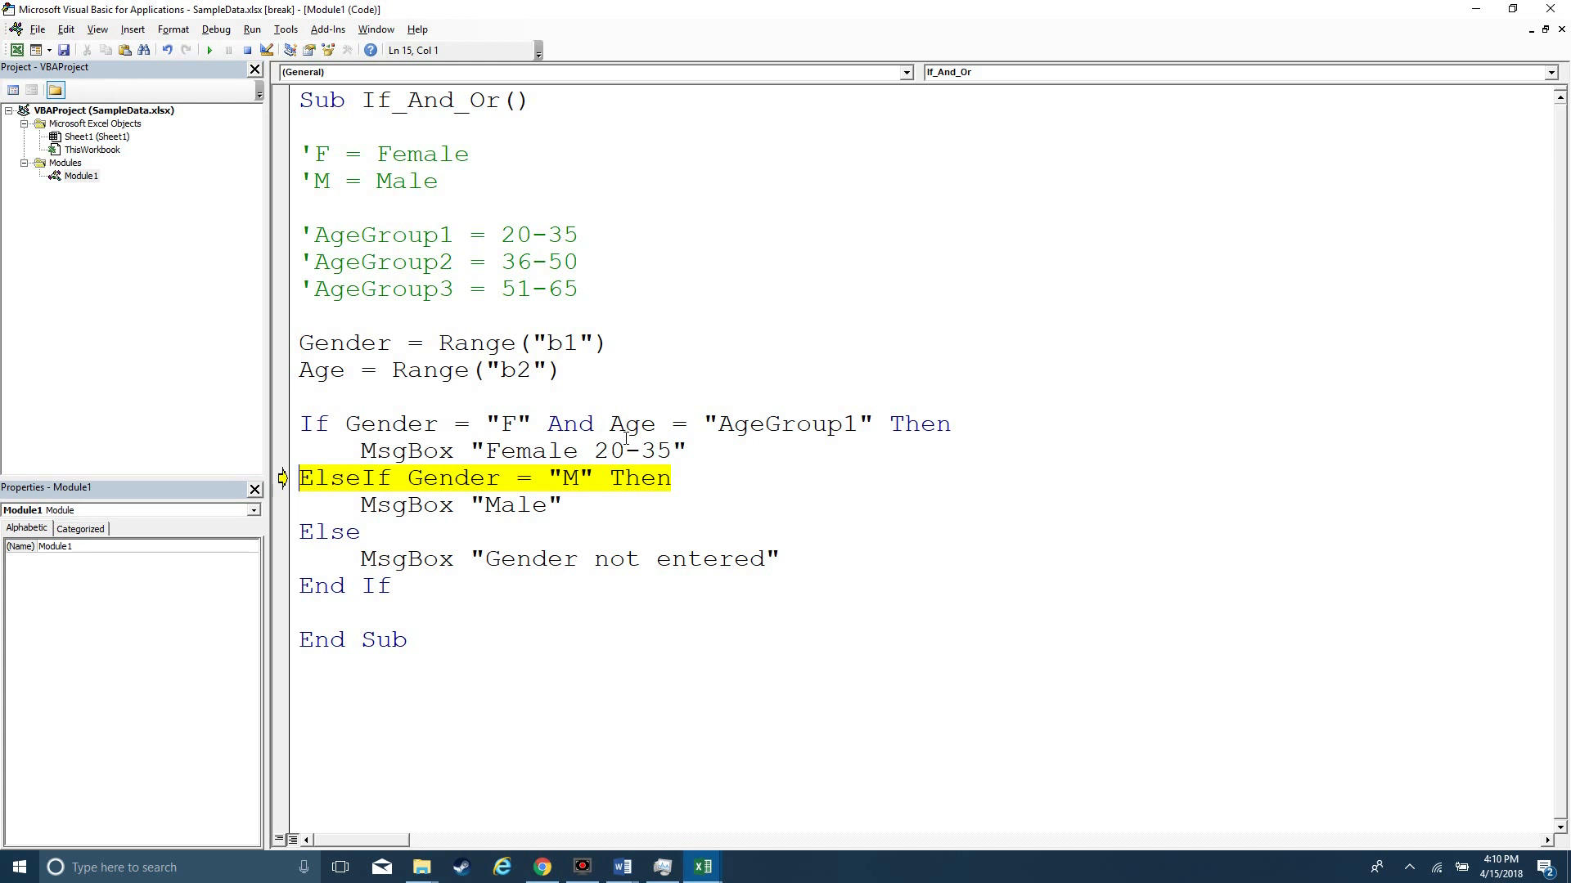
{"action": "mouse_move", "coordinate": [632, 432]}
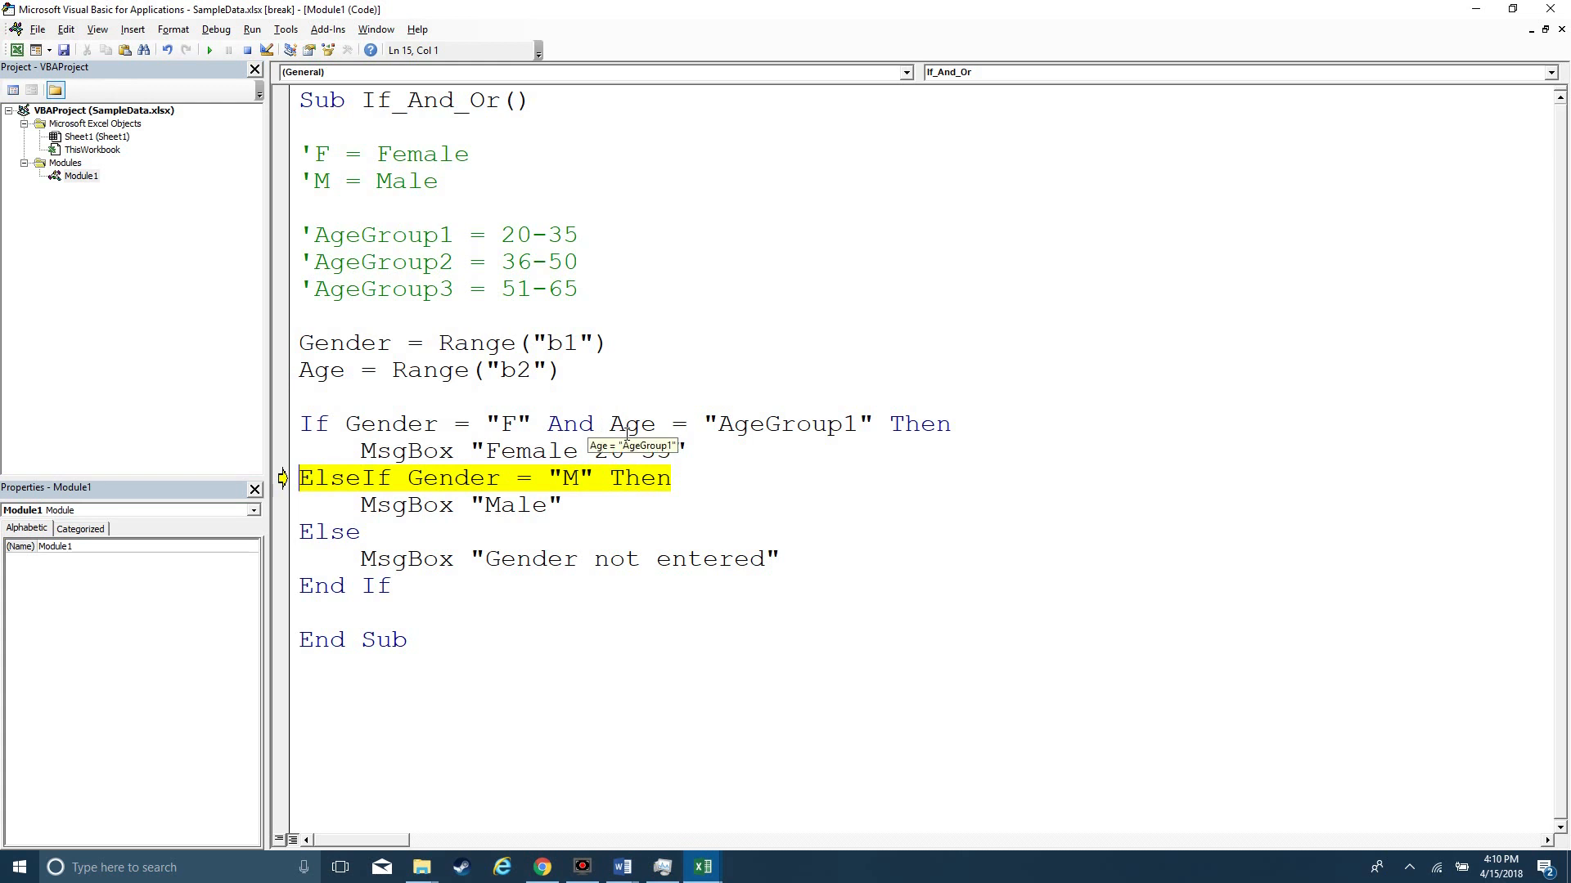
{"action": "left_click", "coordinate": [702, 867]}
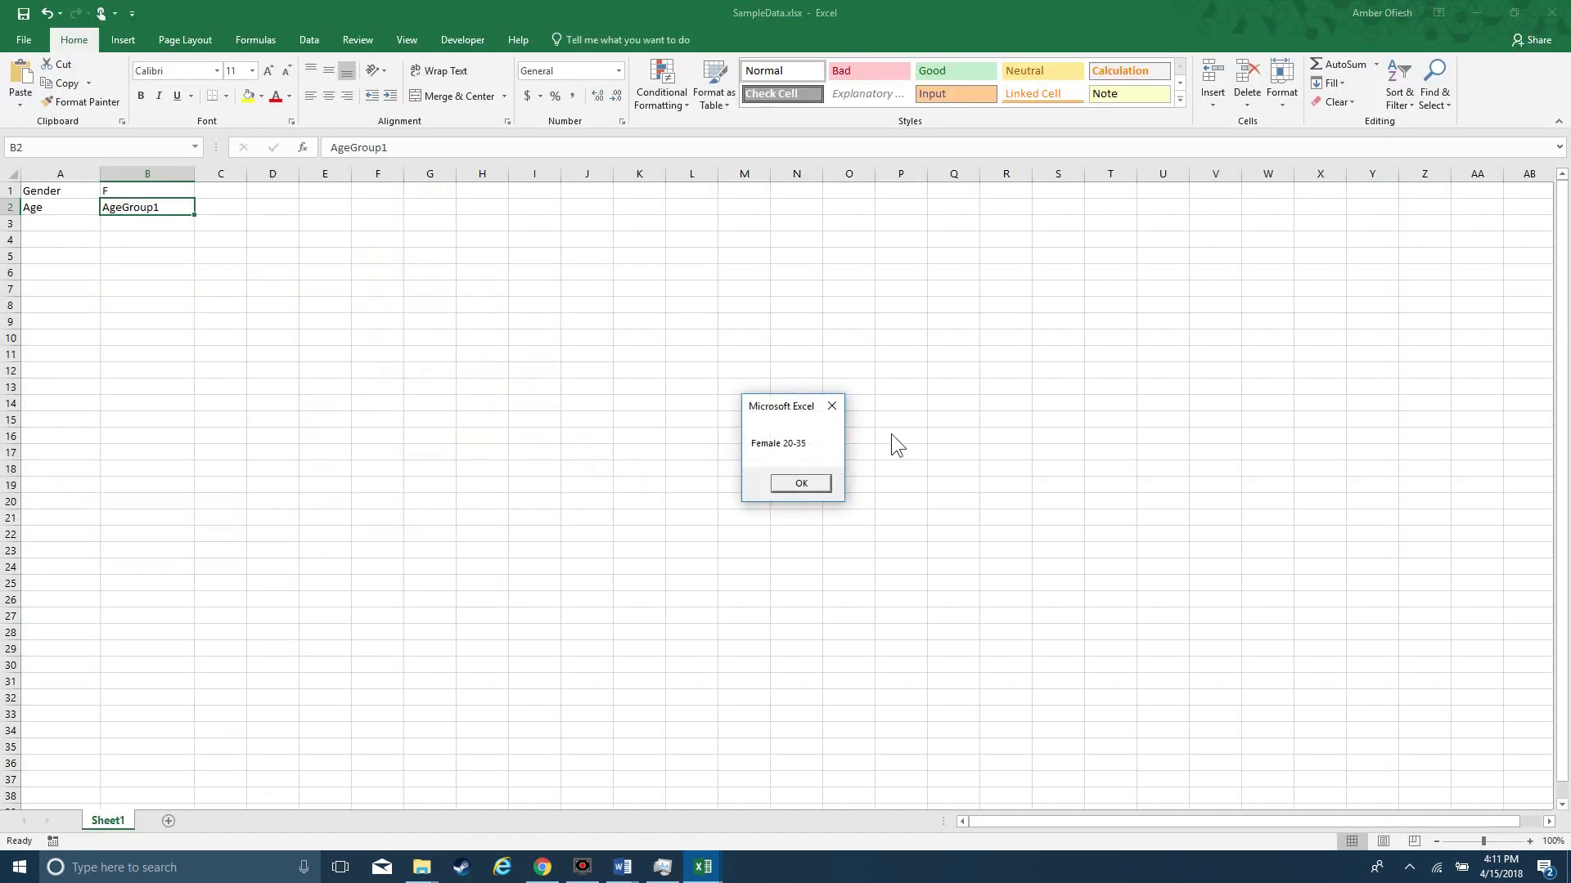
{"action": "left_click", "coordinate": [800, 482]}
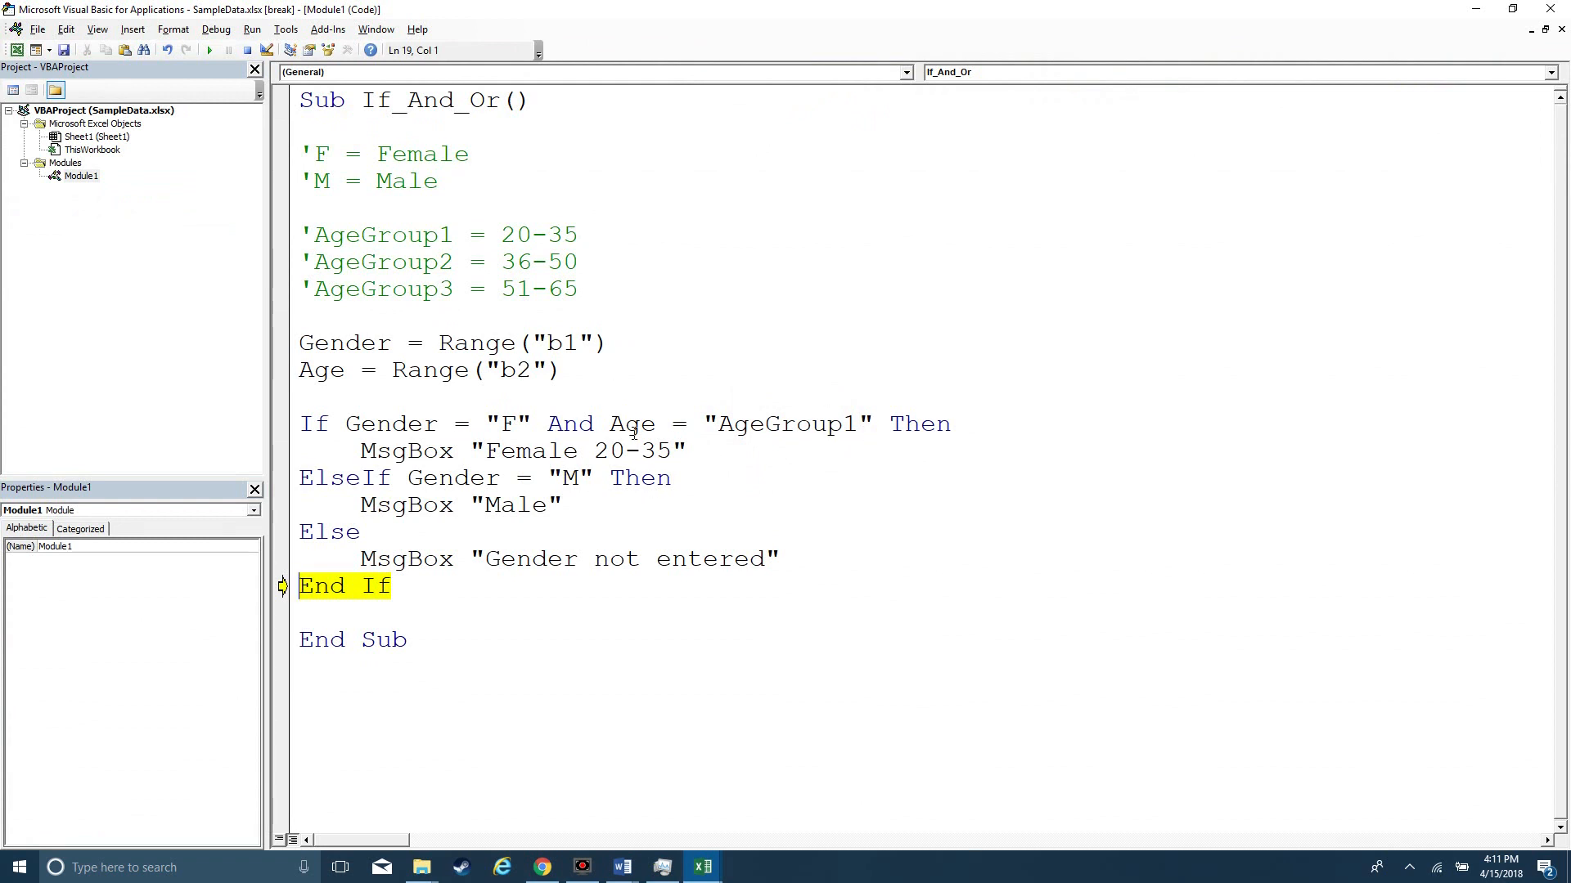
{"action": "mouse_move", "coordinate": [626, 426]}
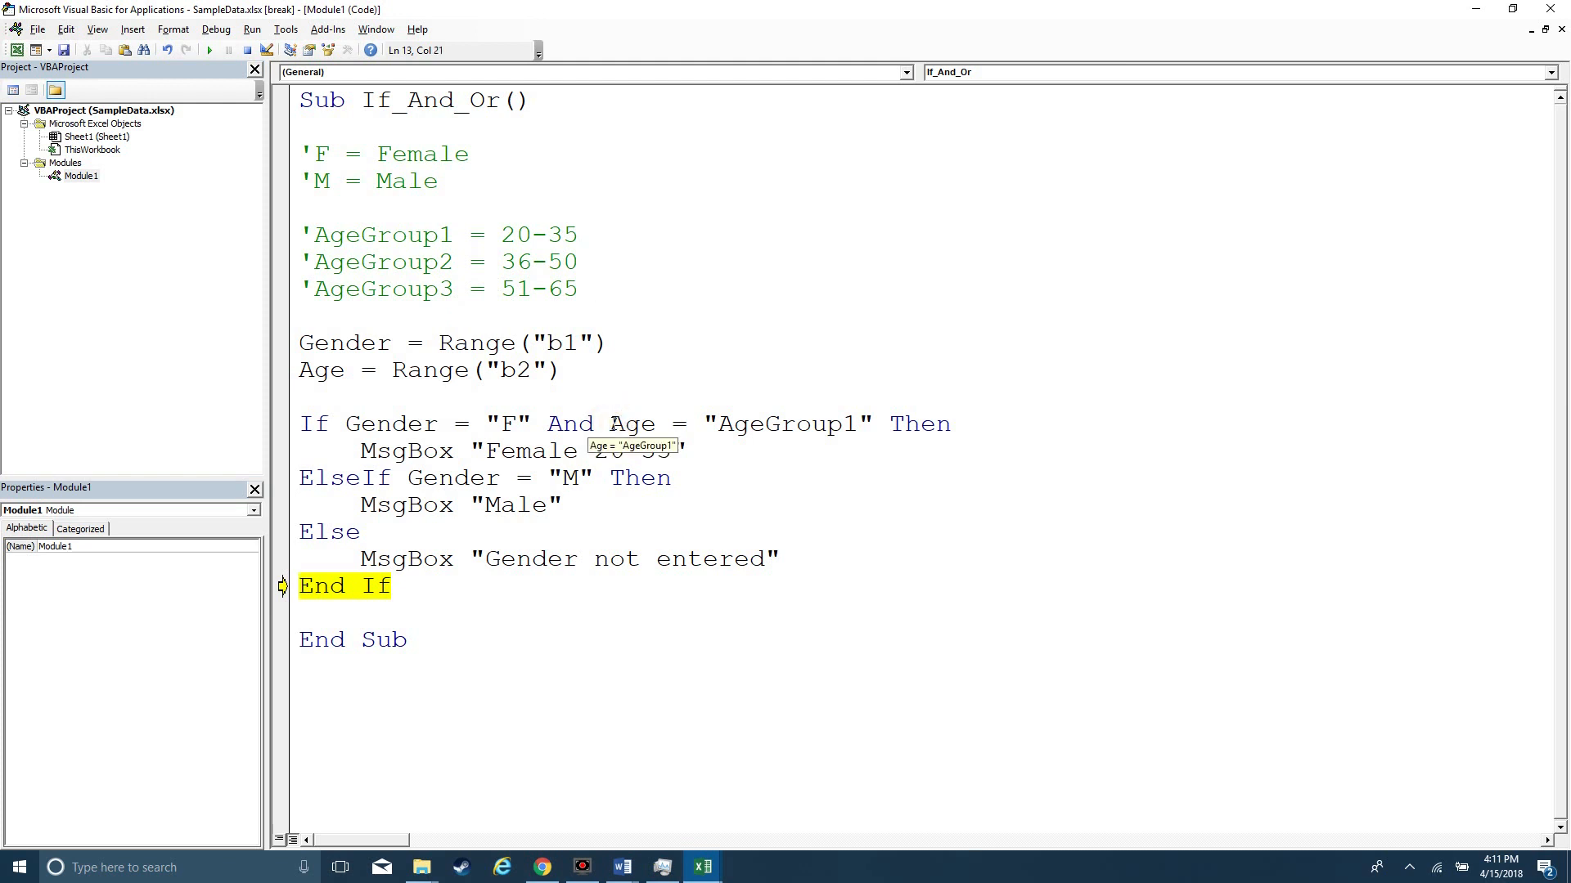
Step: Extend the If test to And (Age = "AgeGroup1" Or Age = "AgeGroup2") Then
{"action": "type", "text": "("}
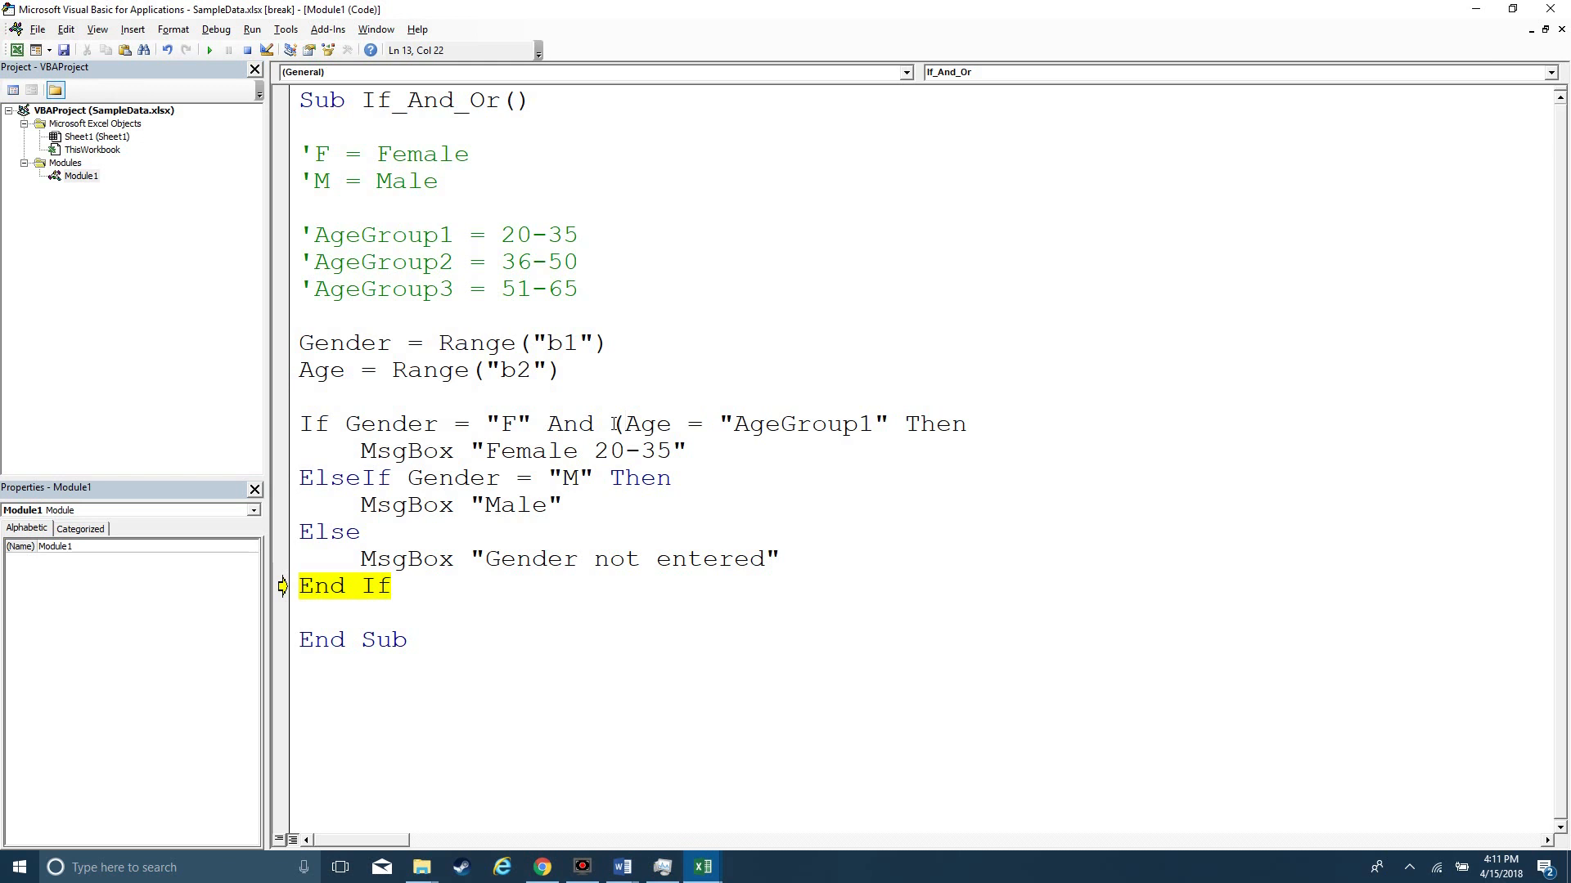
{"action": "type", "text": "or"}
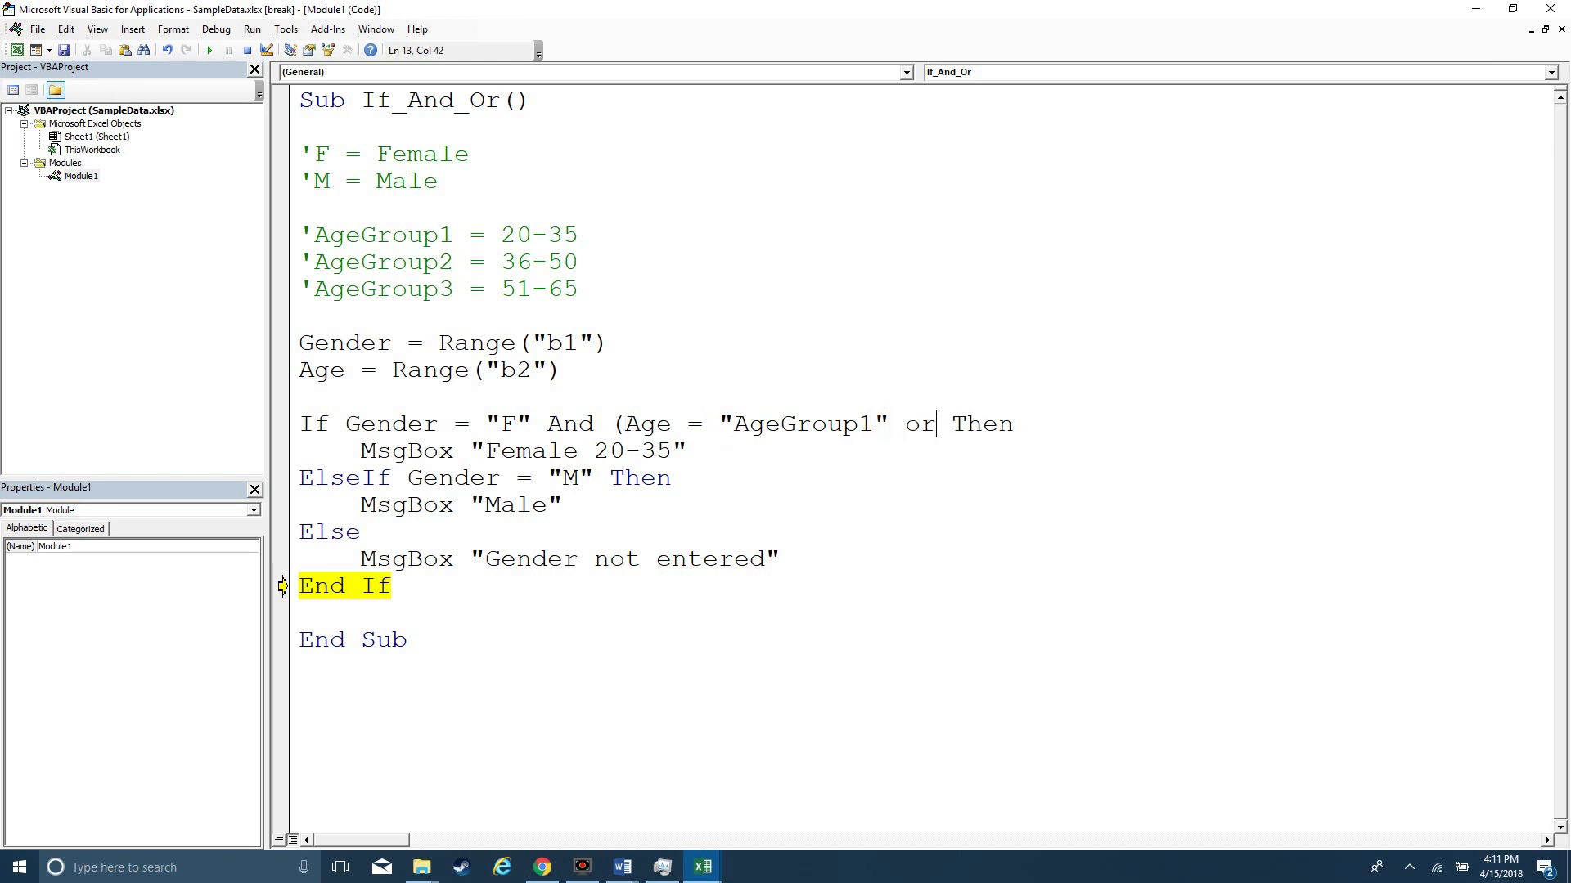
{"action": "type", "text": "Age"}
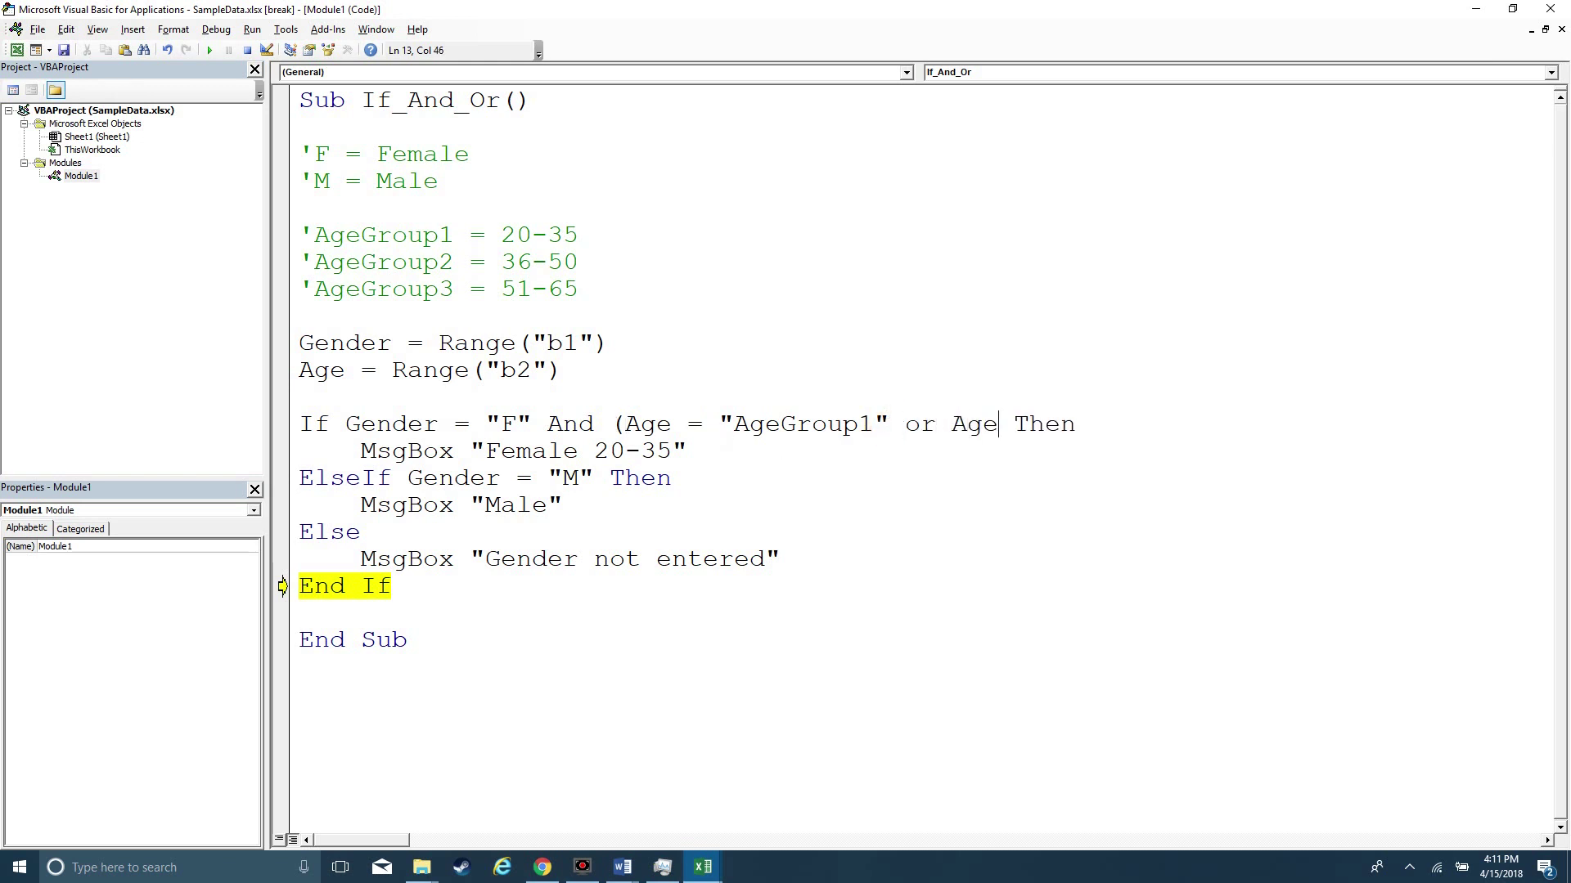
{"action": "type", "text": "= \""}
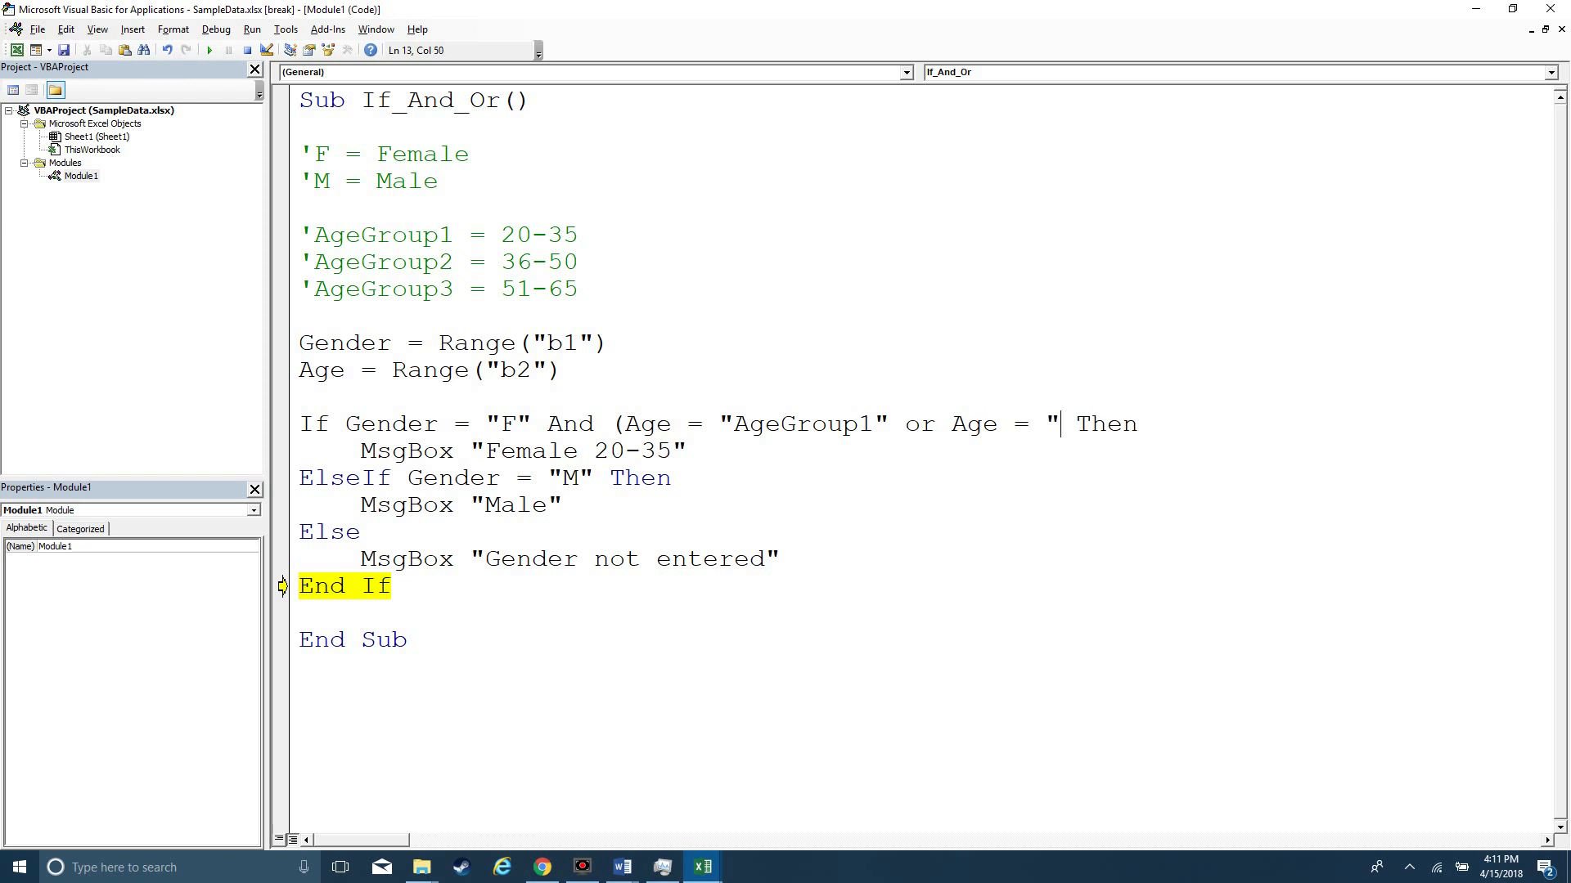
{"action": "type", "text": "AgeGroup"}
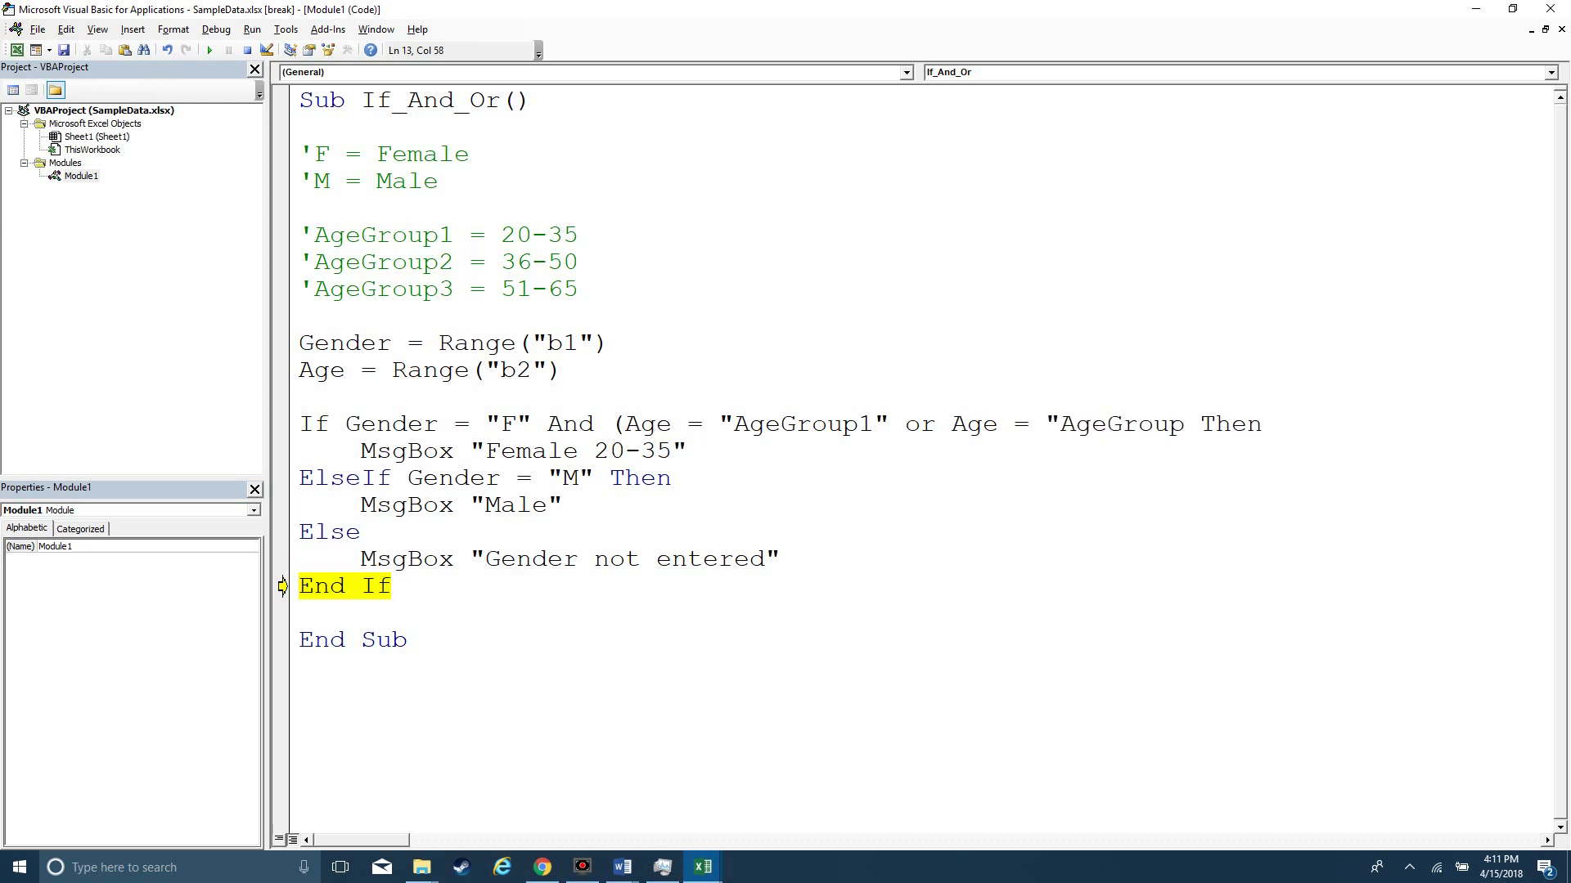
{"action": "type", "text": "2\")"}
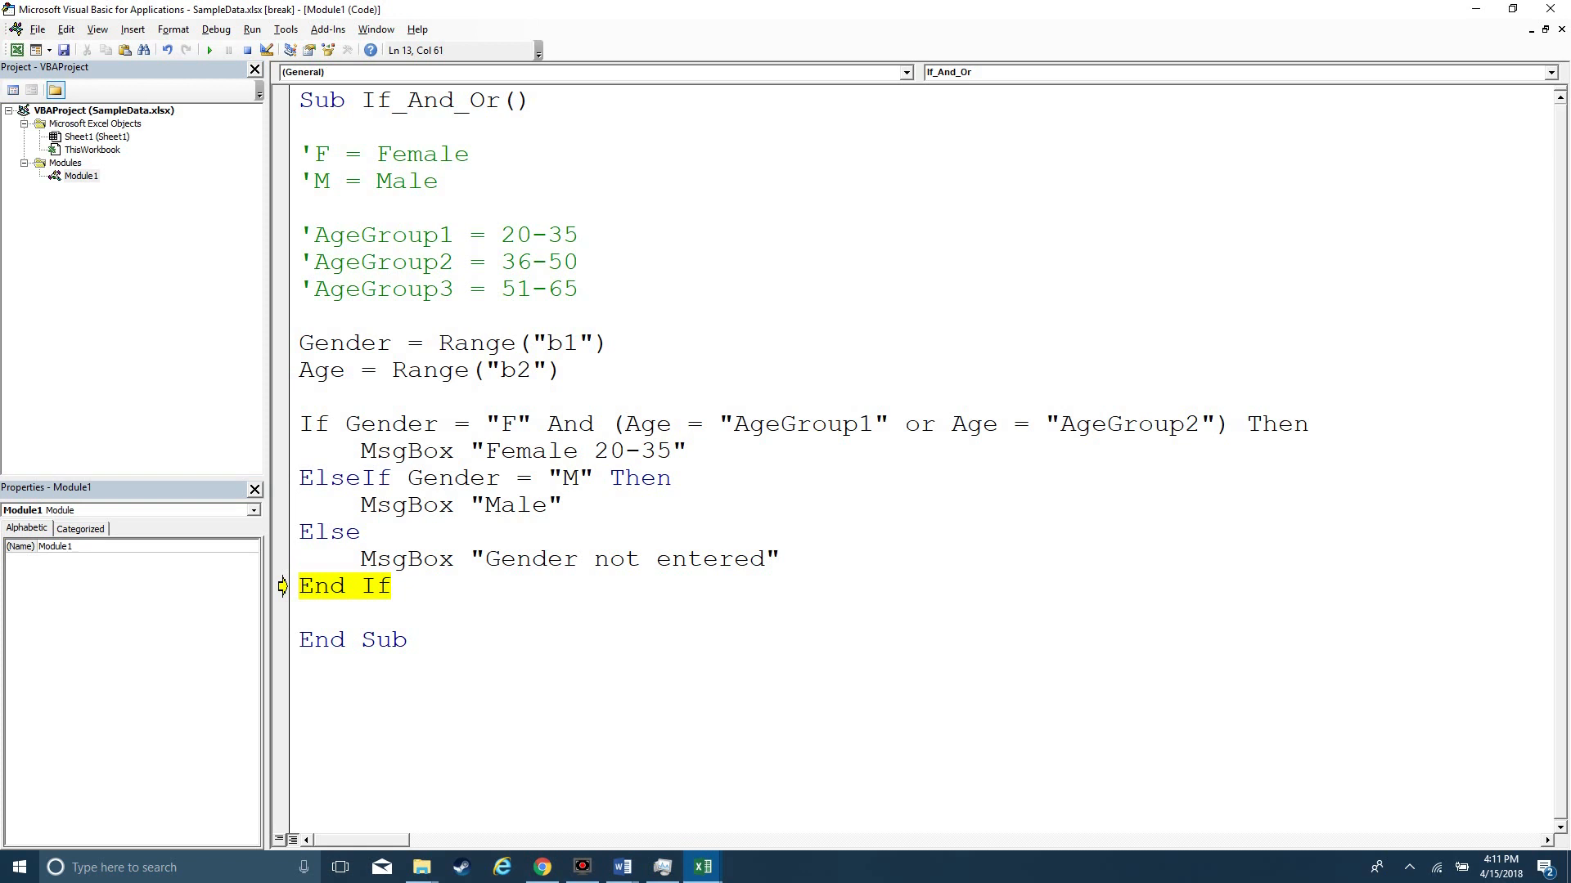
{"action": "left_click", "coordinate": [703, 867]}
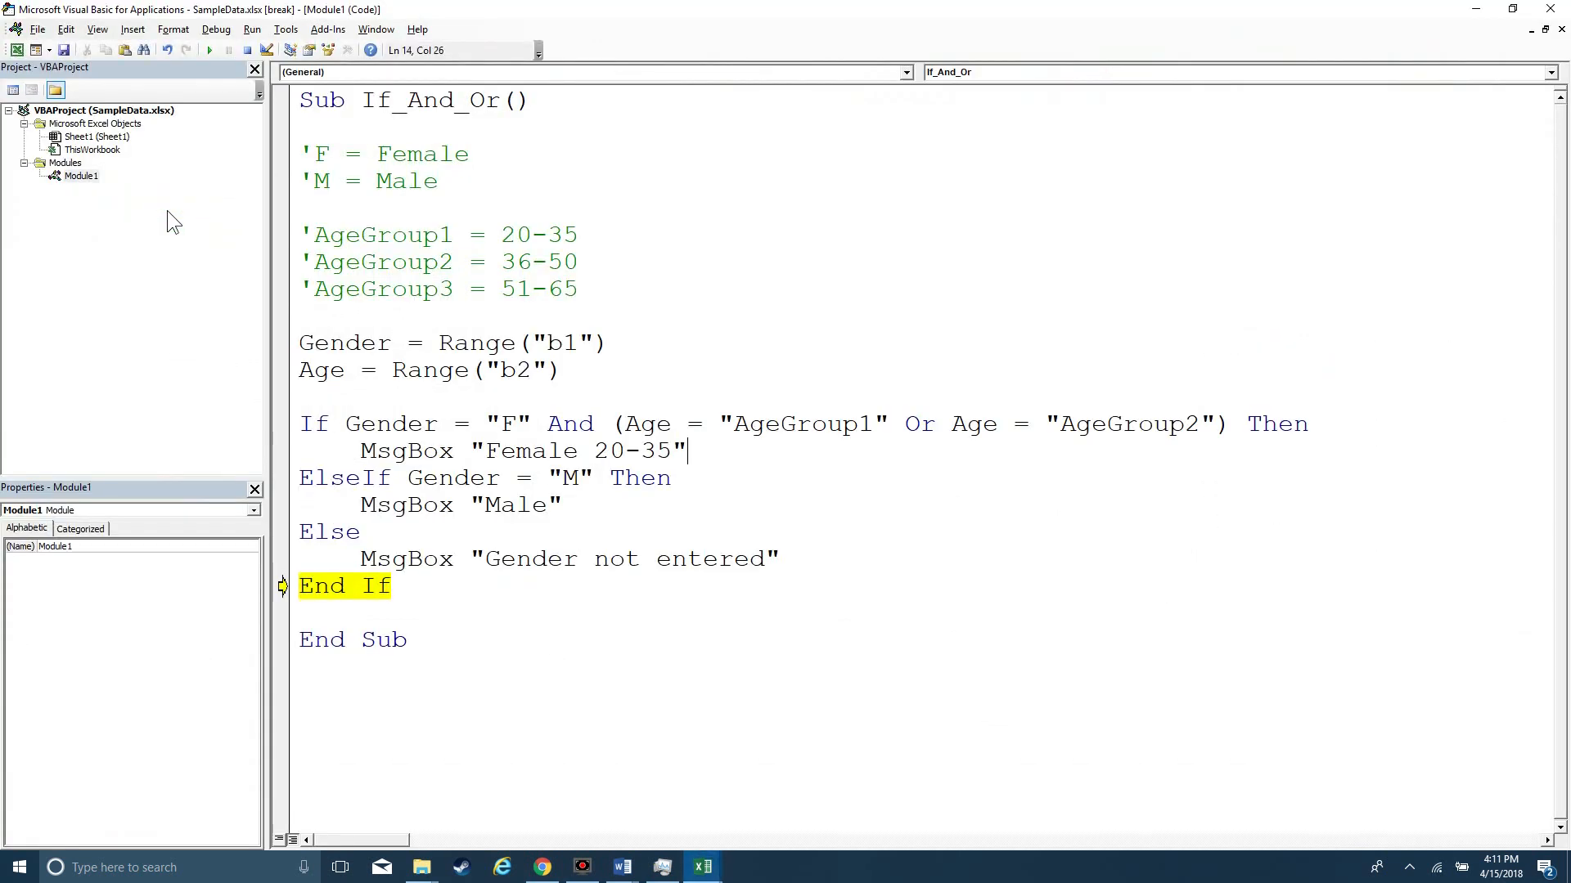
Step: Append " or 36-50" inside the quotes of the female MsgBox string
{"action": "type", "text": "or"}
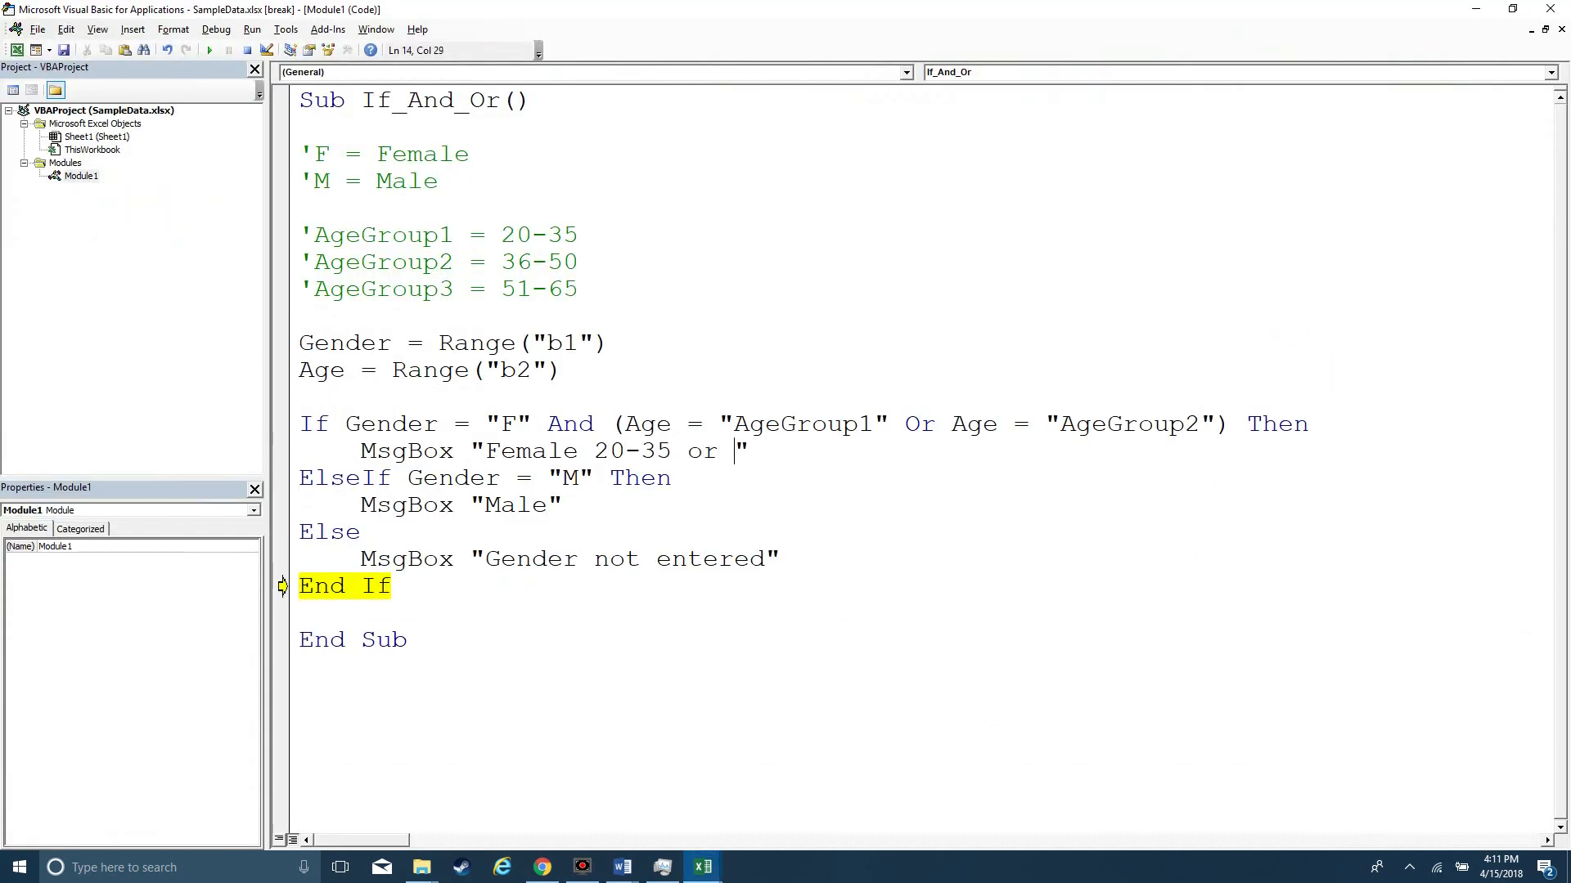
{"action": "type", "text": "36"}
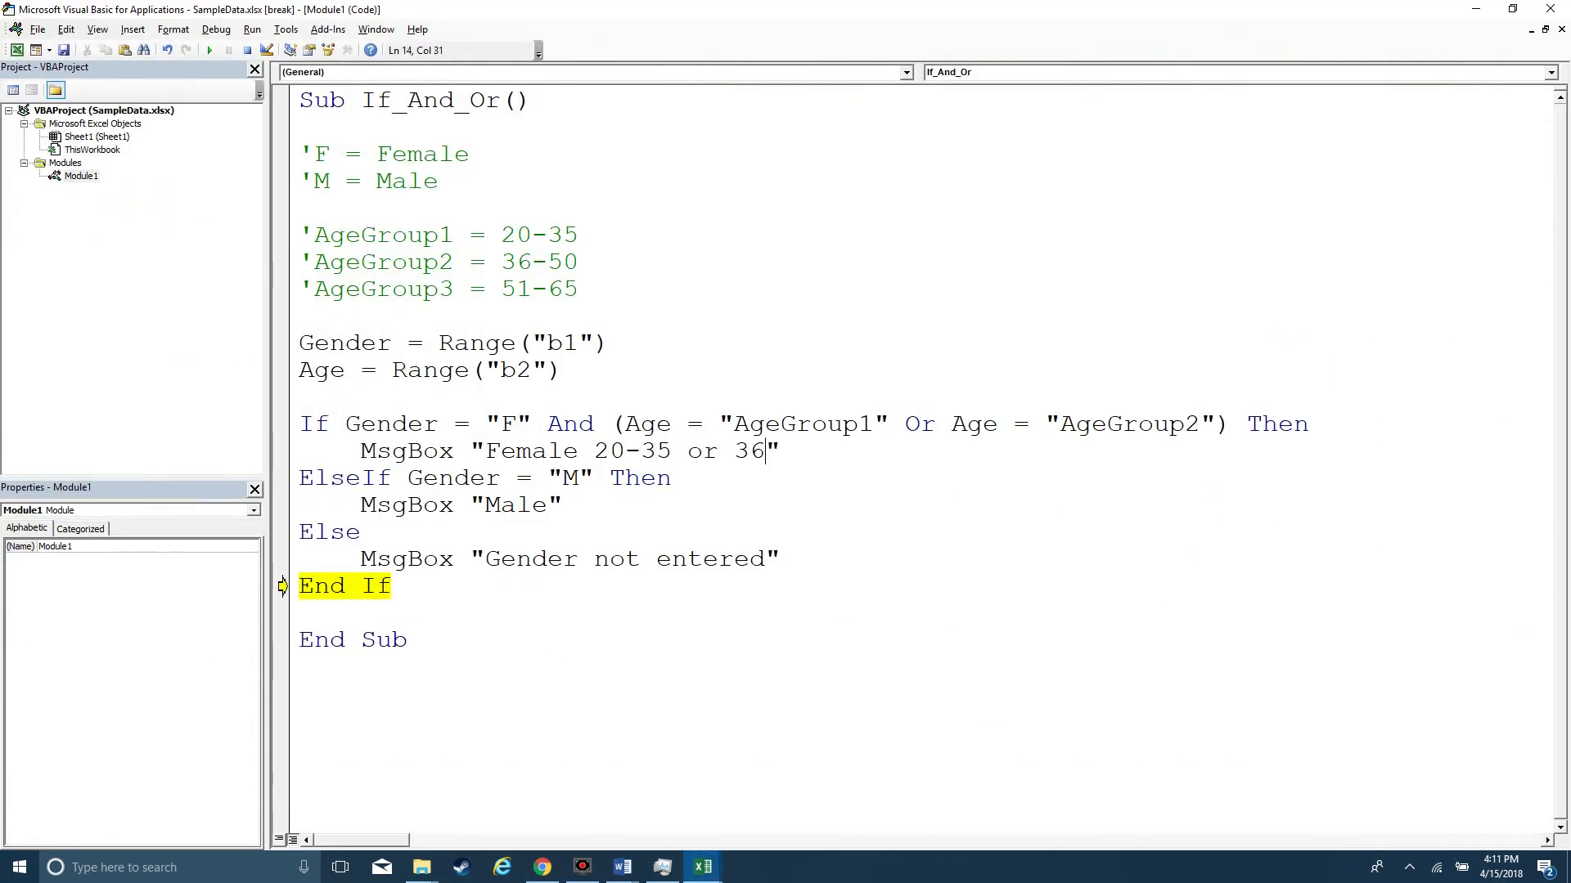
{"action": "type", "text": "-50"}
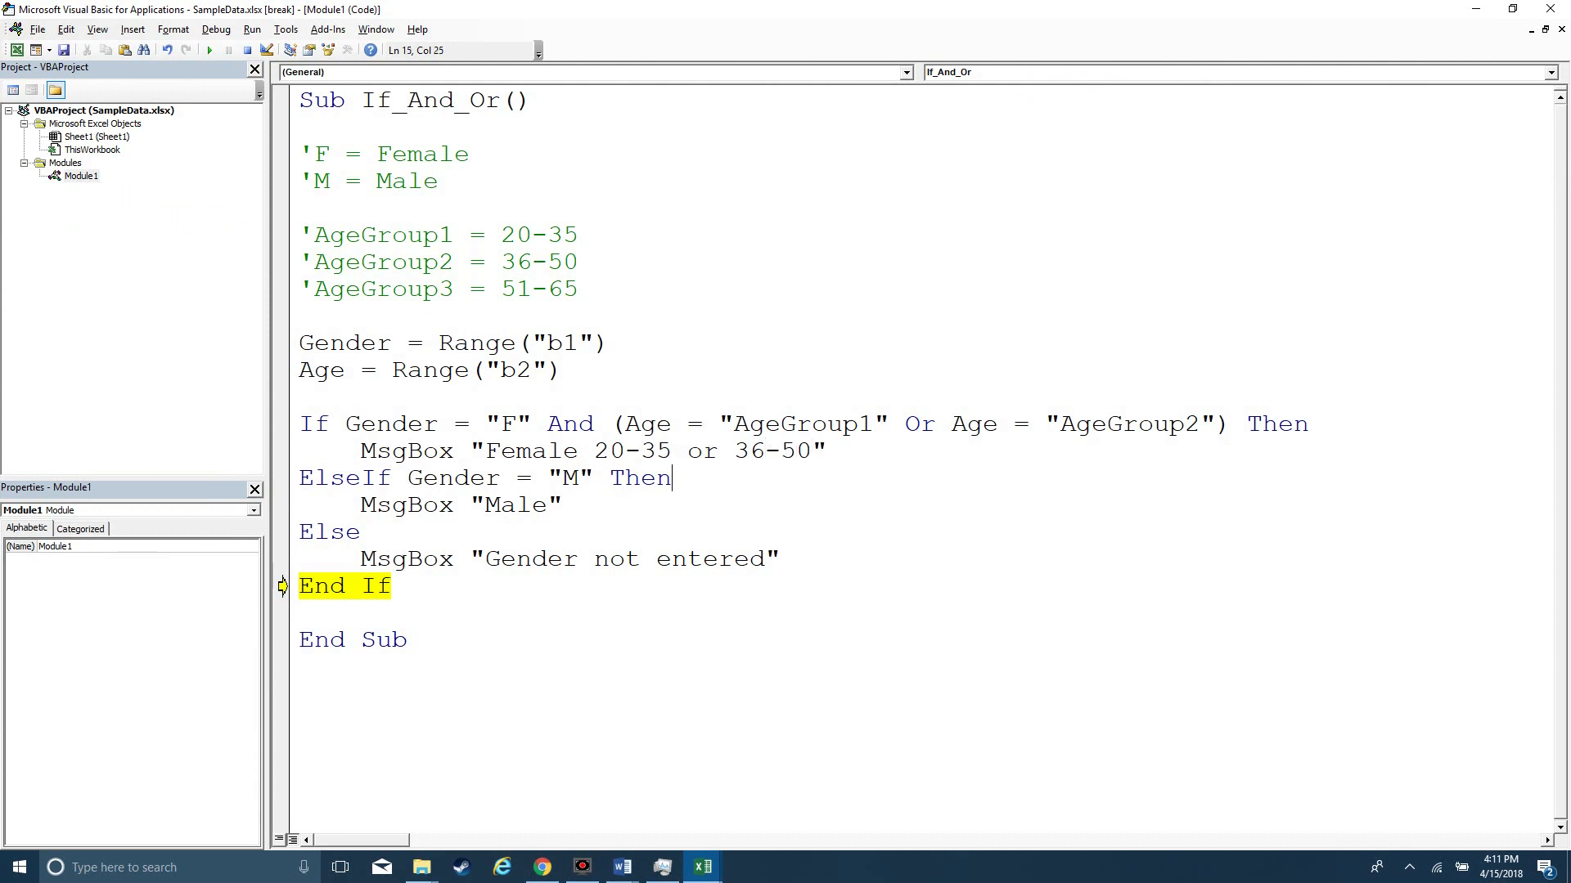
{"action": "mouse_move", "coordinate": [874, 426]}
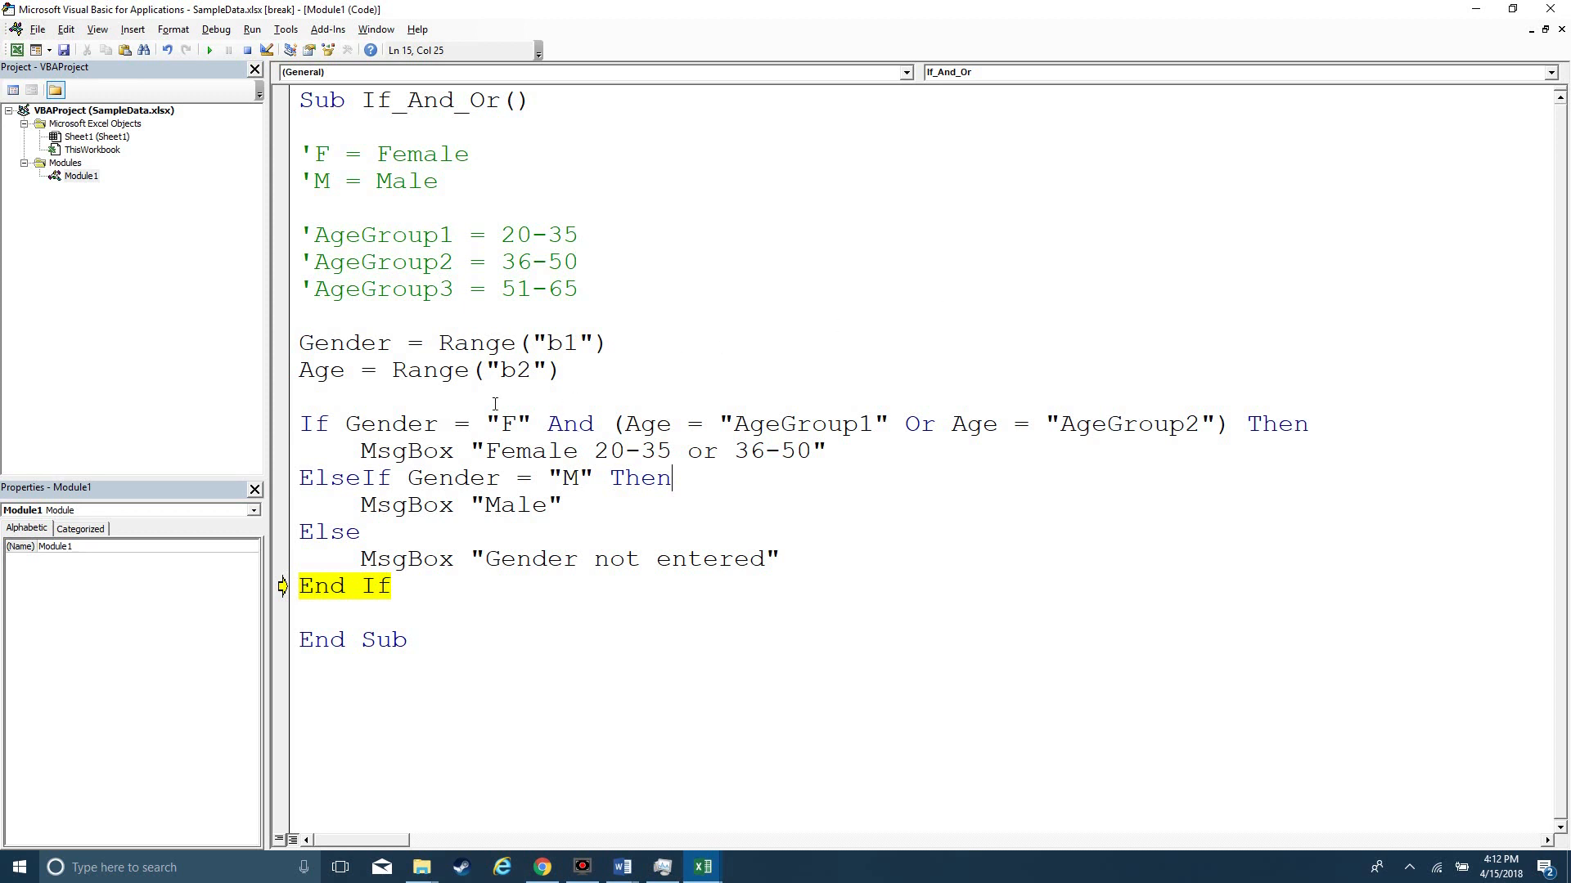
{"action": "mouse_move", "coordinate": [530, 394]}
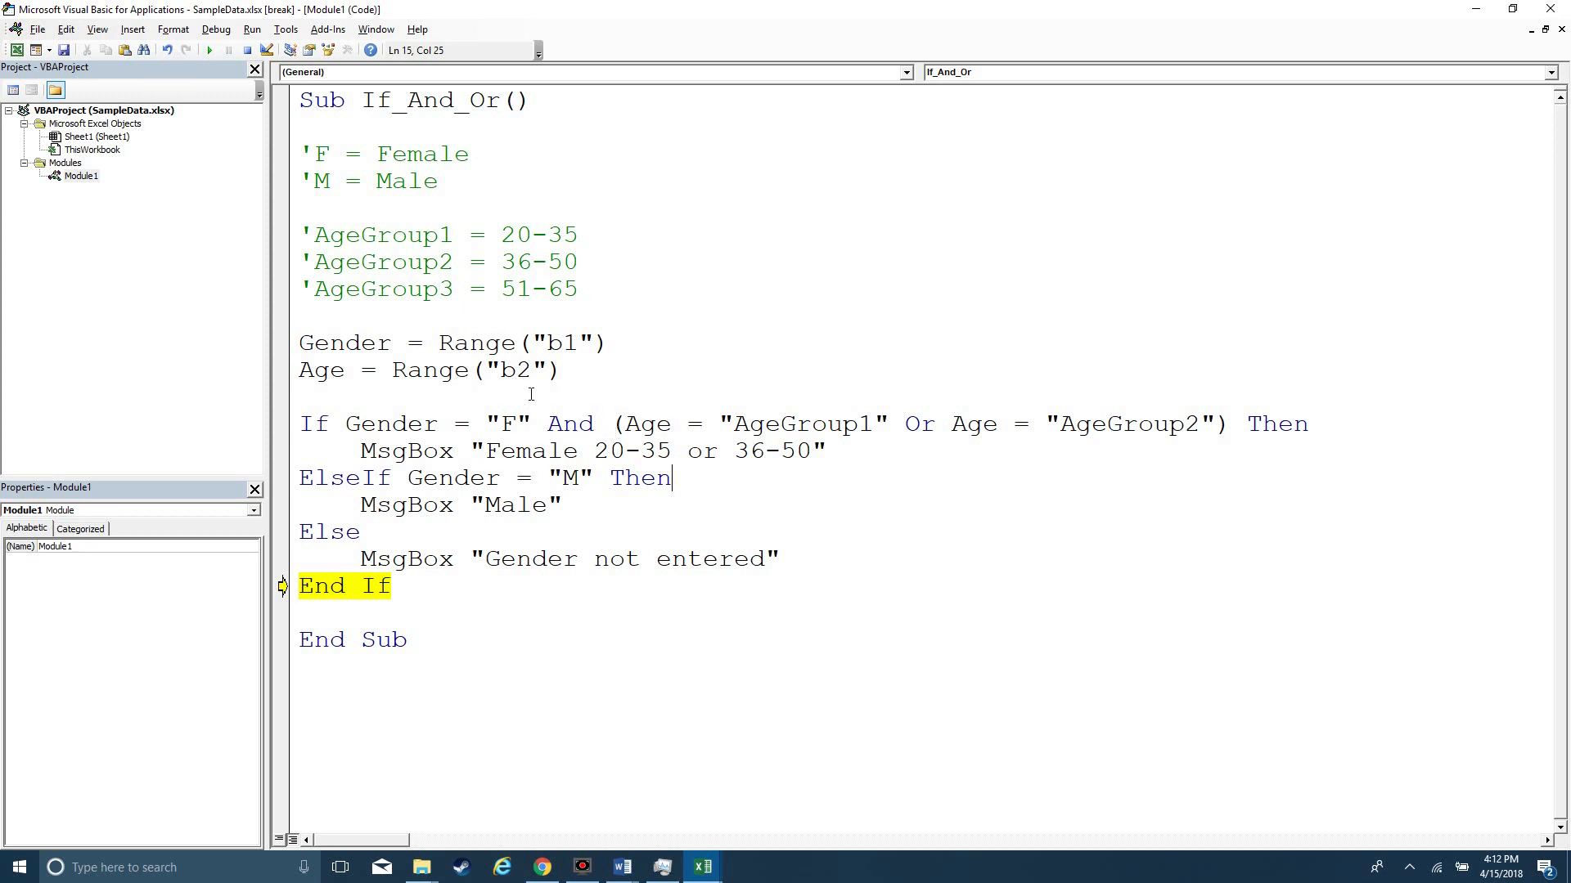
{"action": "mouse_move", "coordinate": [1044, 386]}
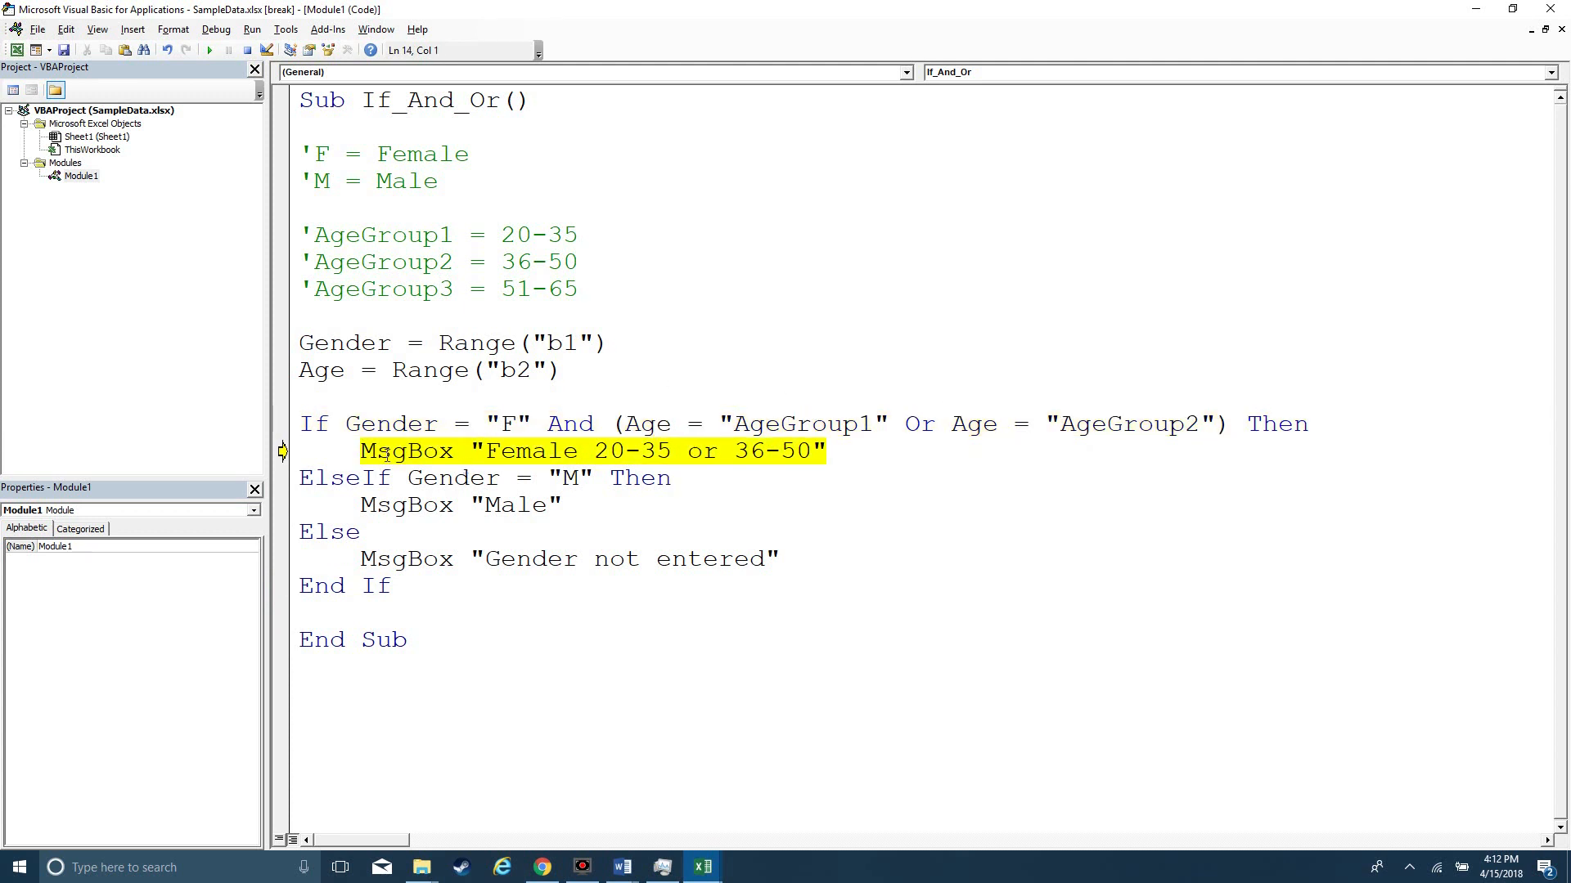
Step: Step the macro with F8 into the female MsgBox line of the If branch
{"action": "key", "text": "F8"}
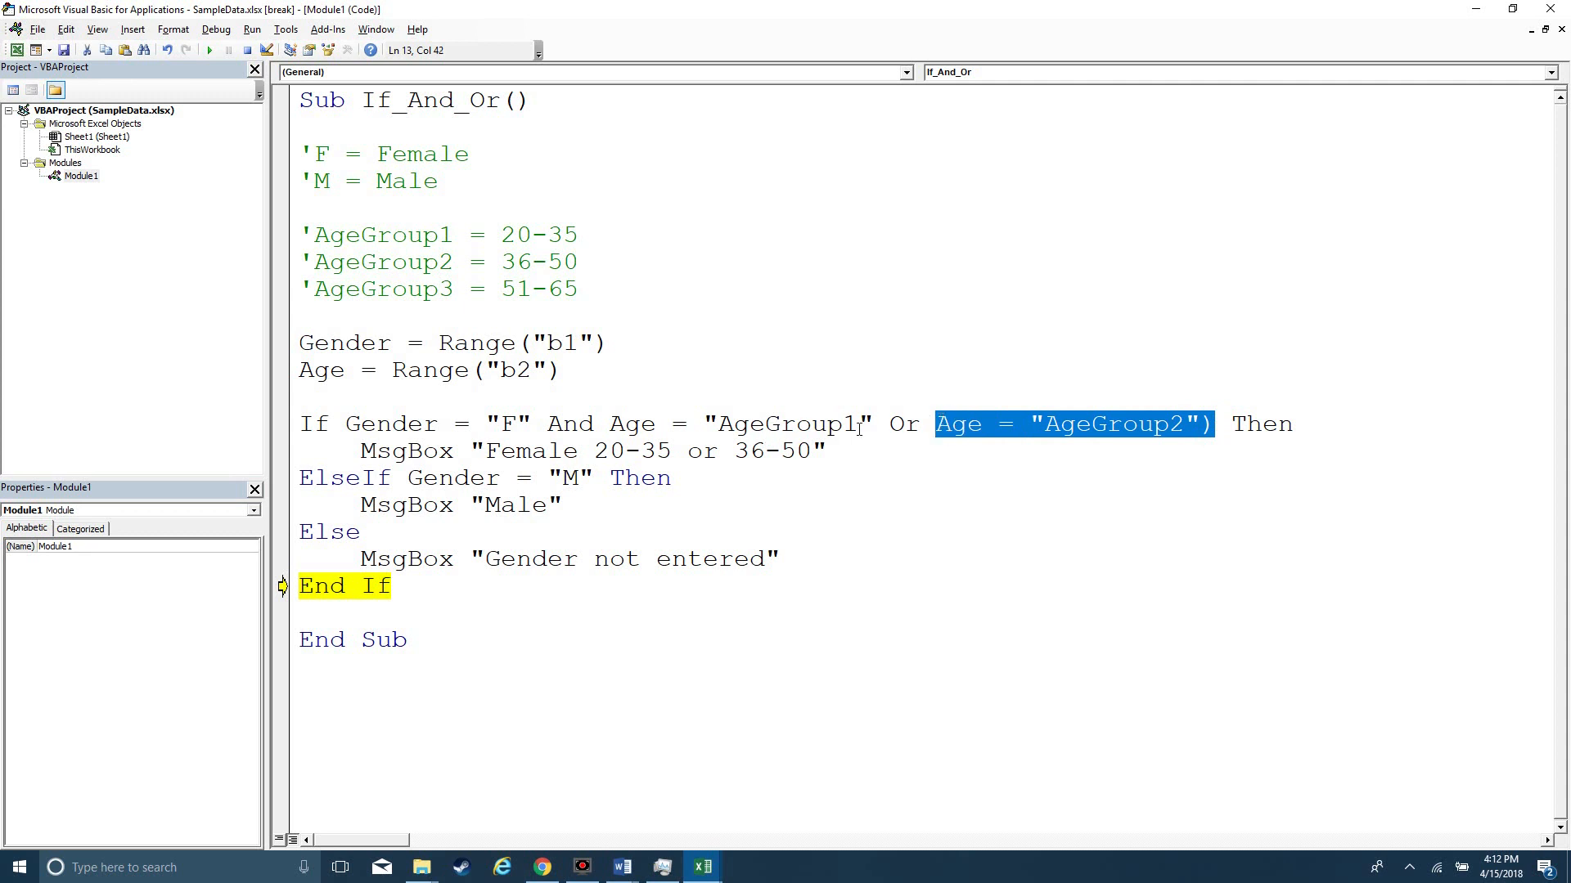
Step: Rewrite the condition as (Gender = "F" And Age = "AgeGroup1") Or (Gender = "M" and Age = "AgeGroup2")
{"action": "key", "text": "Delete"}
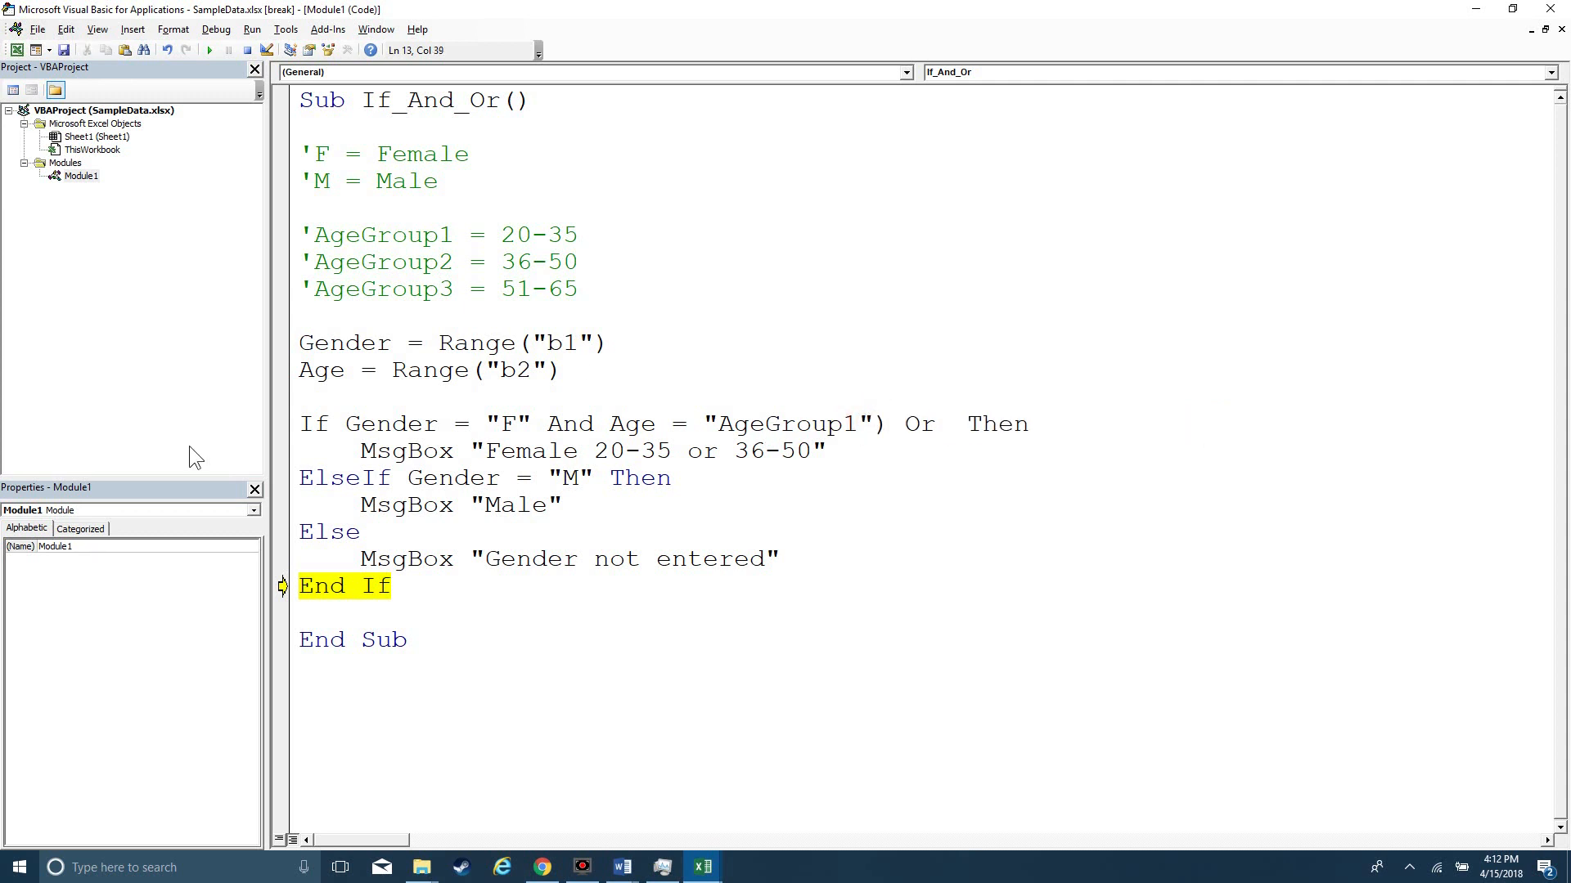
{"action": "double_click", "coordinate": [390, 424]}
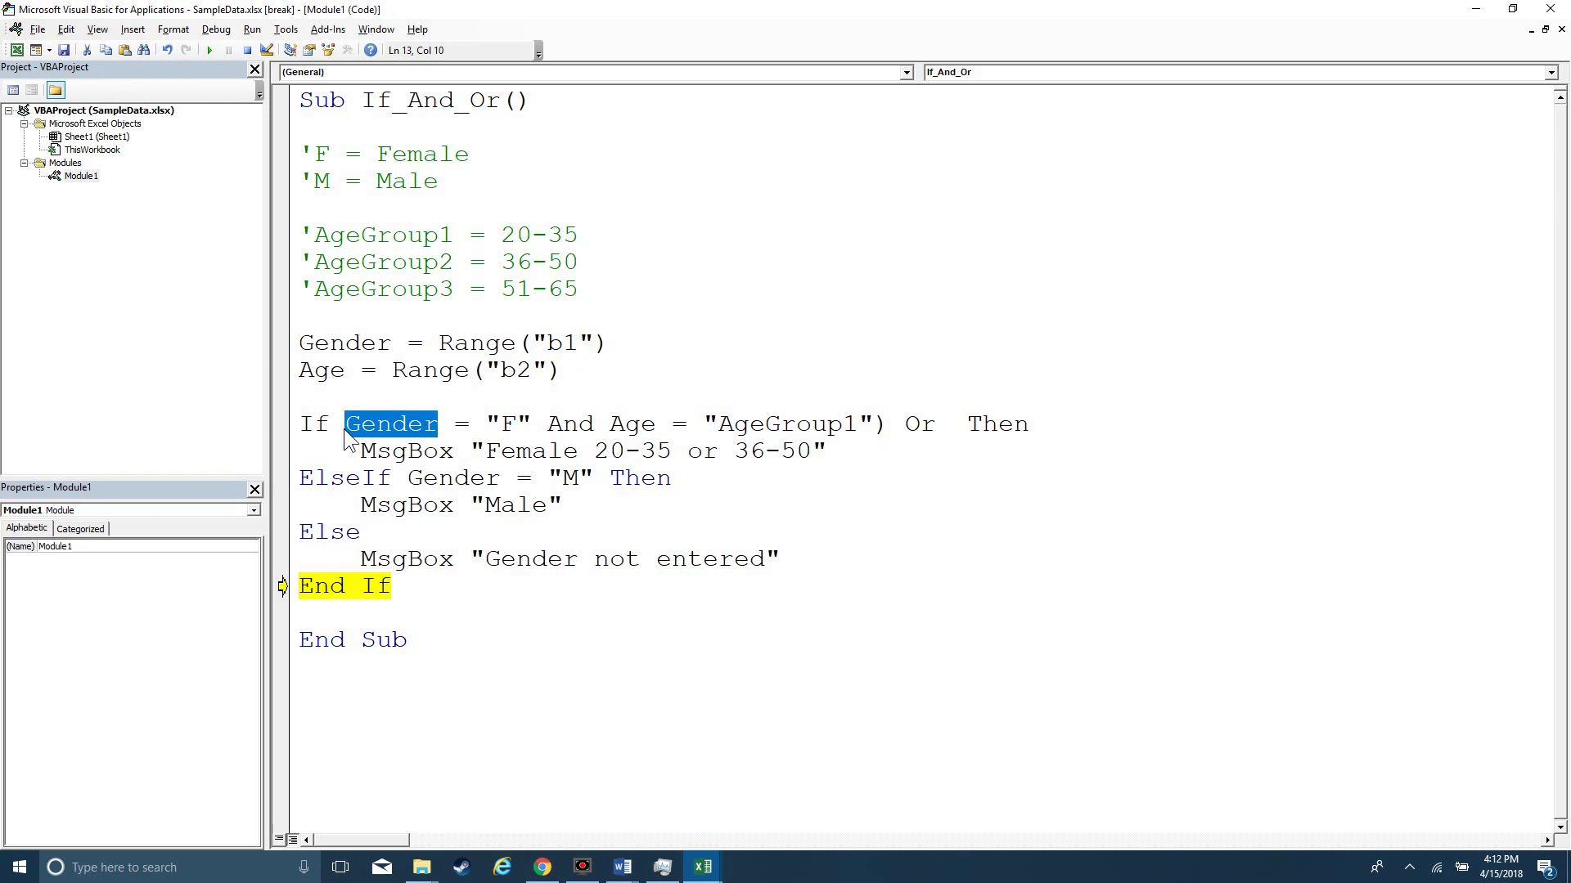
{"action": "type", "text": "("}
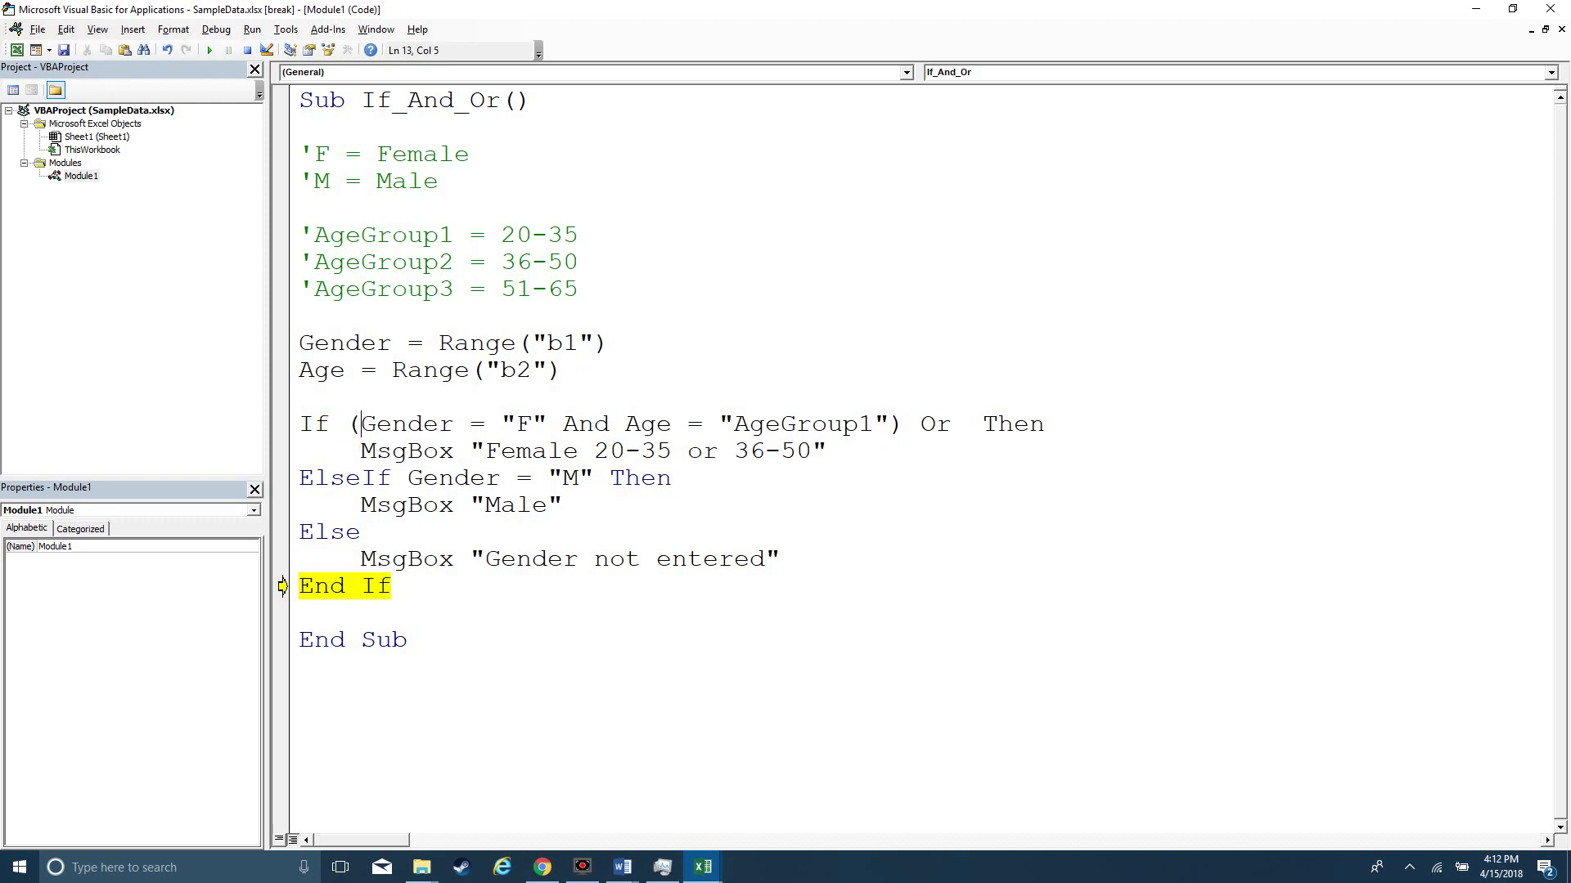
{"action": "type", "text": "("}
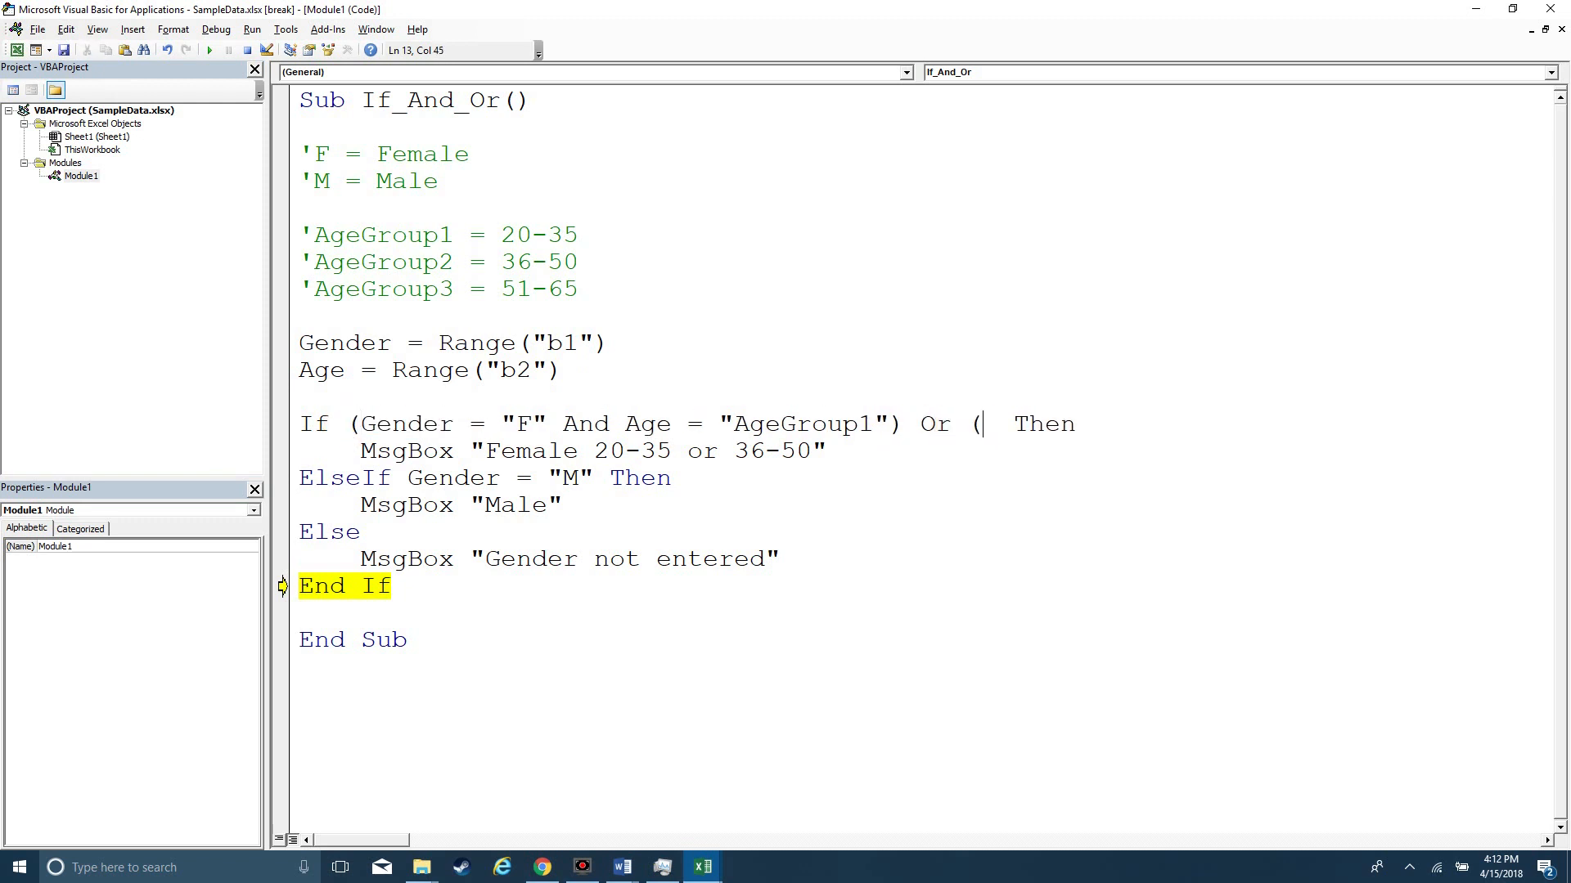
{"action": "type", "text": "Gender = \"M\" and Age ="}
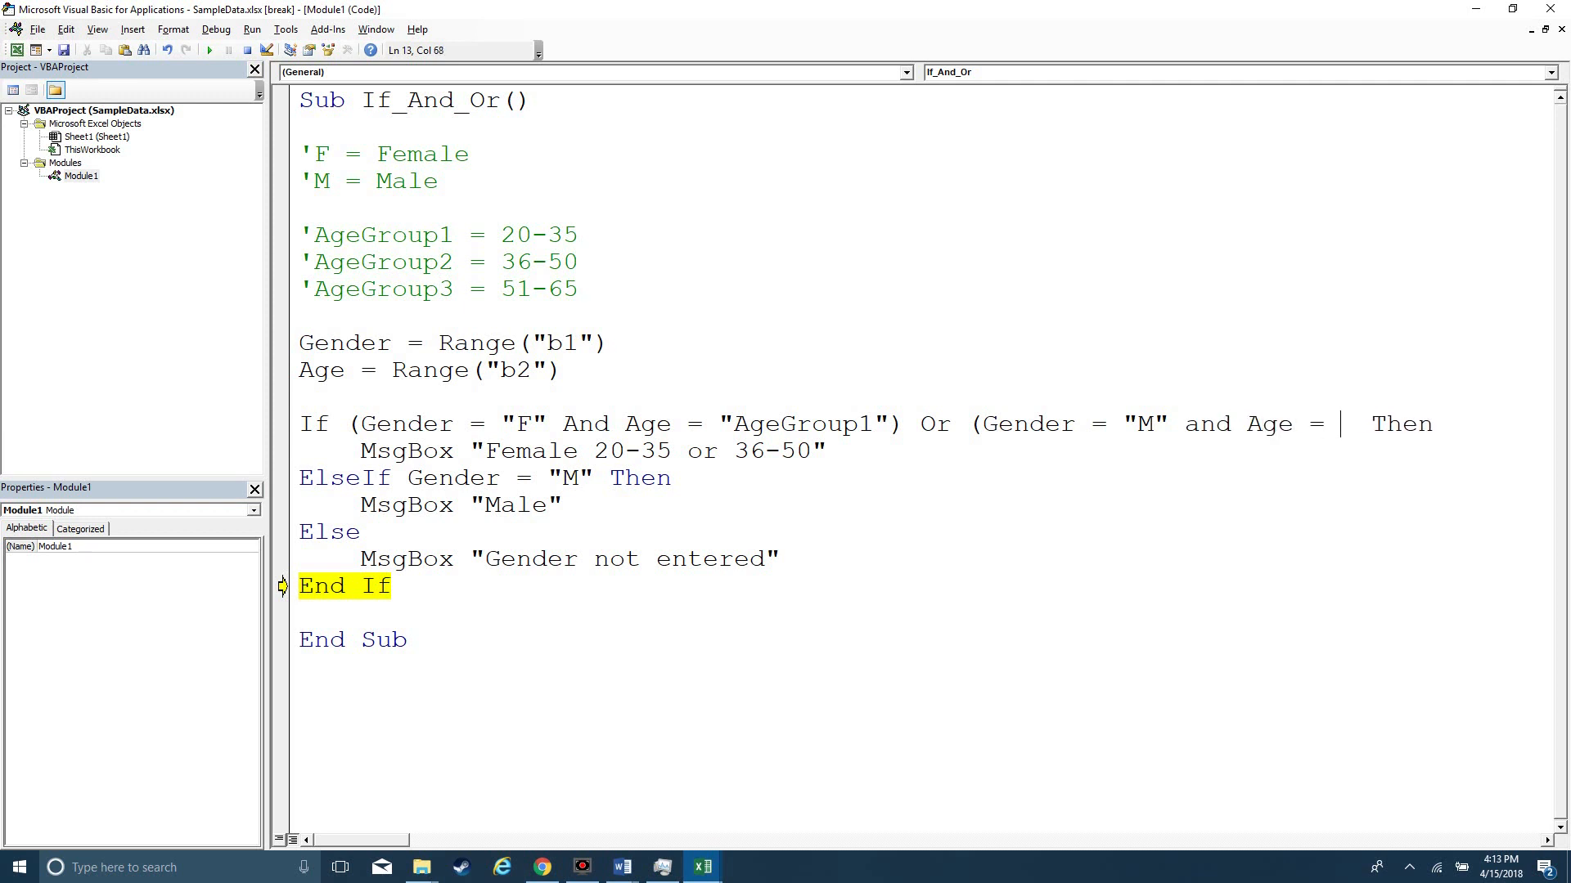
{"action": "type", "text": "\"AgeGroup2"}
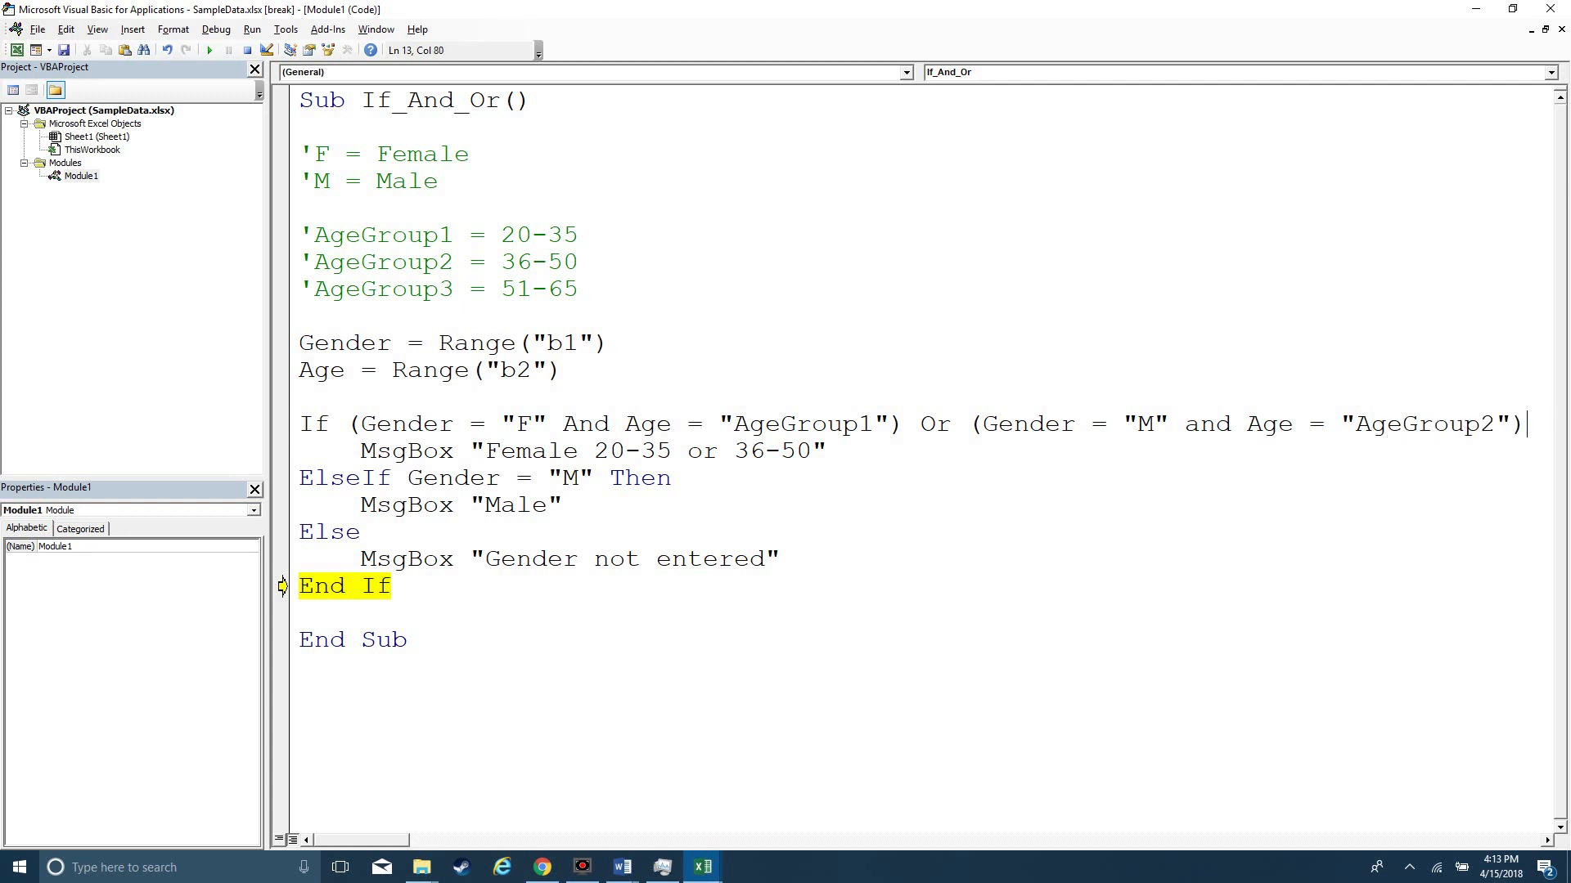
{"action": "mouse_move", "coordinate": [193, 347]}
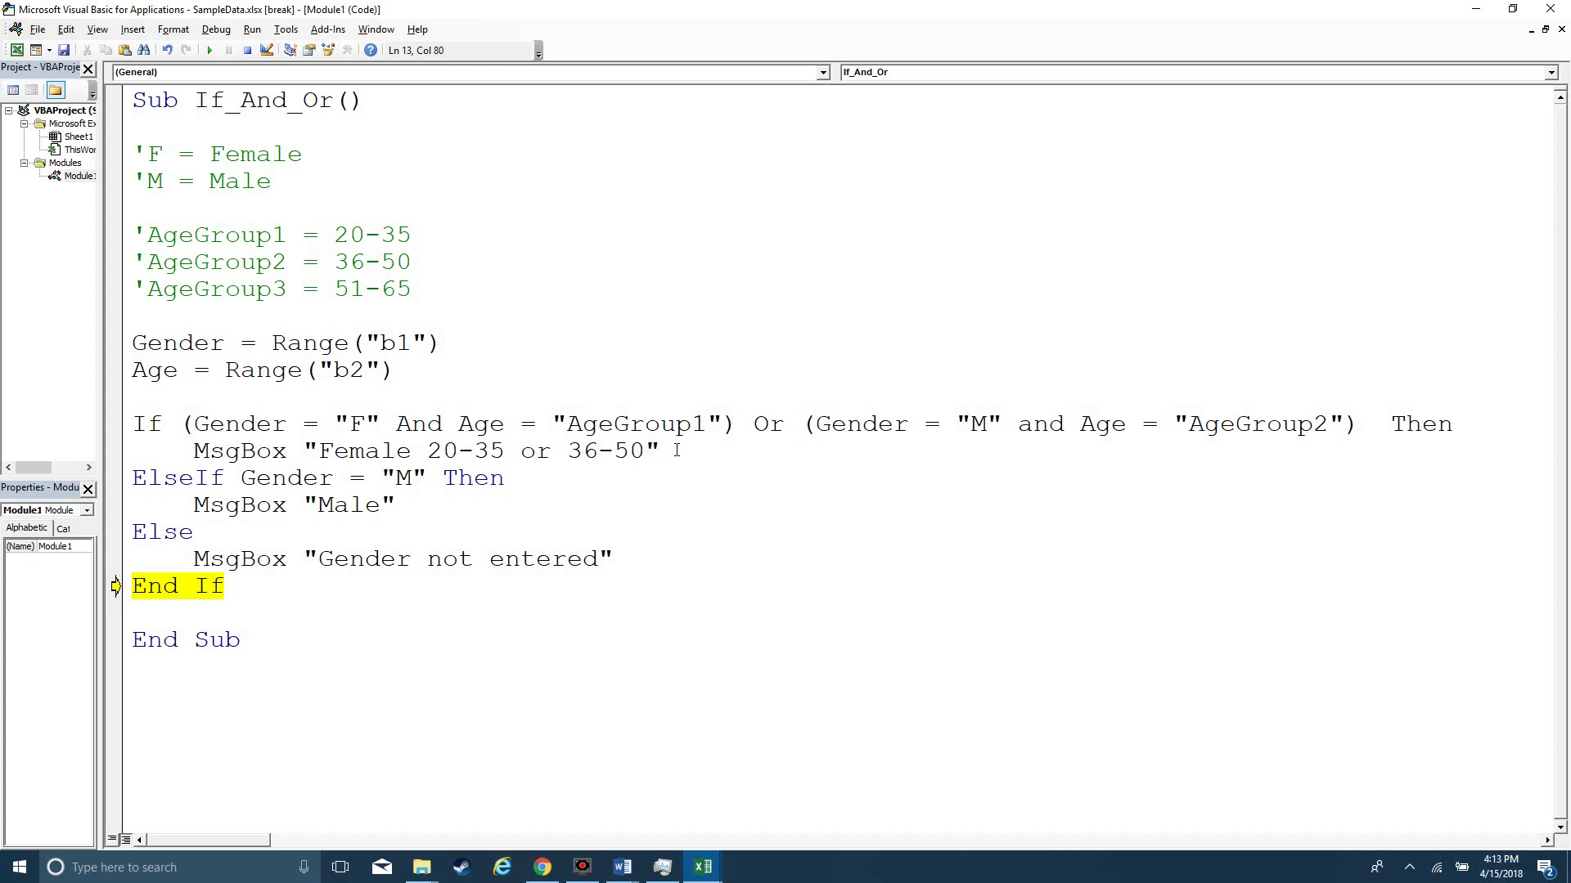
{"action": "left_click", "coordinate": [1358, 424]}
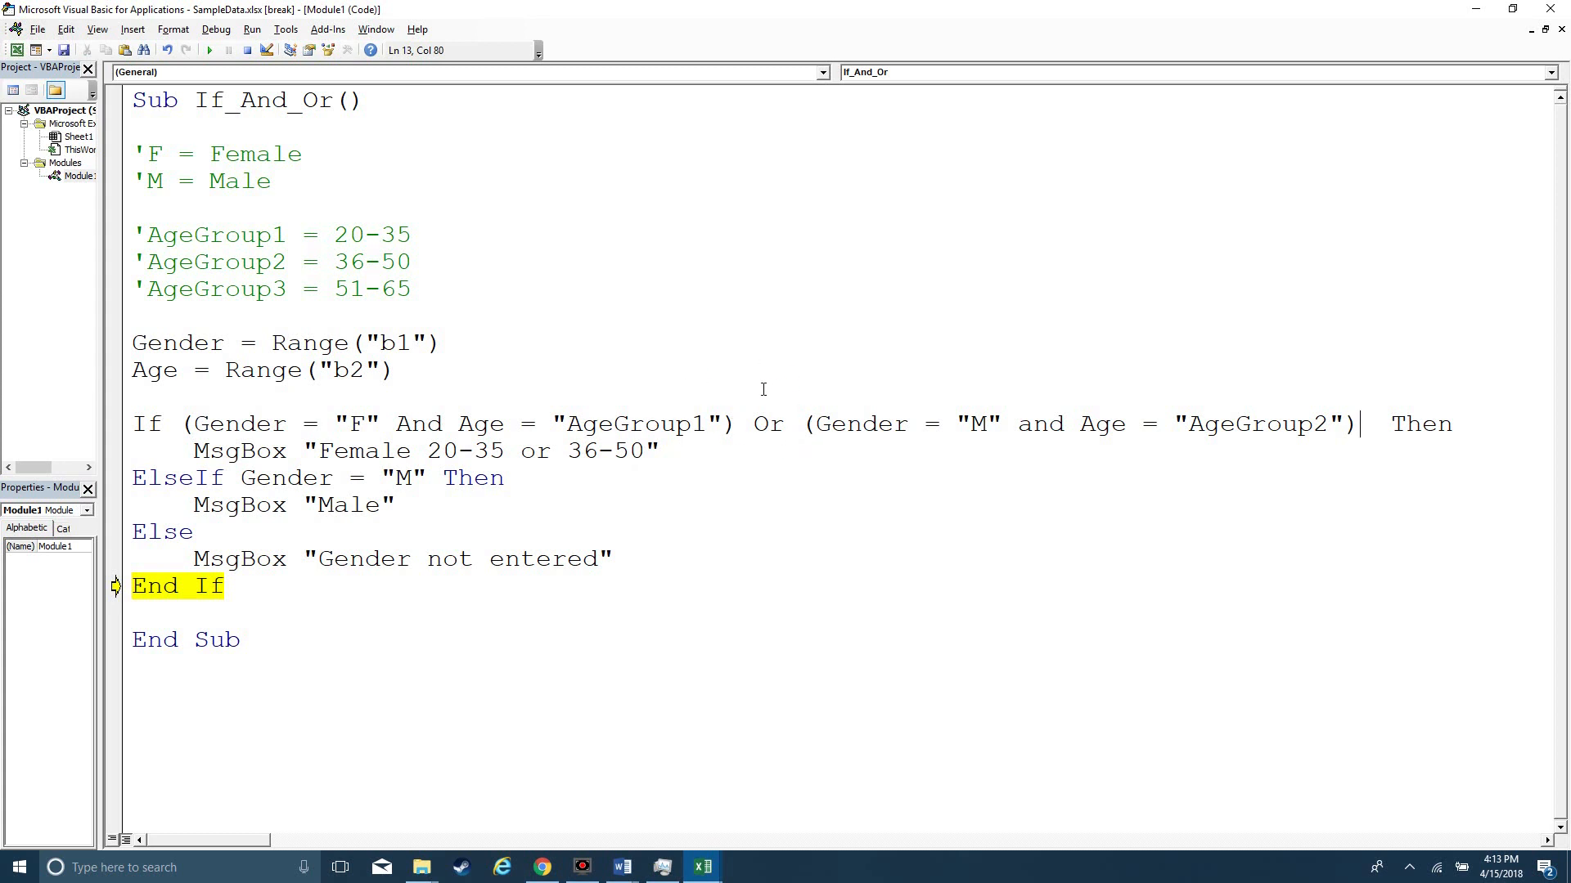
{"action": "mouse_move", "coordinate": [1250, 394]}
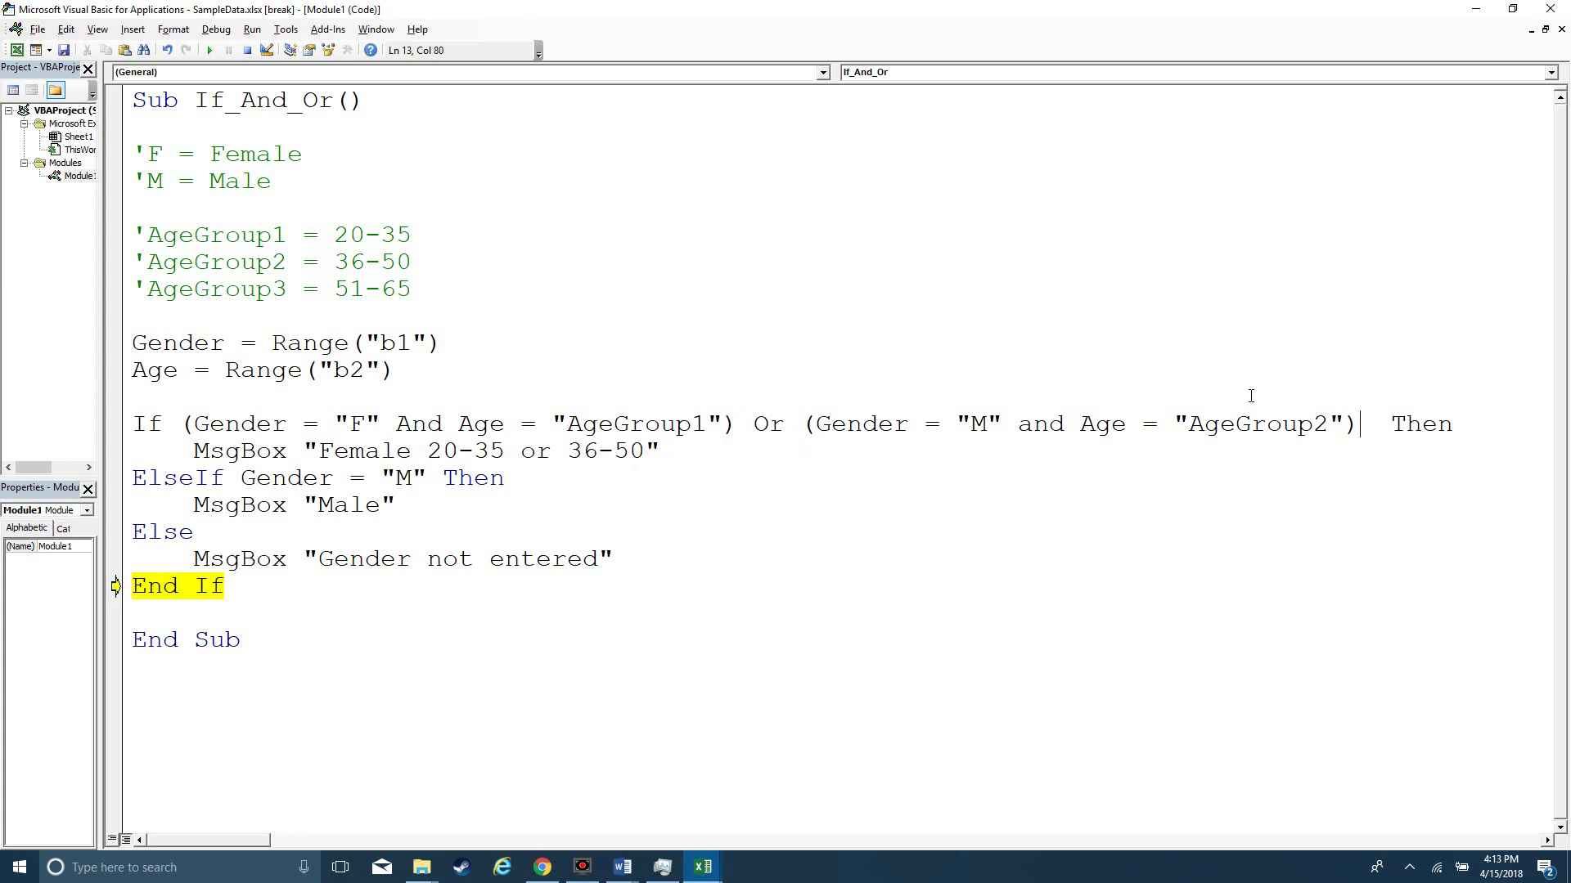
{"action": "mouse_move", "coordinate": [1129, 419]}
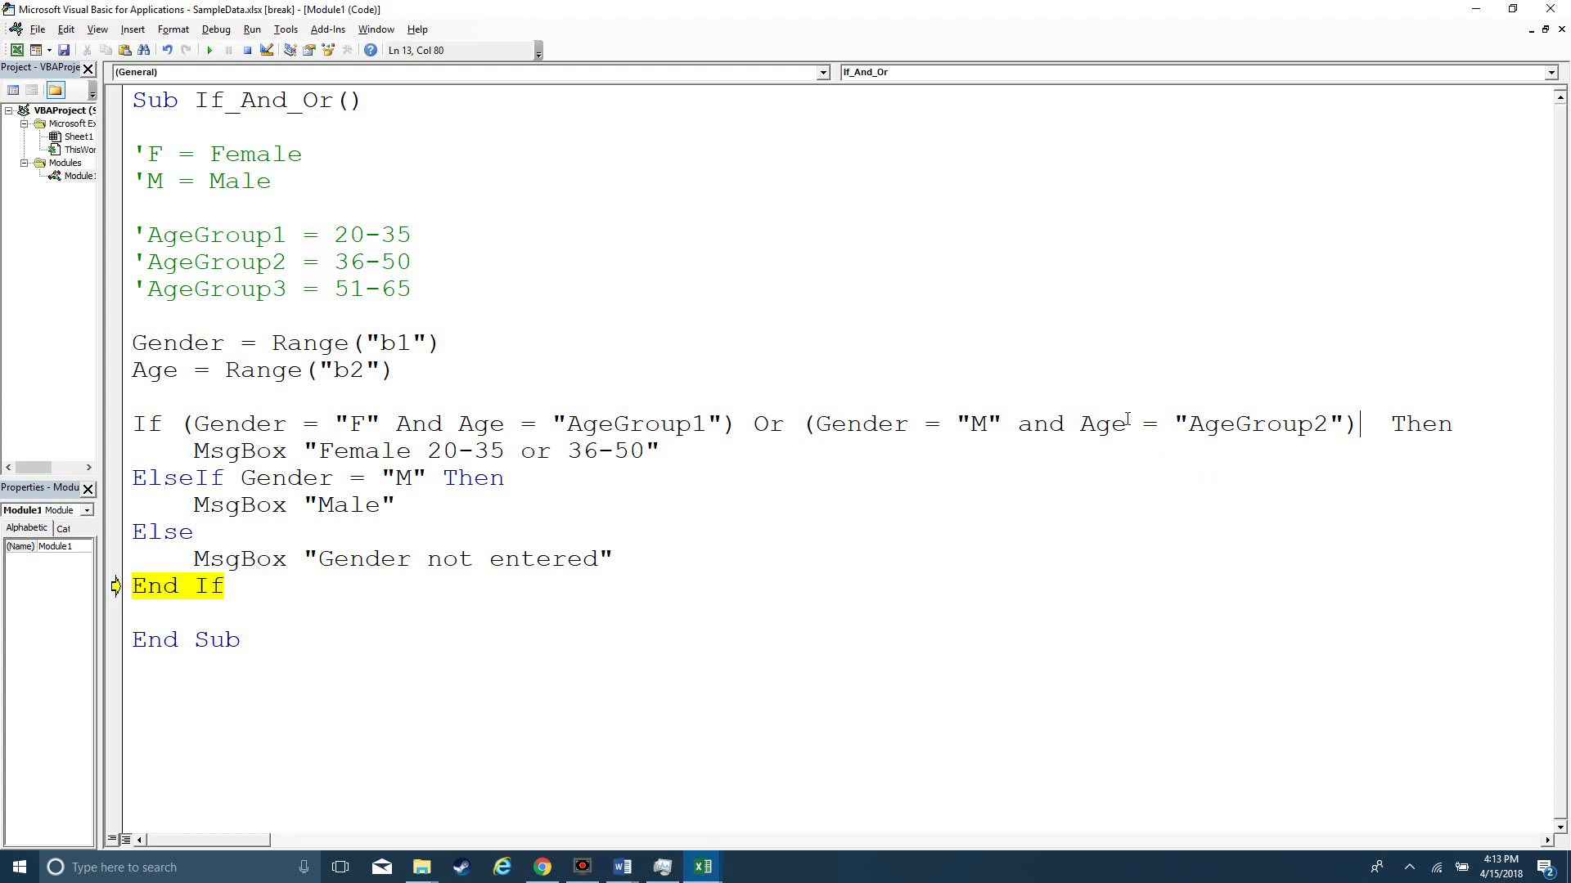
{"action": "mouse_move", "coordinate": [969, 370]}
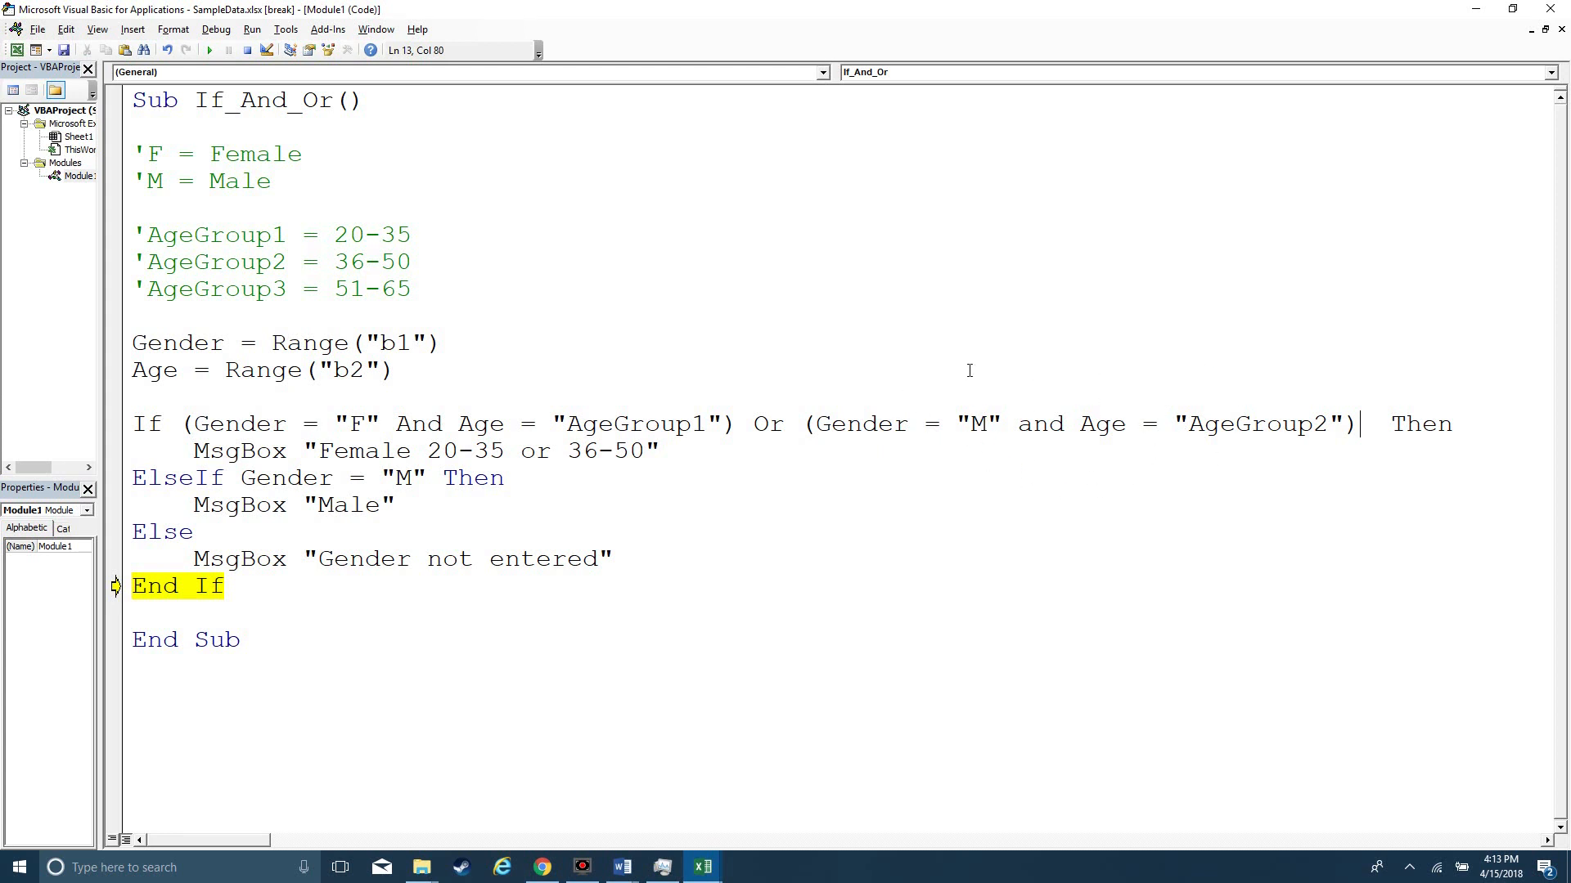
{"action": "mouse_move", "coordinate": [435, 409]}
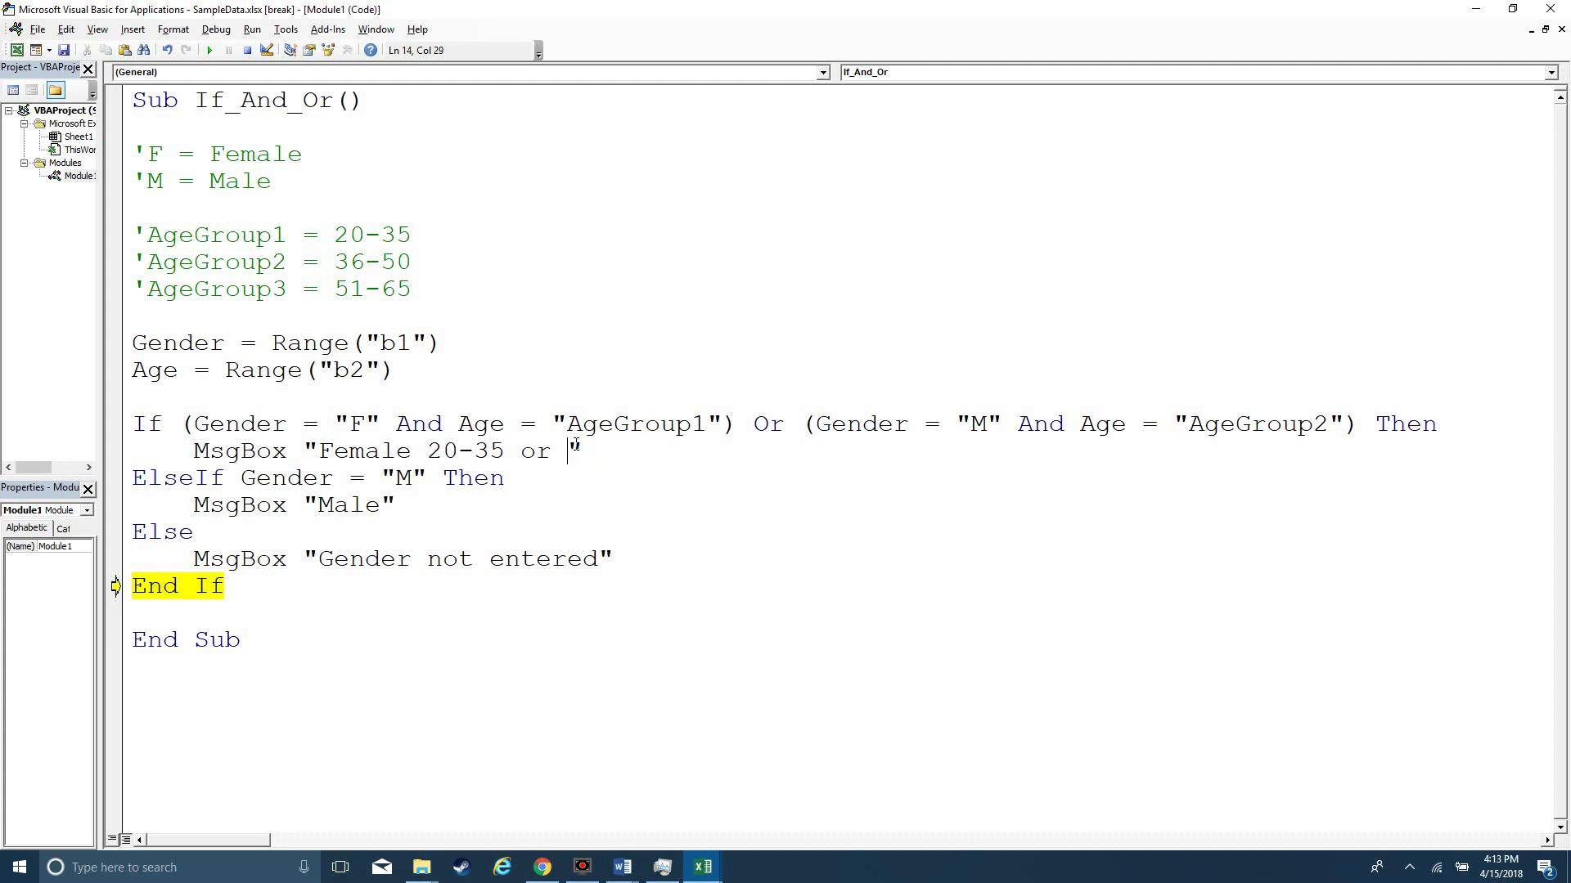
Step: Change the first MsgBox text after 'or' to read "Male 36-50"
{"action": "type", "text": "Male"}
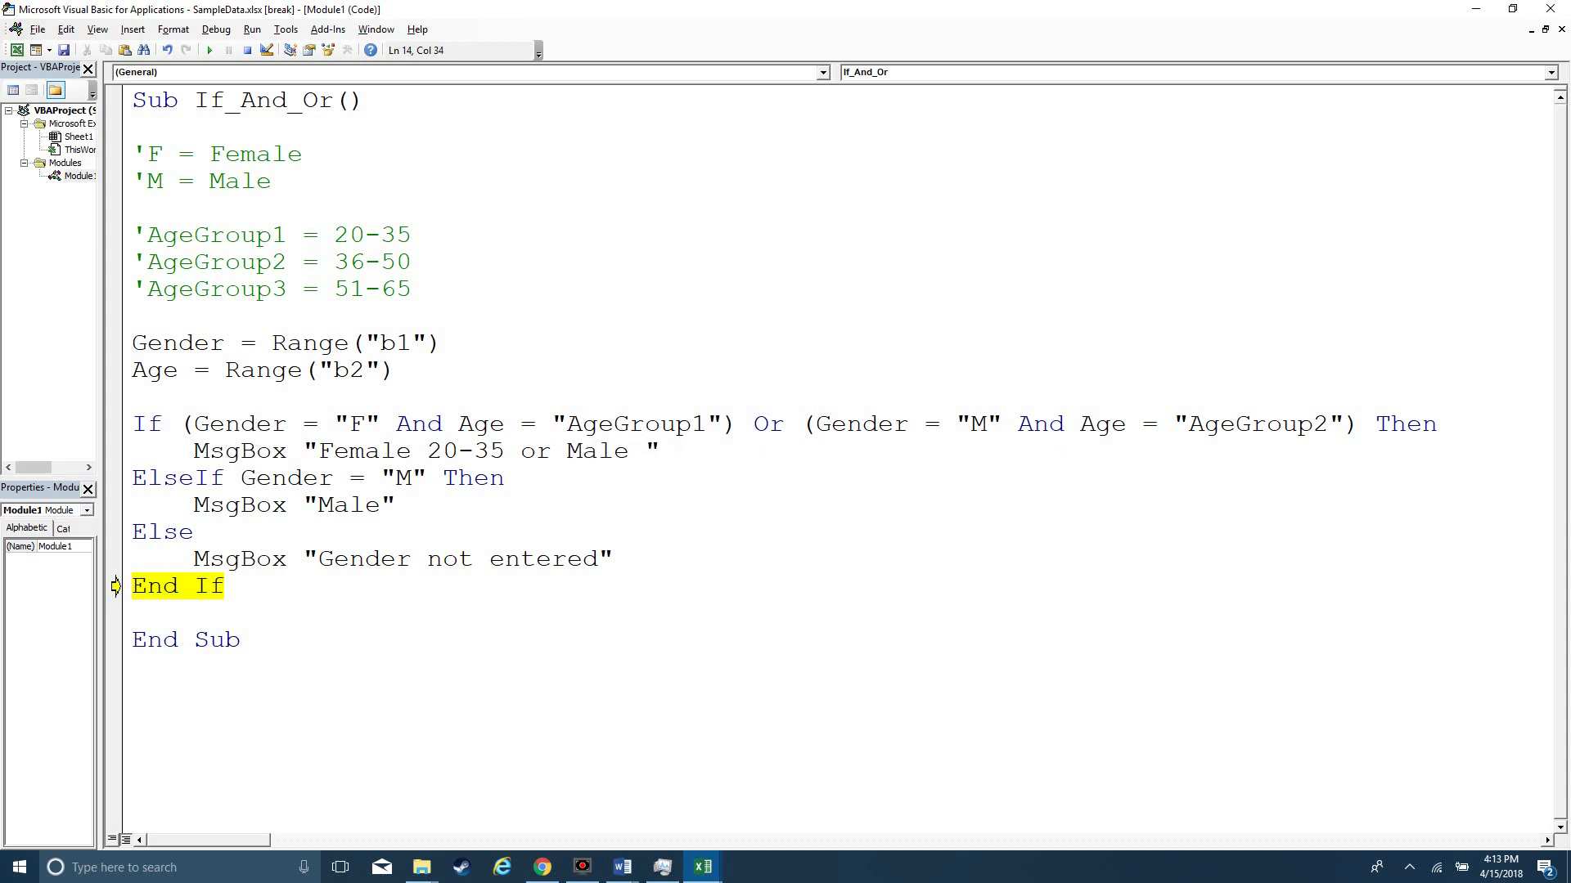
{"action": "type", "text": "36-5"}
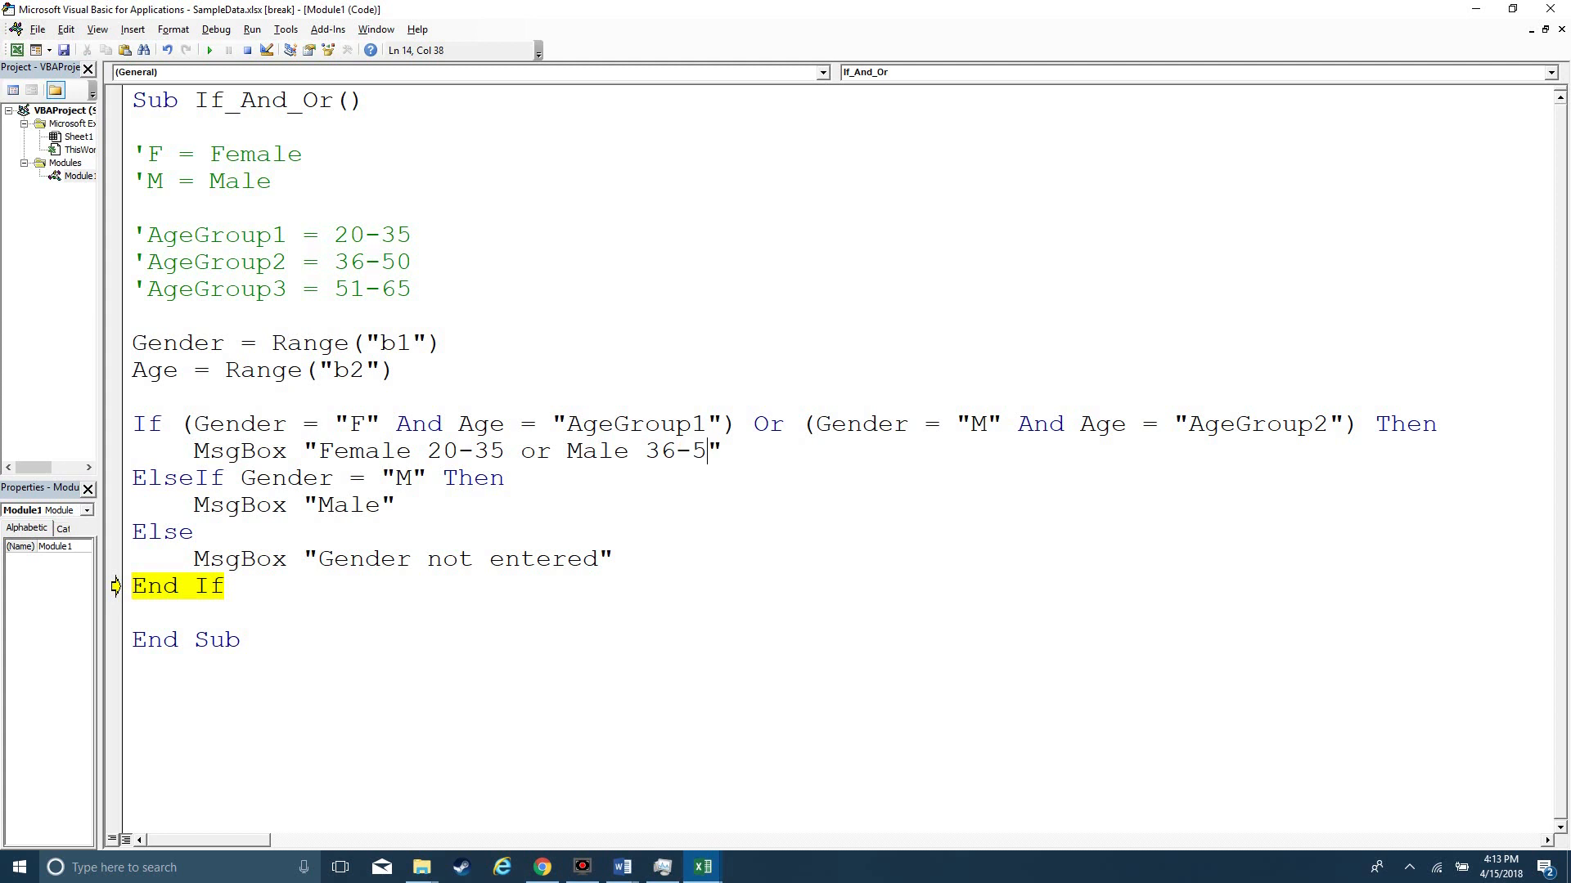
{"action": "type", "text": "0\""}
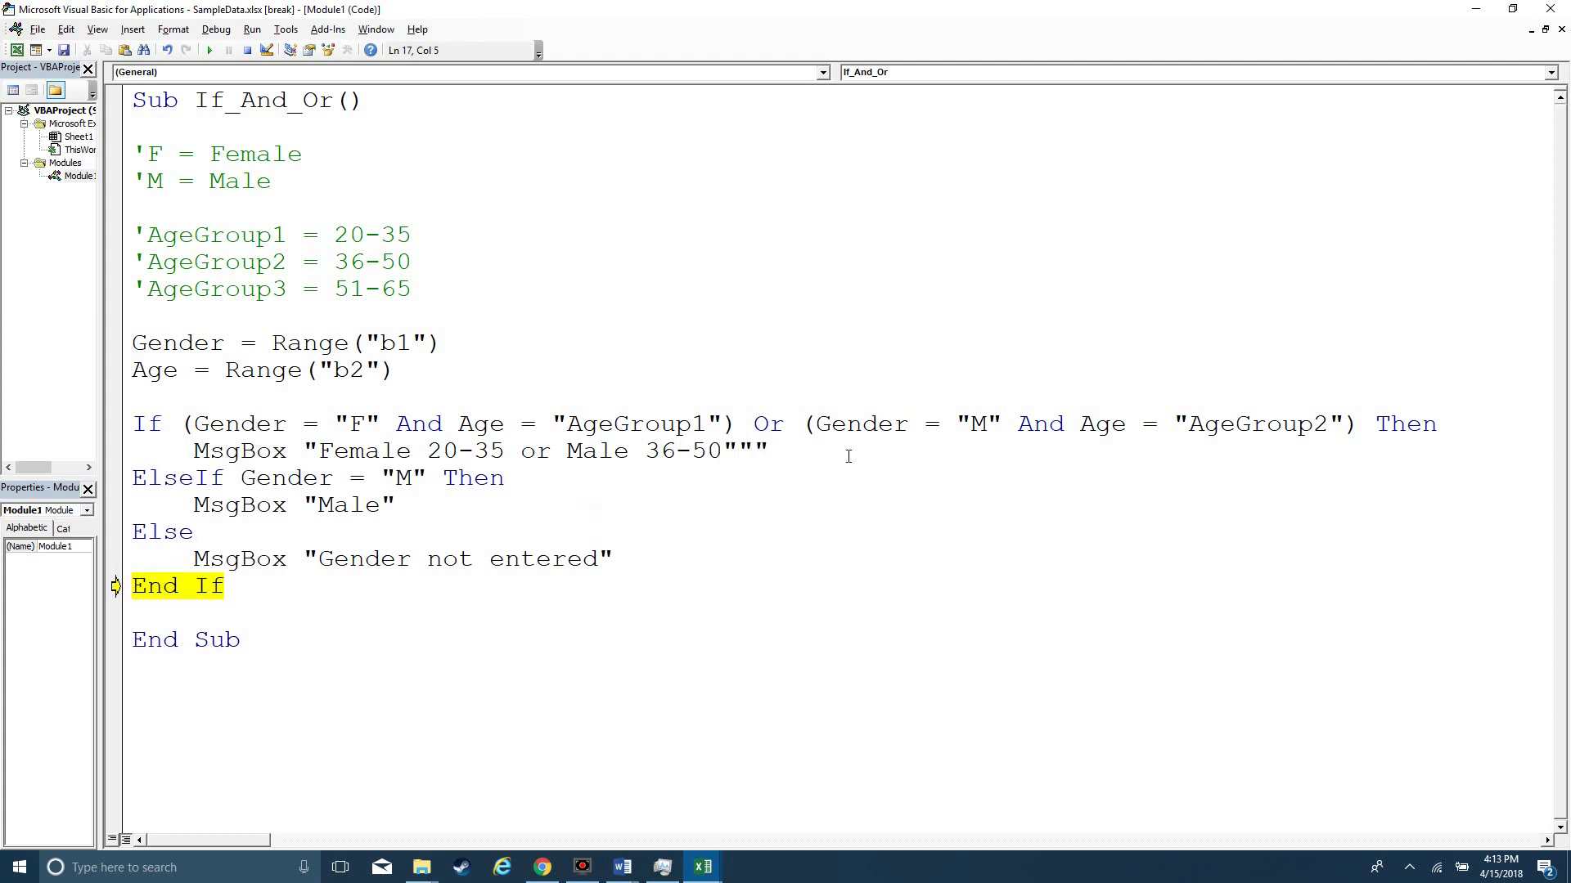
{"action": "mouse_move", "coordinate": [779, 368]}
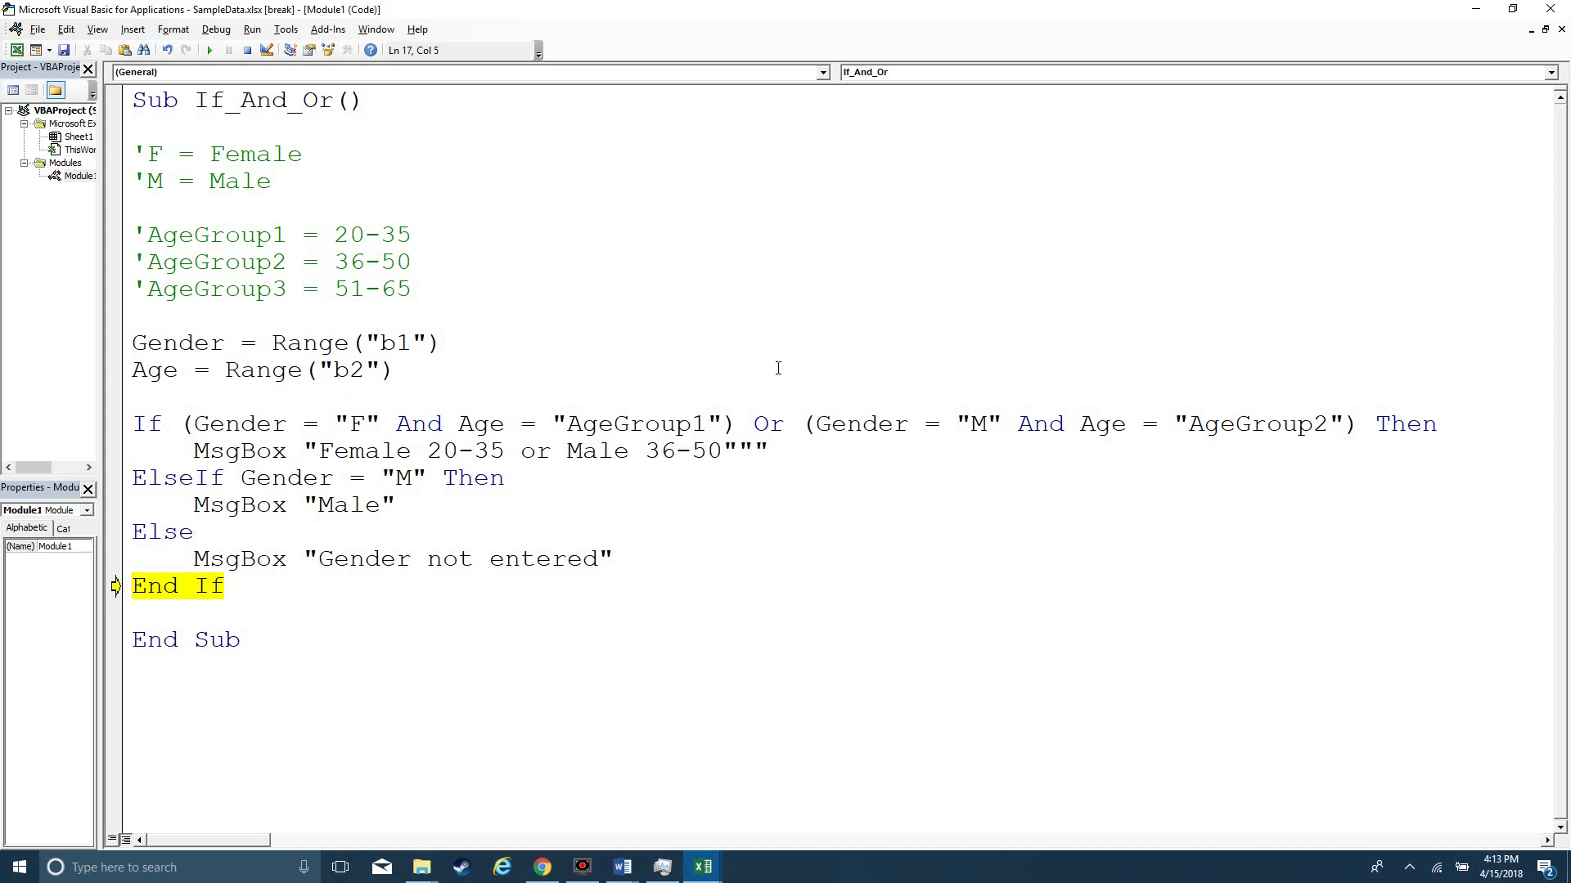
{"action": "mouse_move", "coordinate": [1070, 409]}
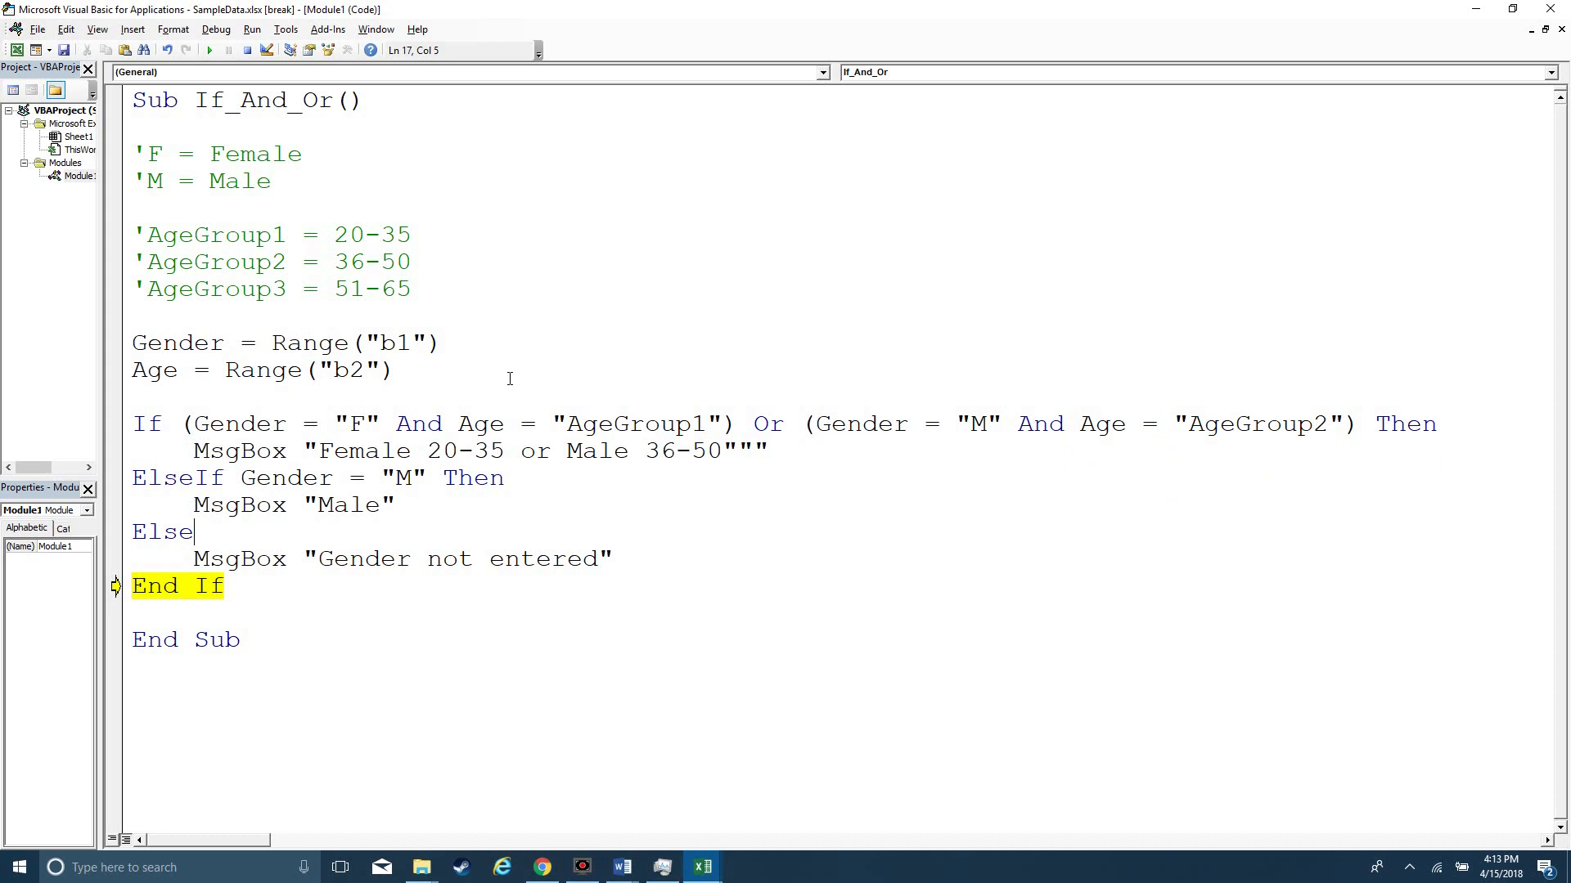
{"action": "left_click", "coordinate": [753, 424]}
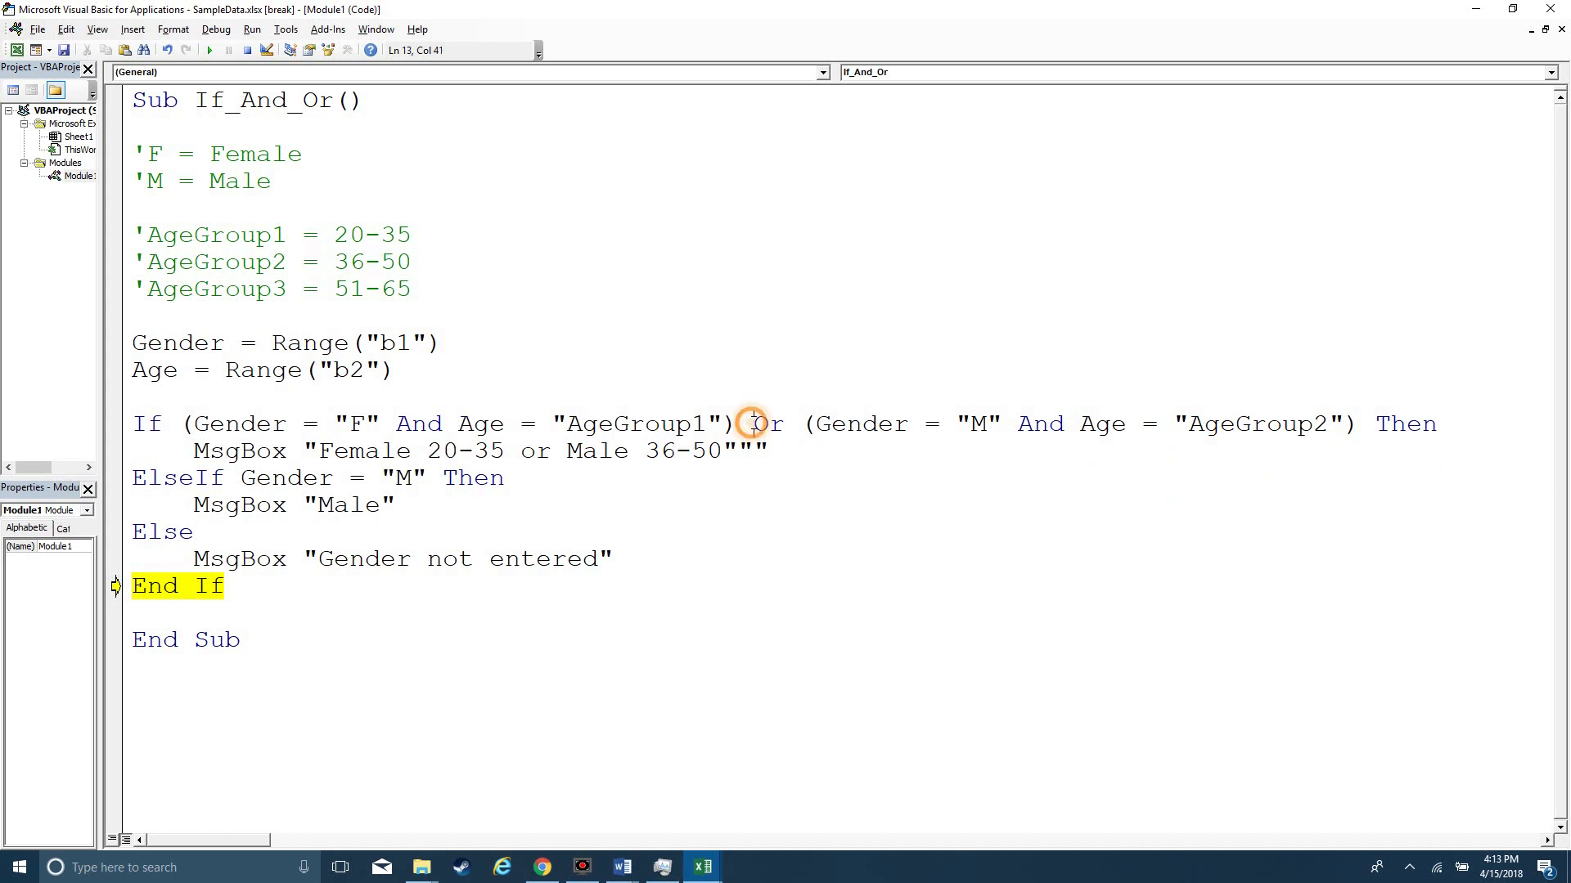
{"action": "double_click", "coordinate": [772, 424]}
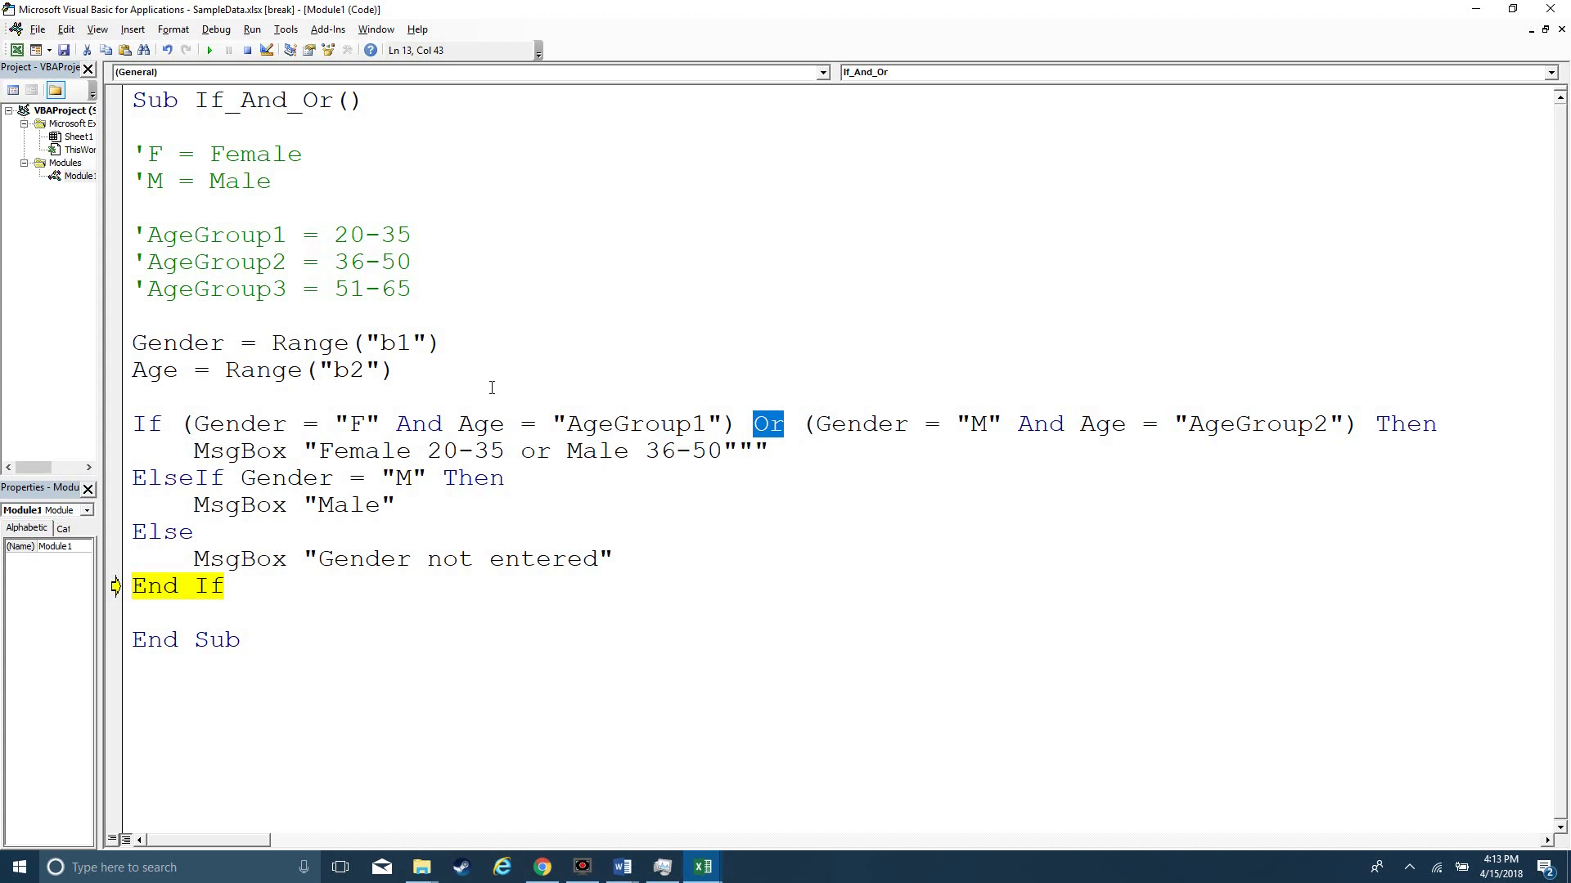
{"action": "mouse_move", "coordinate": [832, 435]}
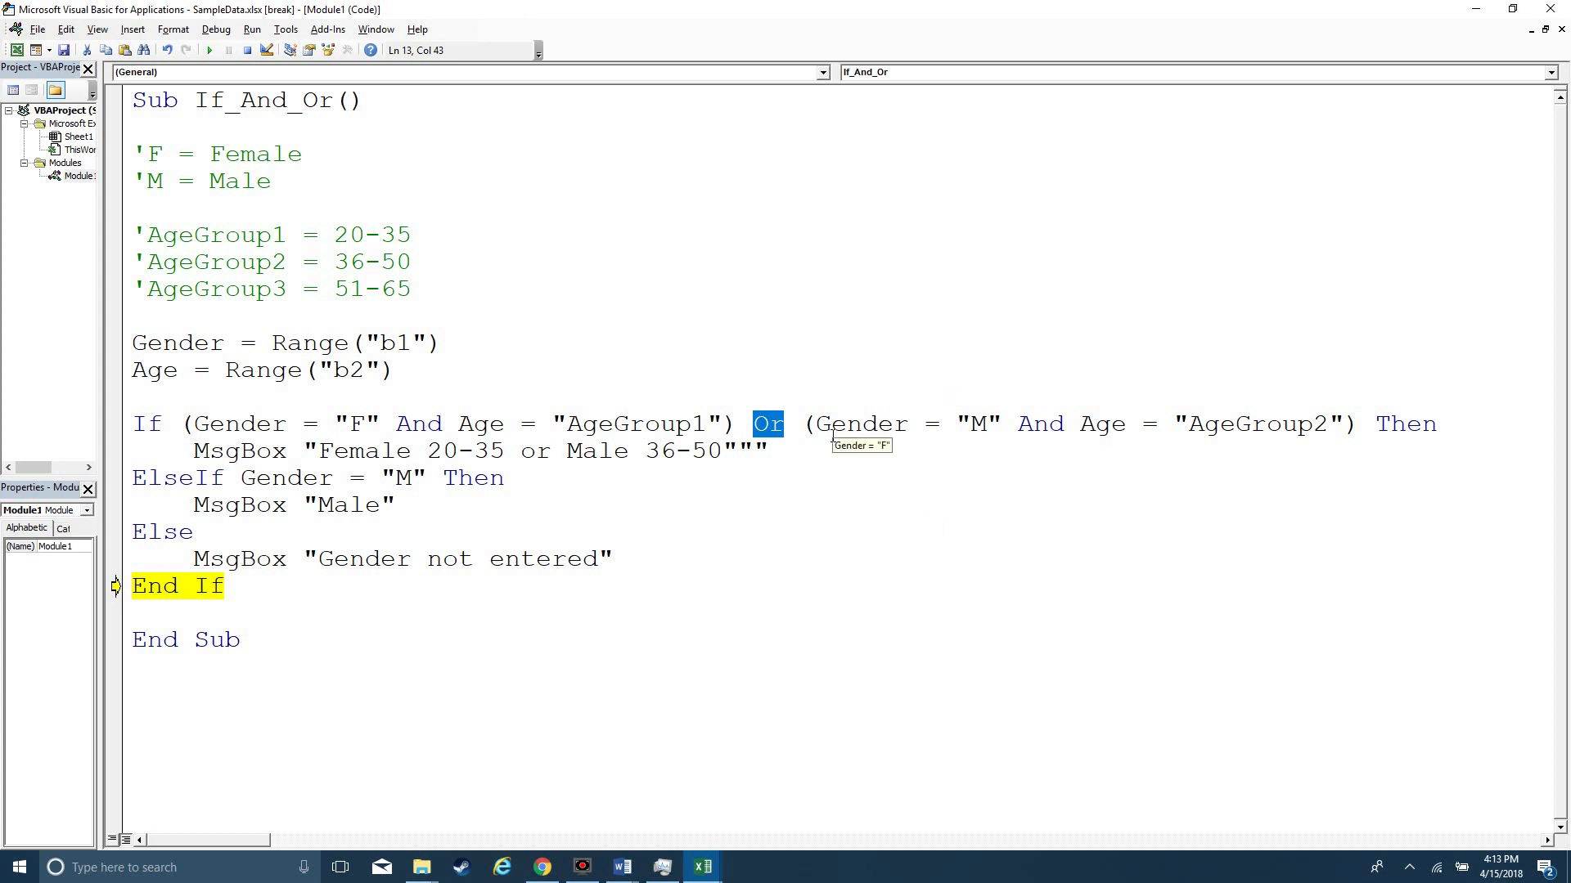
{"action": "mouse_move", "coordinate": [689, 445]}
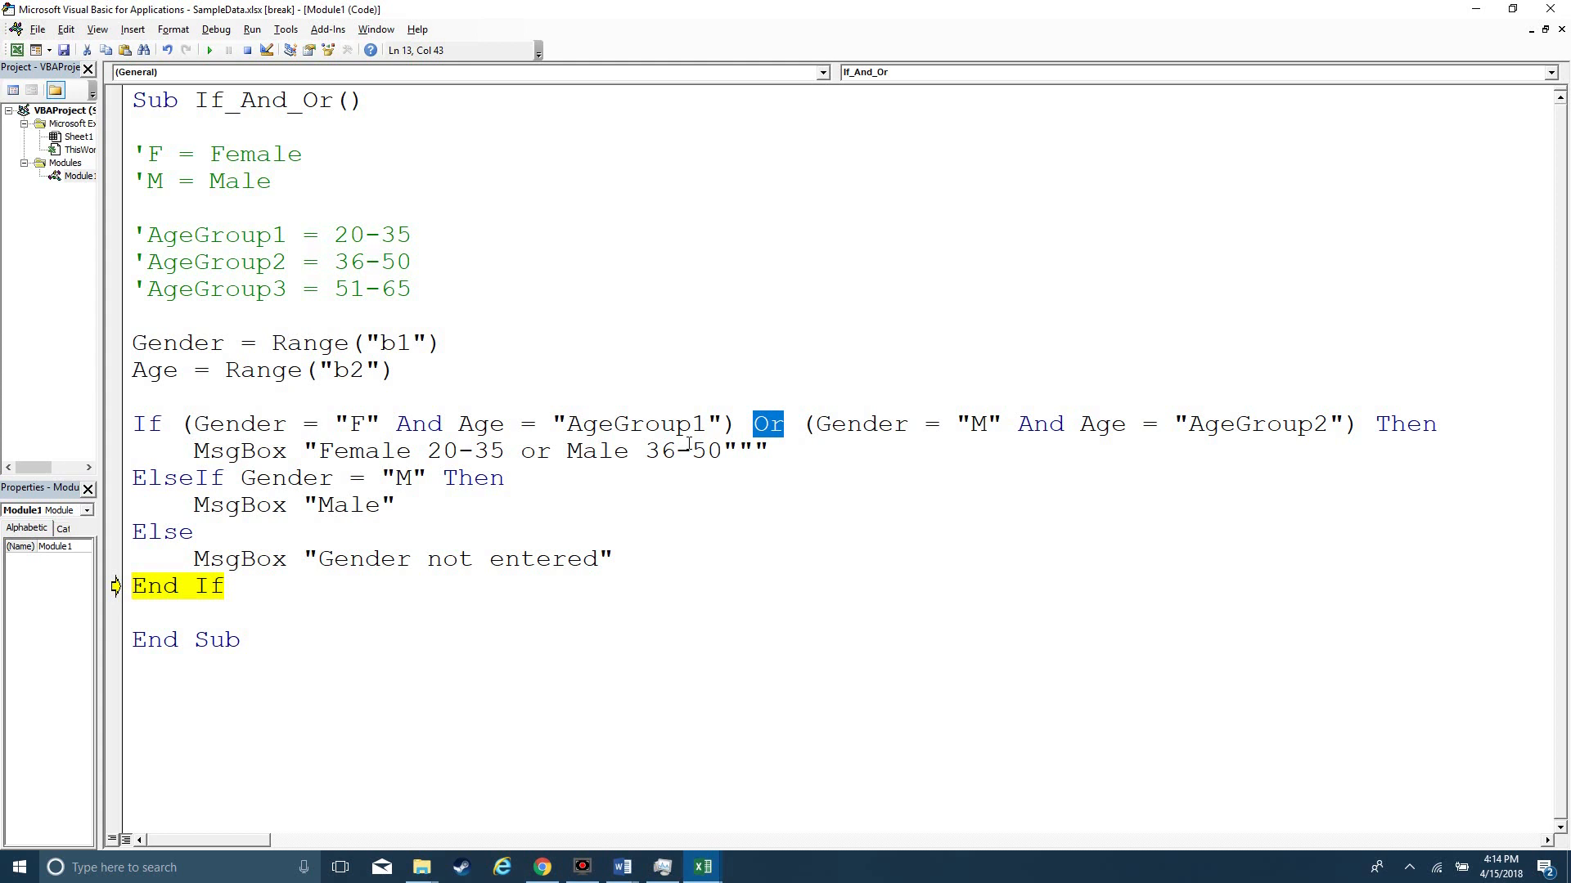
{"action": "mouse_move", "coordinate": [851, 545]}
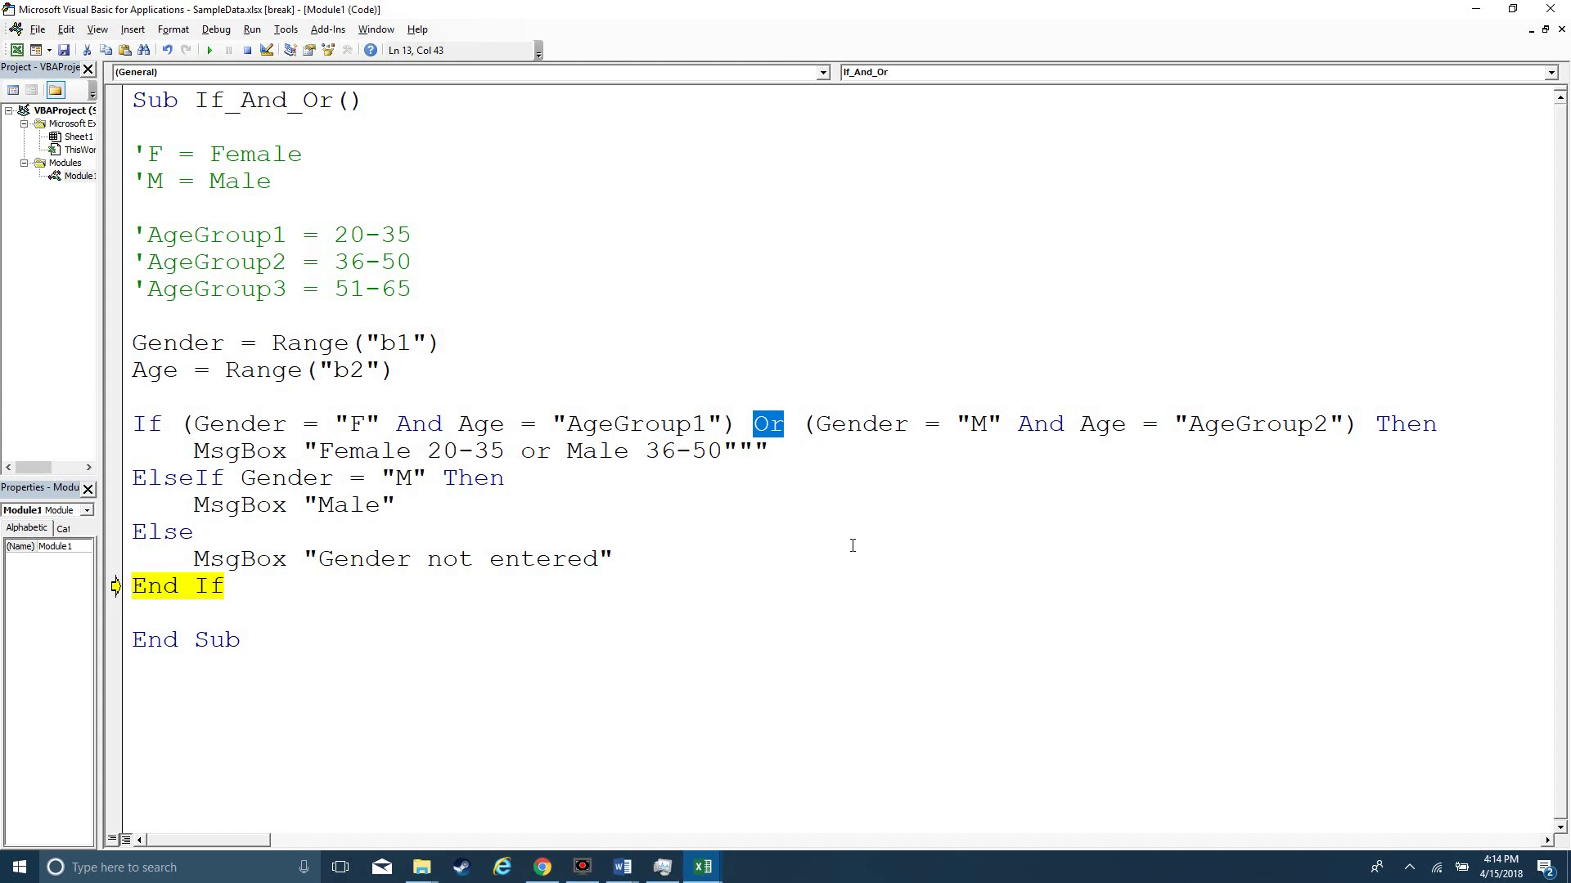